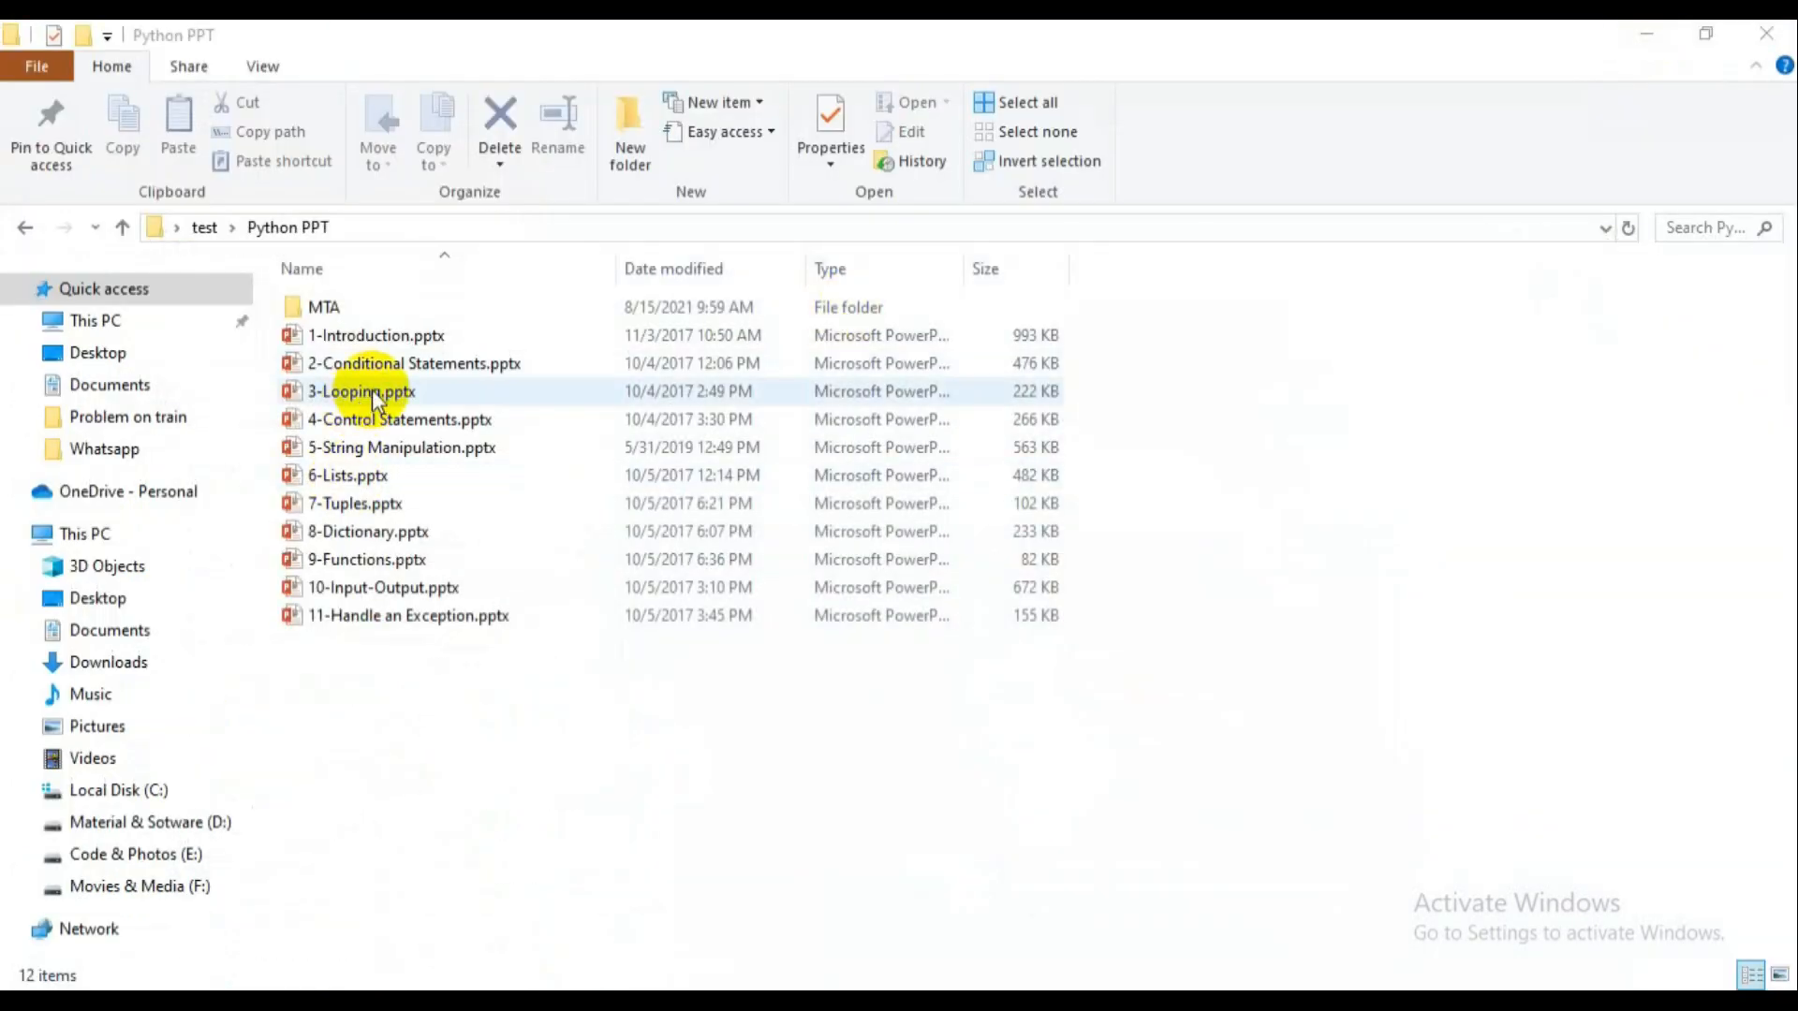
Multi-select 3-Looping.pptx, 8-Dictionary.pptx and 7-Tuples.pptx in the Python PPT folder.
click(359, 391)
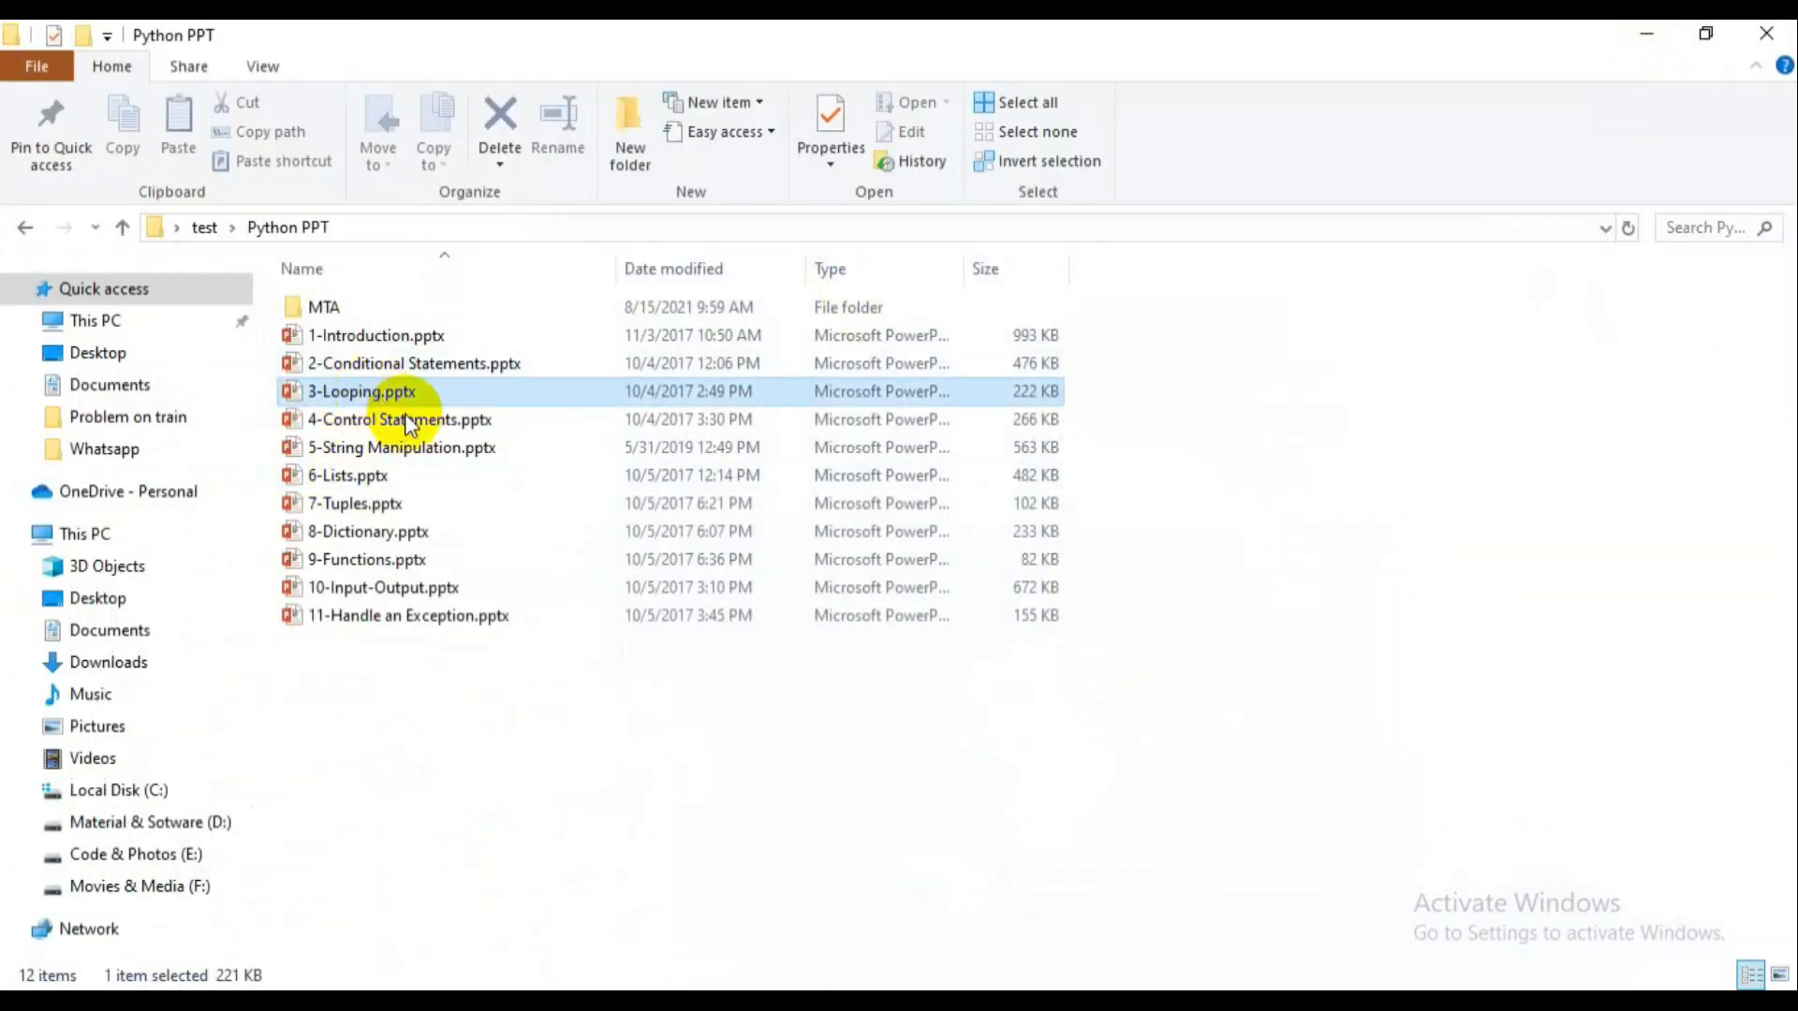
click(367, 531)
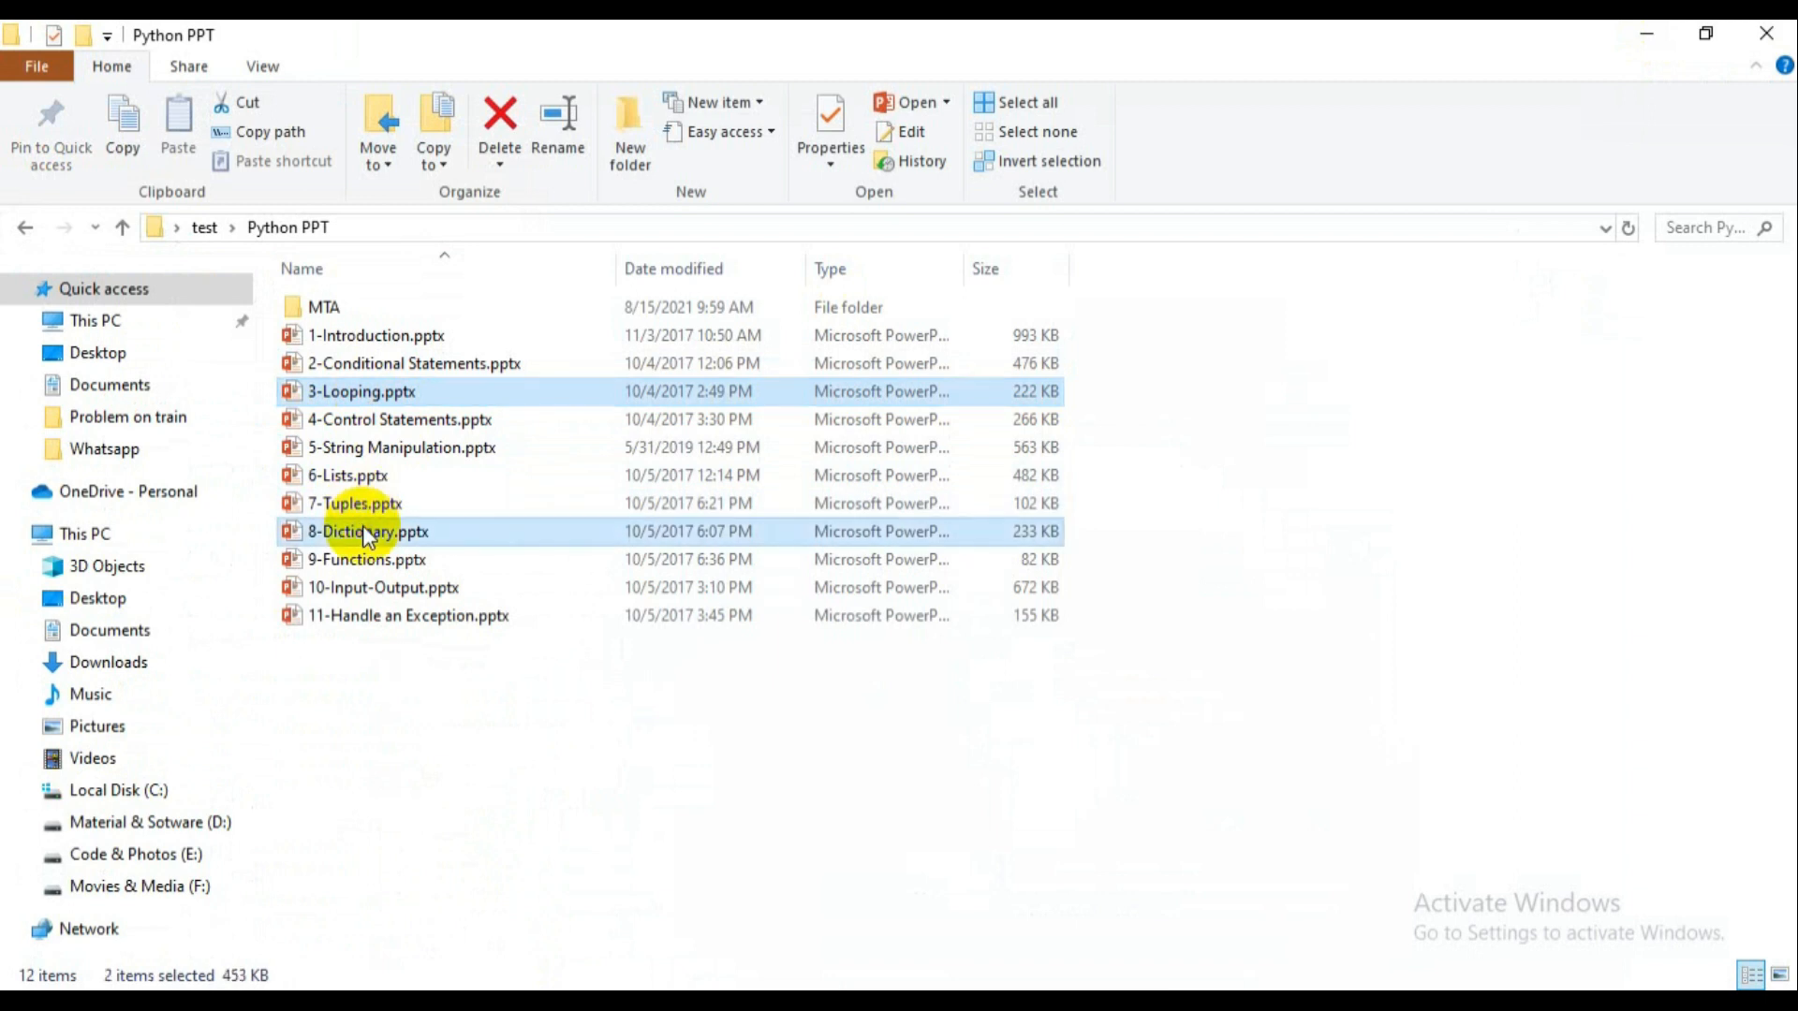
click(353, 504)
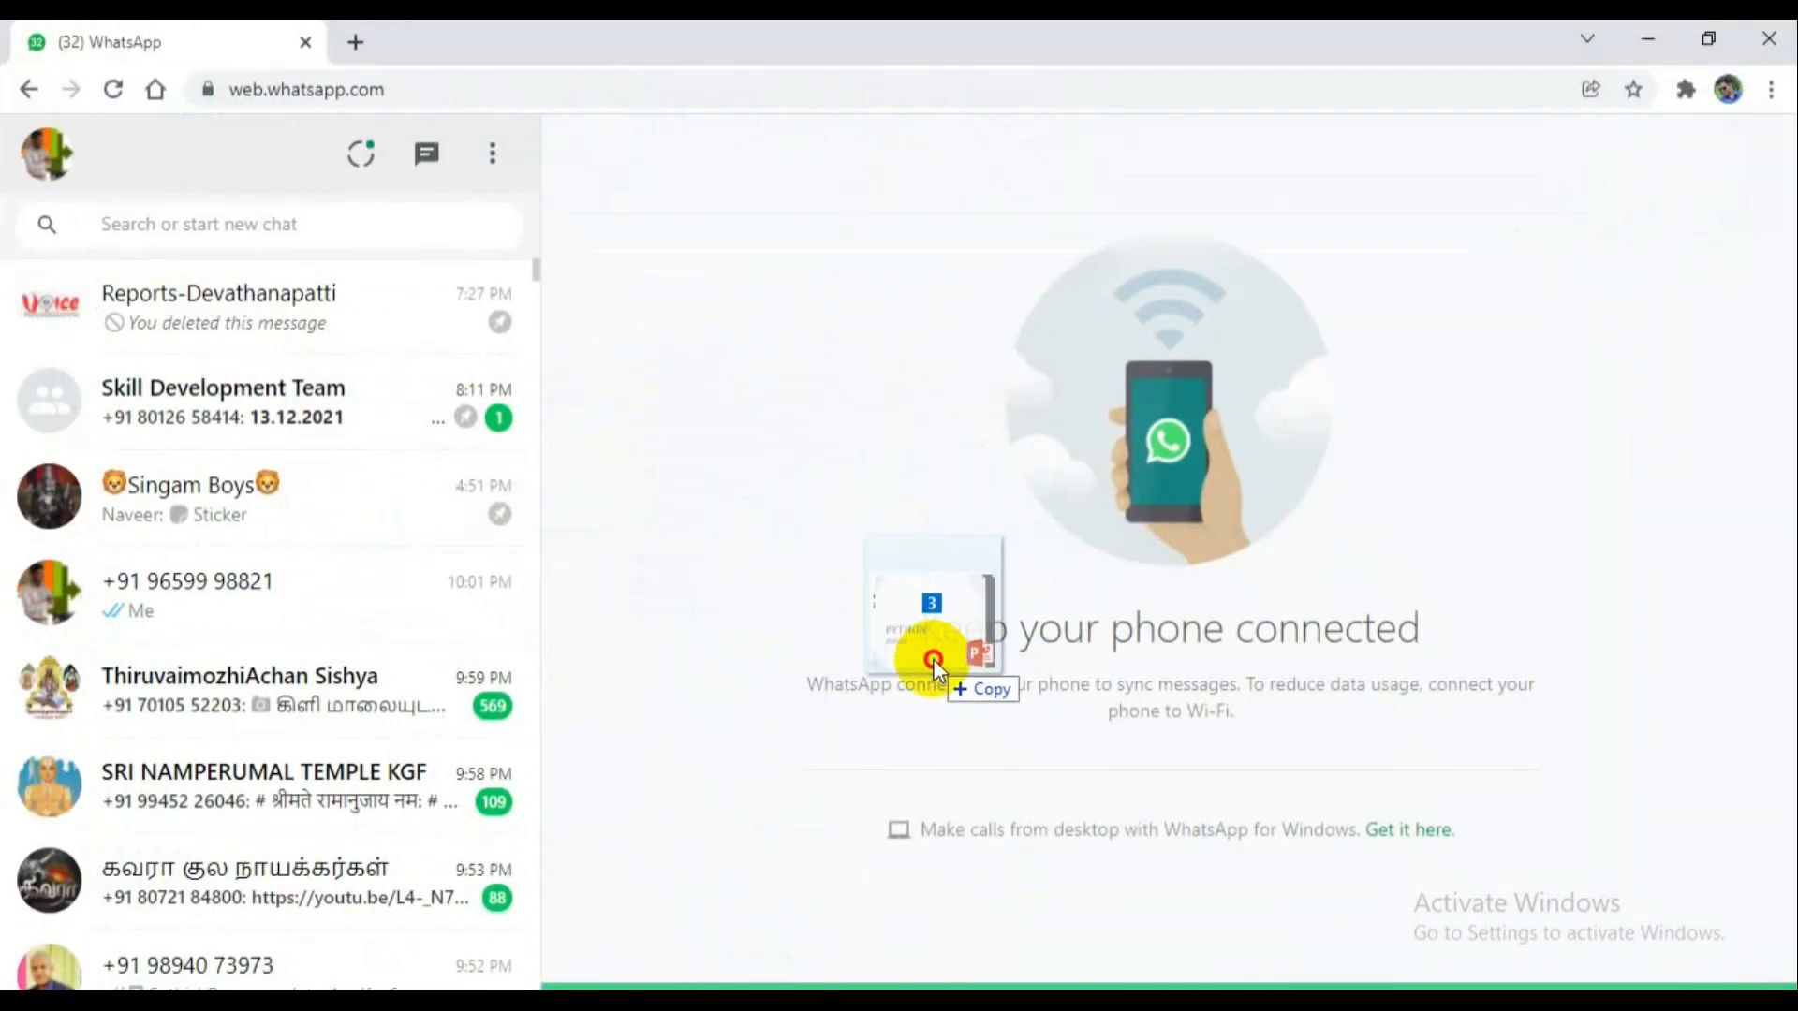
Drop the three presentations into the contact's chat and send them.
click(187, 590)
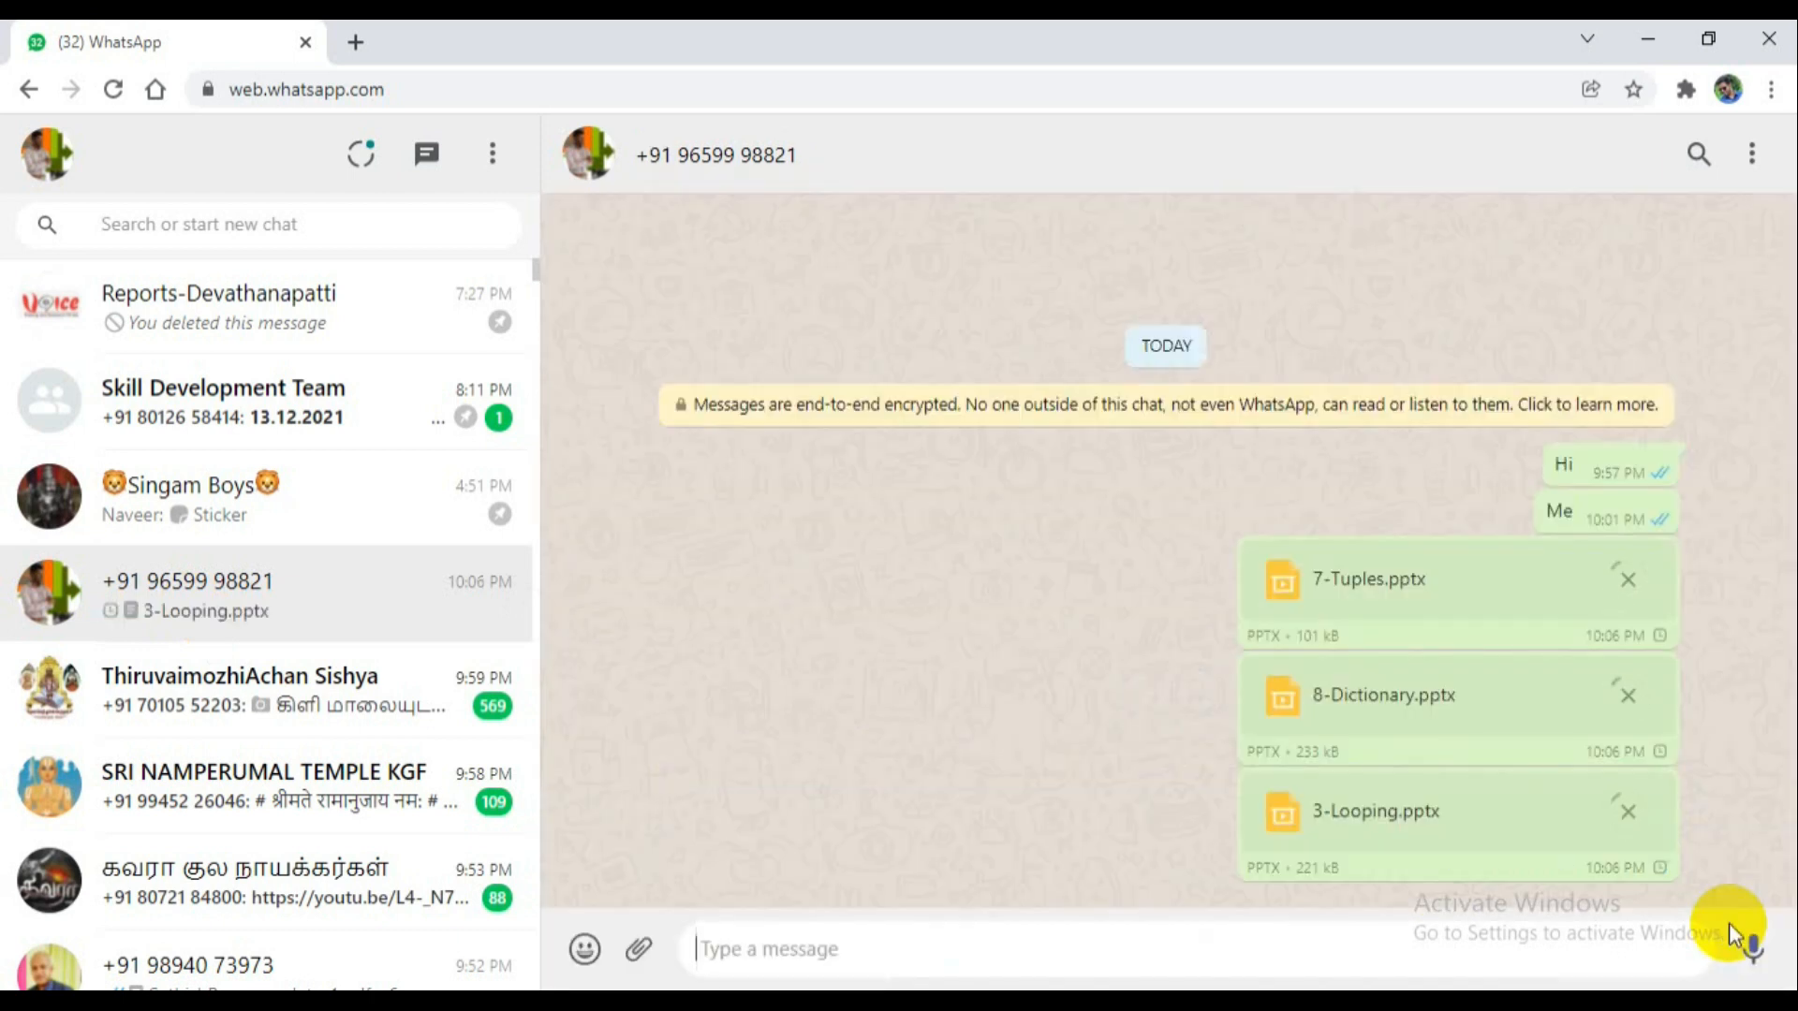
click(356, 42)
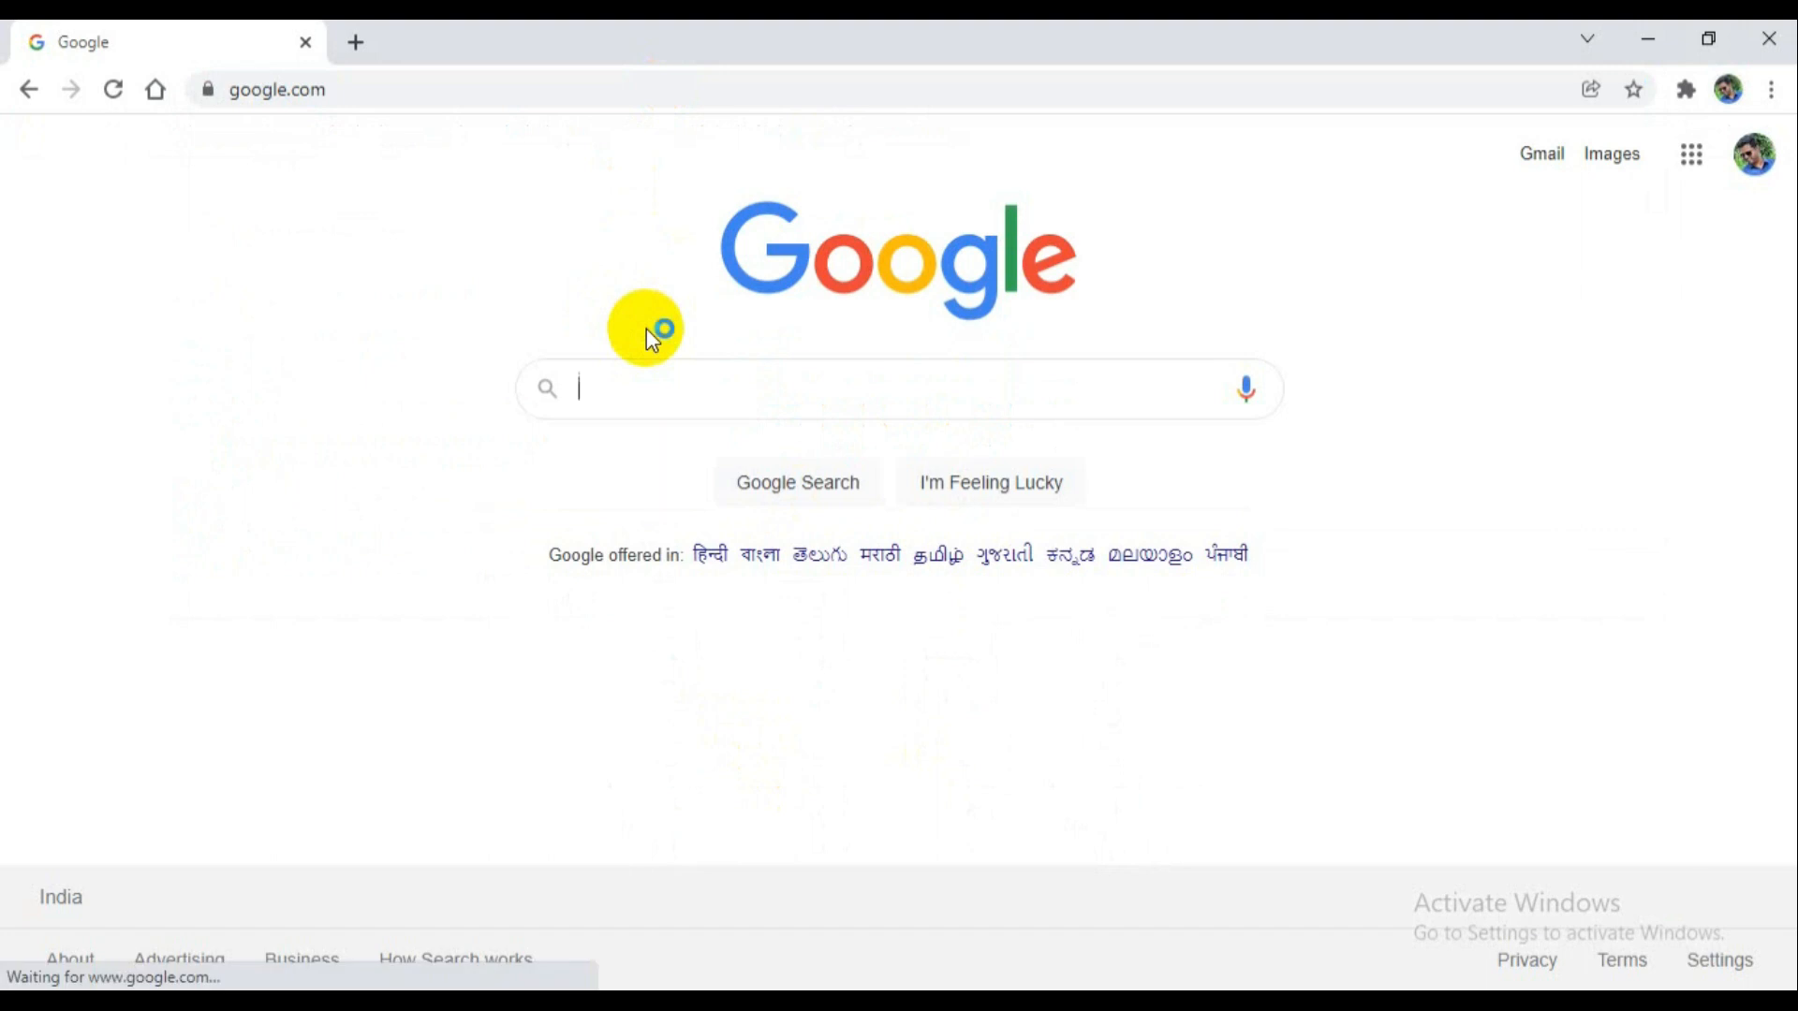
Search Google for 'whatsaa' and open the official whatsapp.com result.
text(whatsaa)
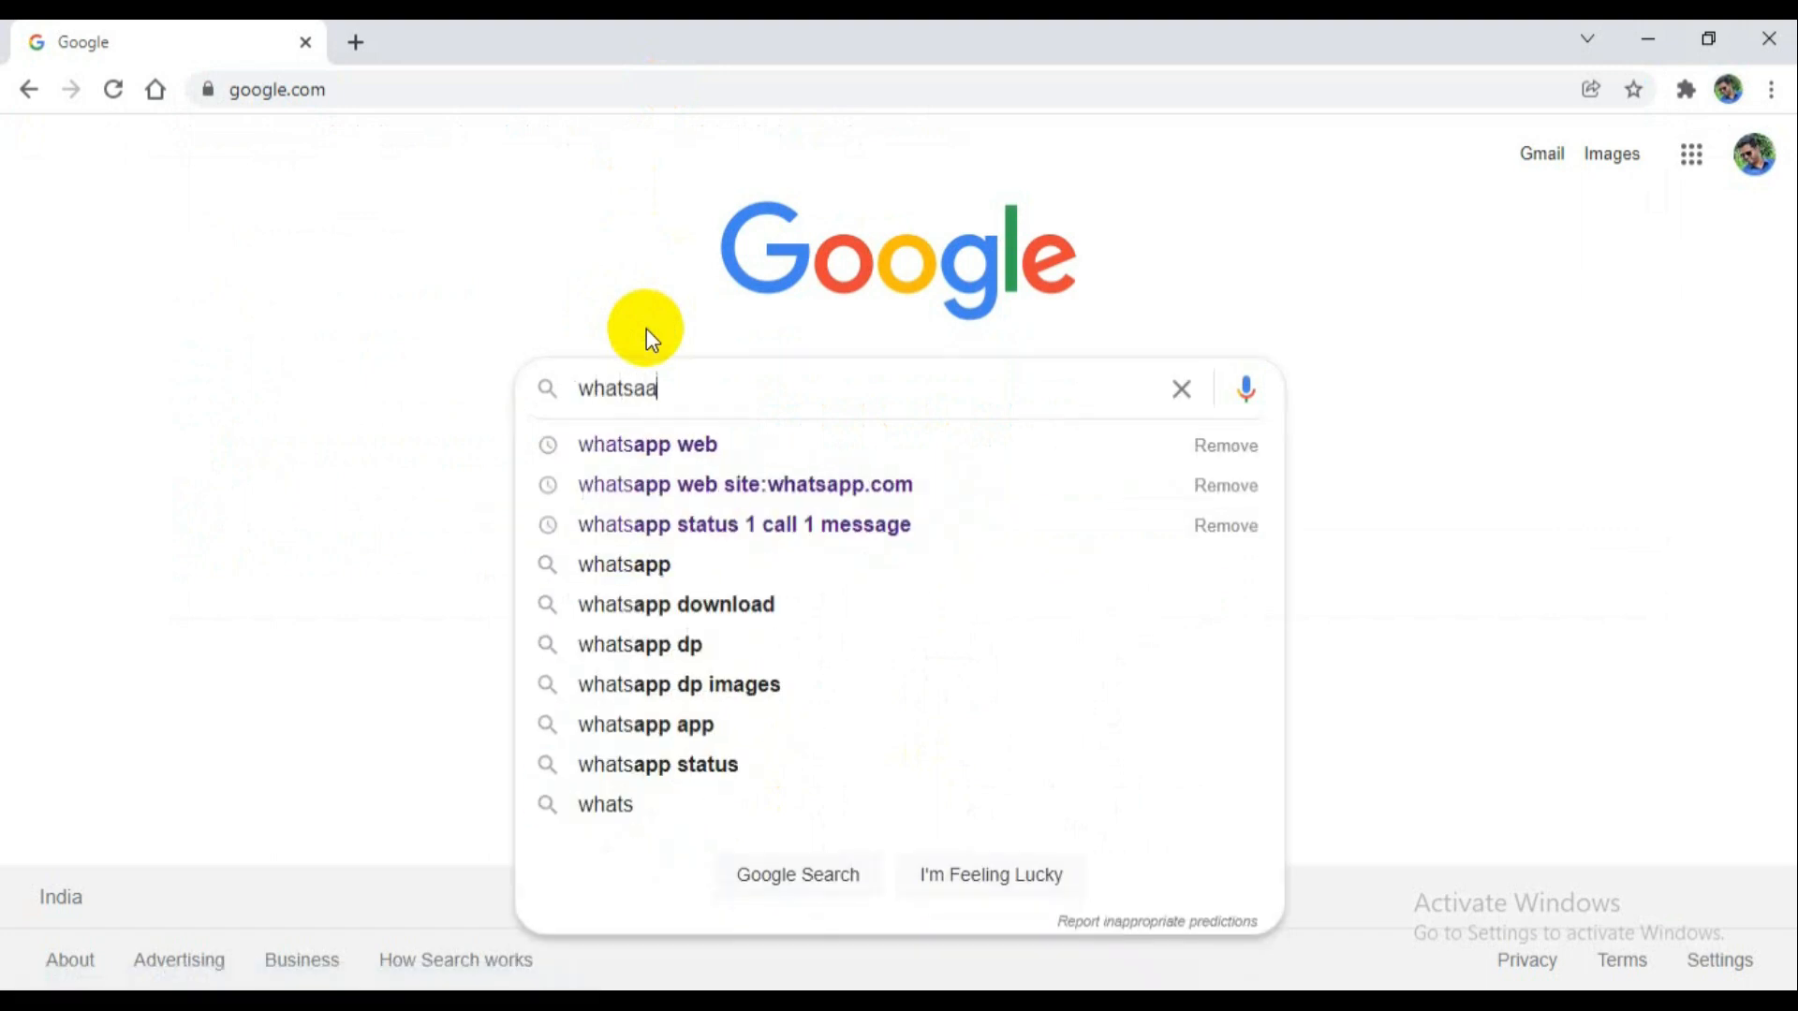
key(Return)
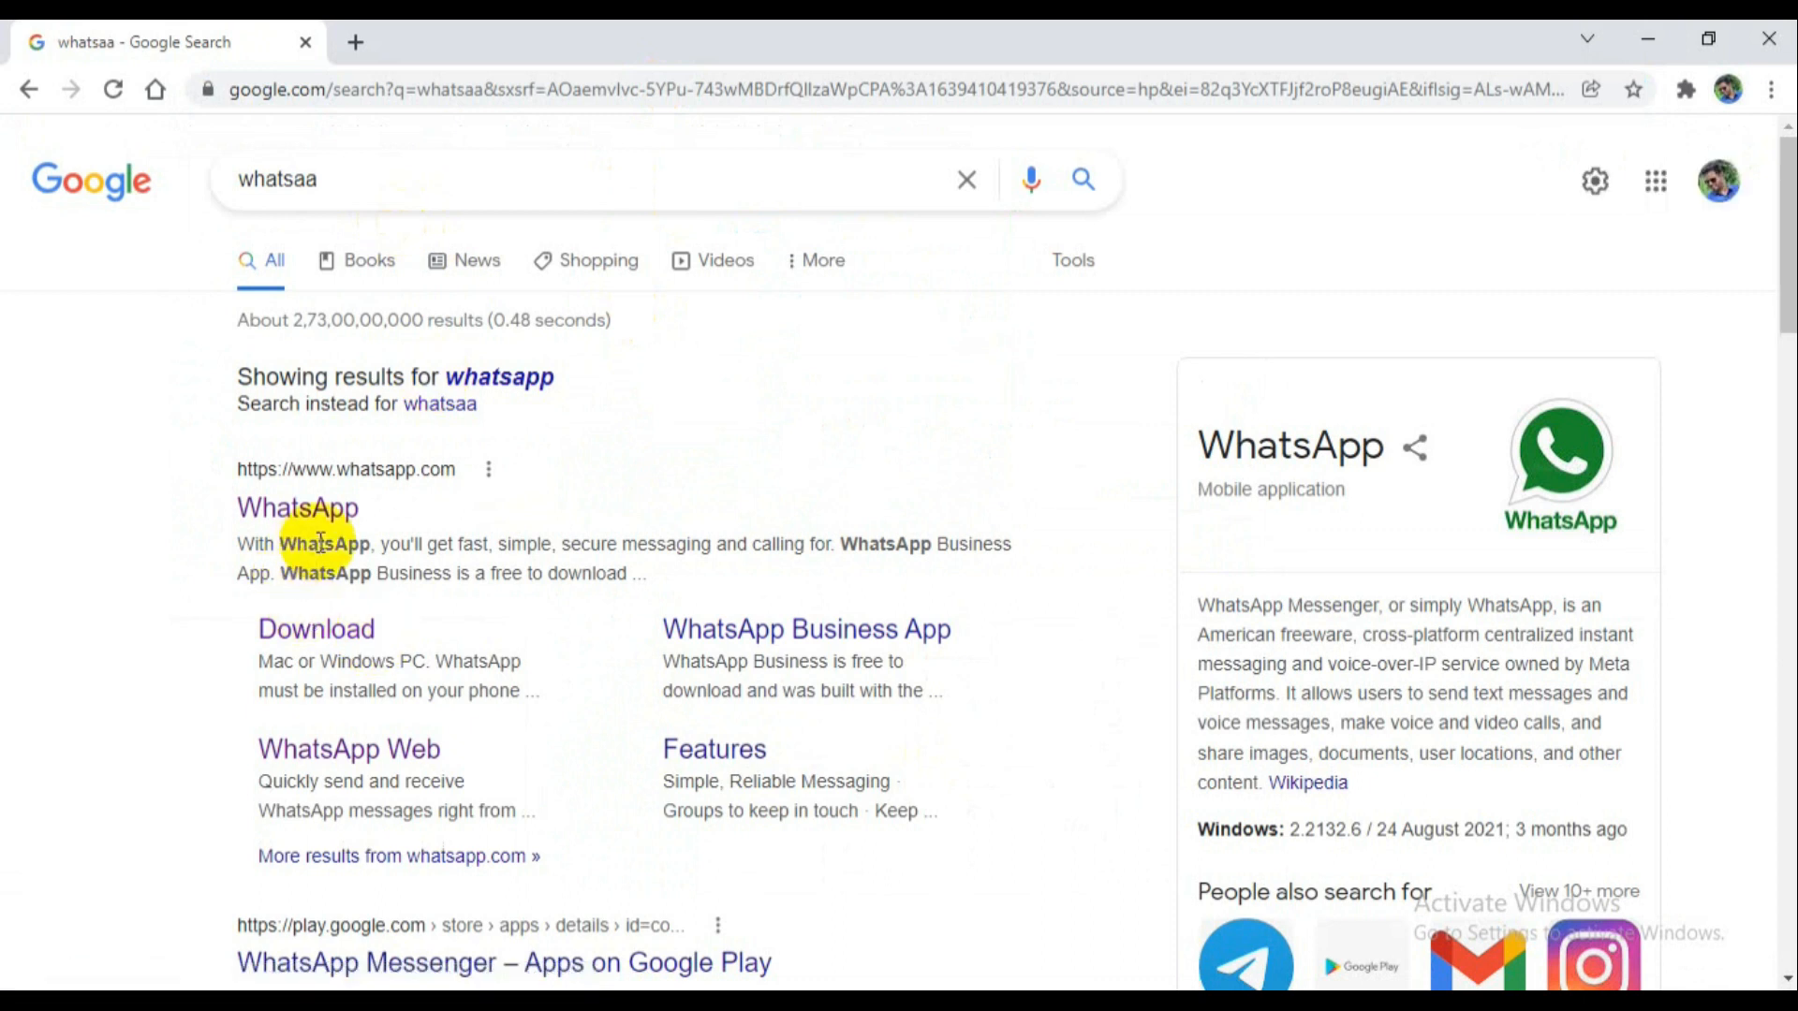
mouse_move(323, 507)
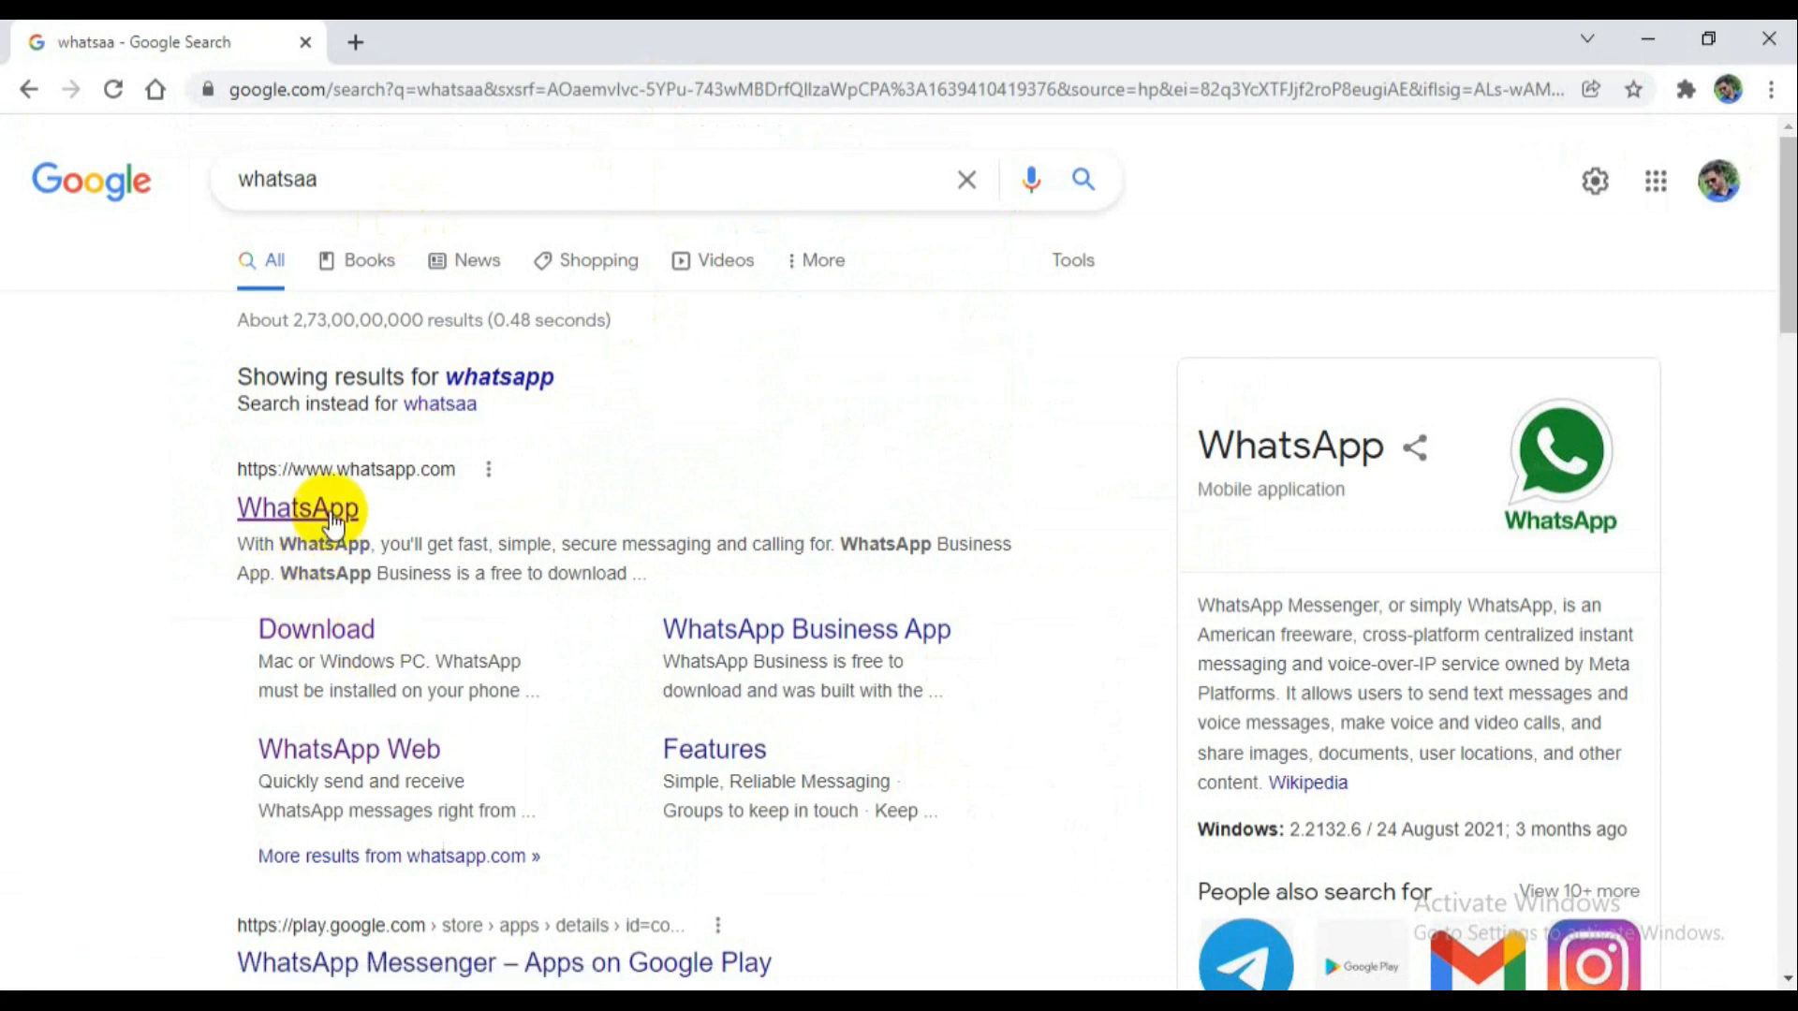
click(298, 507)
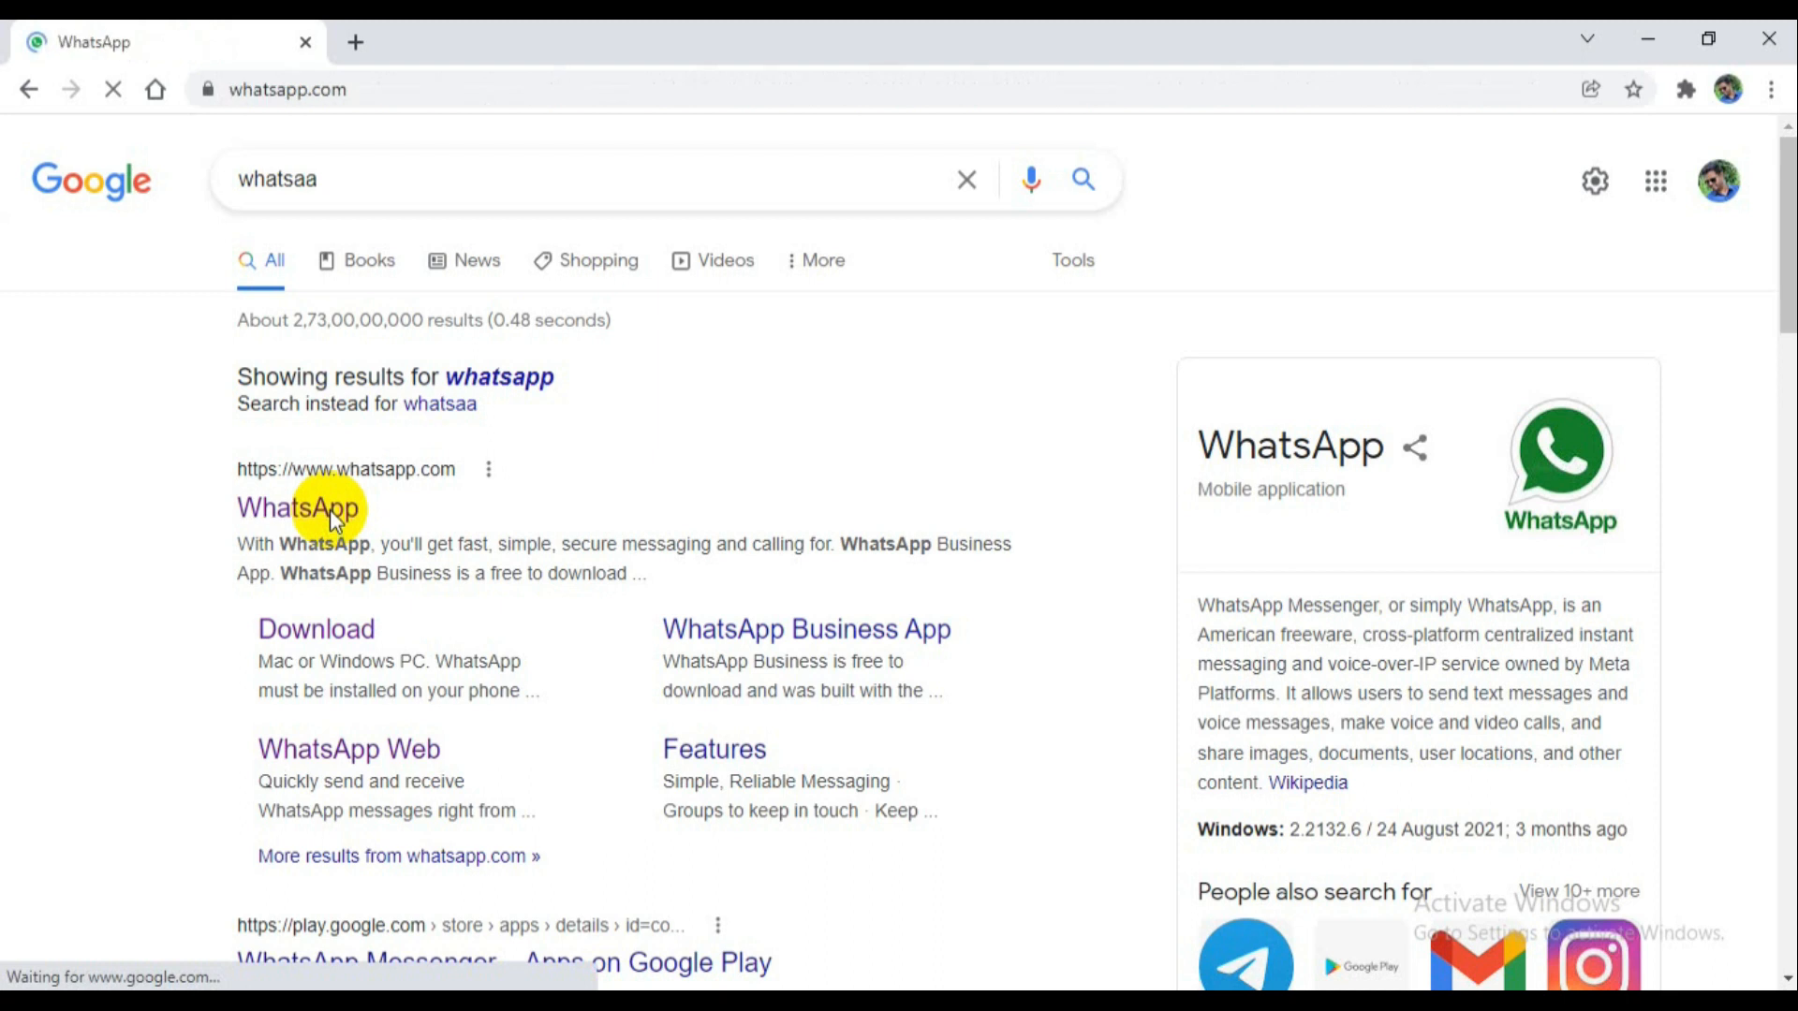
click(300, 507)
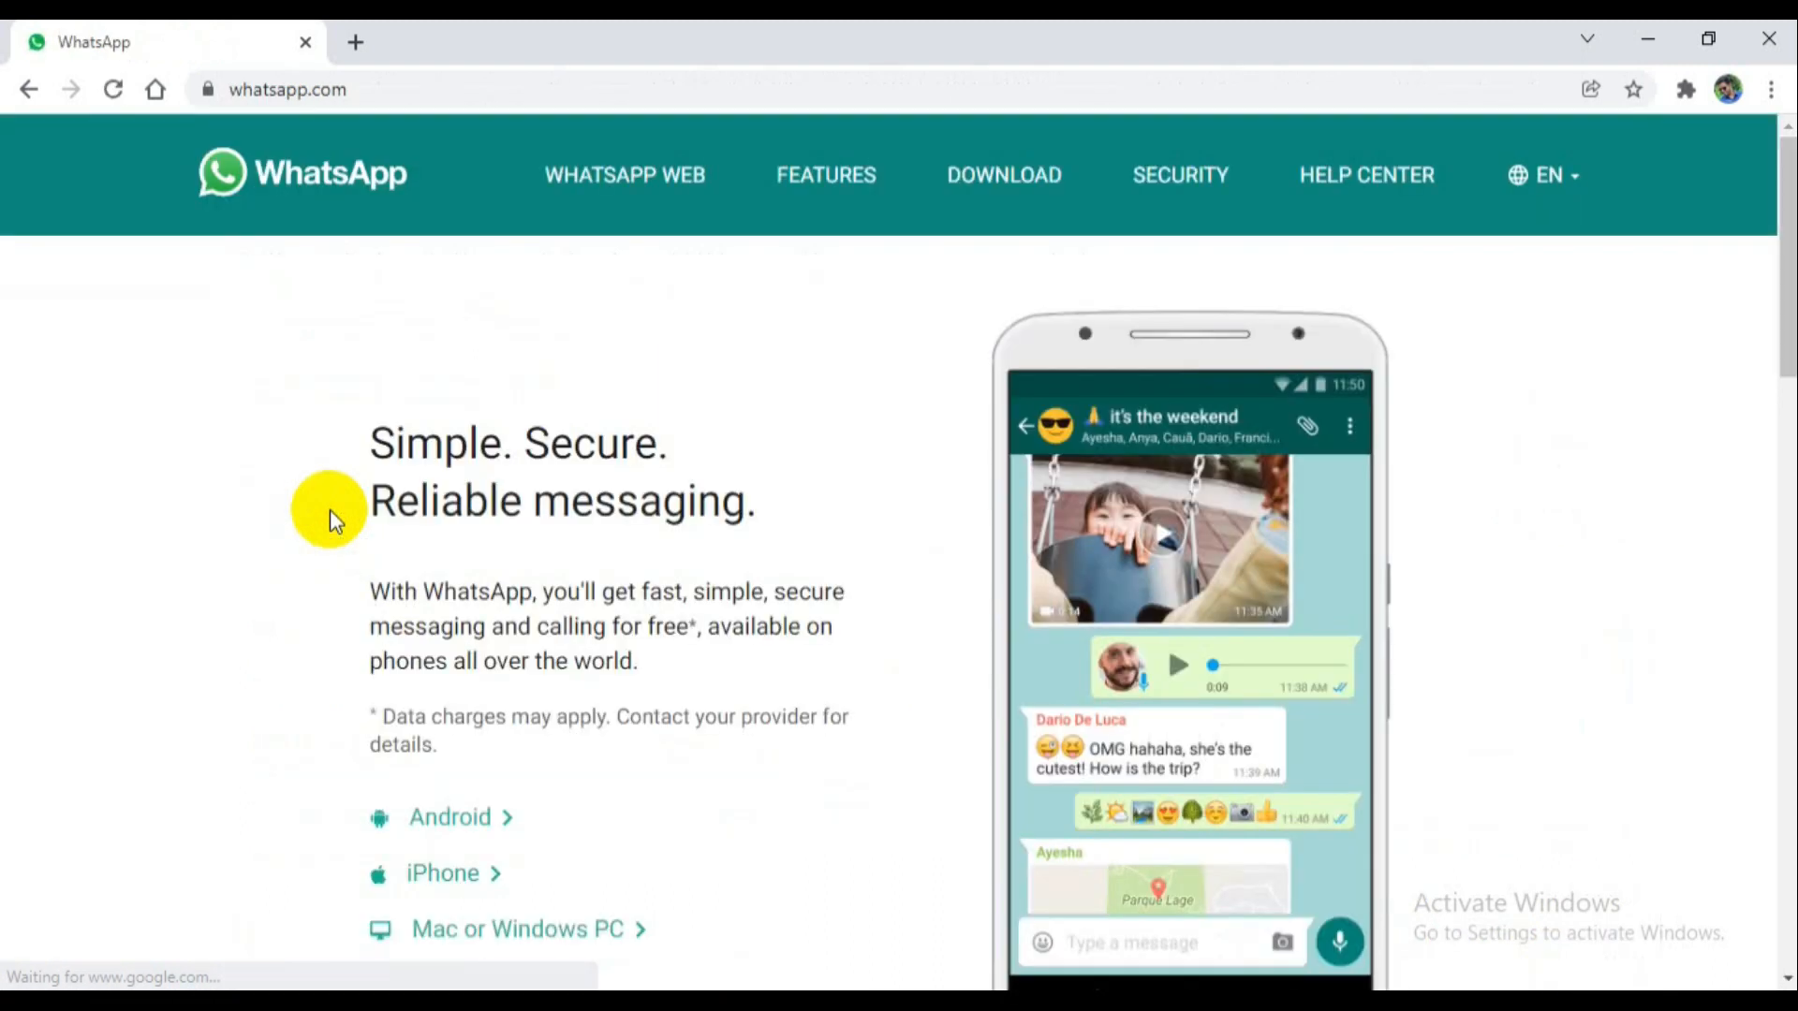
mouse_move(834, 229)
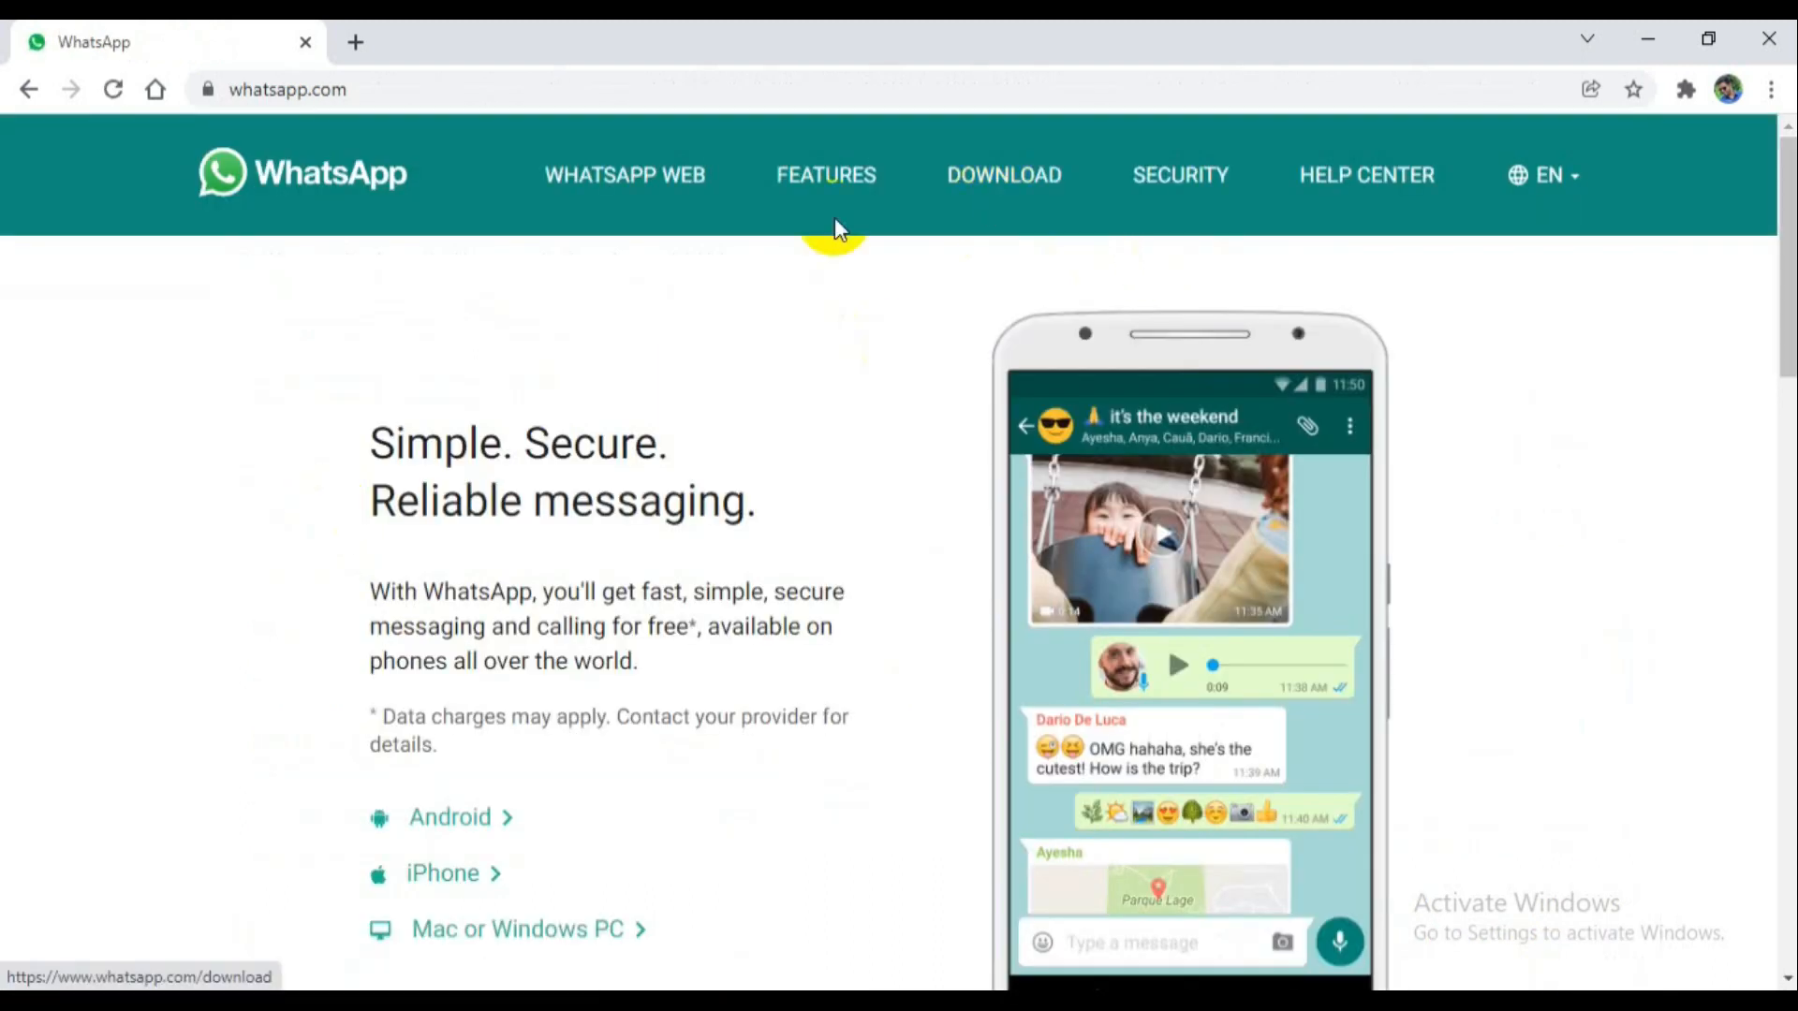
Go to WhatsApp Web from whatsapp.com and start a new Chrome tab.
click(624, 174)
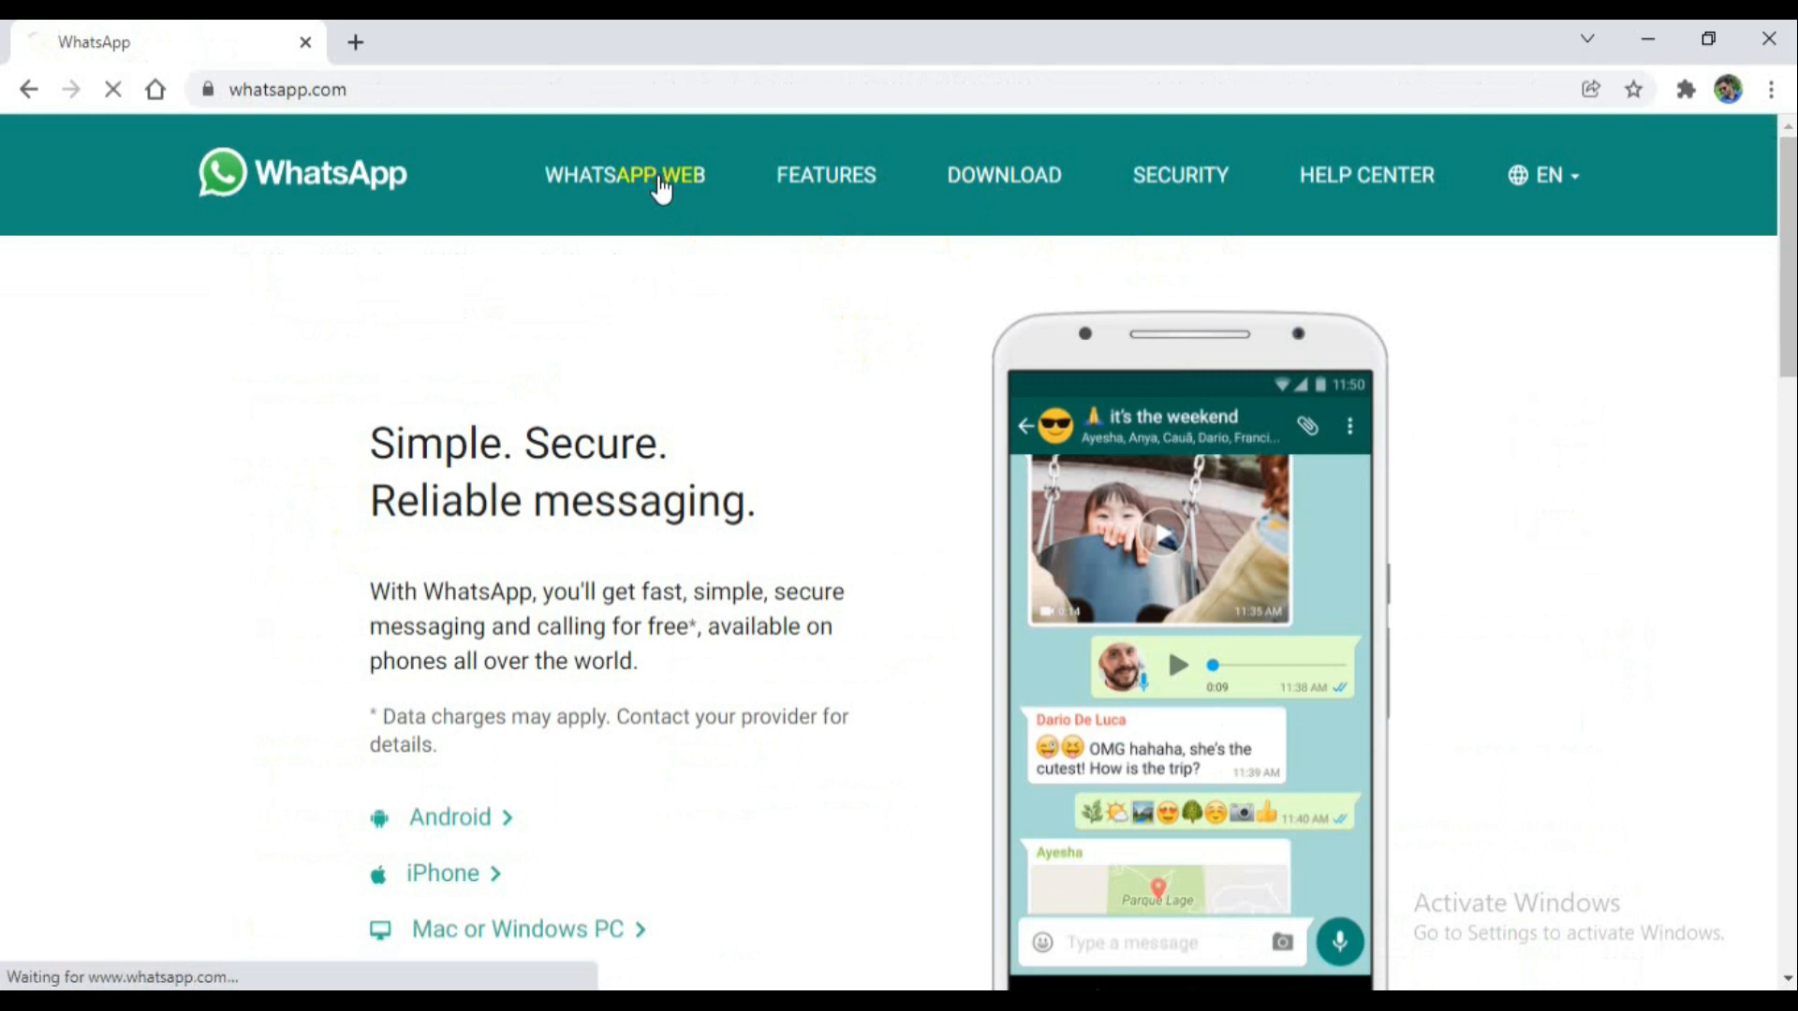
click(624, 175)
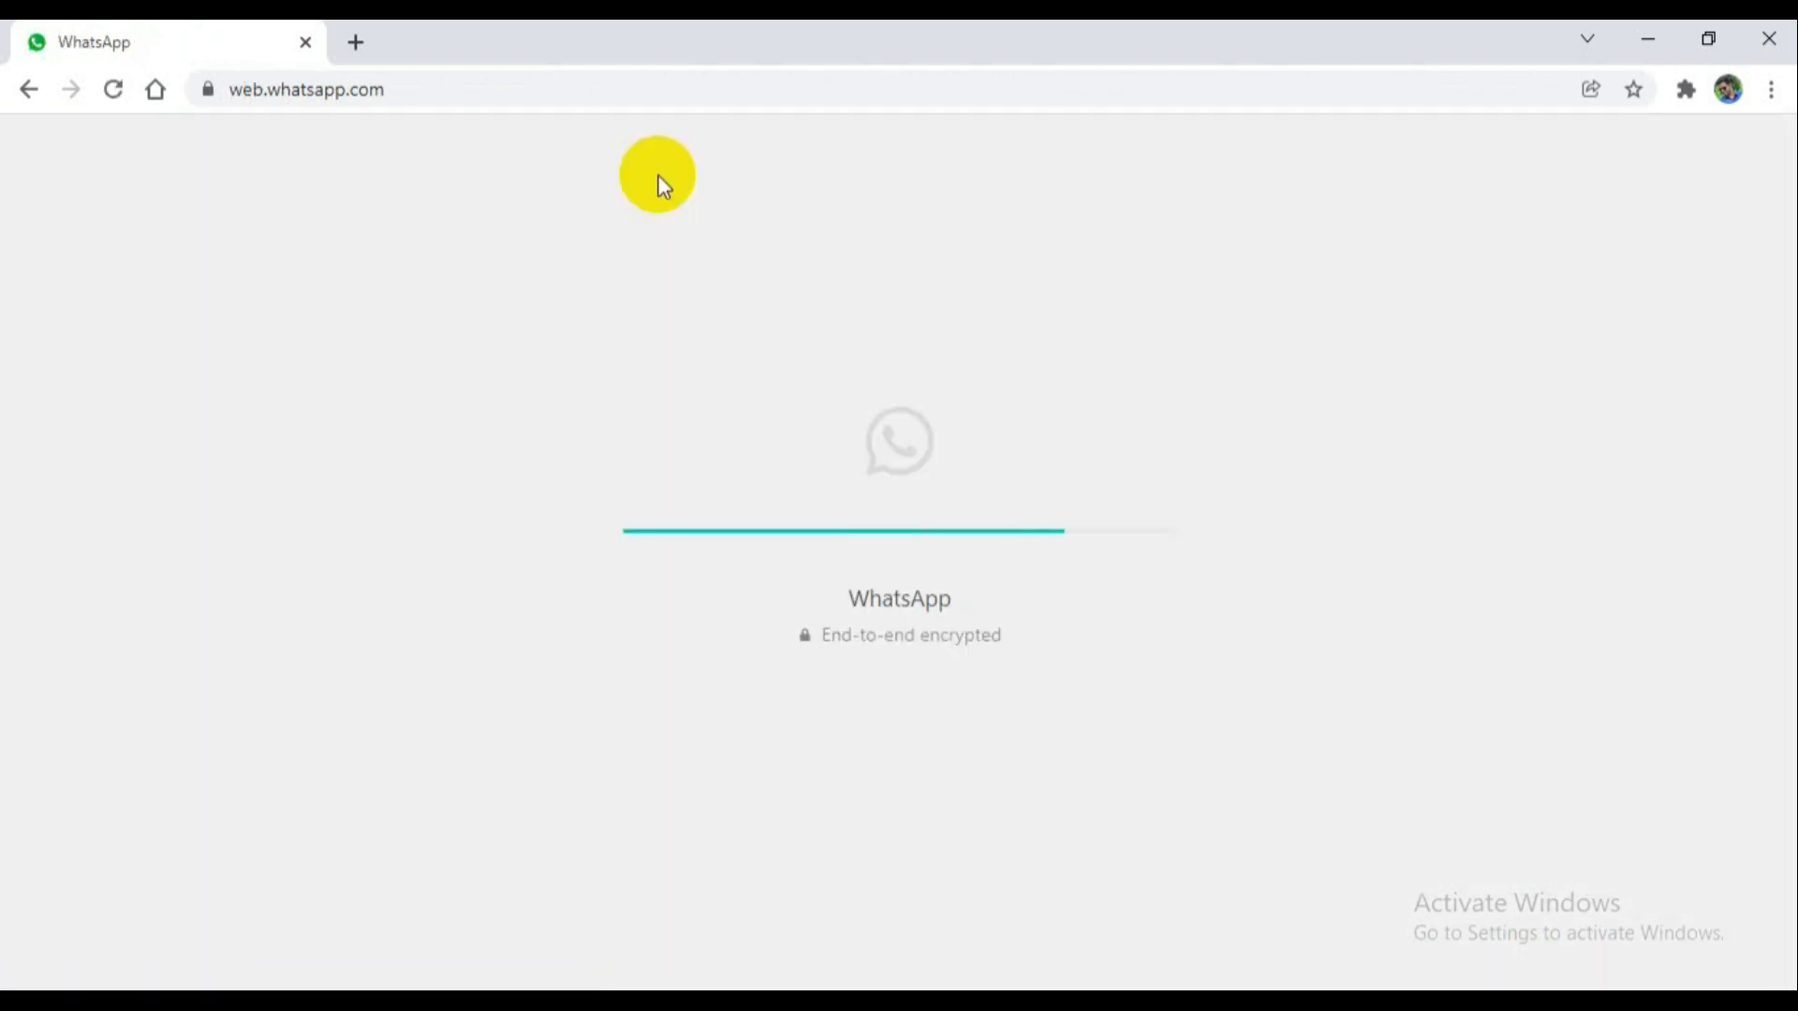
mouse_move(362, 88)
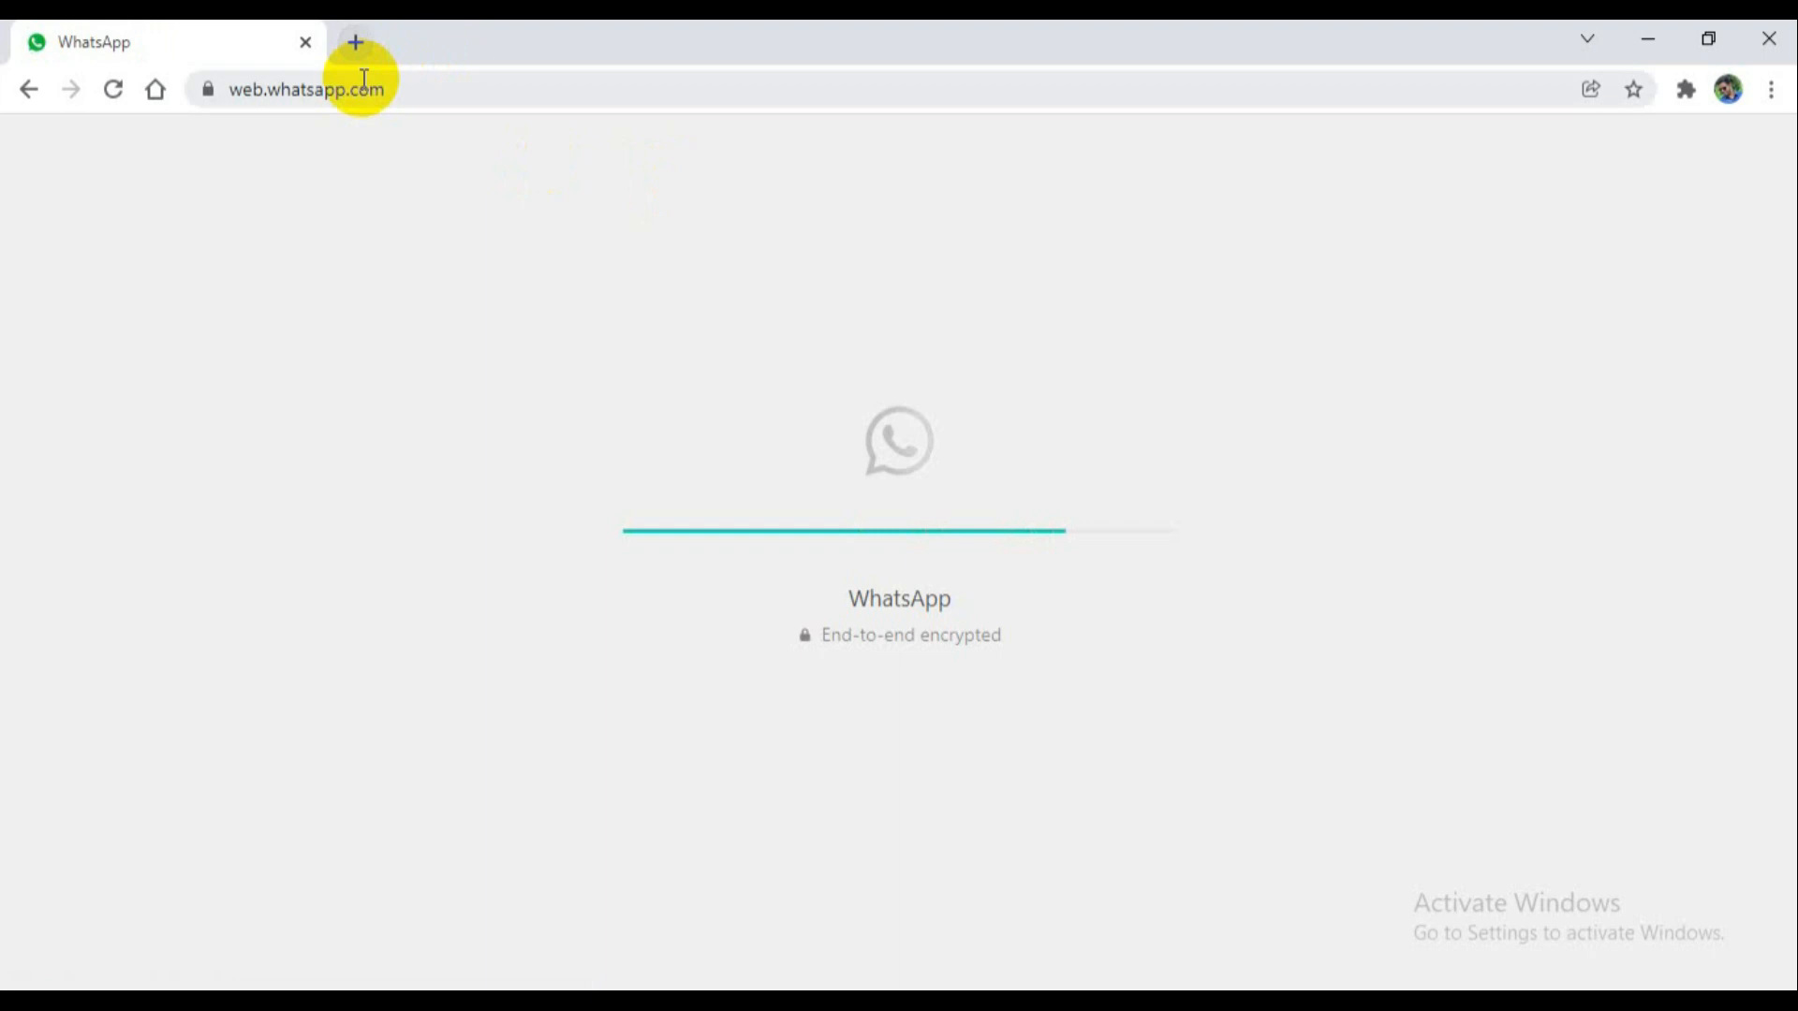
click(356, 41)
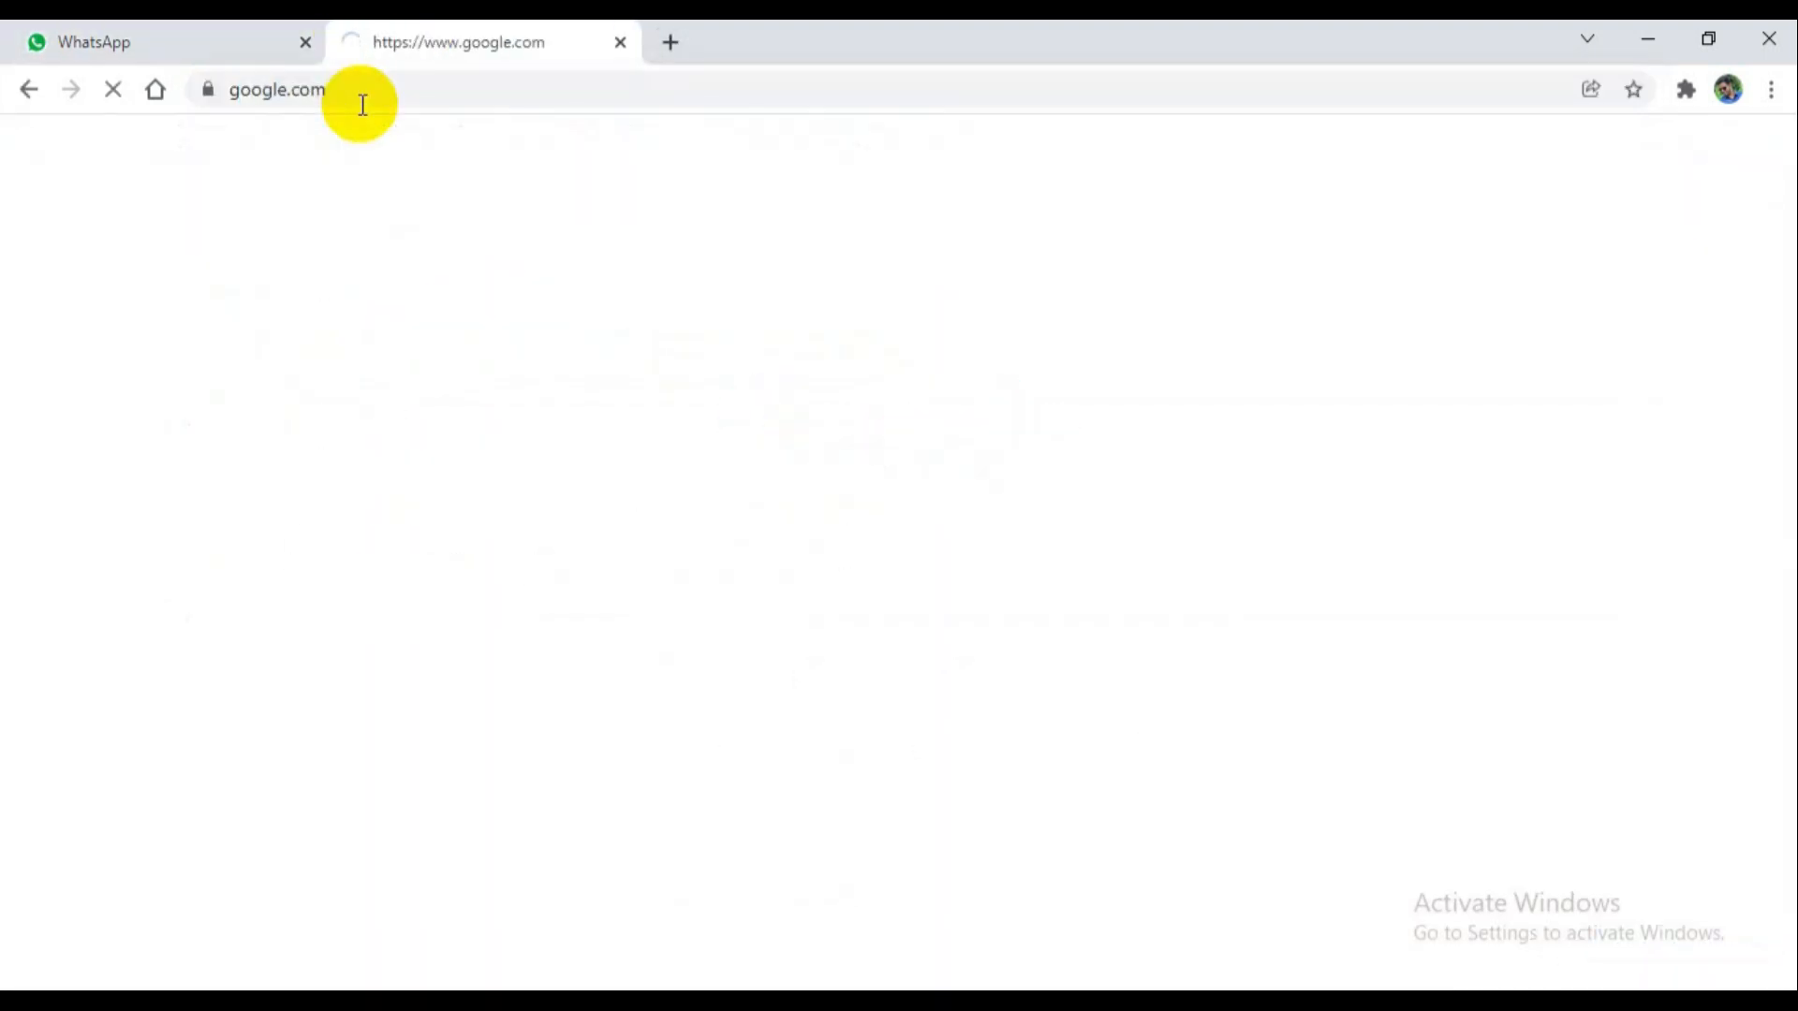
Search 'web whatsapp', open the WhatsApp Web result, and close the older WhatsApp tab.
text(we)
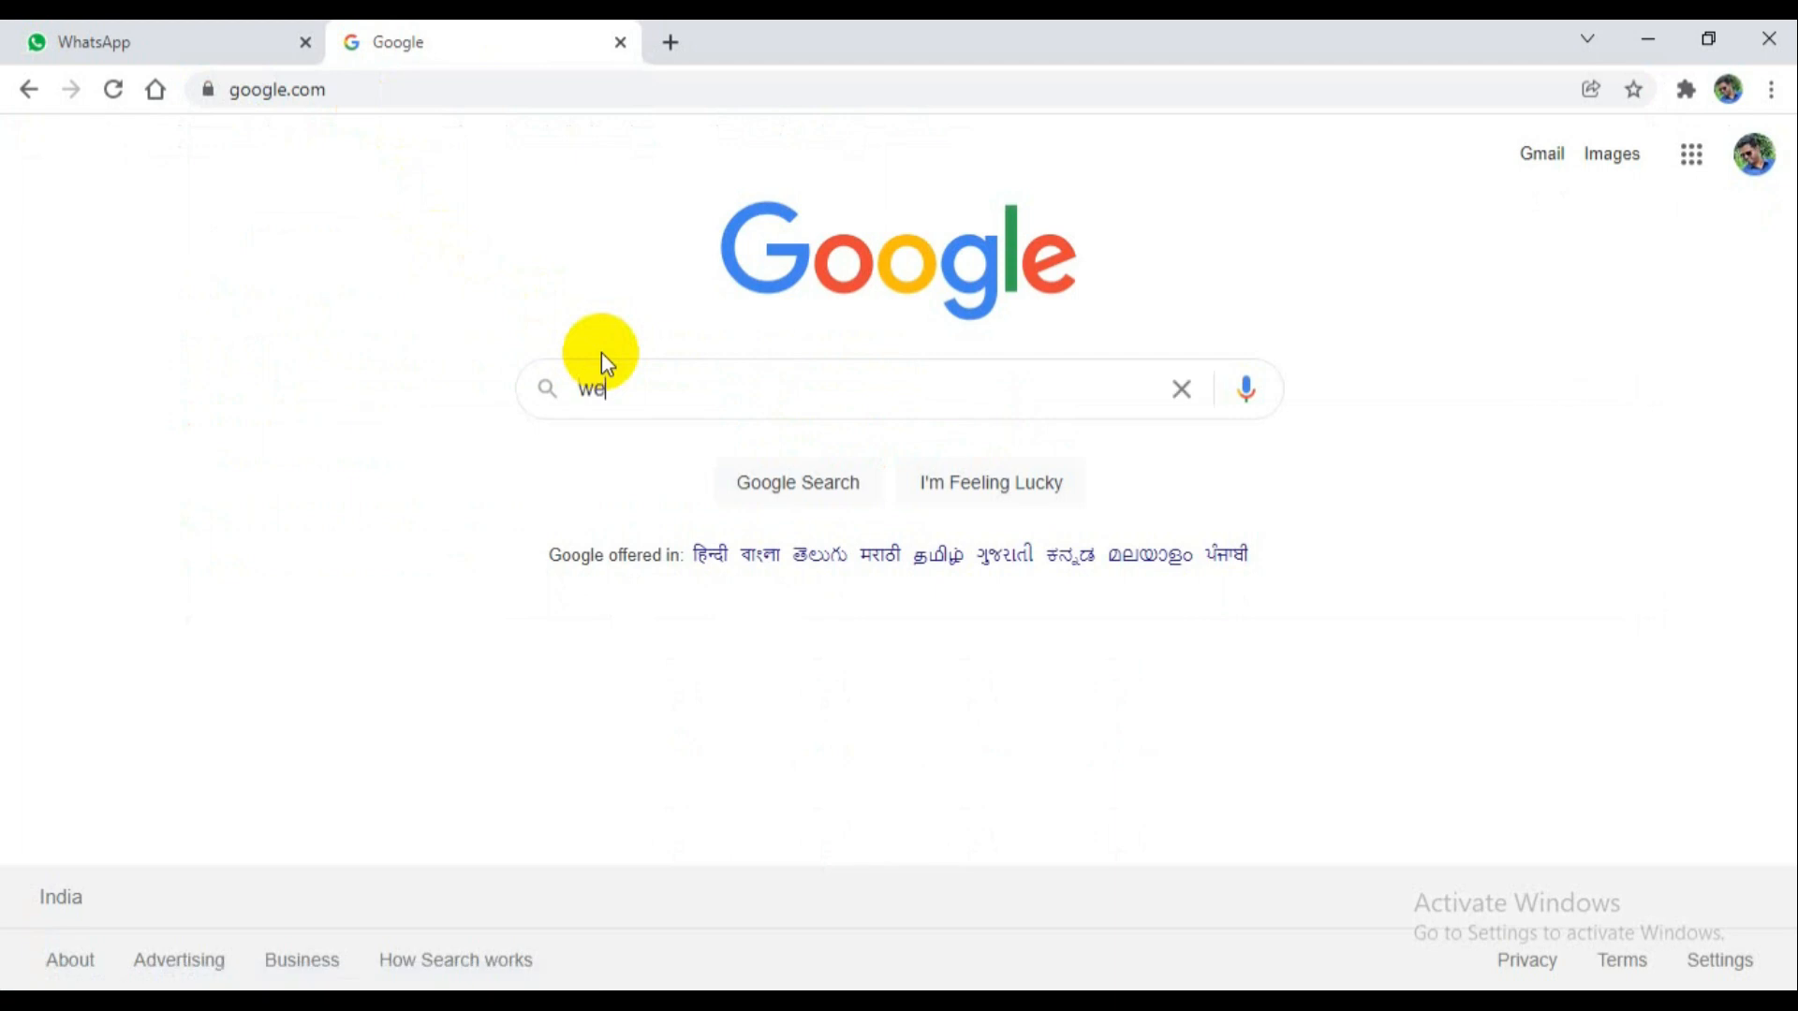
text(b wh)
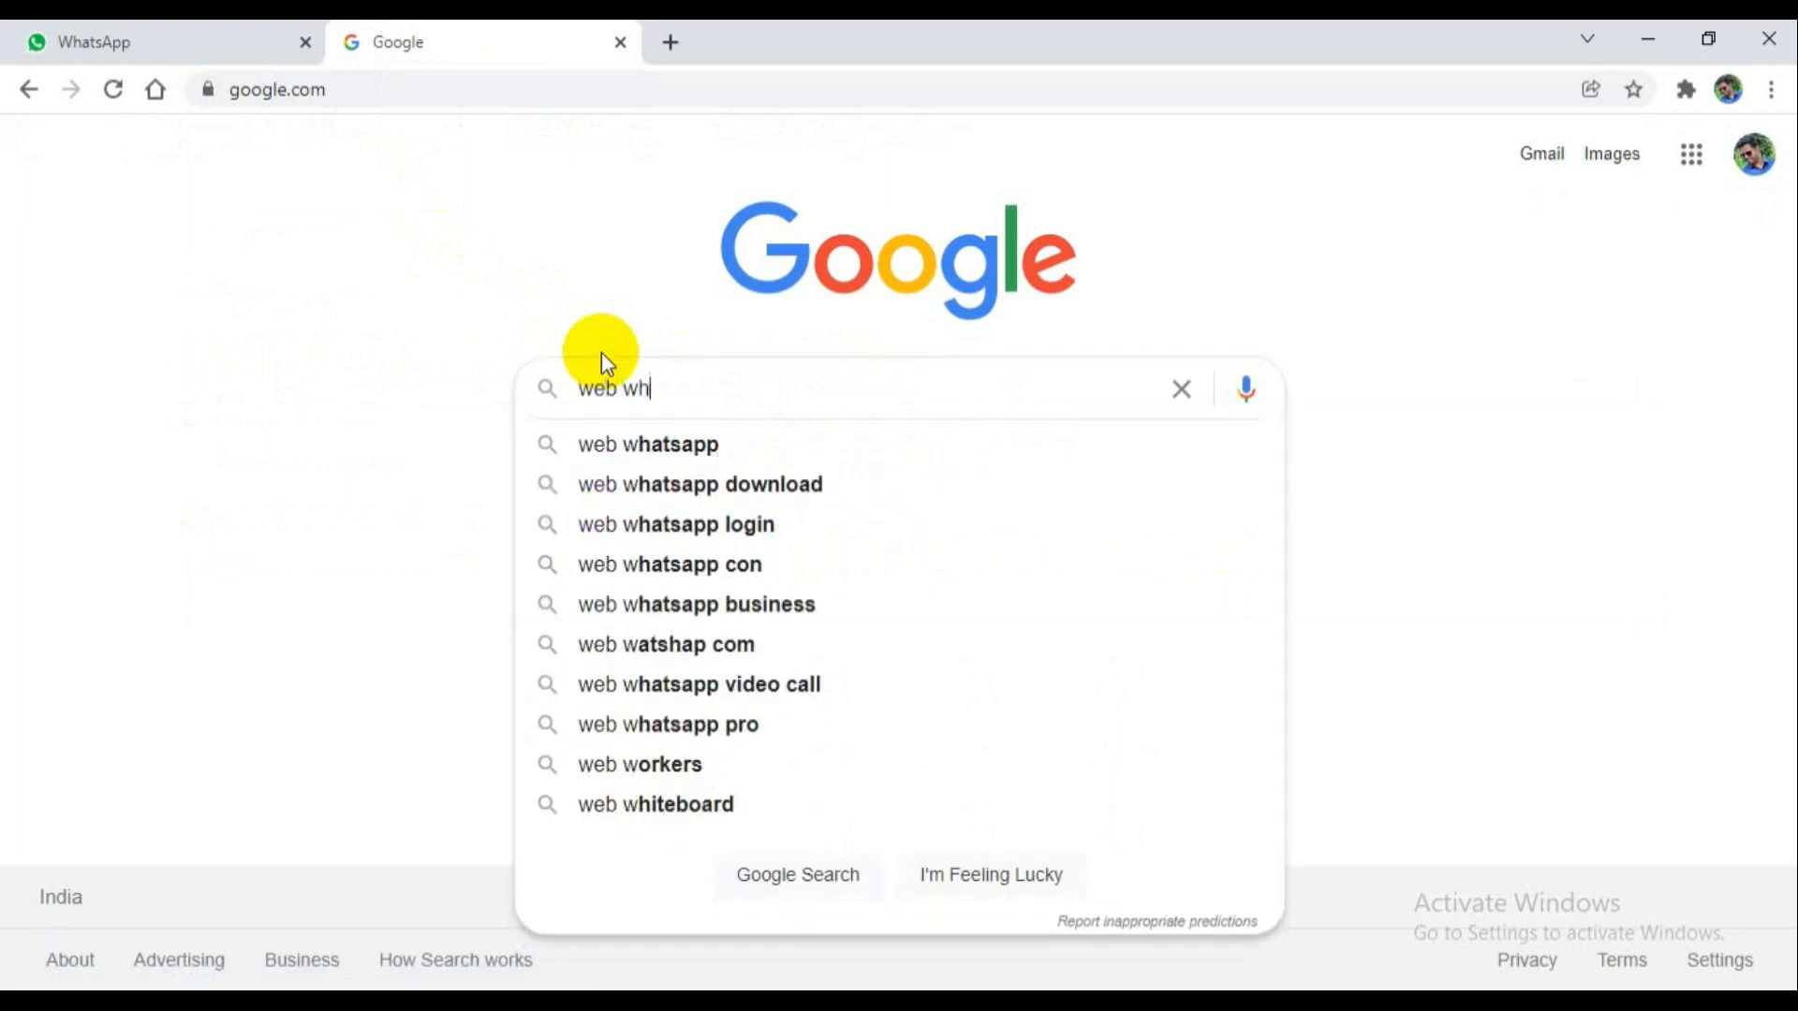
text(ats)
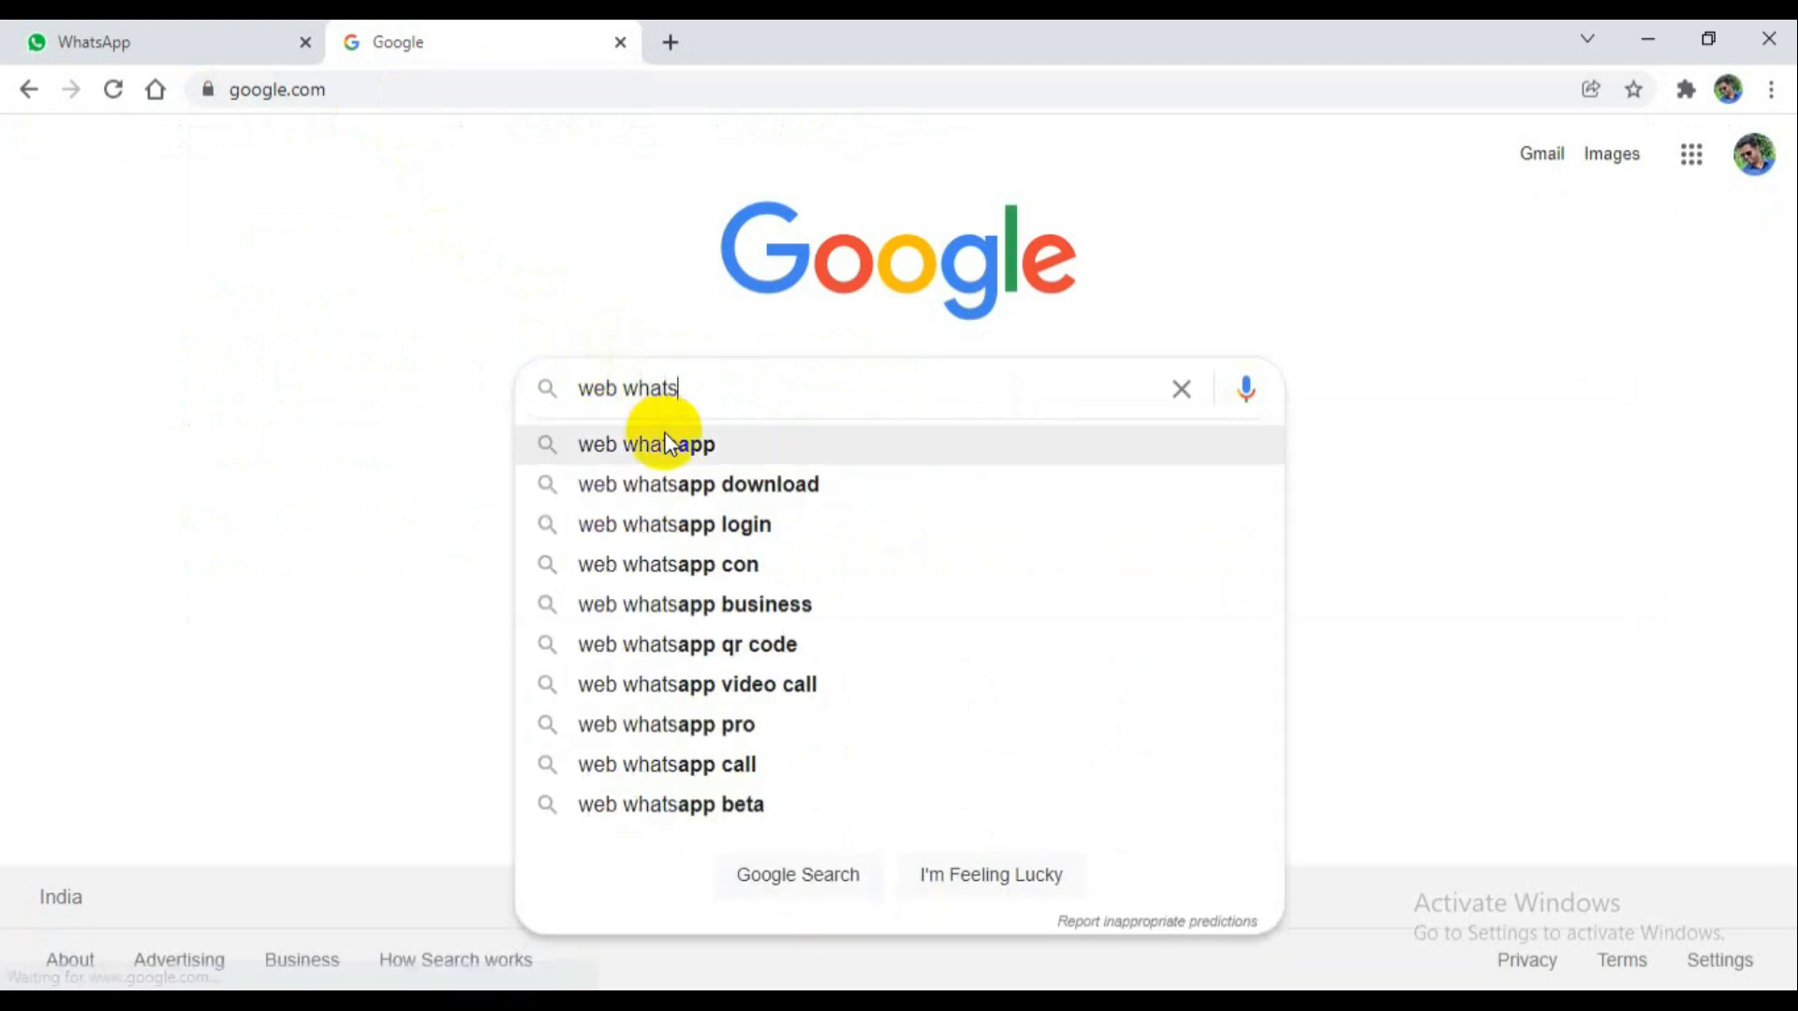
click(645, 444)
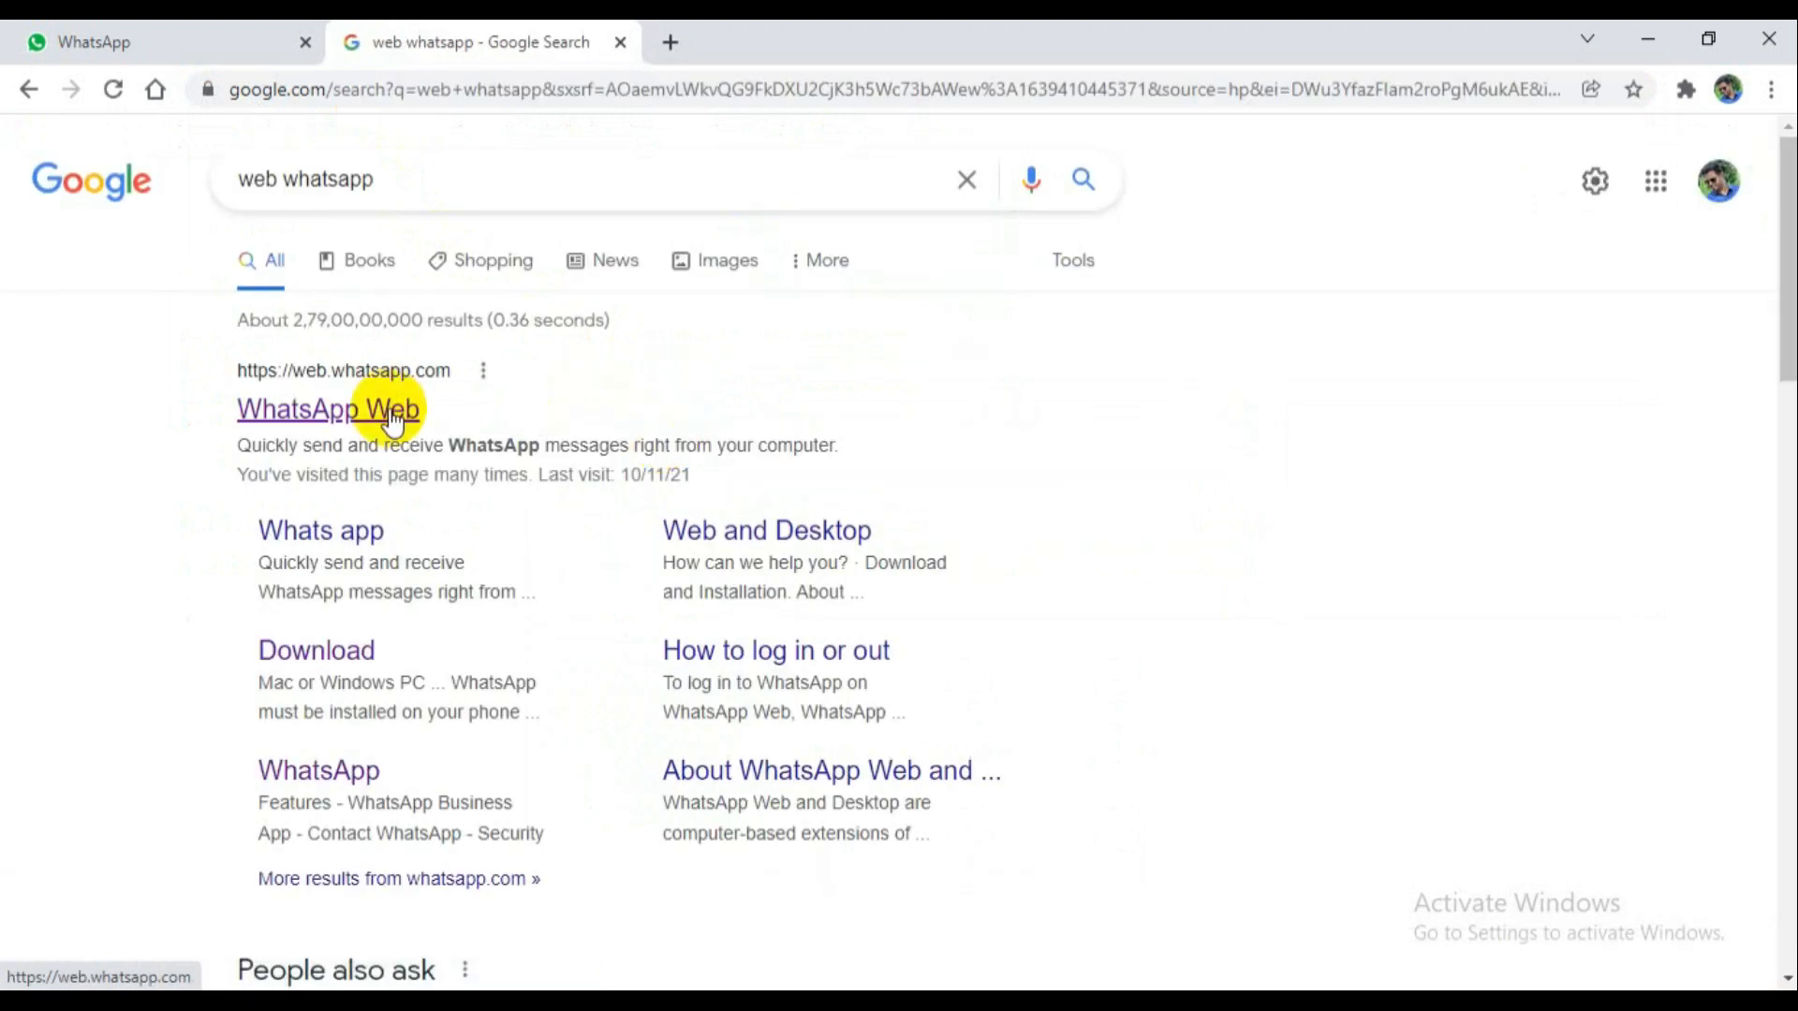
click(329, 409)
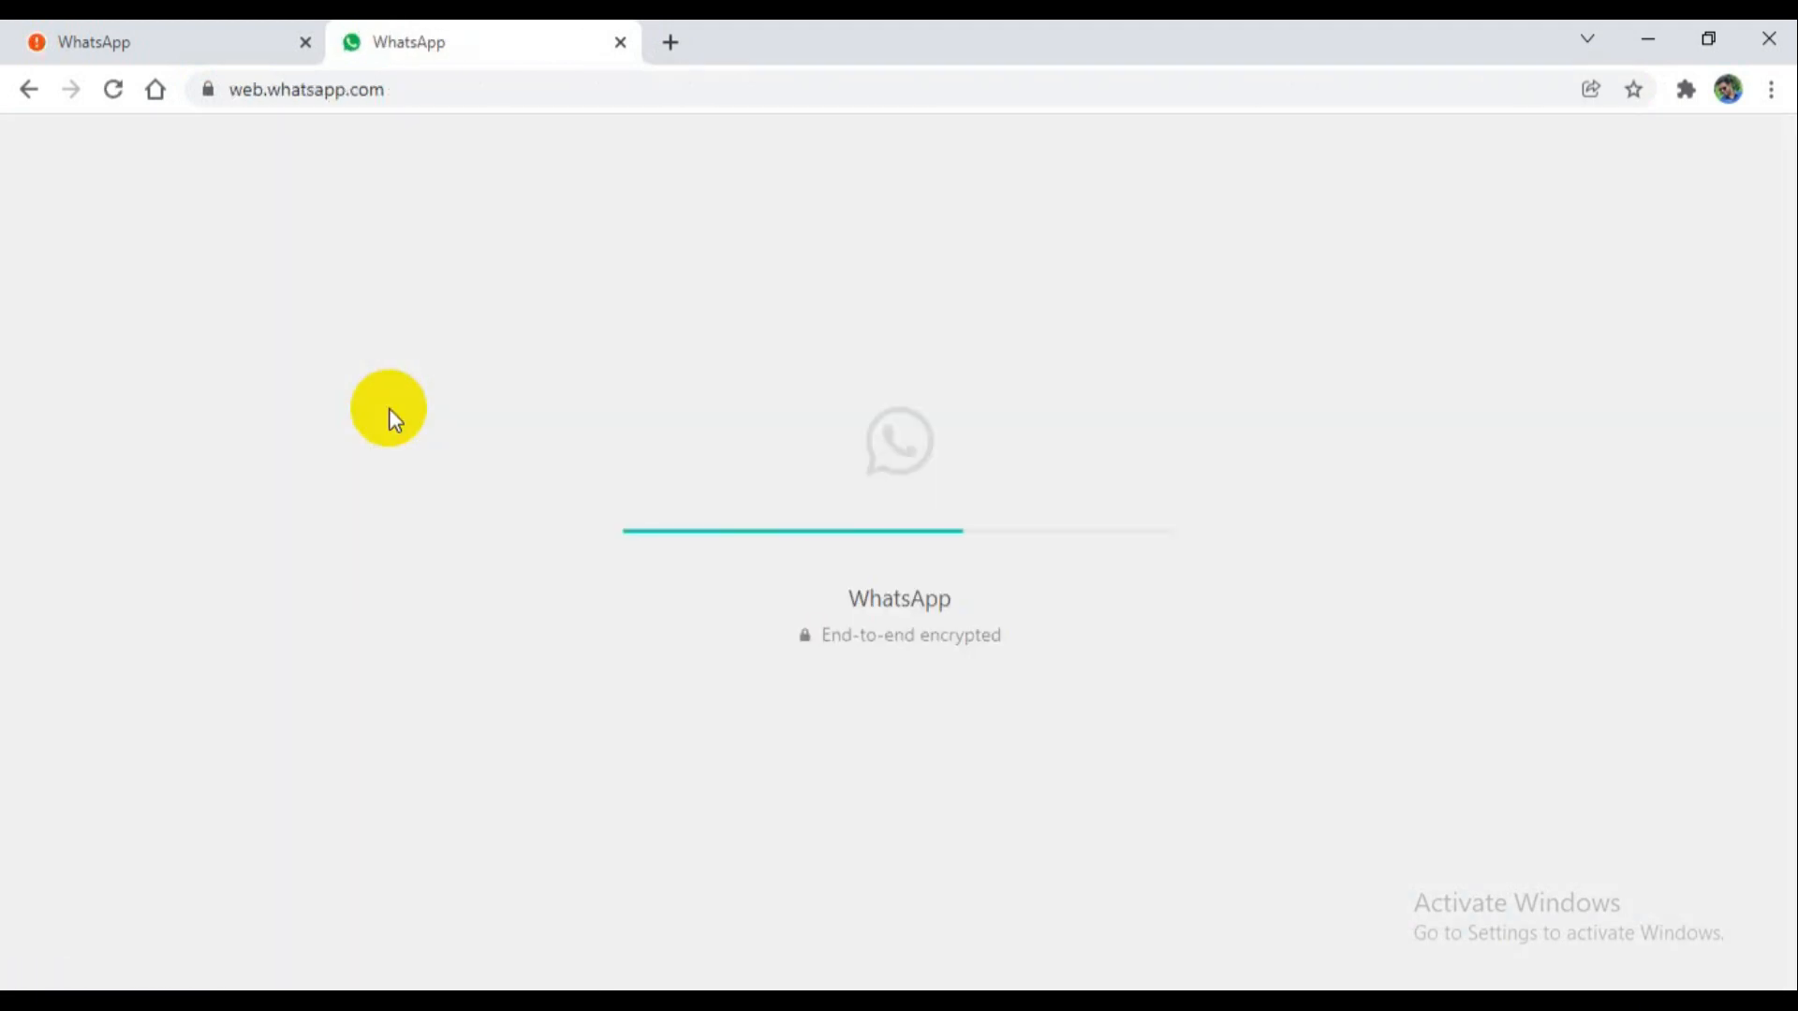
mouse_move(670, 42)
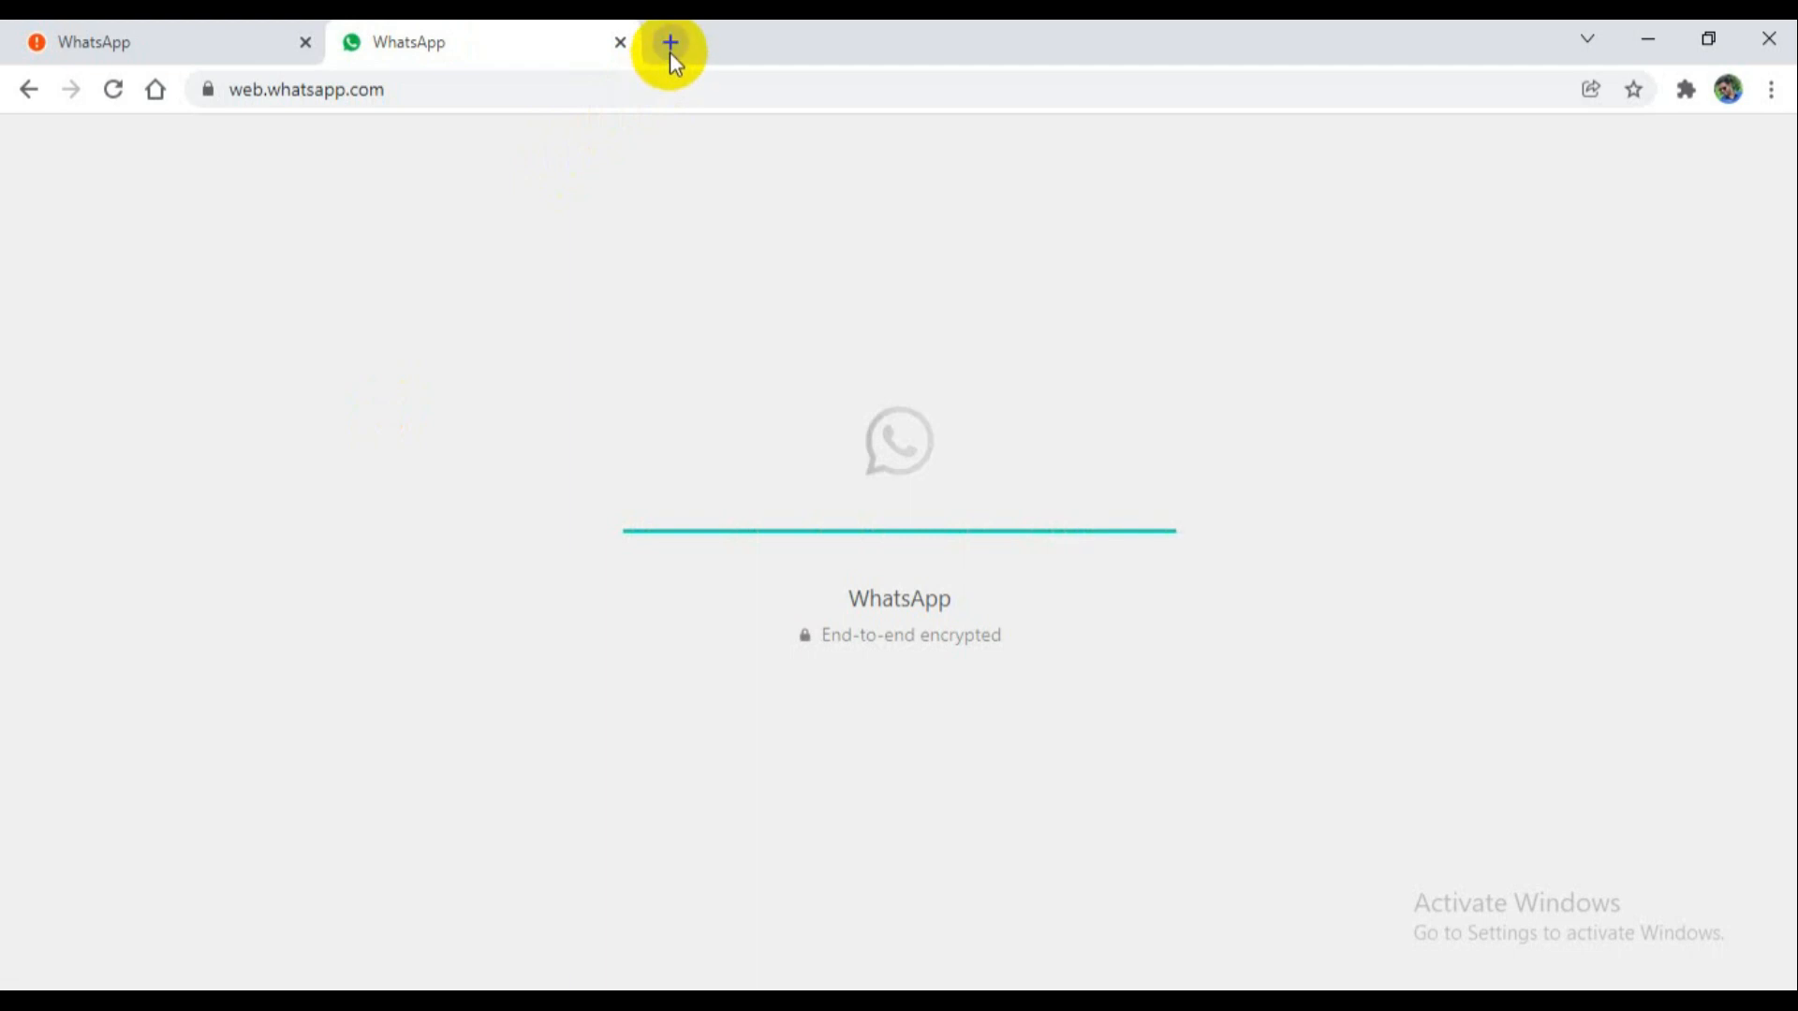
click(669, 42)
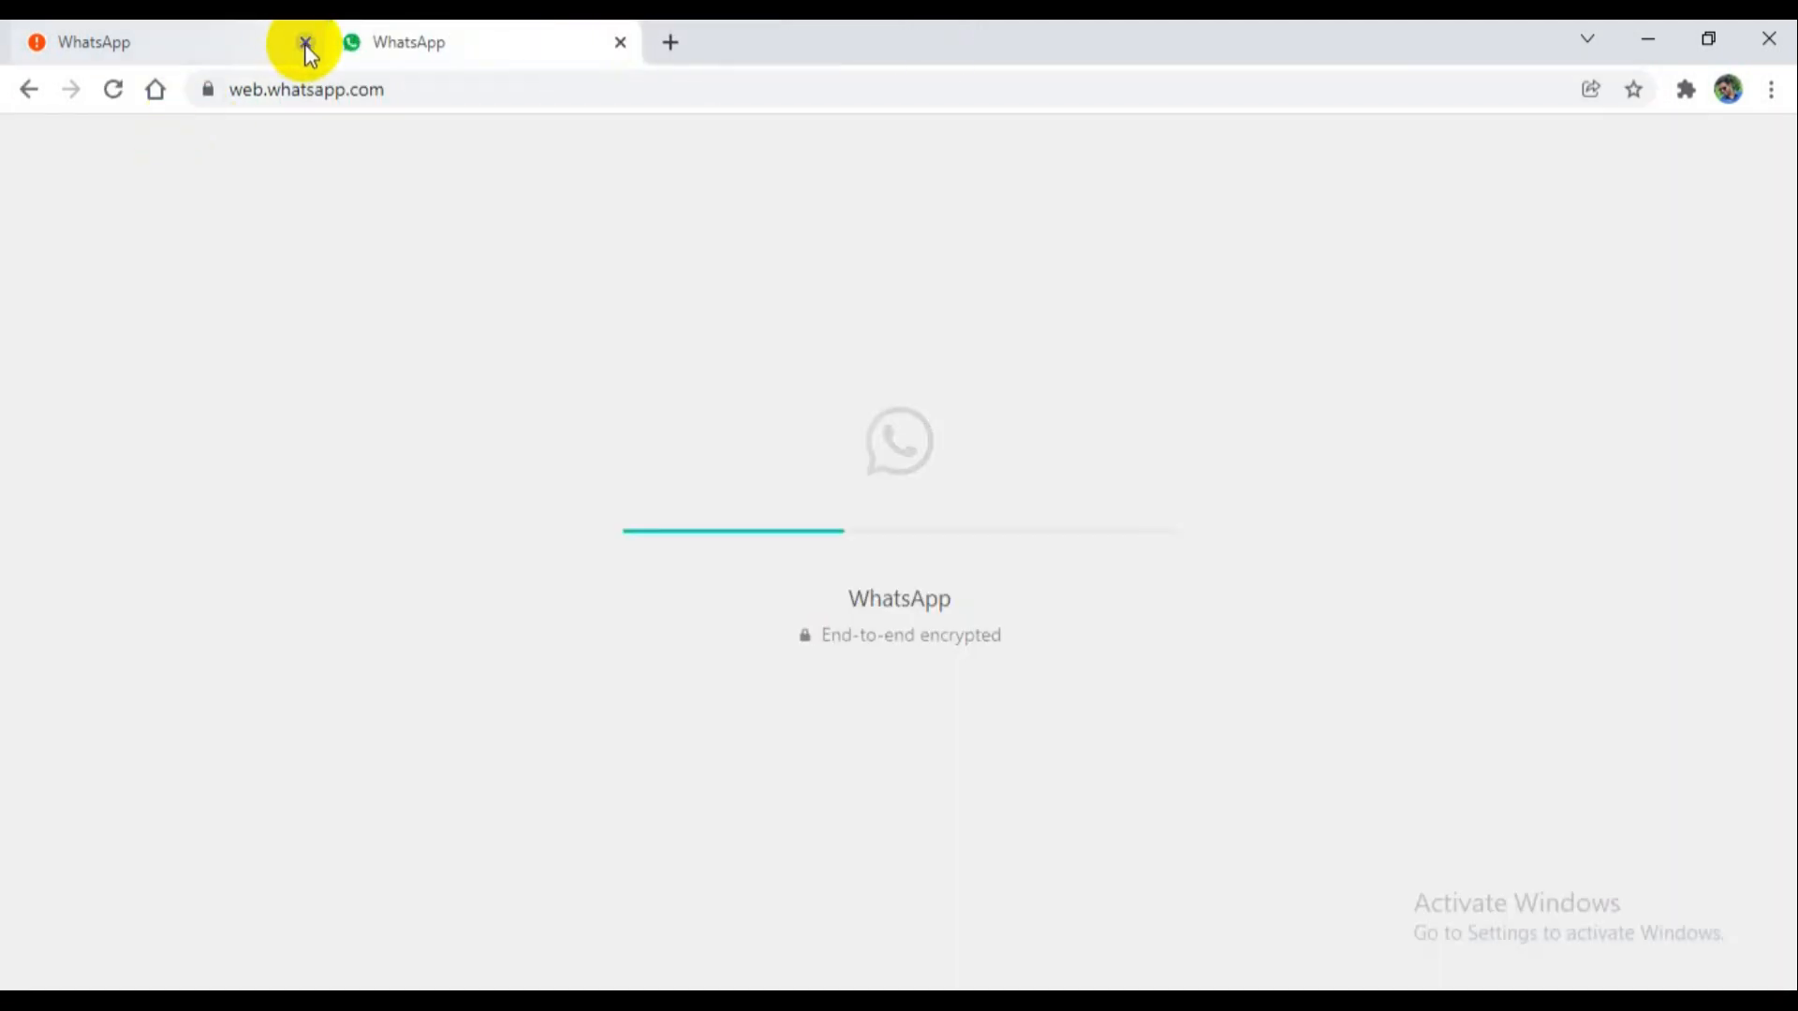
click(306, 42)
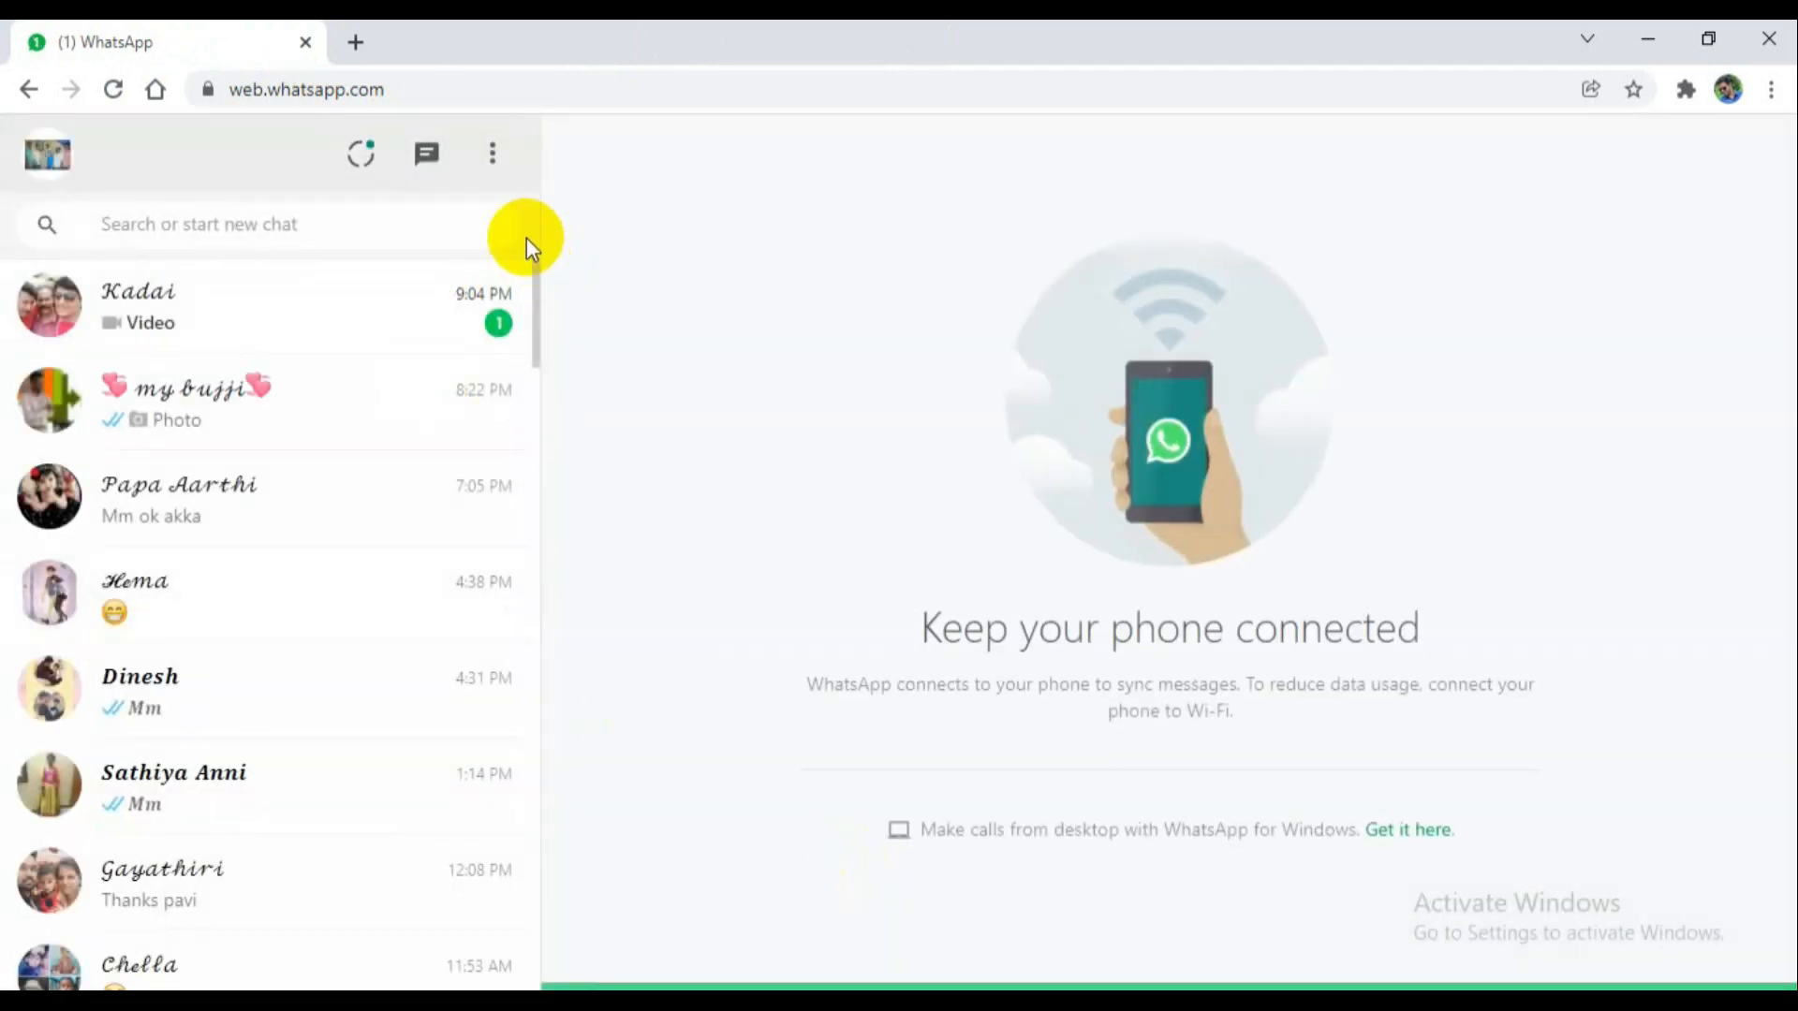
Log out of WhatsApp Web from the chat list's three-dot menu.
click(491, 153)
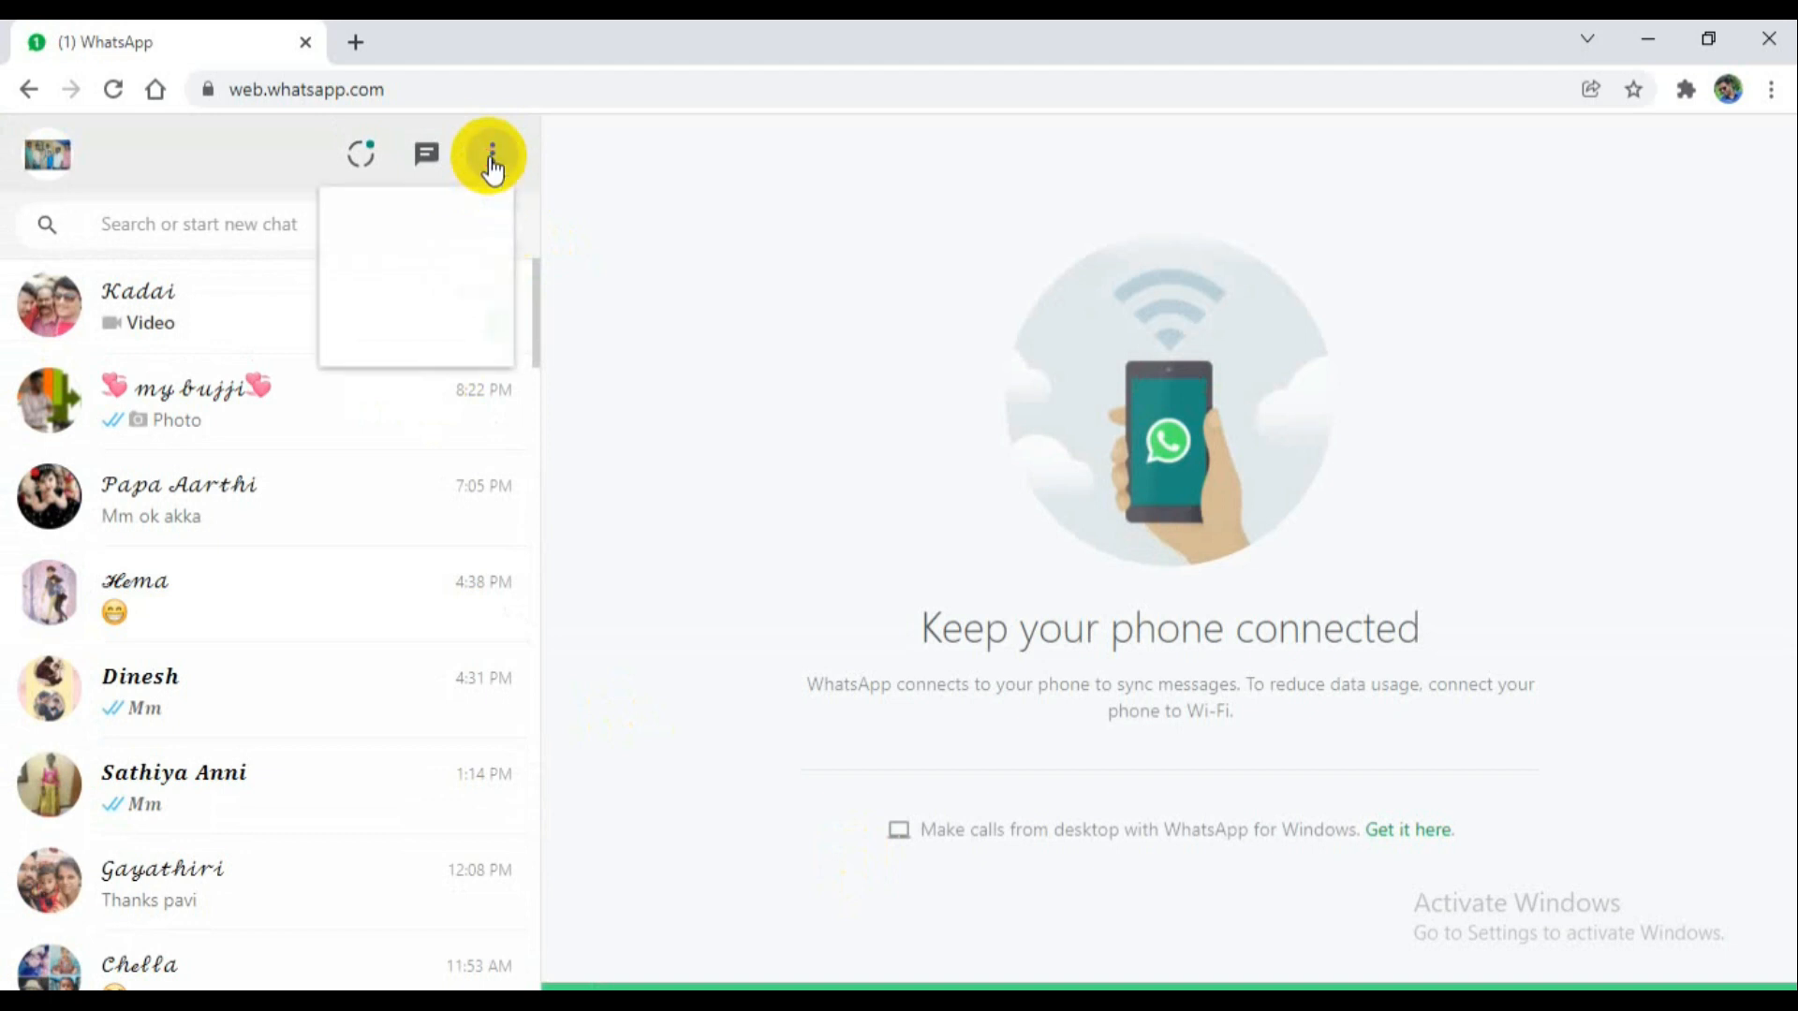
click(490, 155)
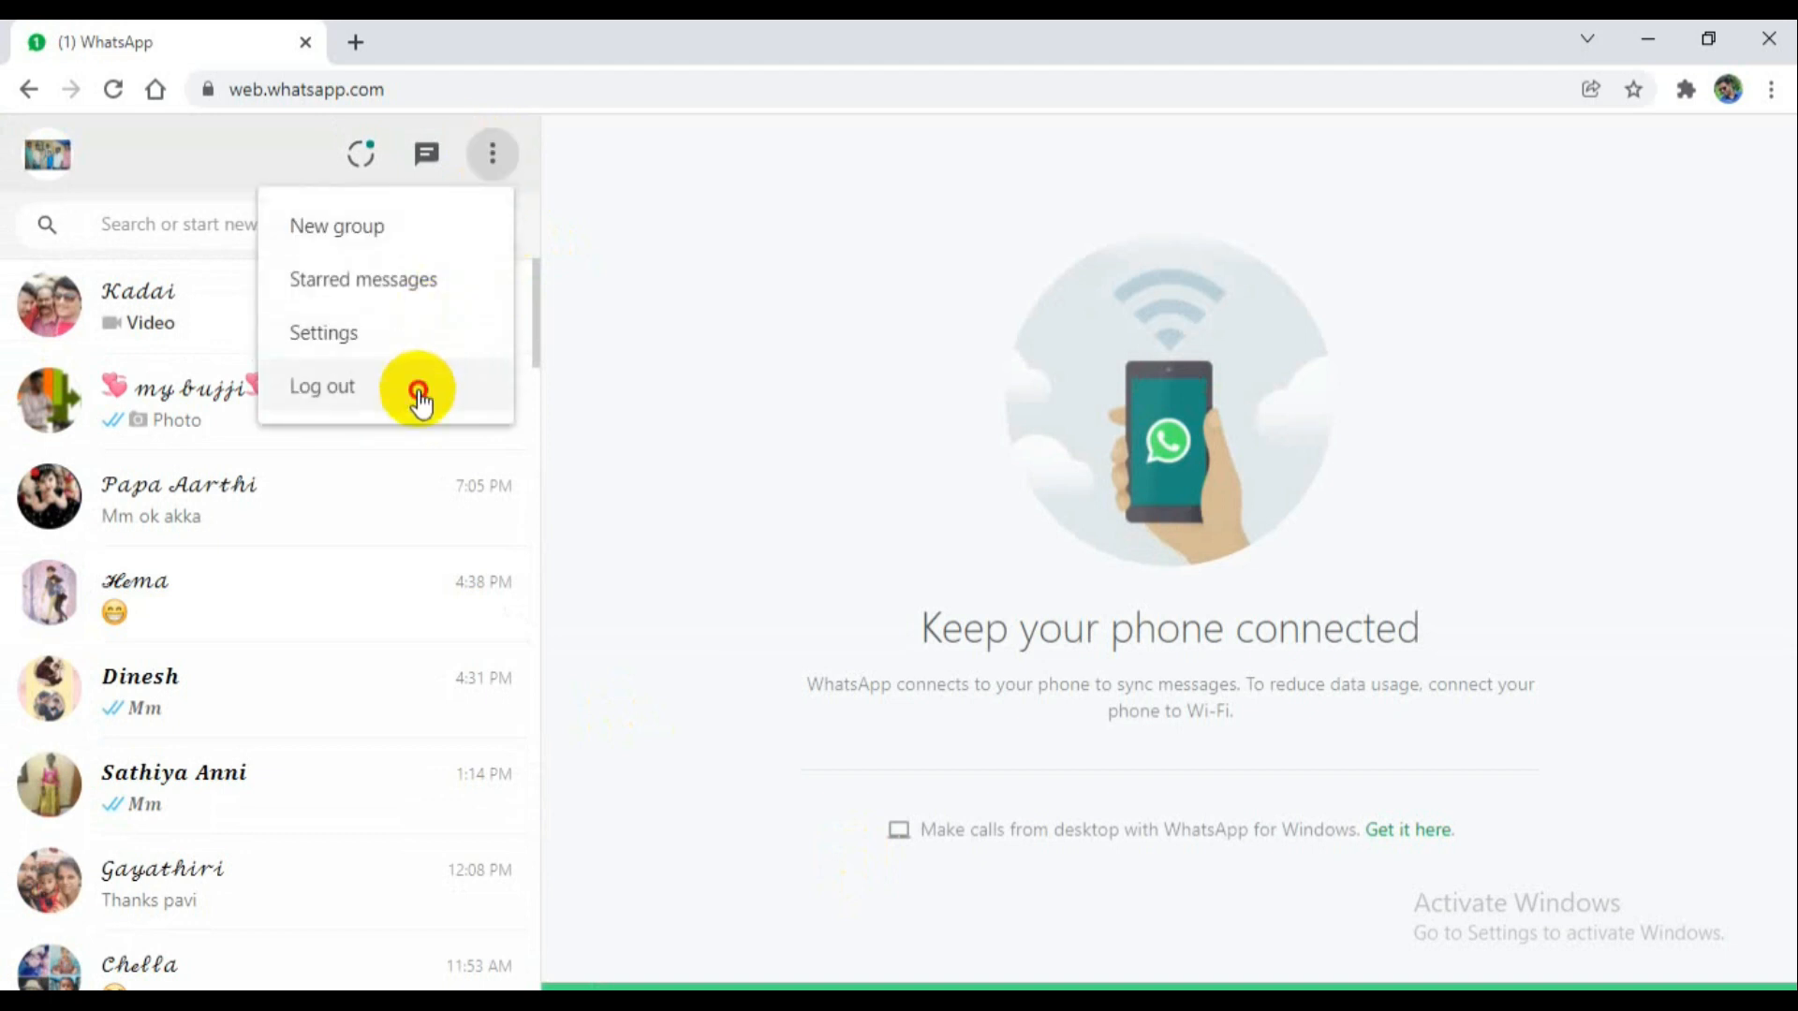
click(322, 386)
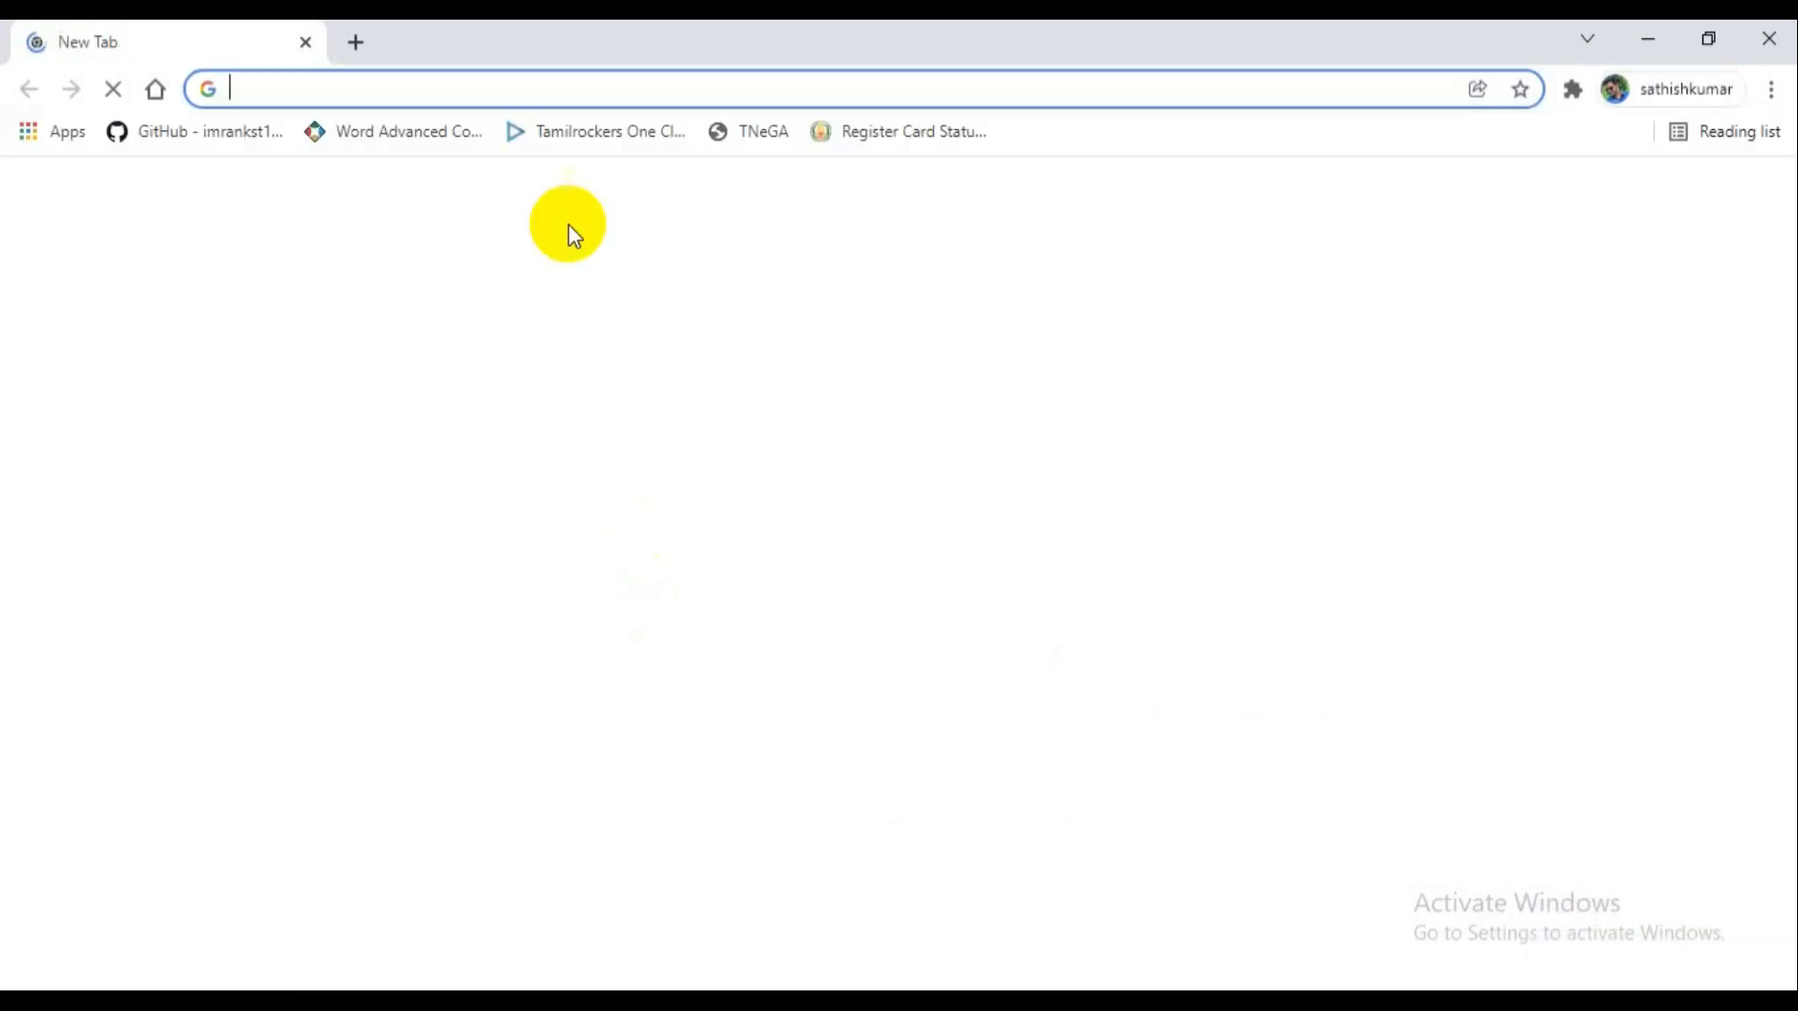
Go to google.com, search 'web whatsapp', and open the WhatsApp Web result.
text(google.com)
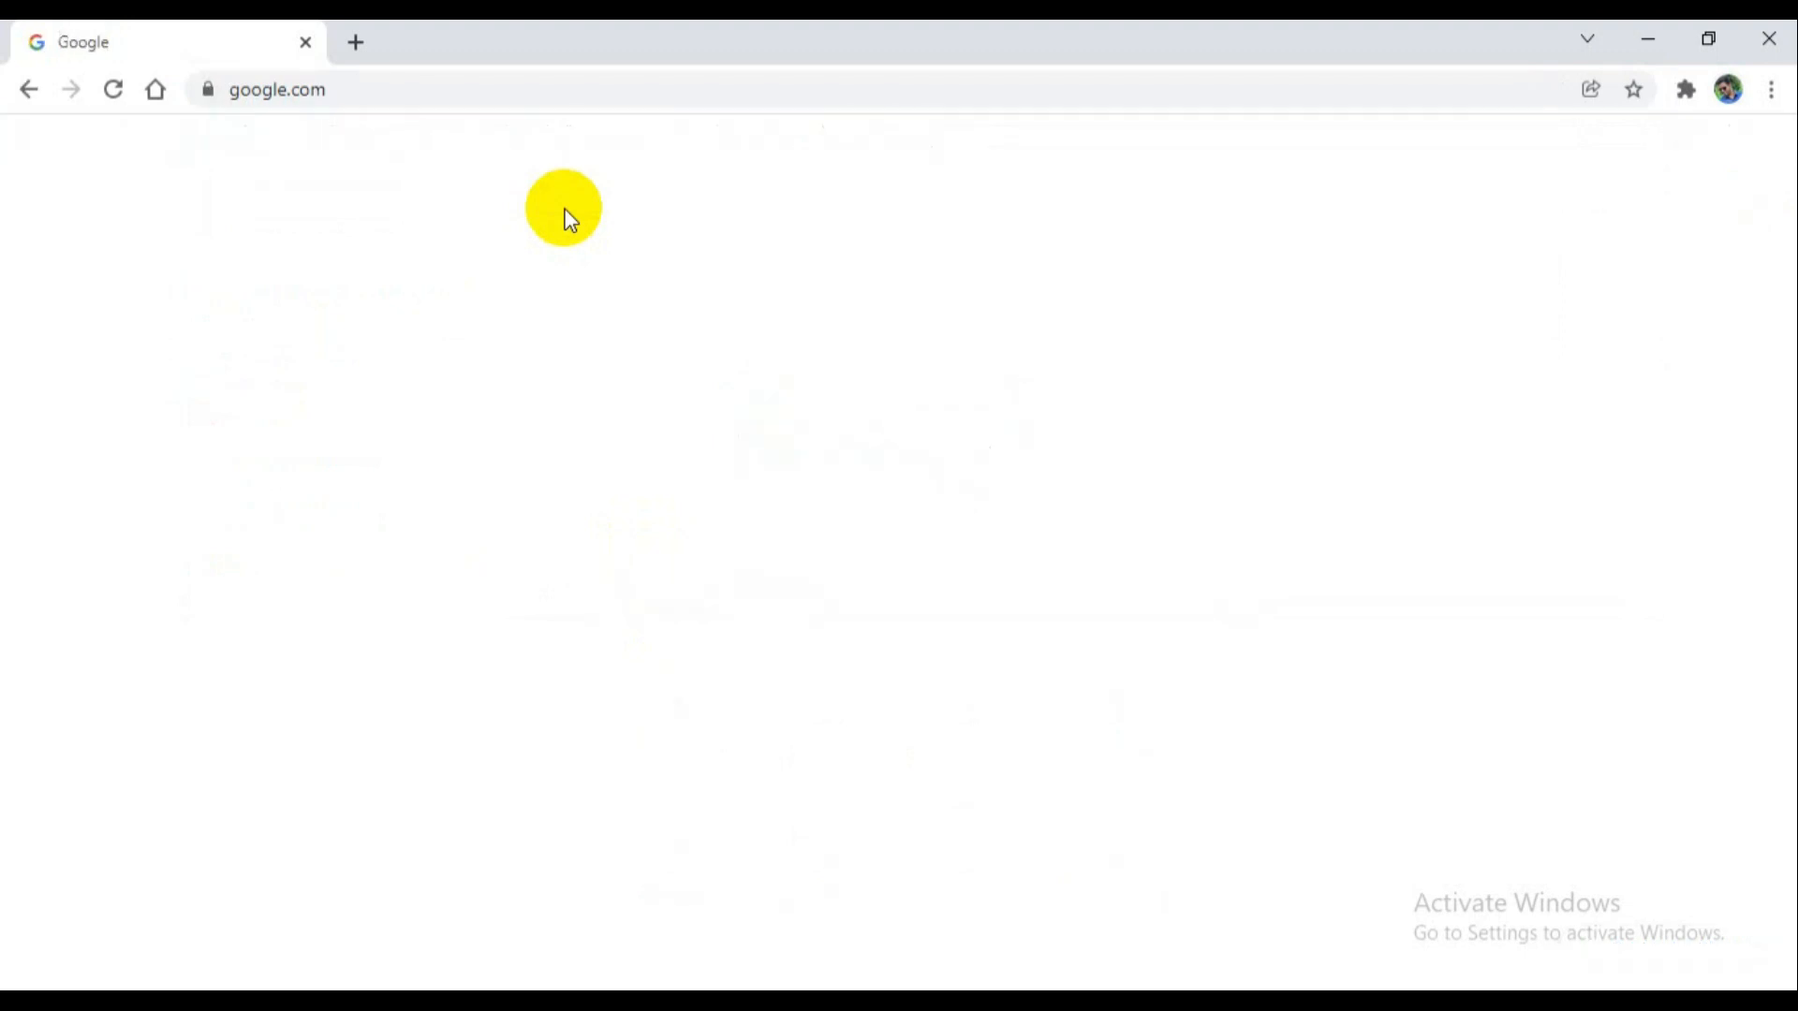
text(web)
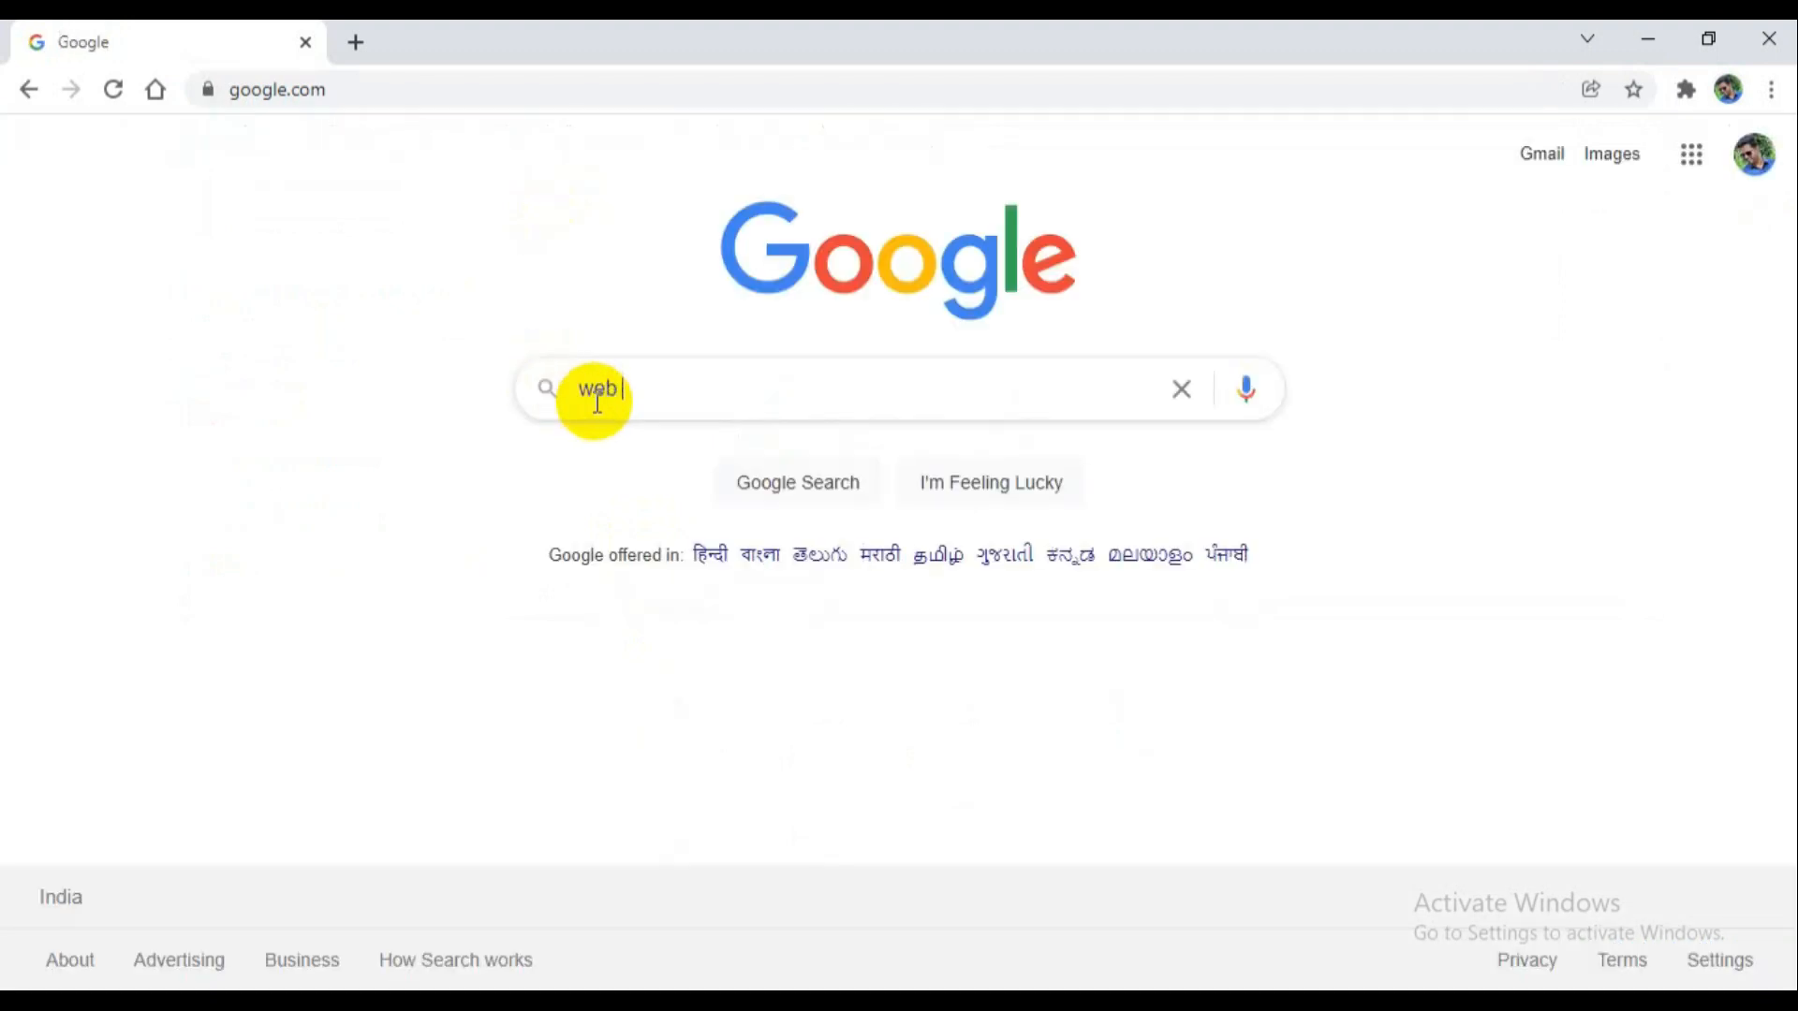
text(whats)
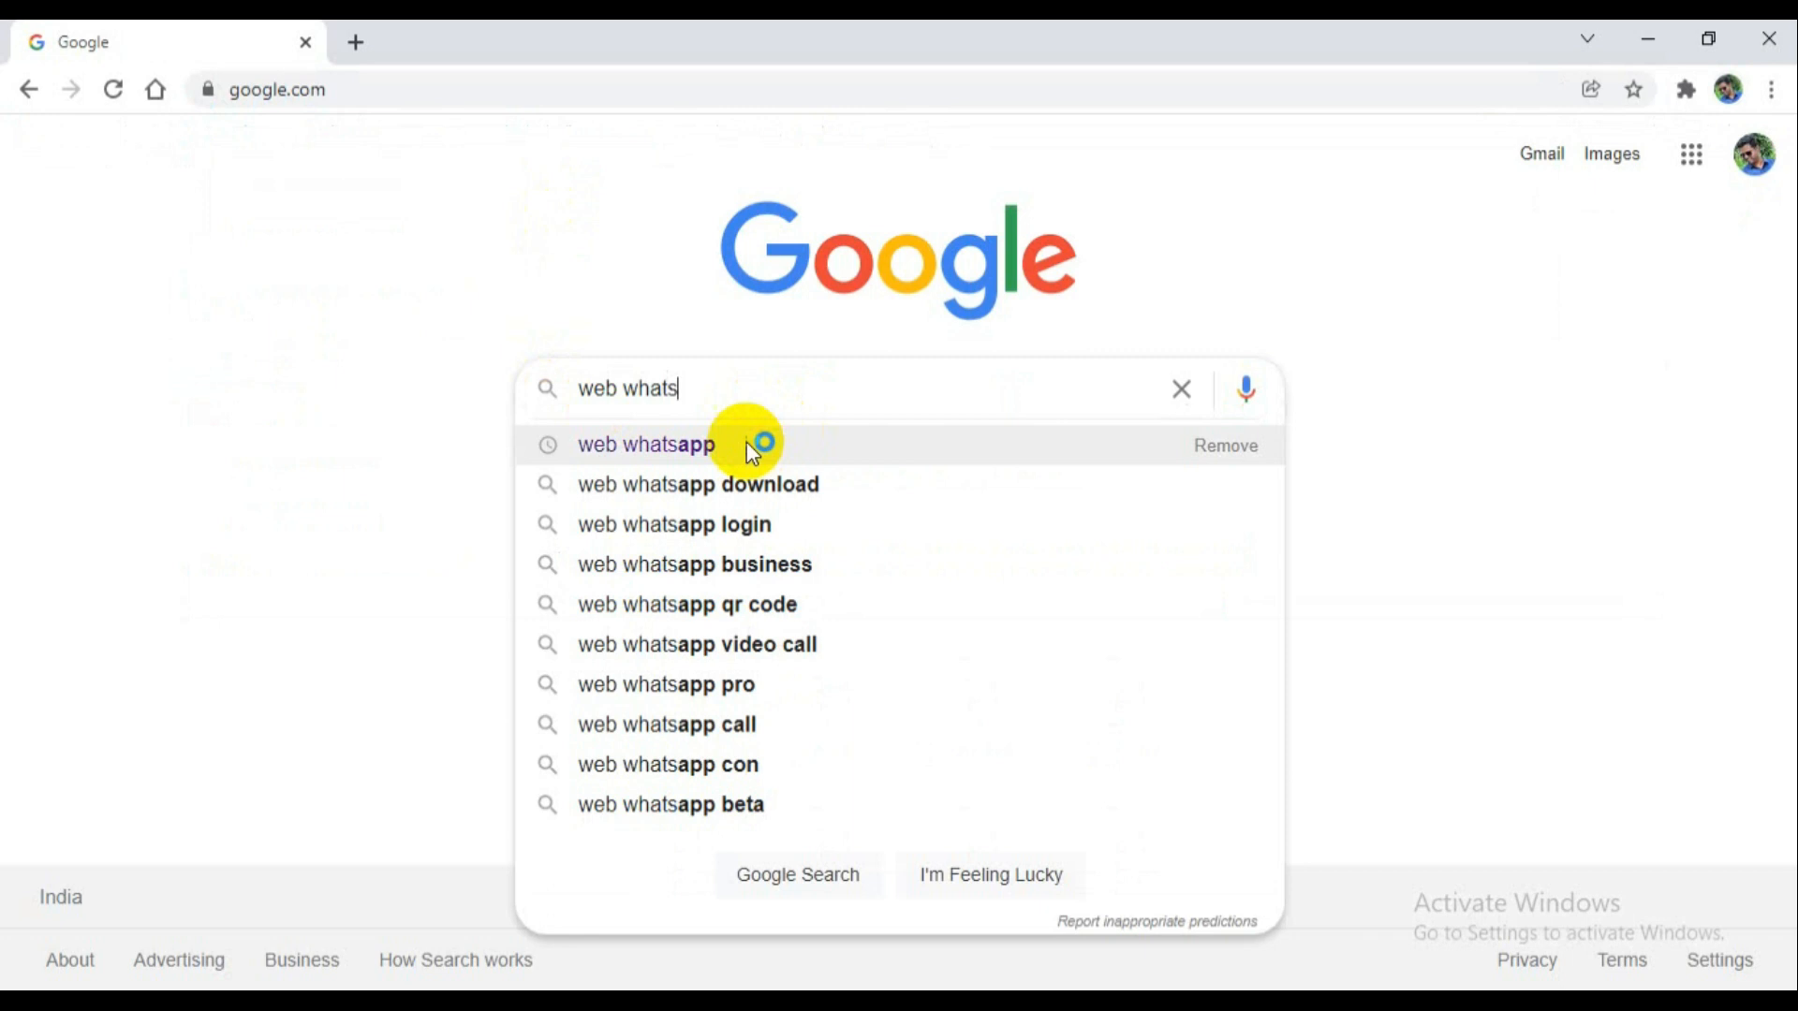
click(645, 445)
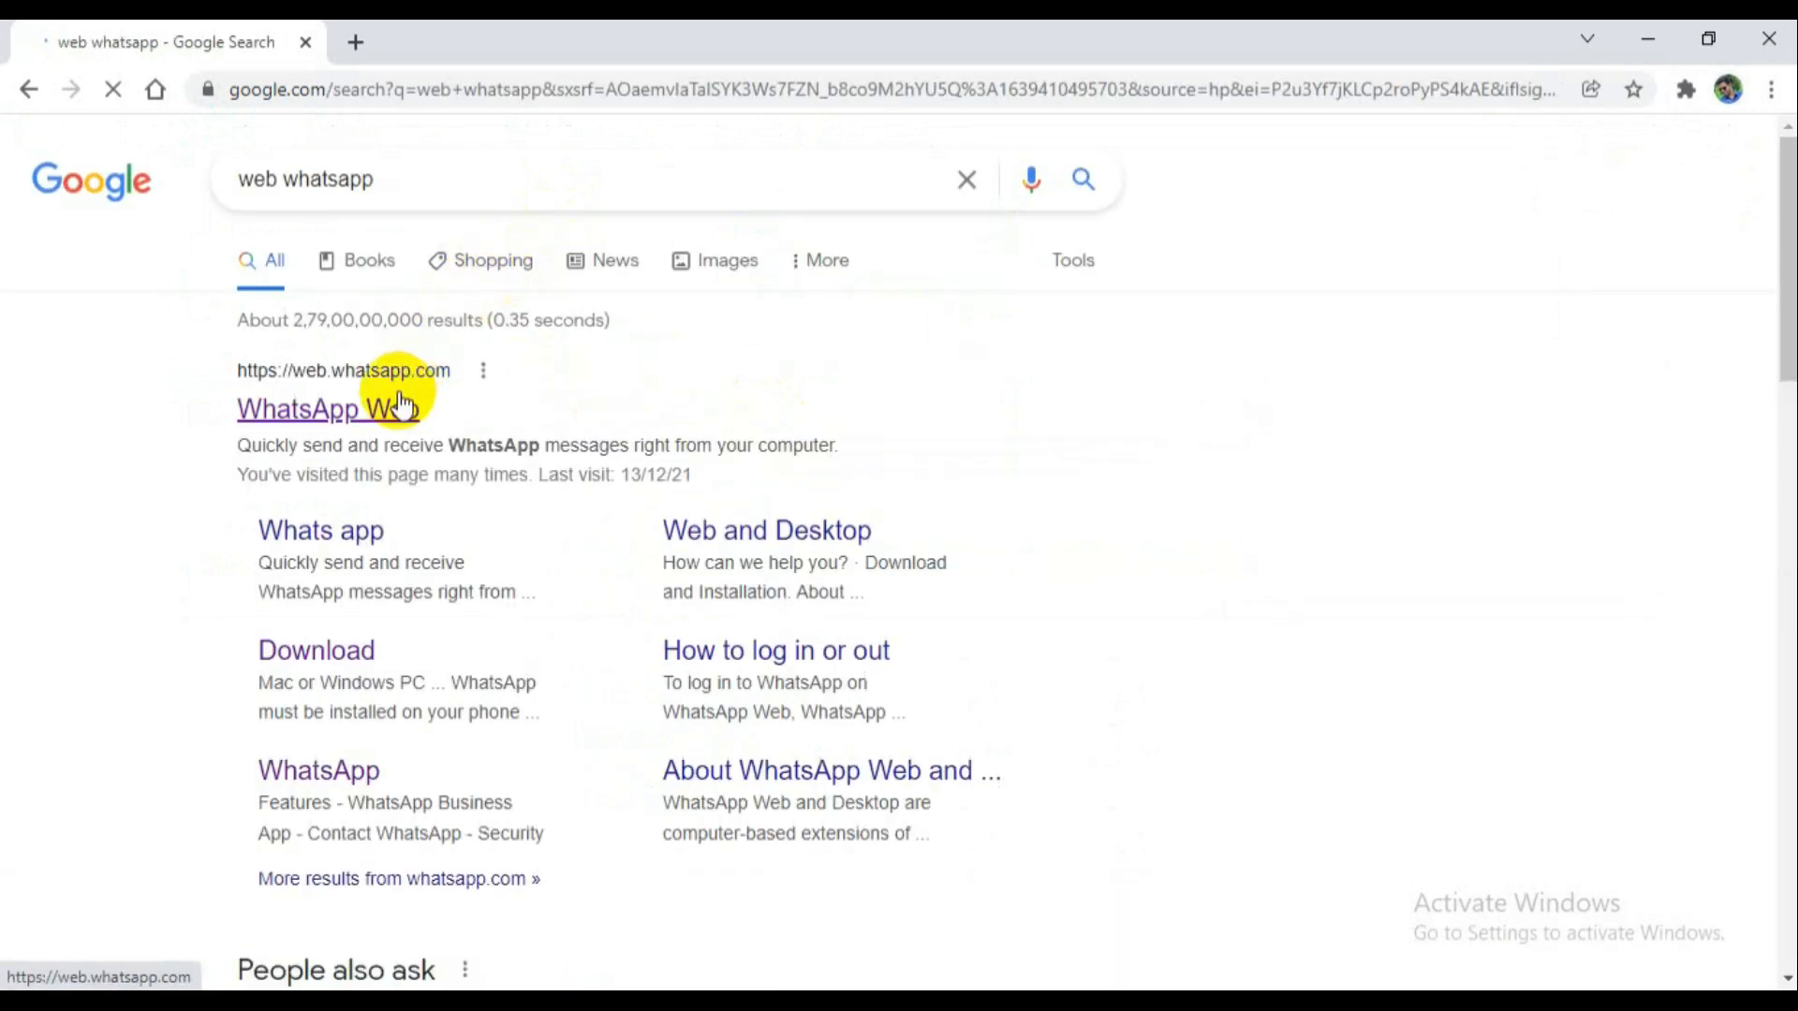
click(322, 409)
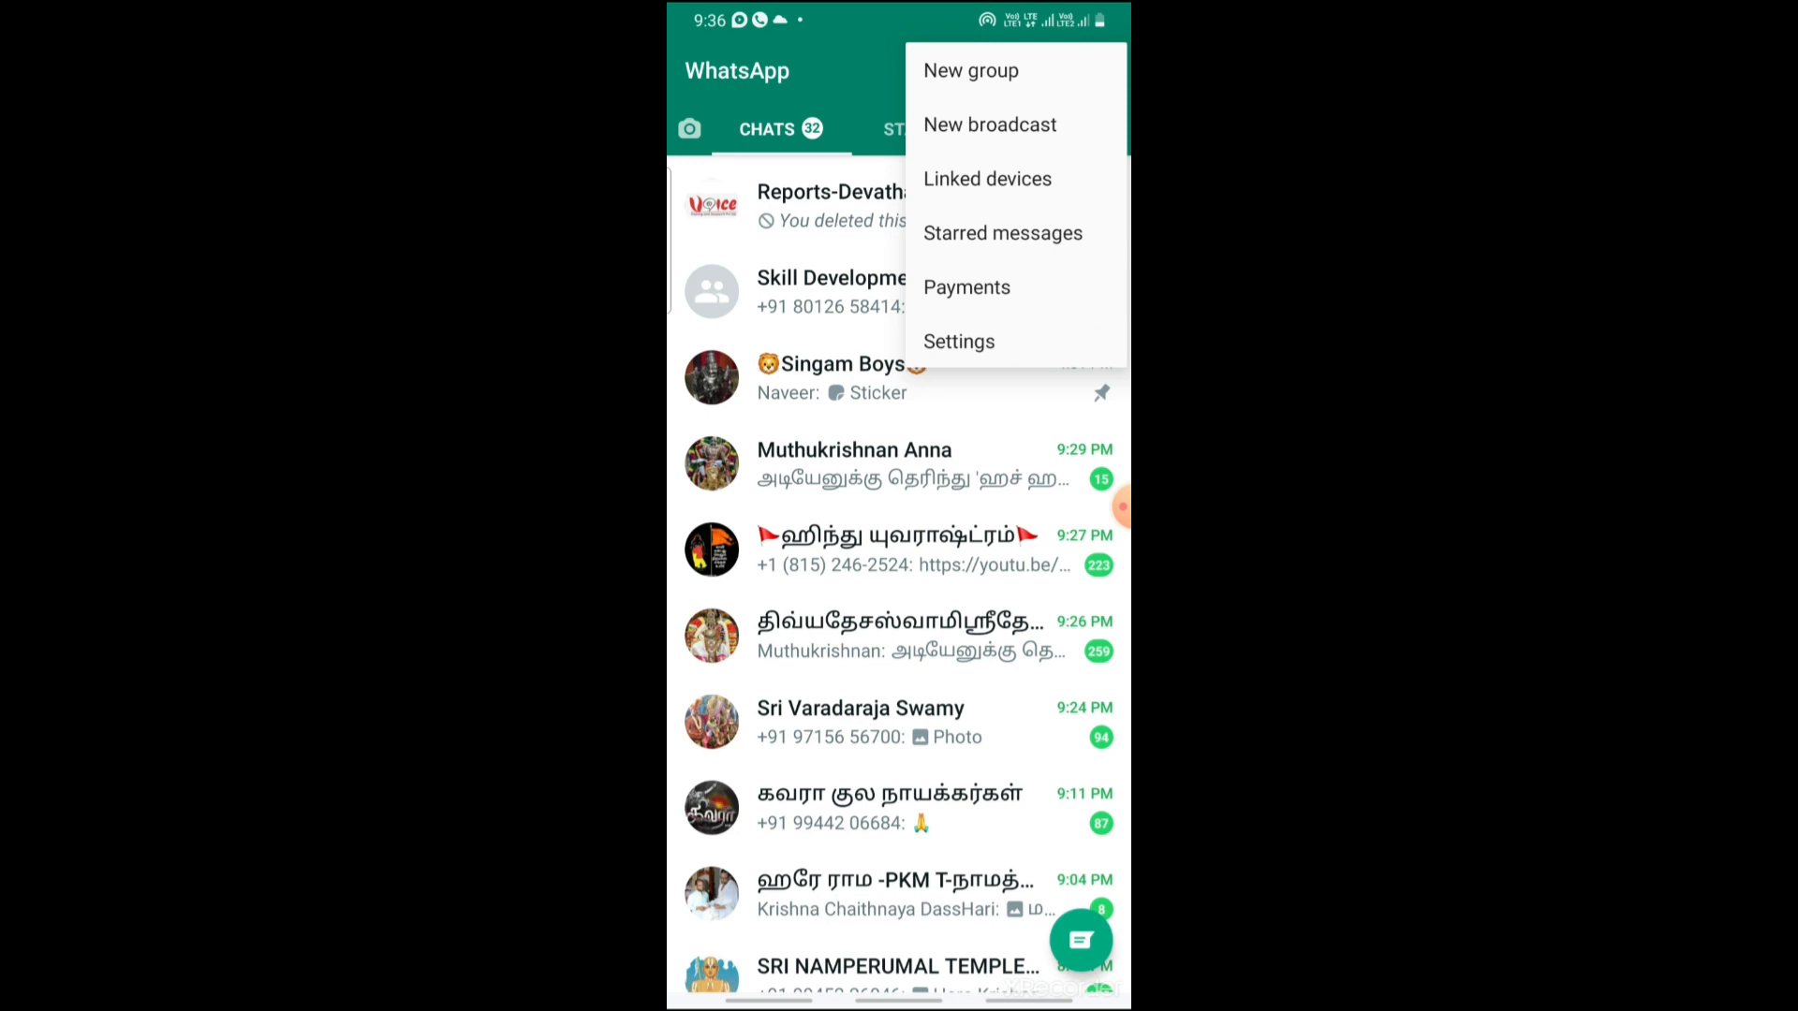
Link Google Chrome (Windows) under Linked devices, then view and dismiss its details.
click(986, 178)
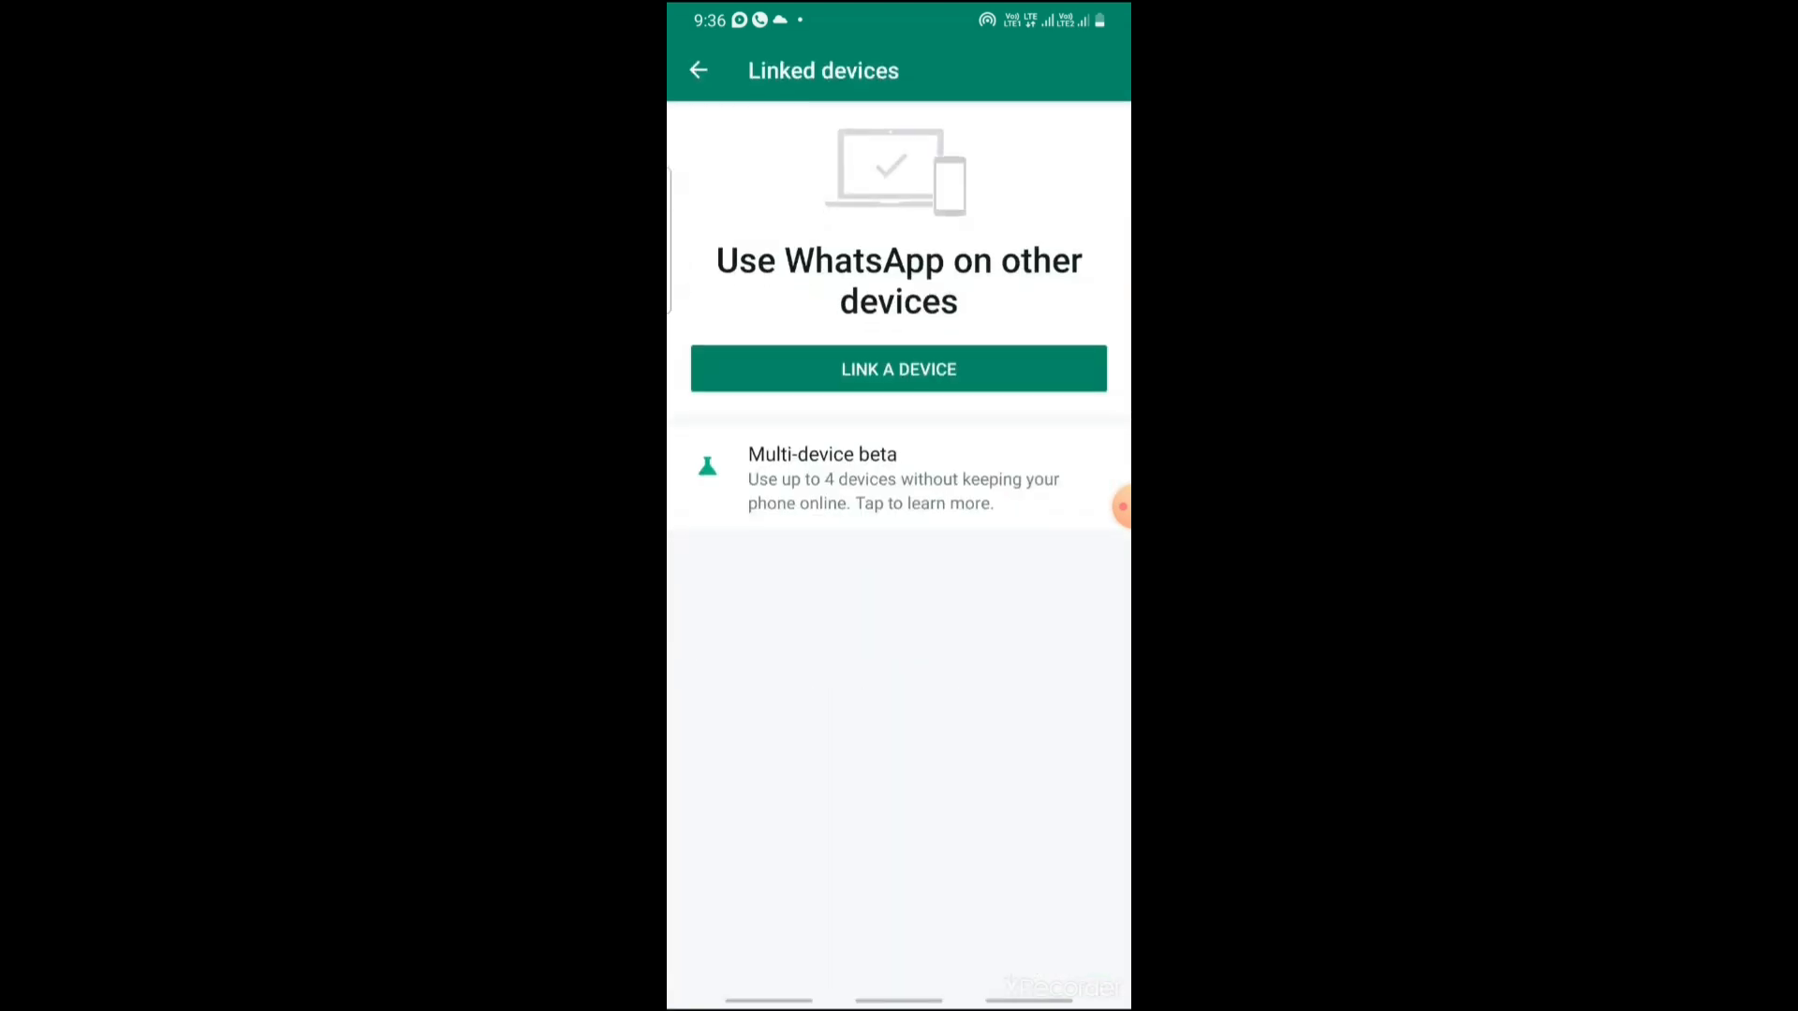
click(898, 368)
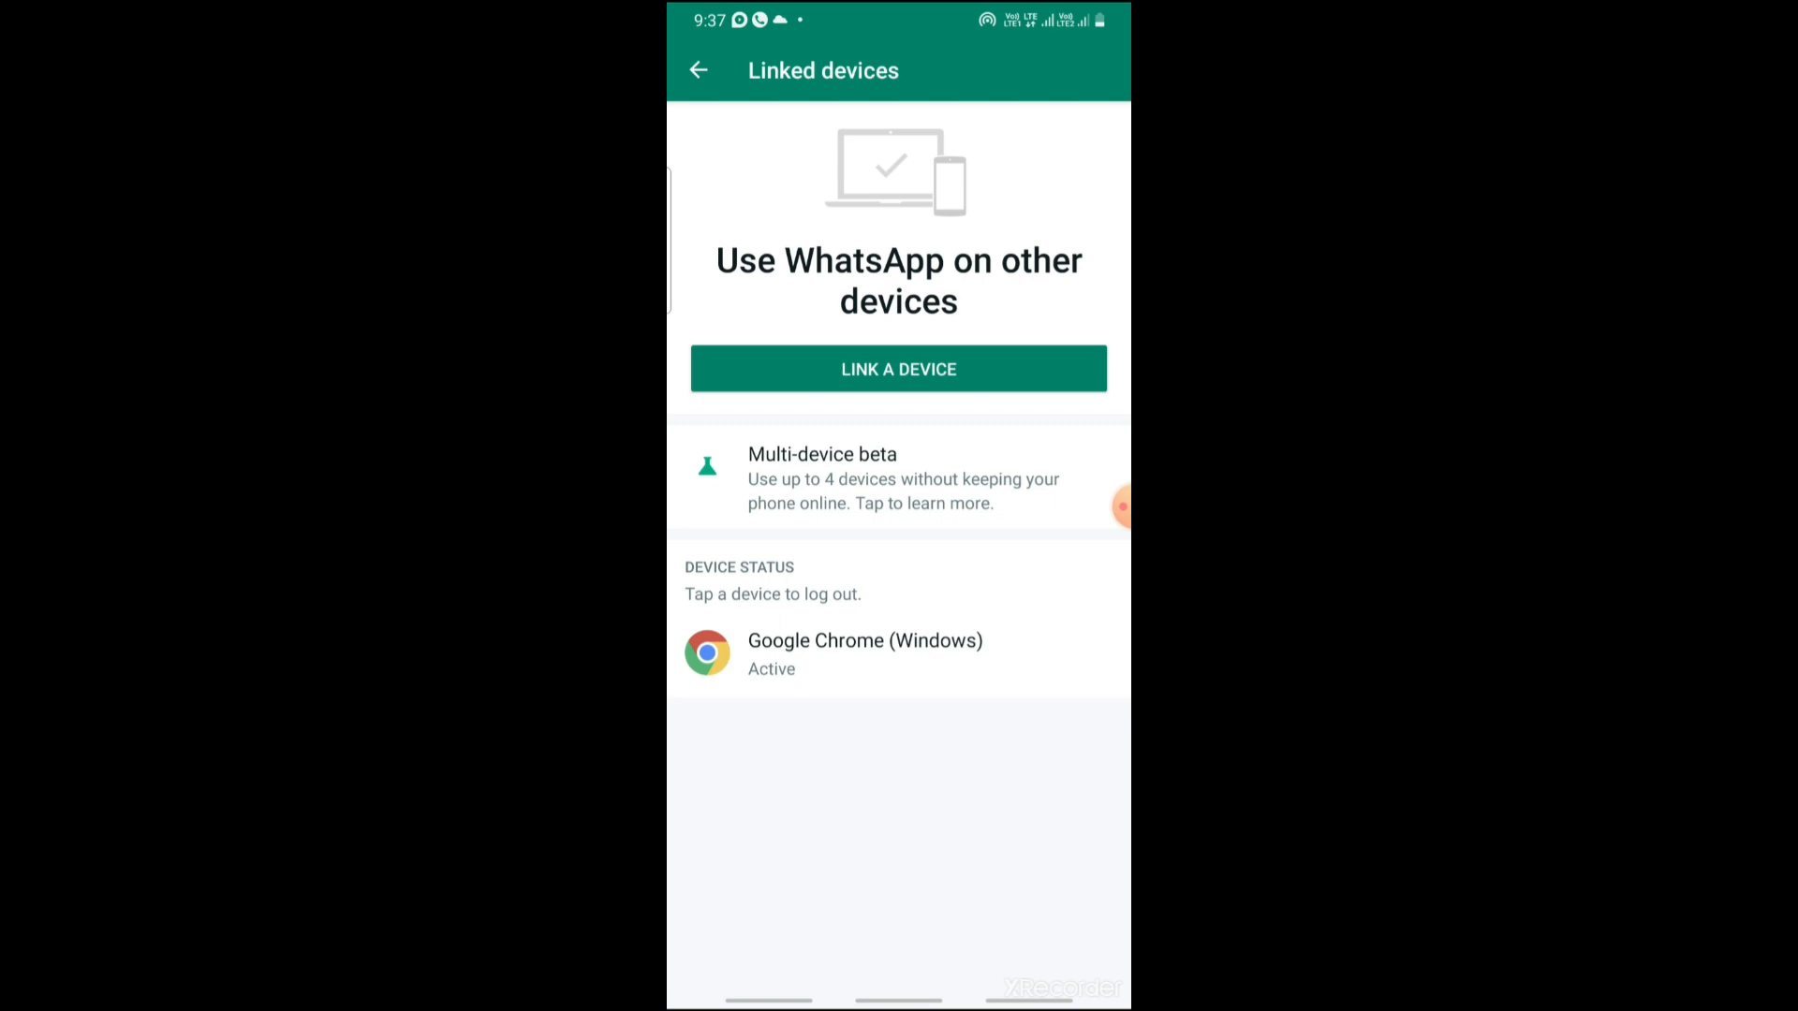
click(898, 653)
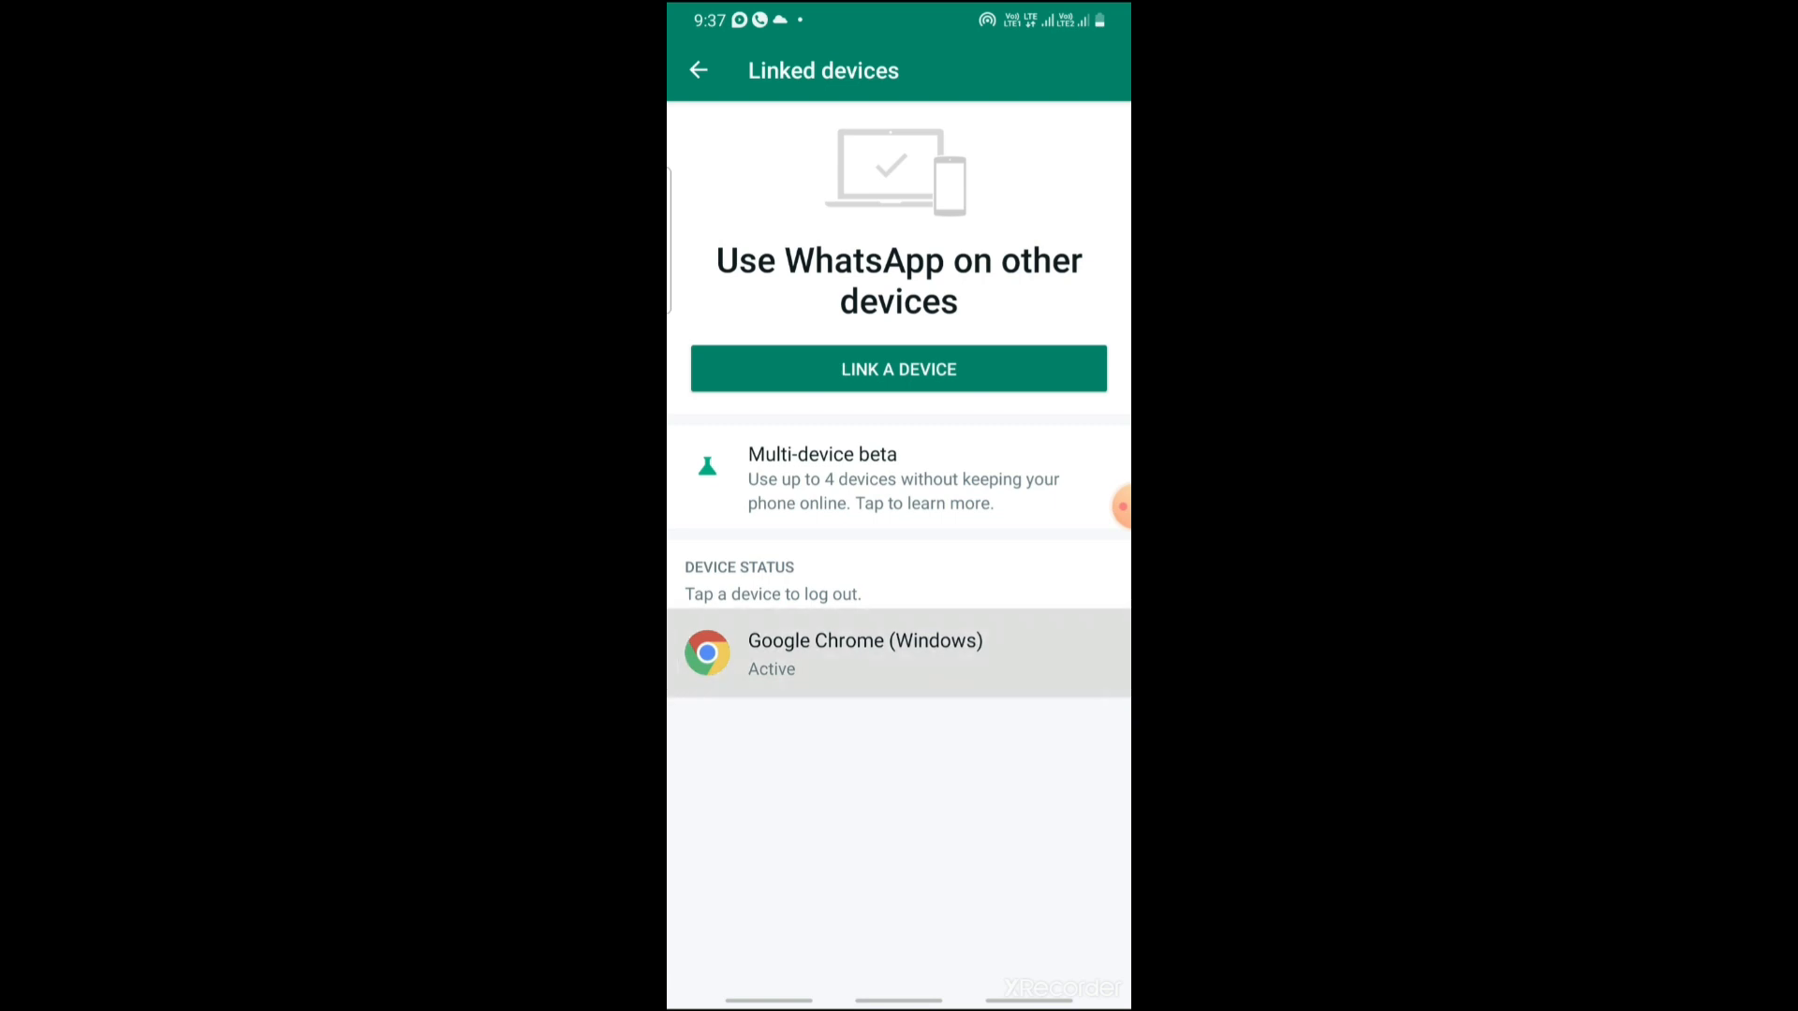
click(864, 653)
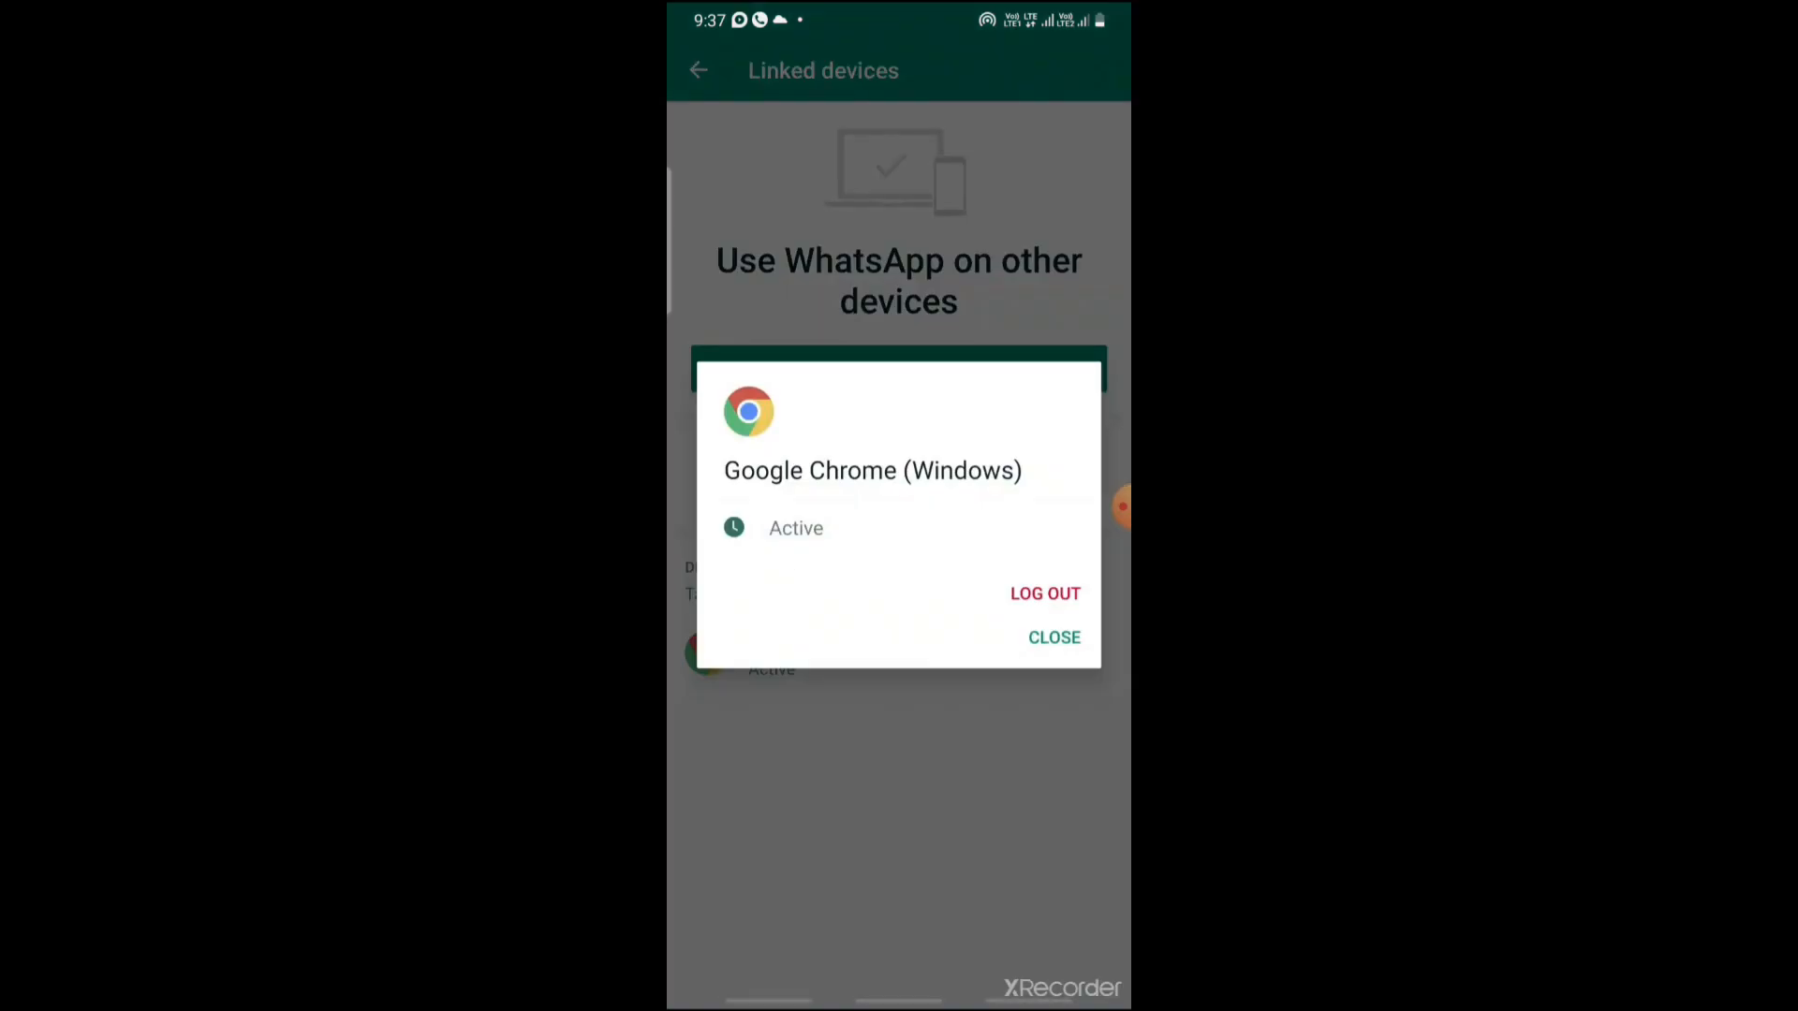
click(1052, 637)
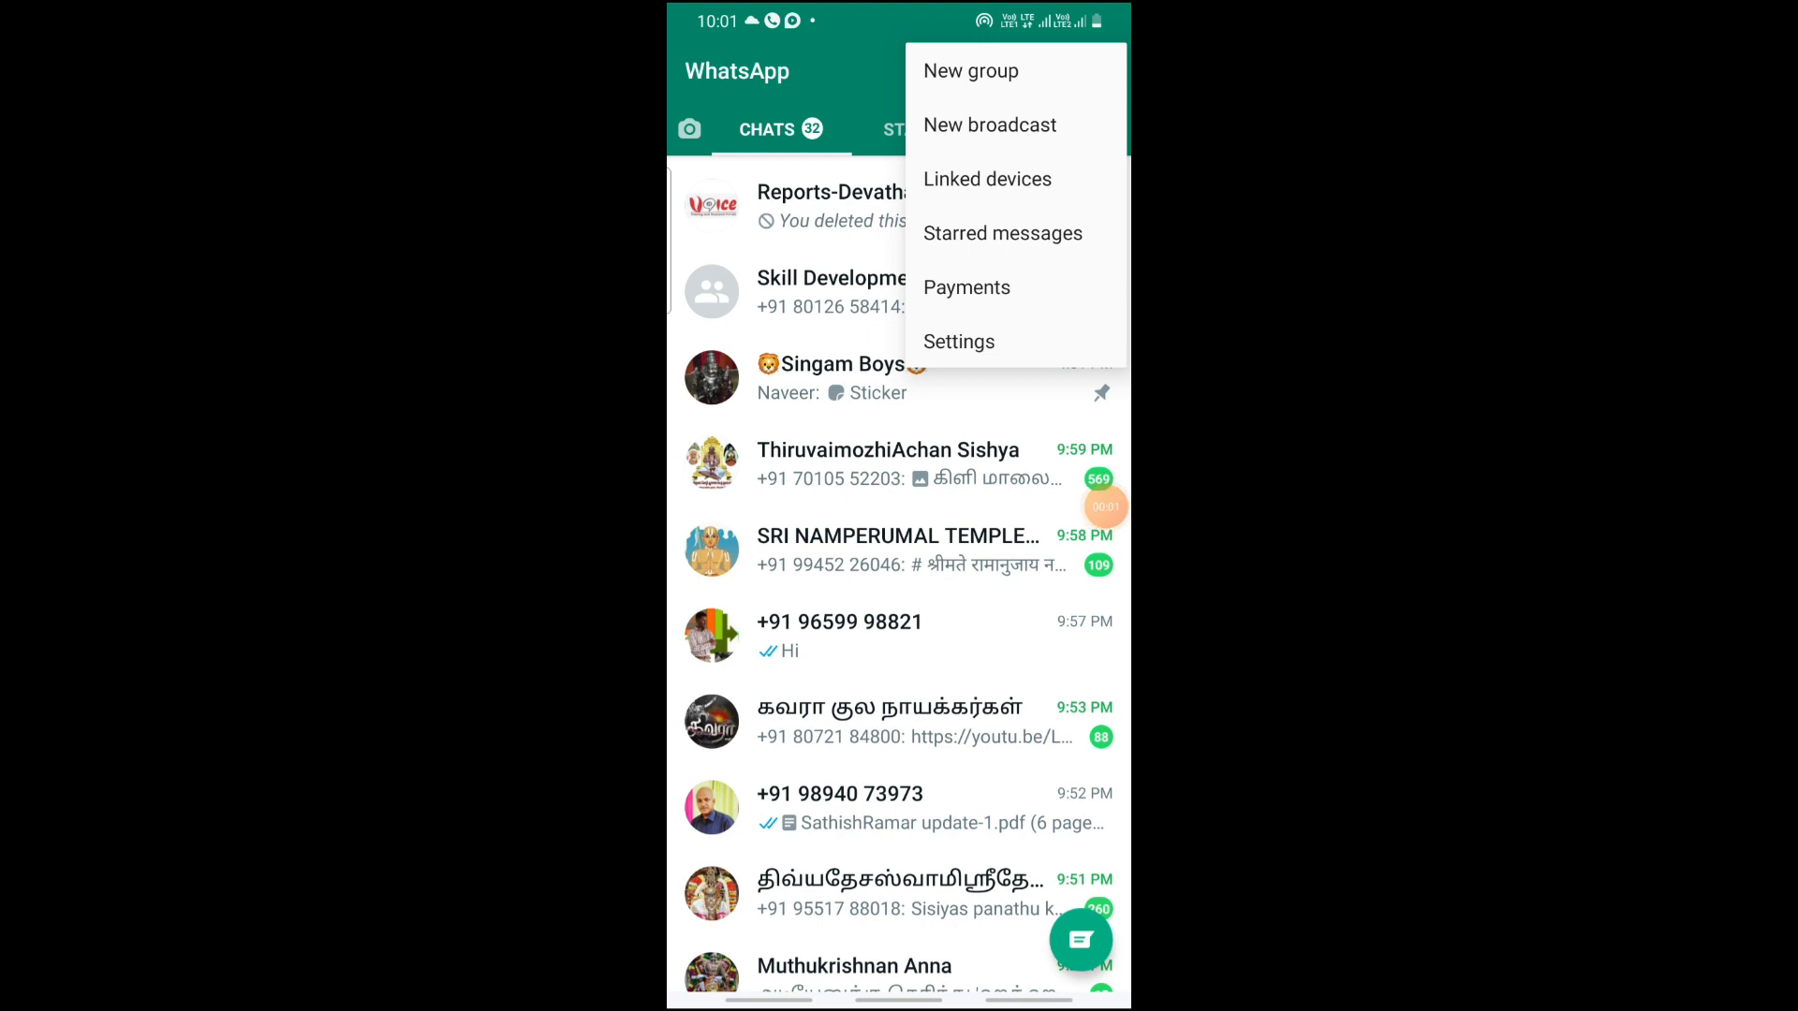
Open Settings, show your WhatsApp QR code, and switch to the scan code tab.
click(959, 341)
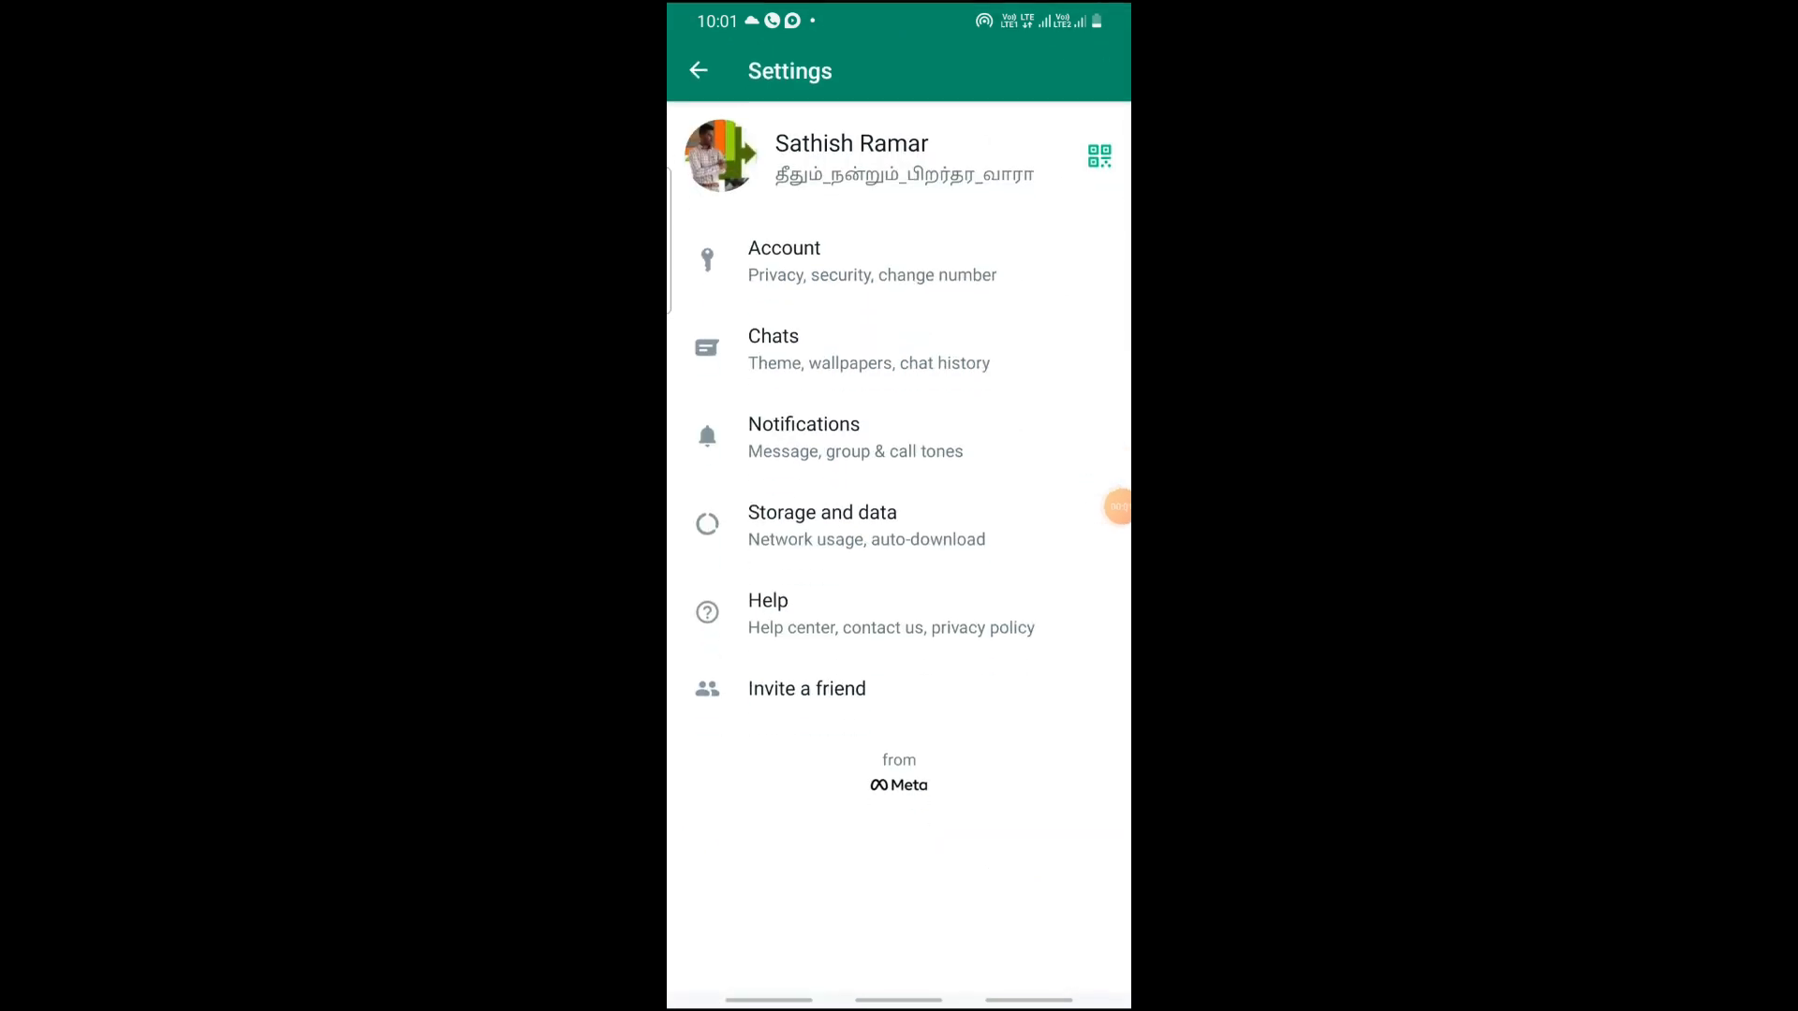
click(1097, 155)
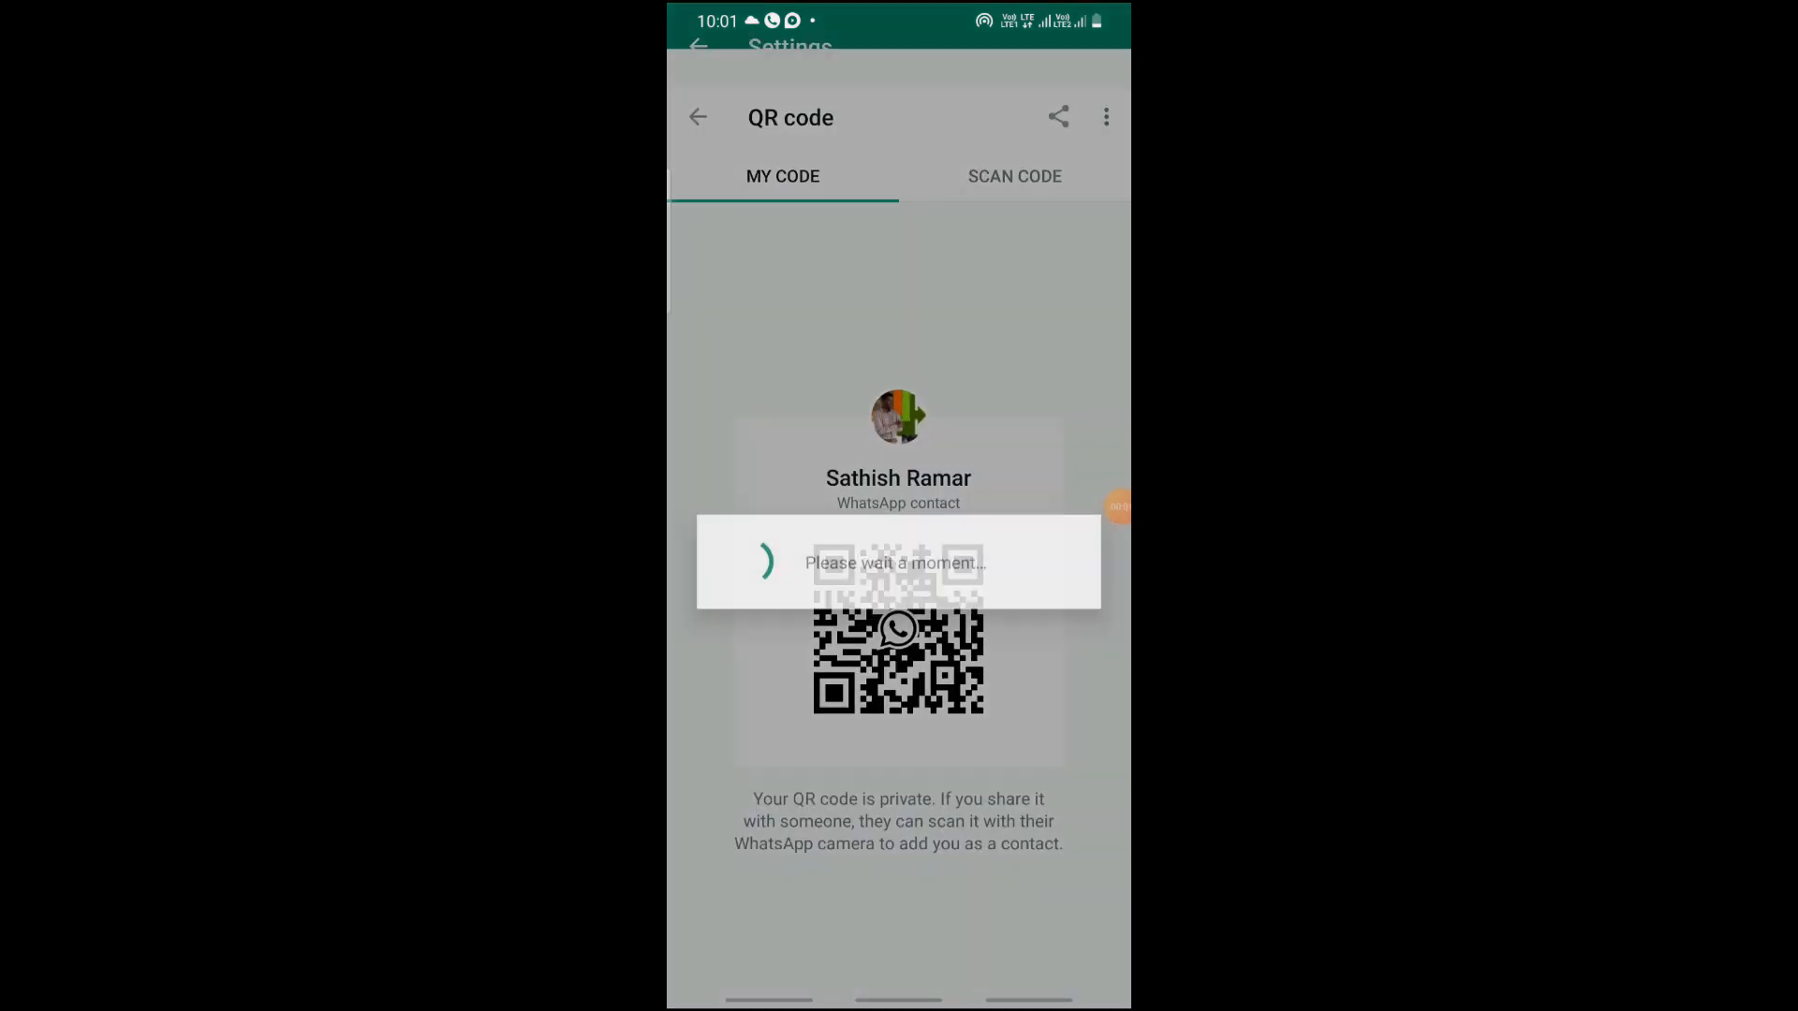
click(1014, 175)
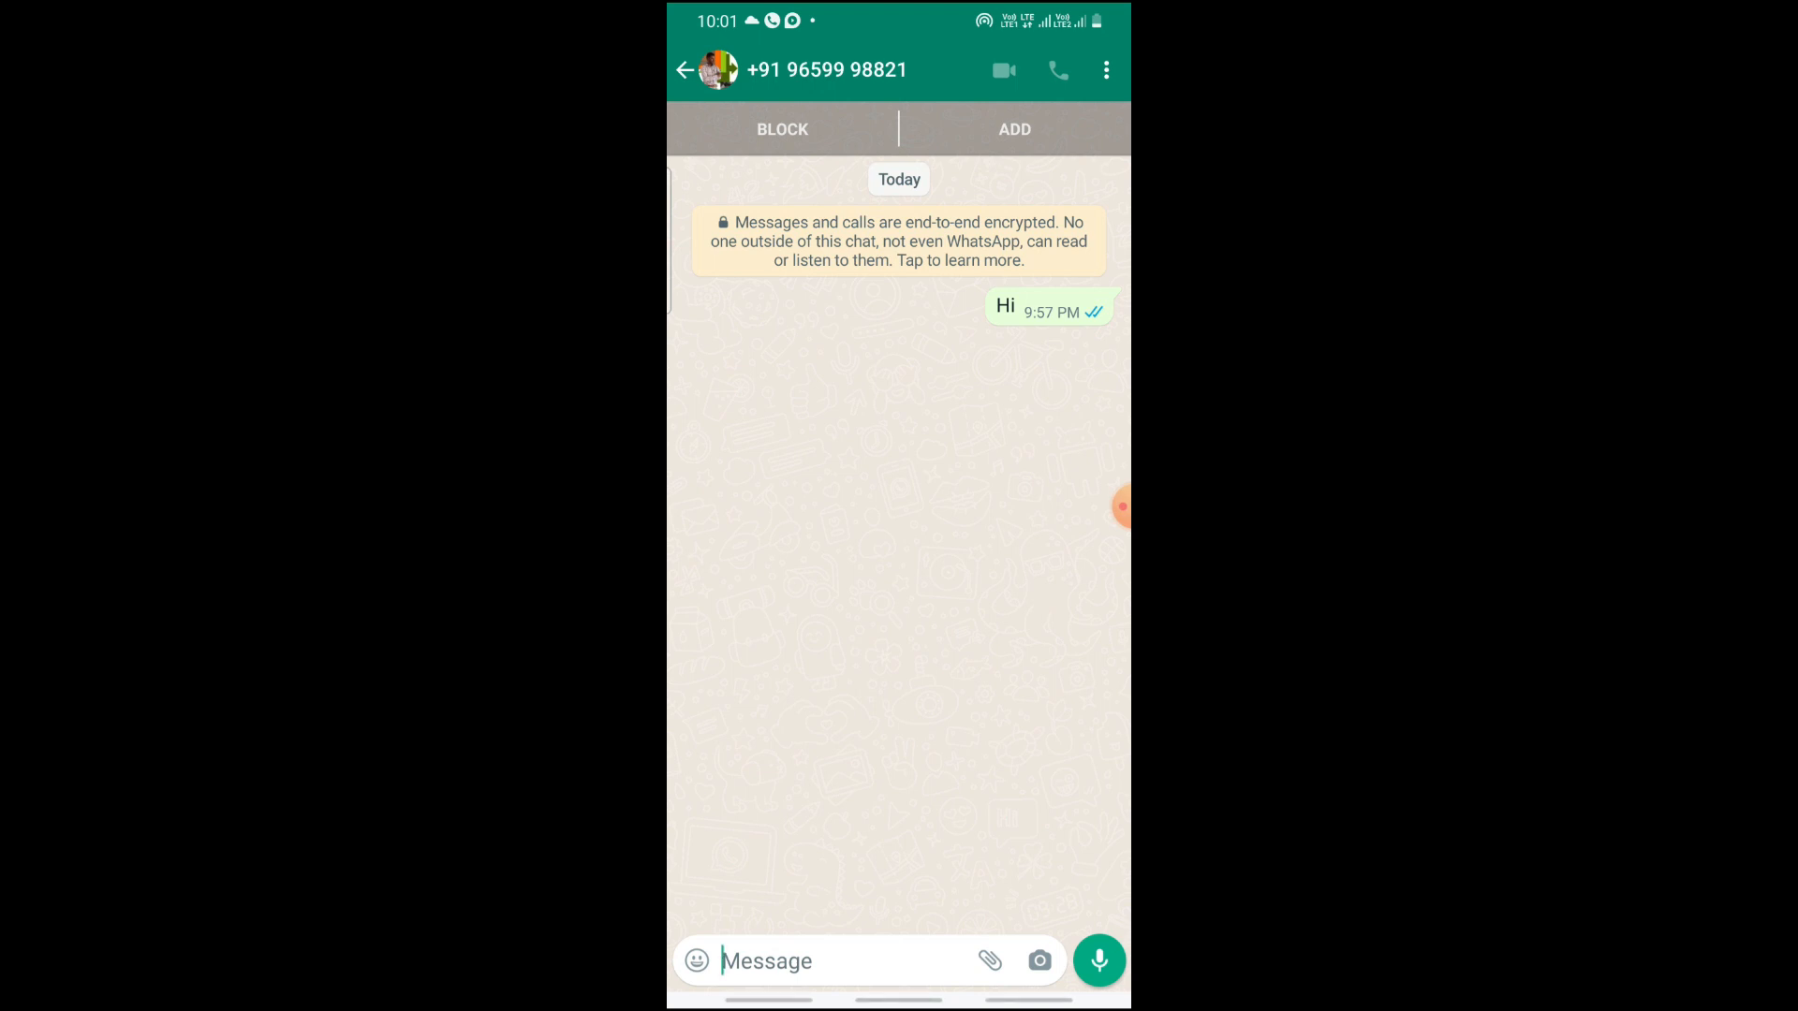
text(Me)
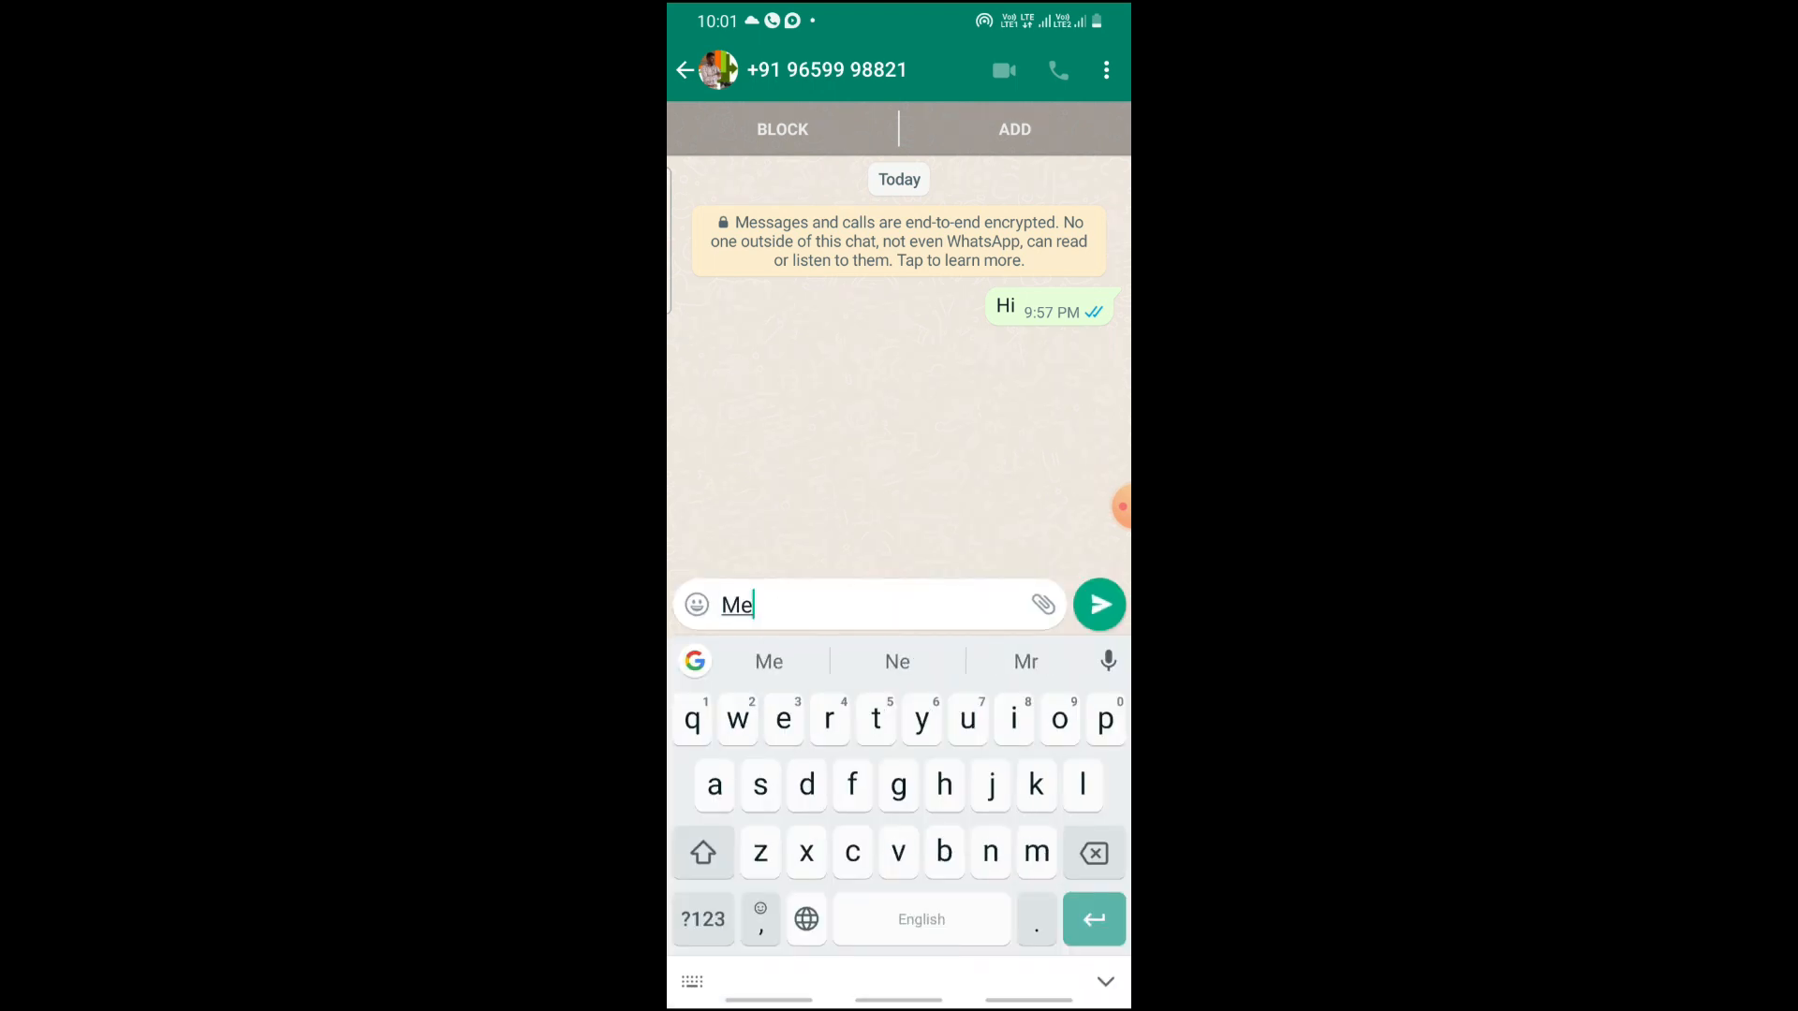
click(1098, 604)
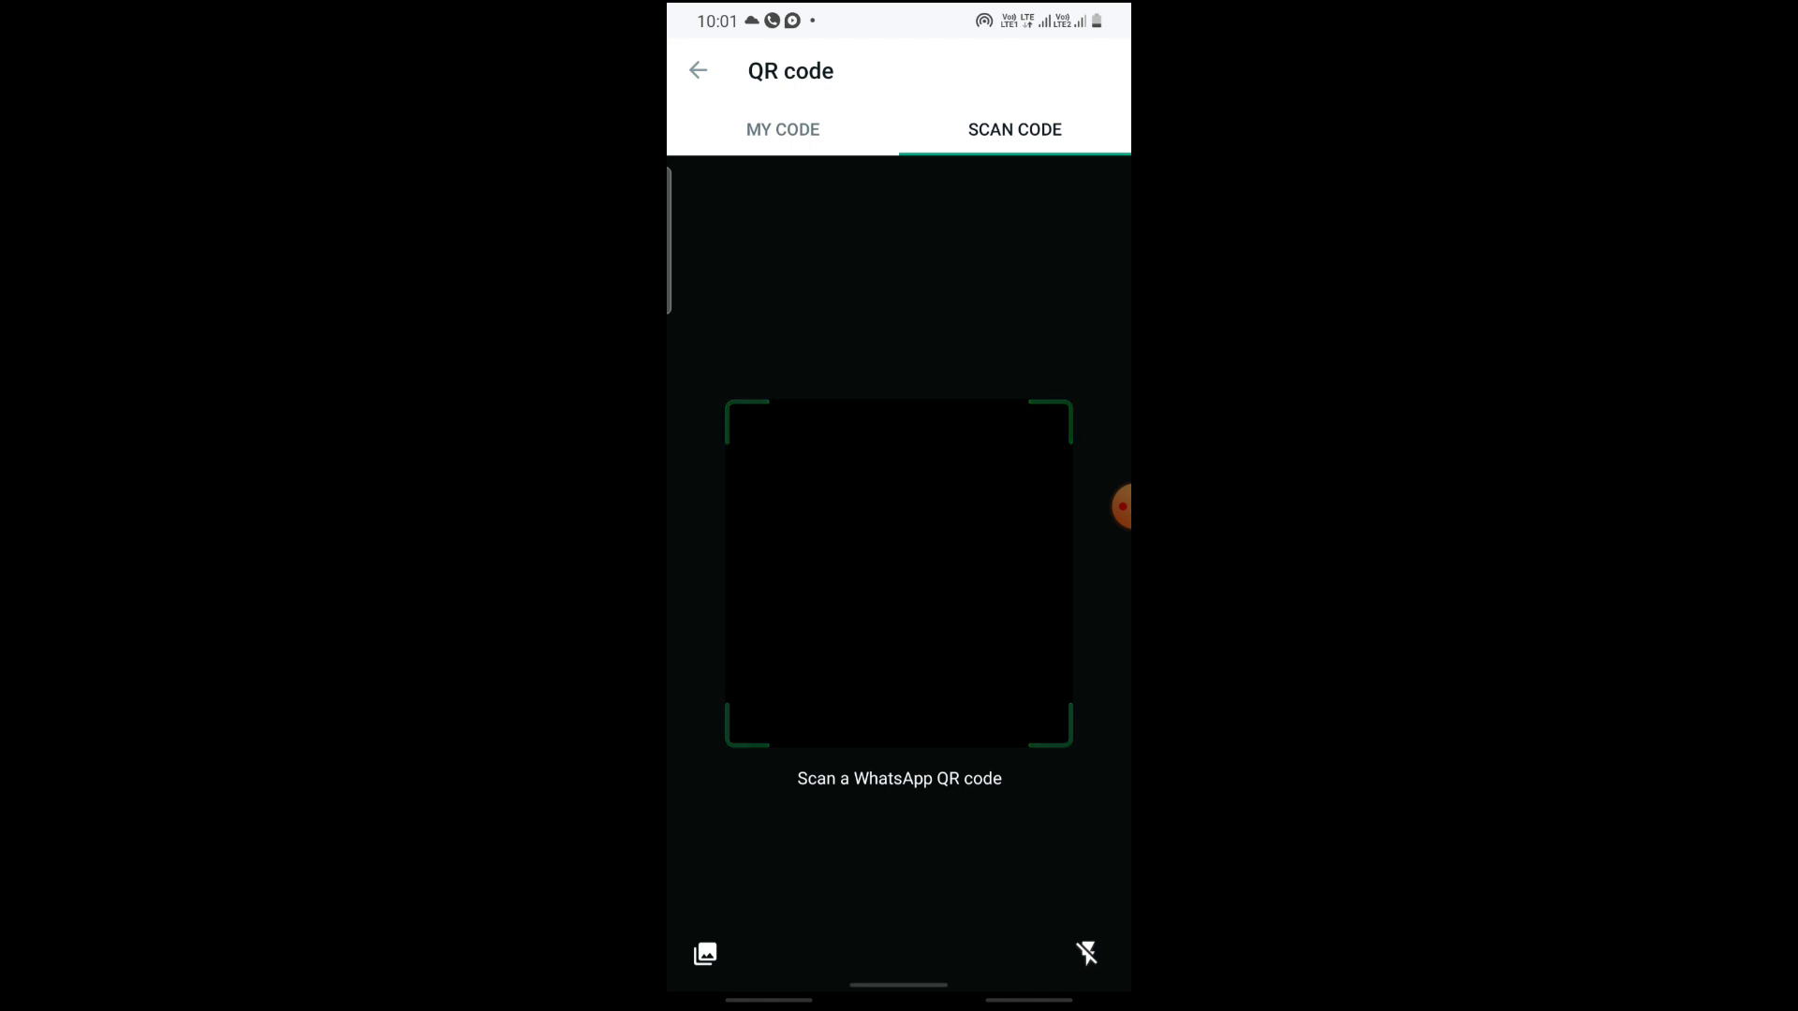
click(696, 70)
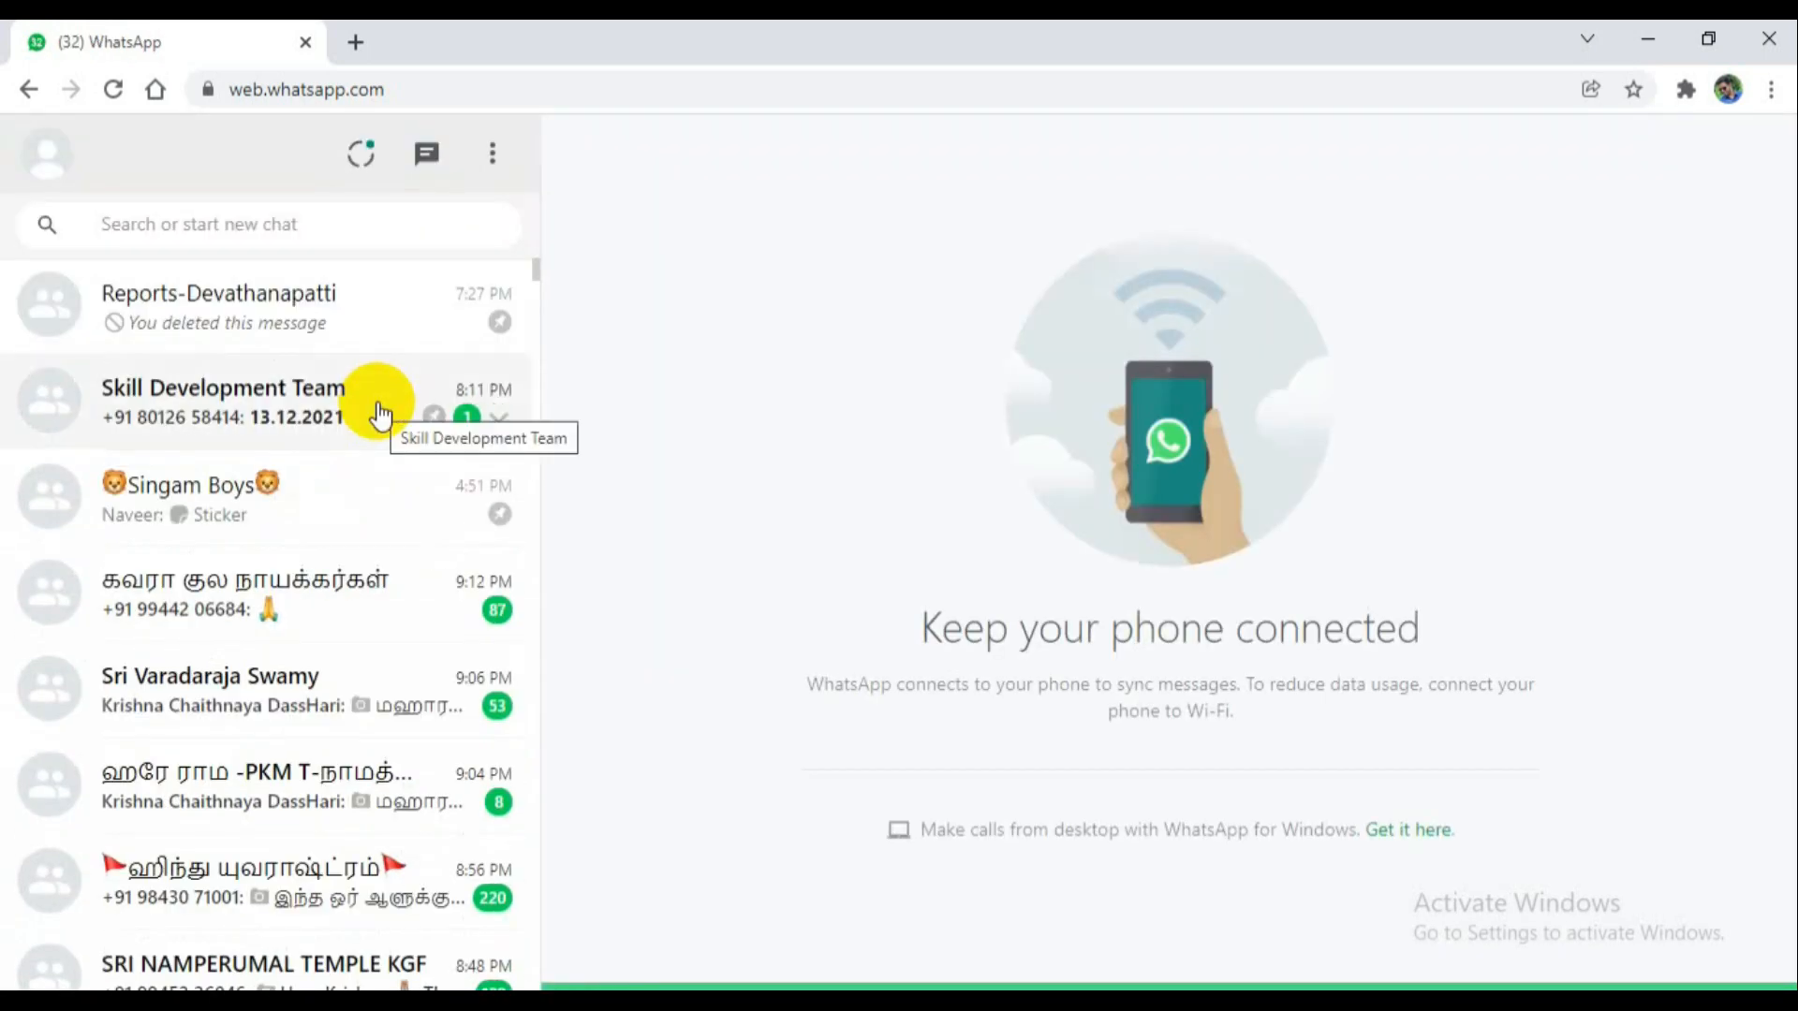
mouse_move(540, 275)
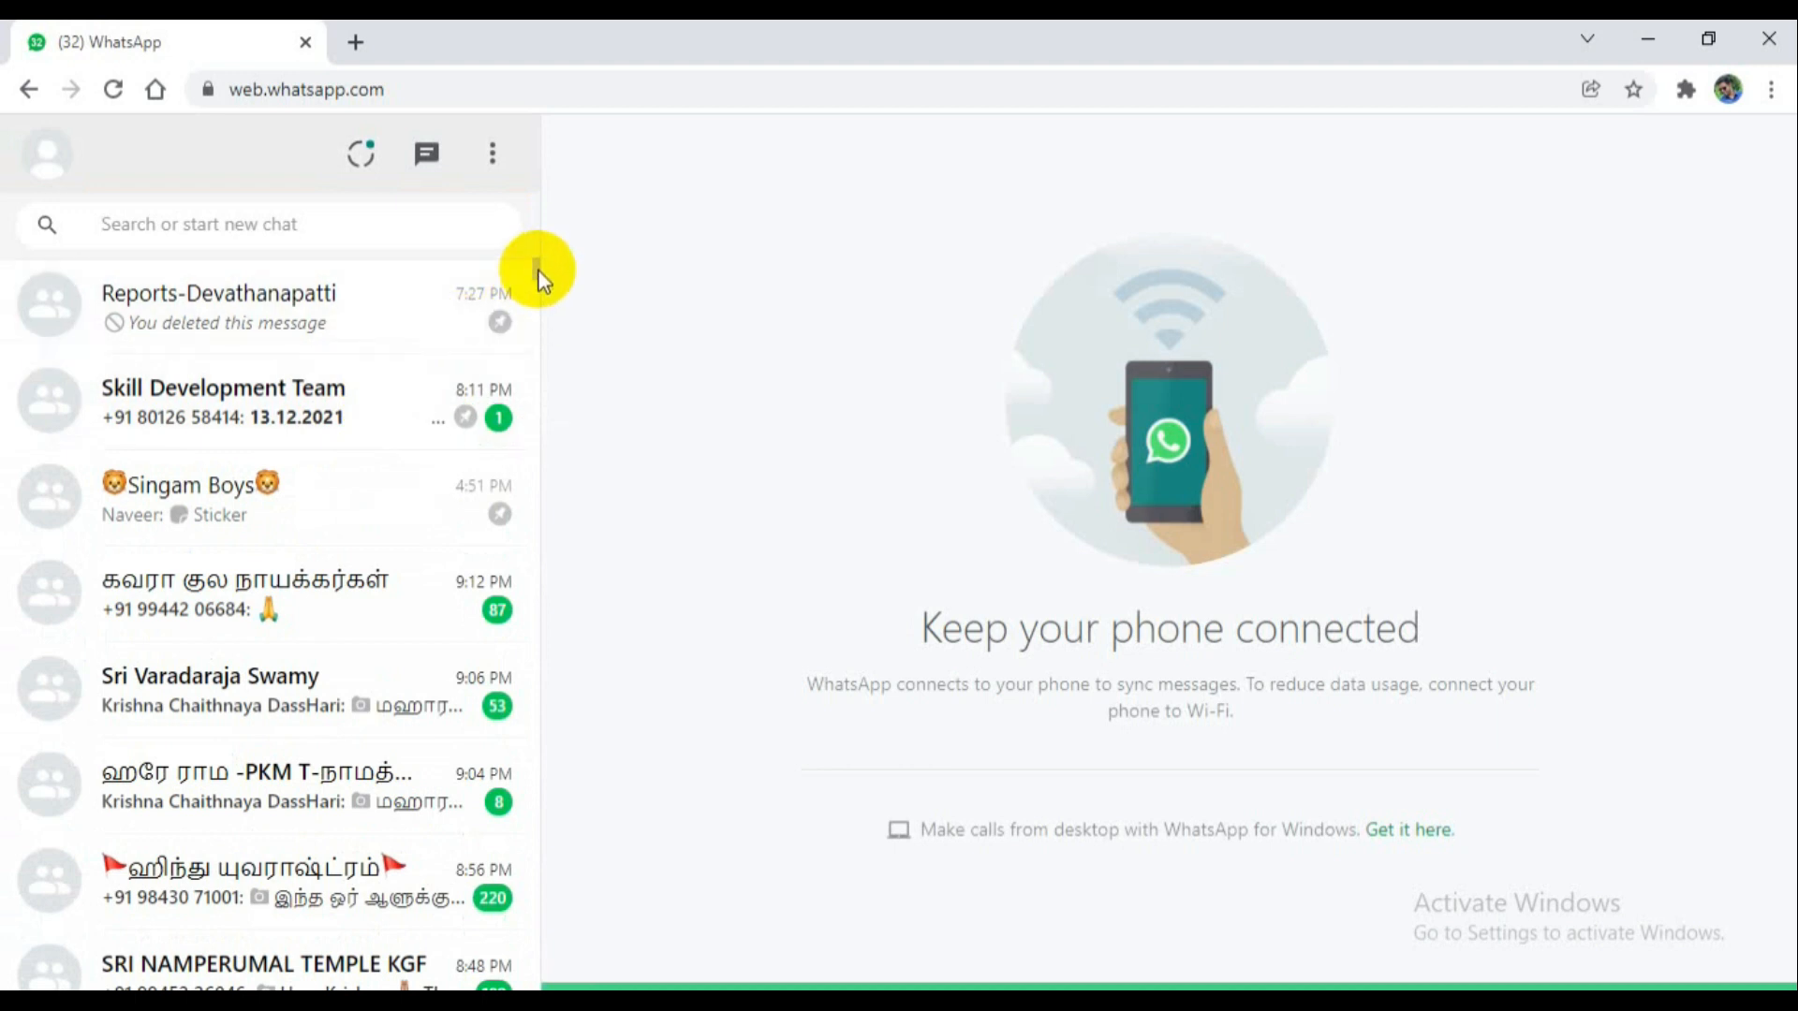
Scroll down three notches on the page.
scroll(down, 3)
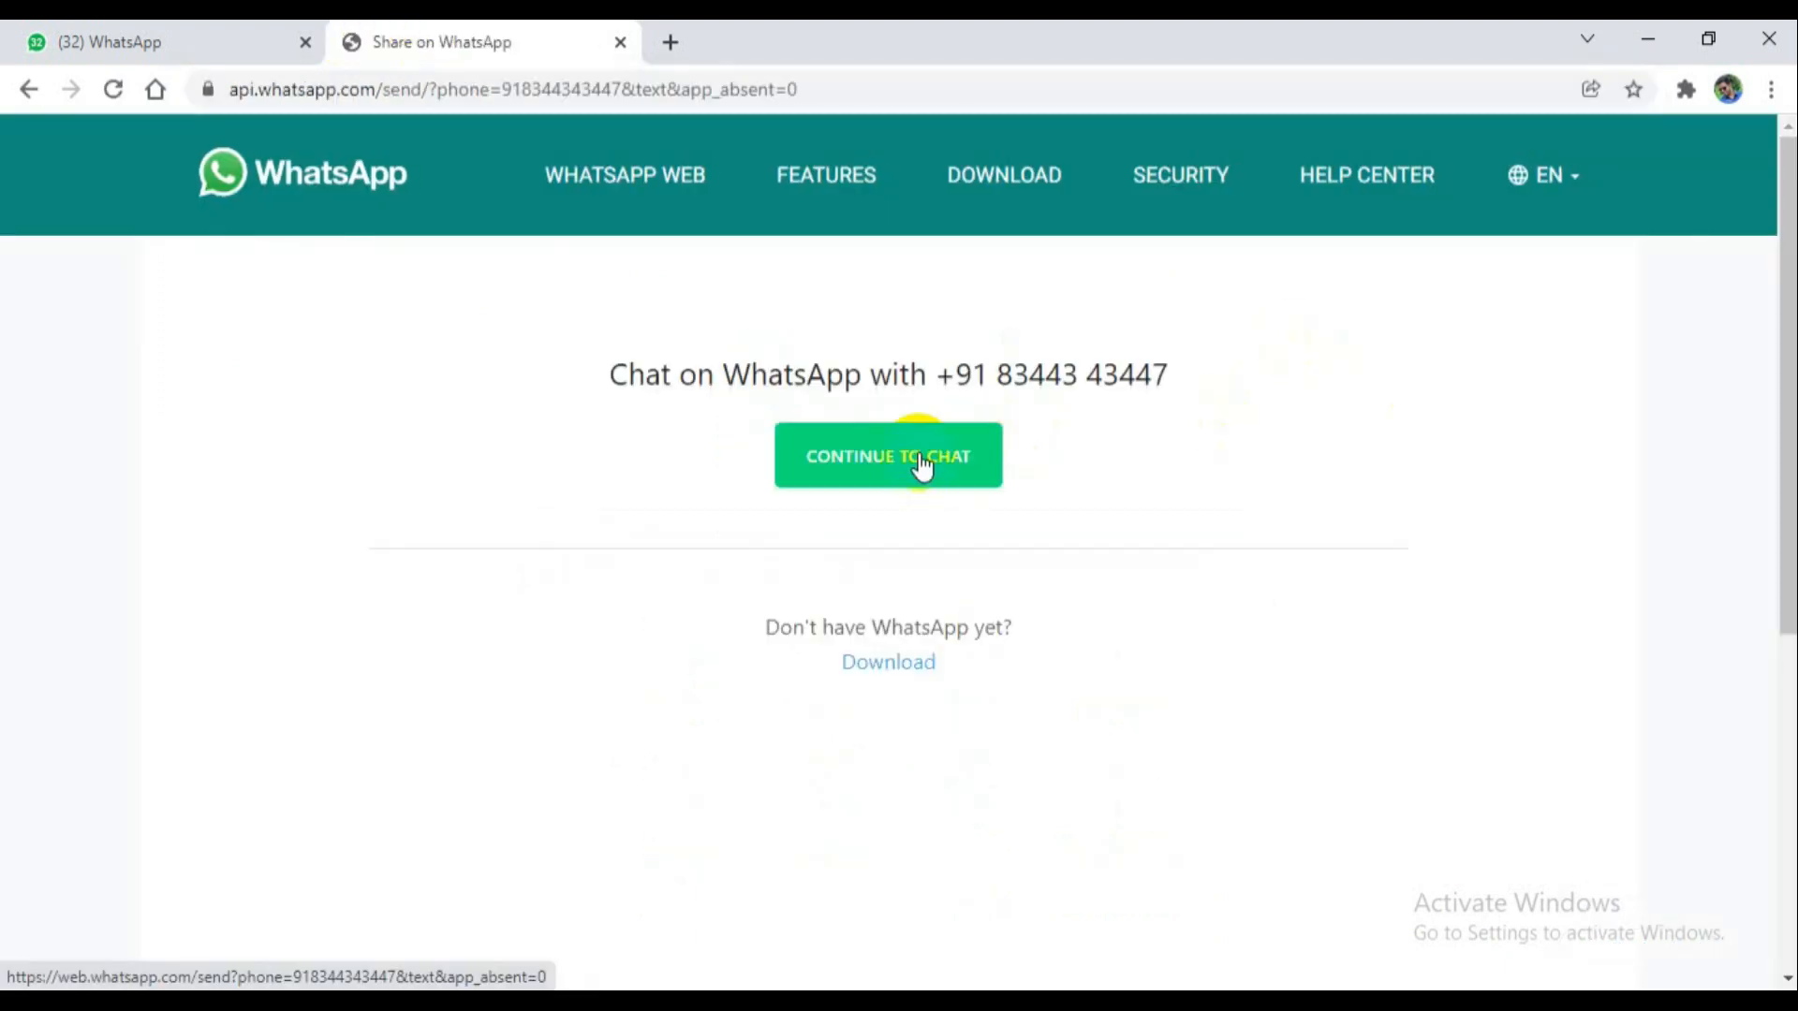
click(888, 455)
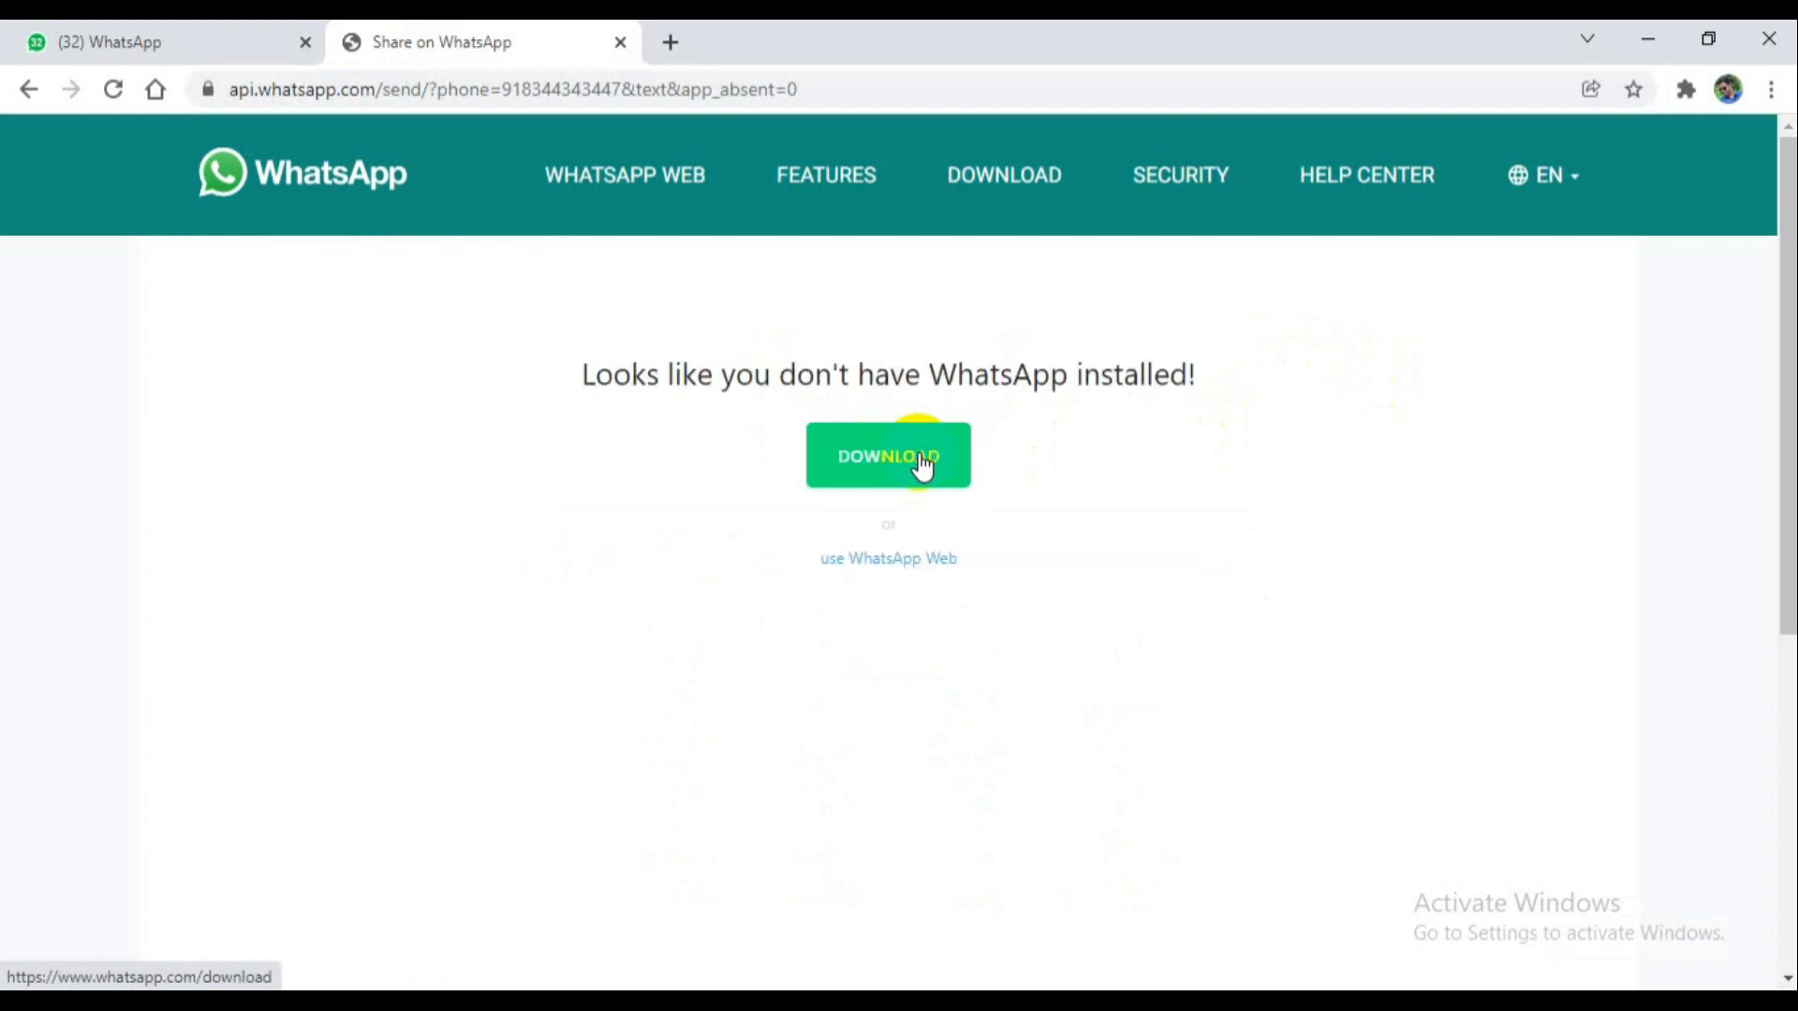
mouse_move(888, 558)
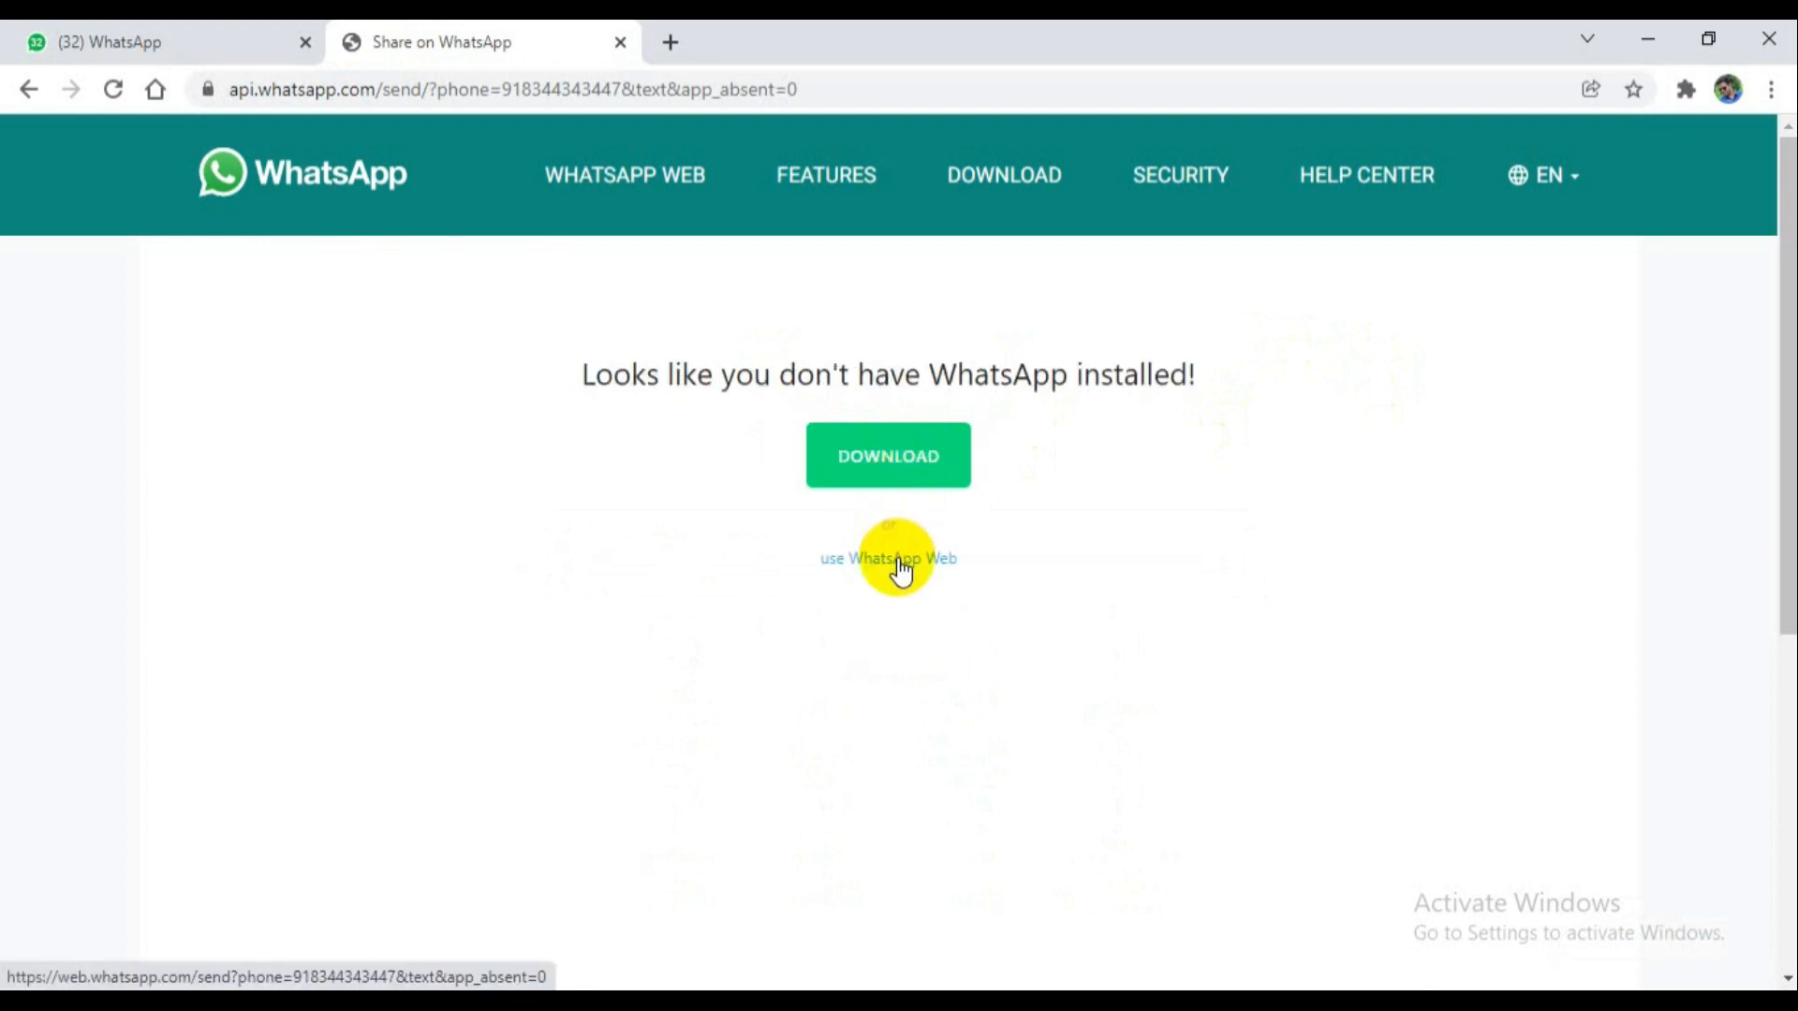
click(888, 558)
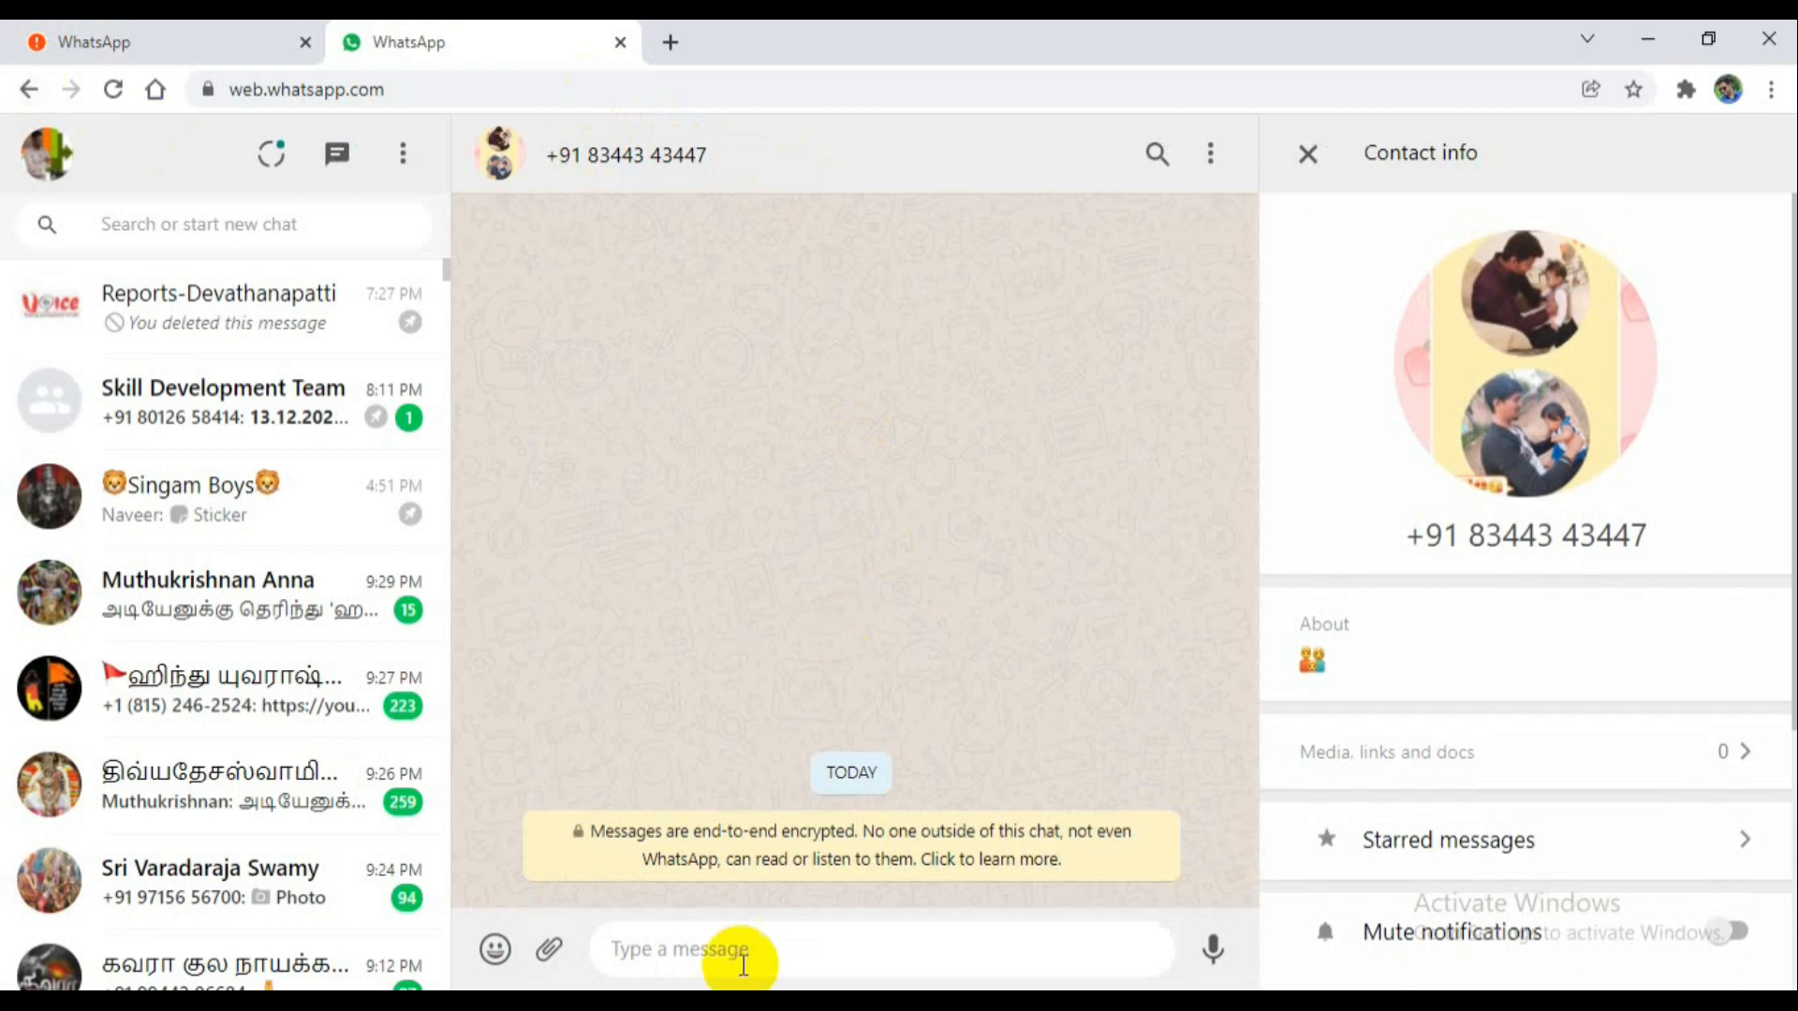
Send 'hi' to the new WhatsApp contact and open a new Chrome tab.
text(h)
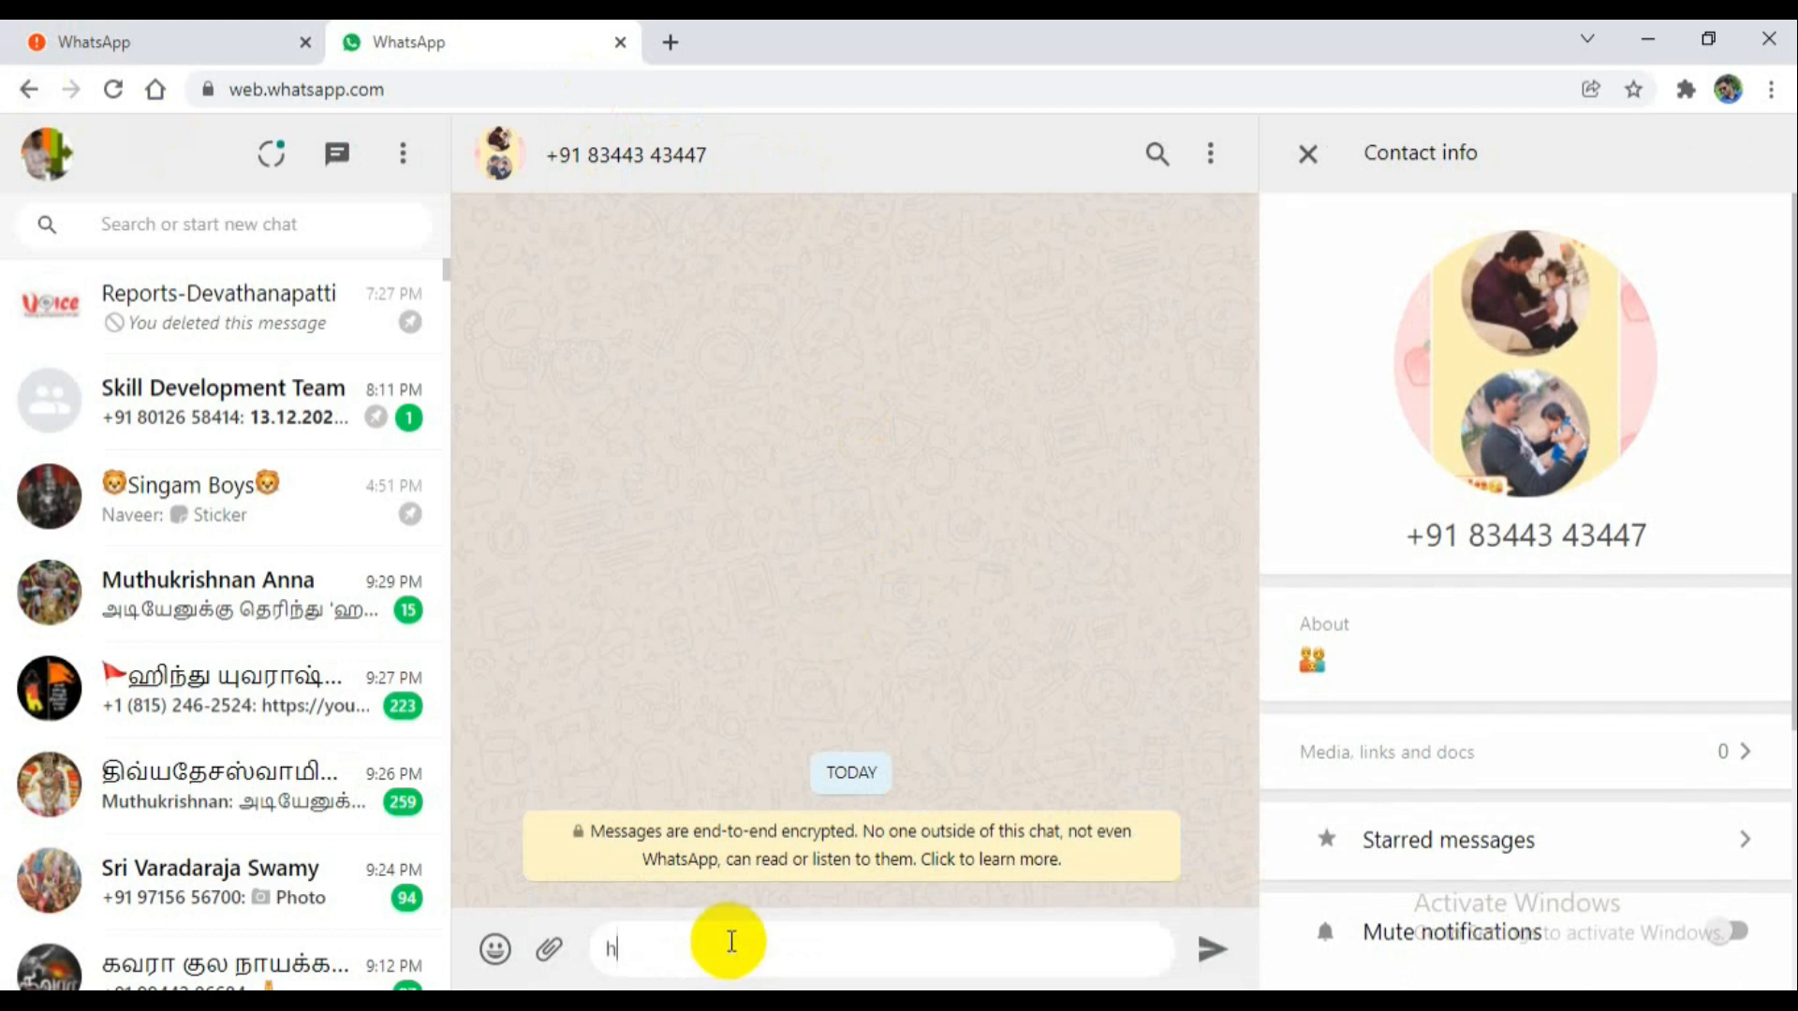
text(i)
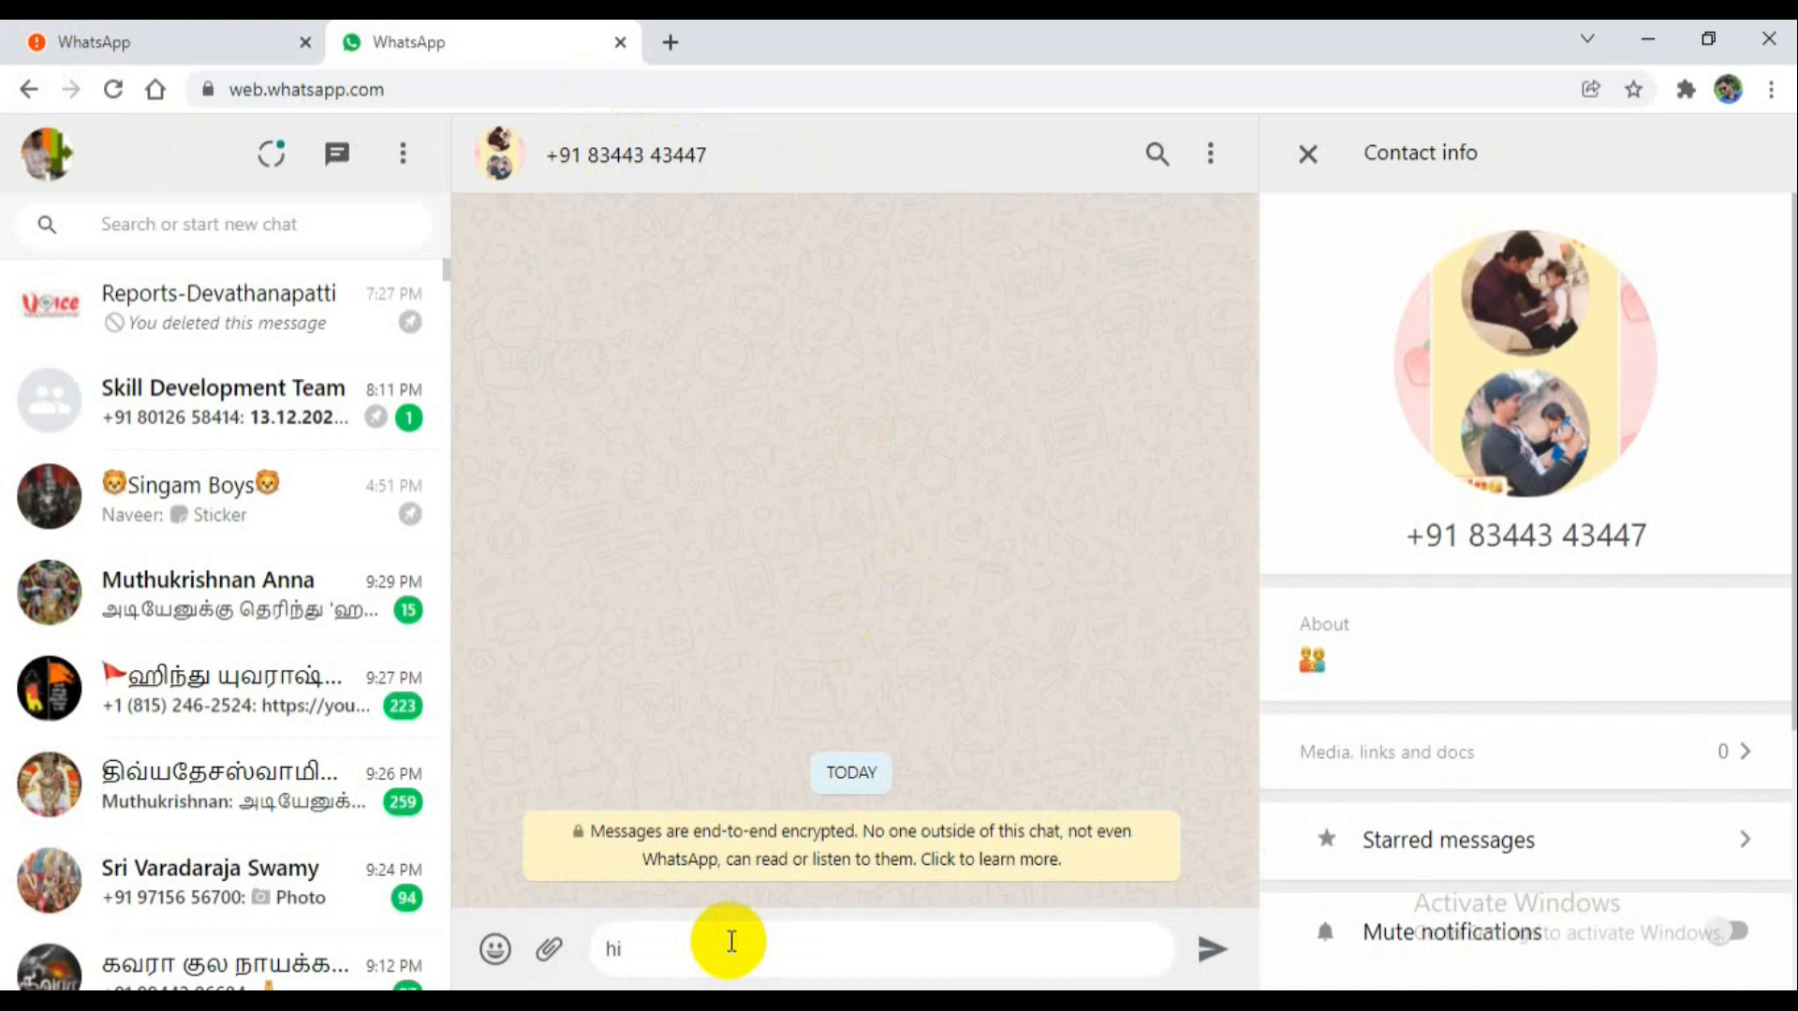
key(Return)
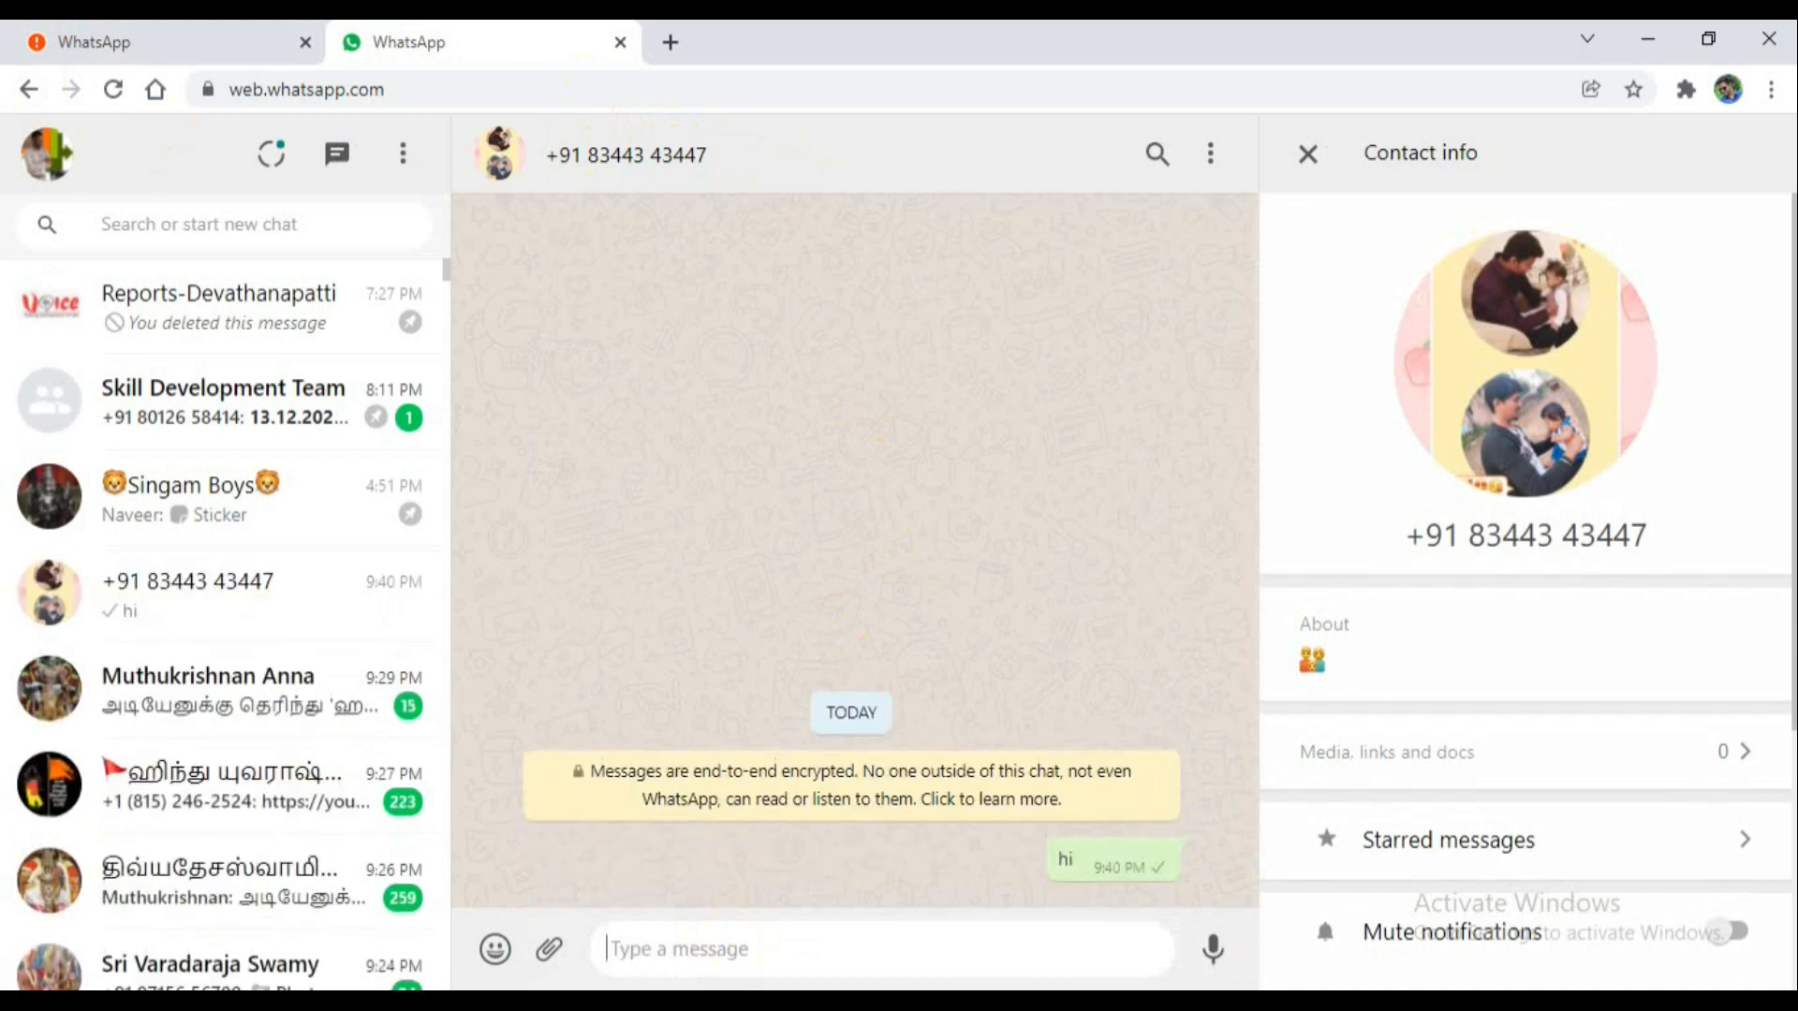
click(670, 42)
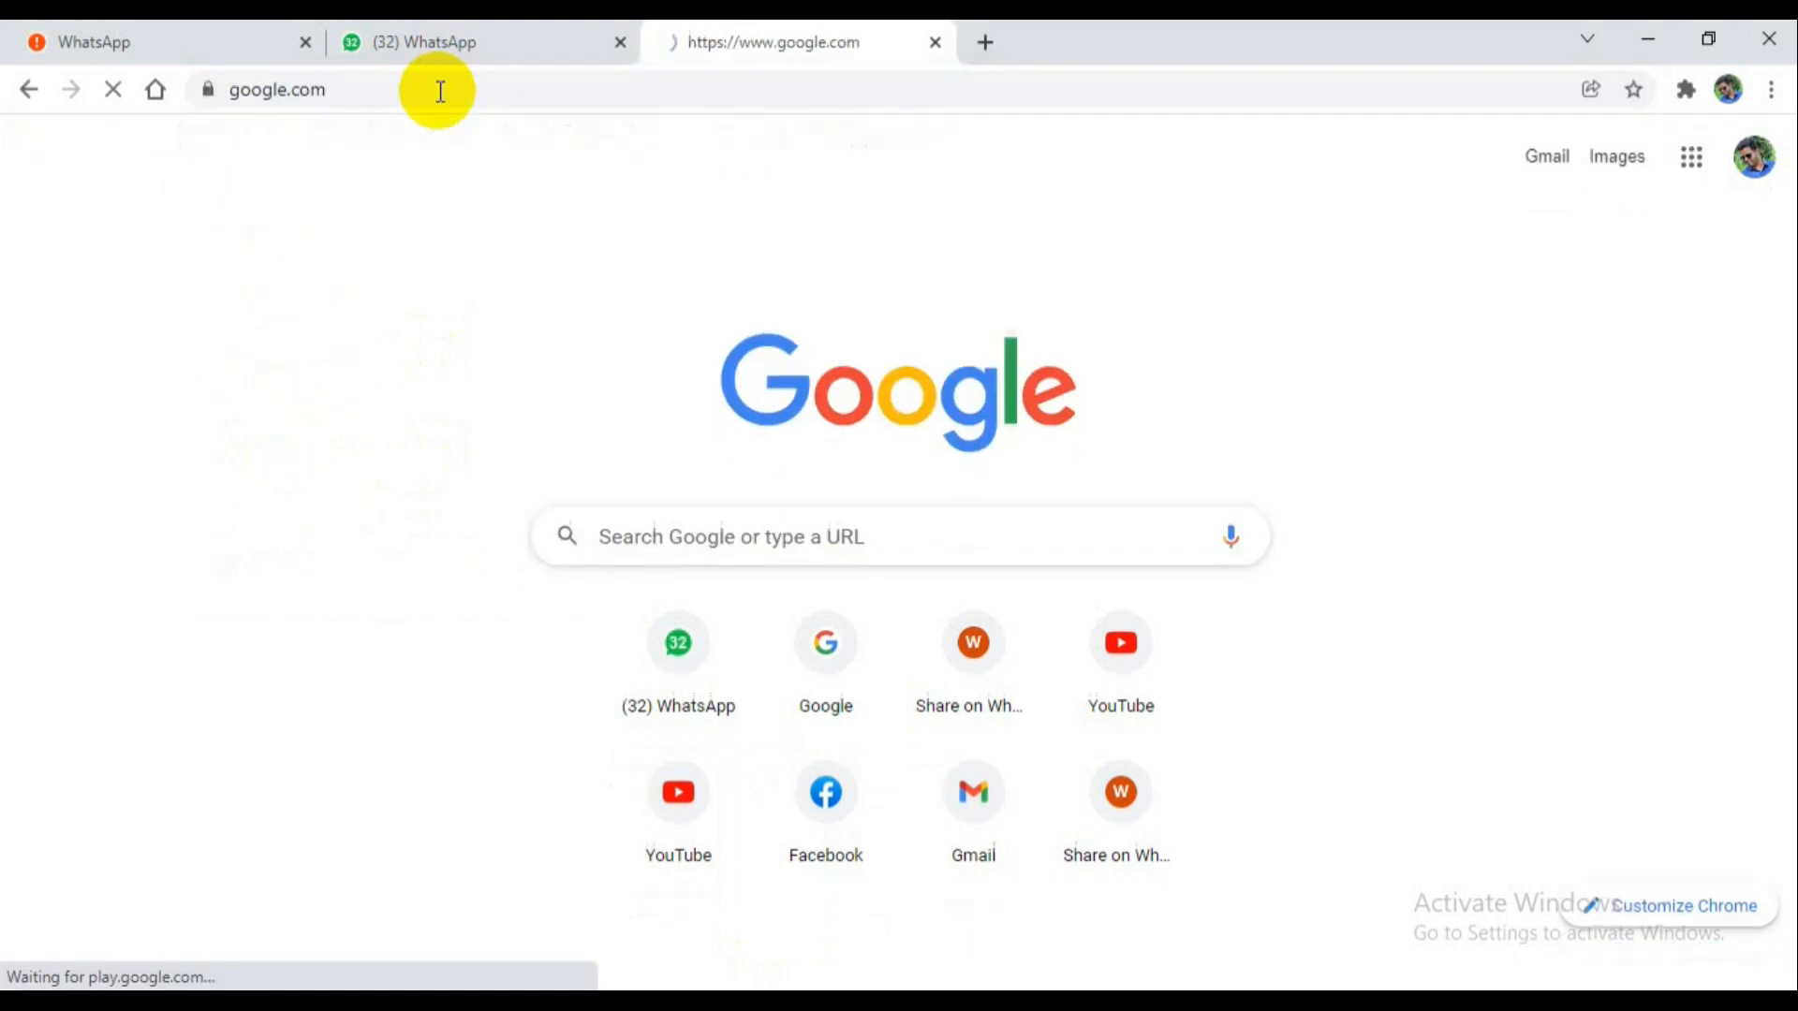
Search Google for 'qr code generator' and open the the-qrcode-generator.com result.
text(q)
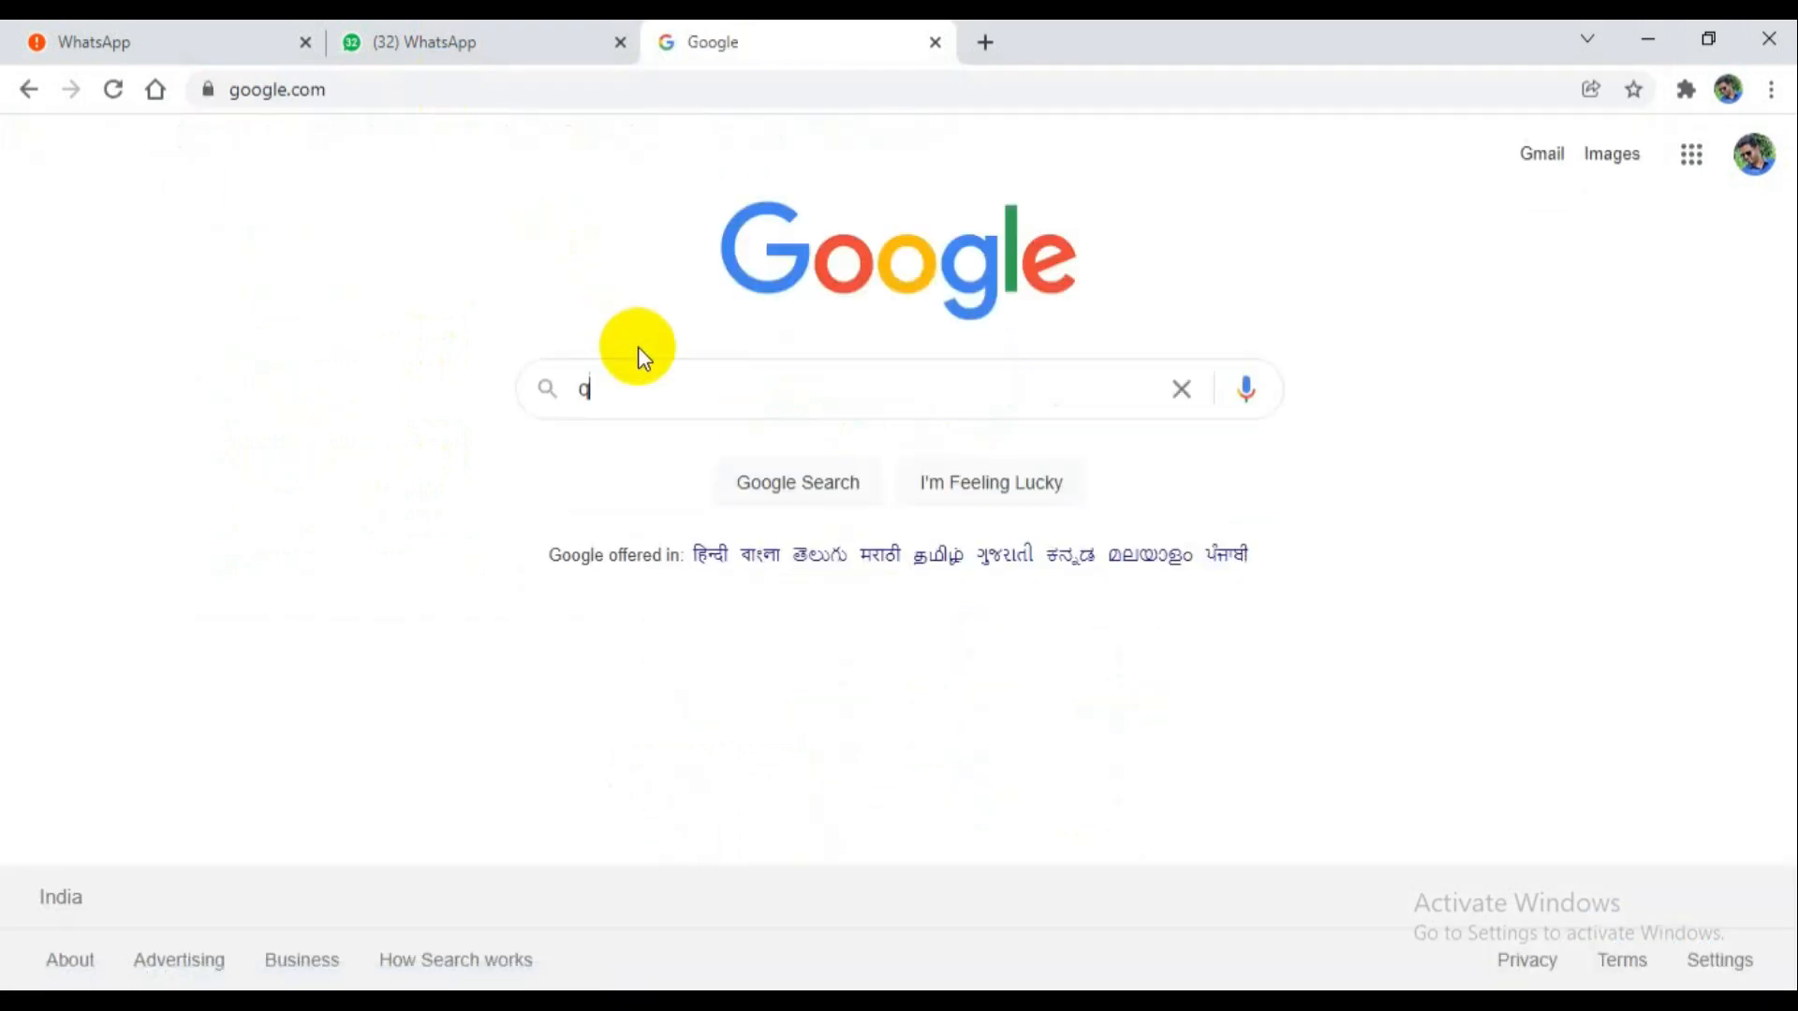
text(r c)
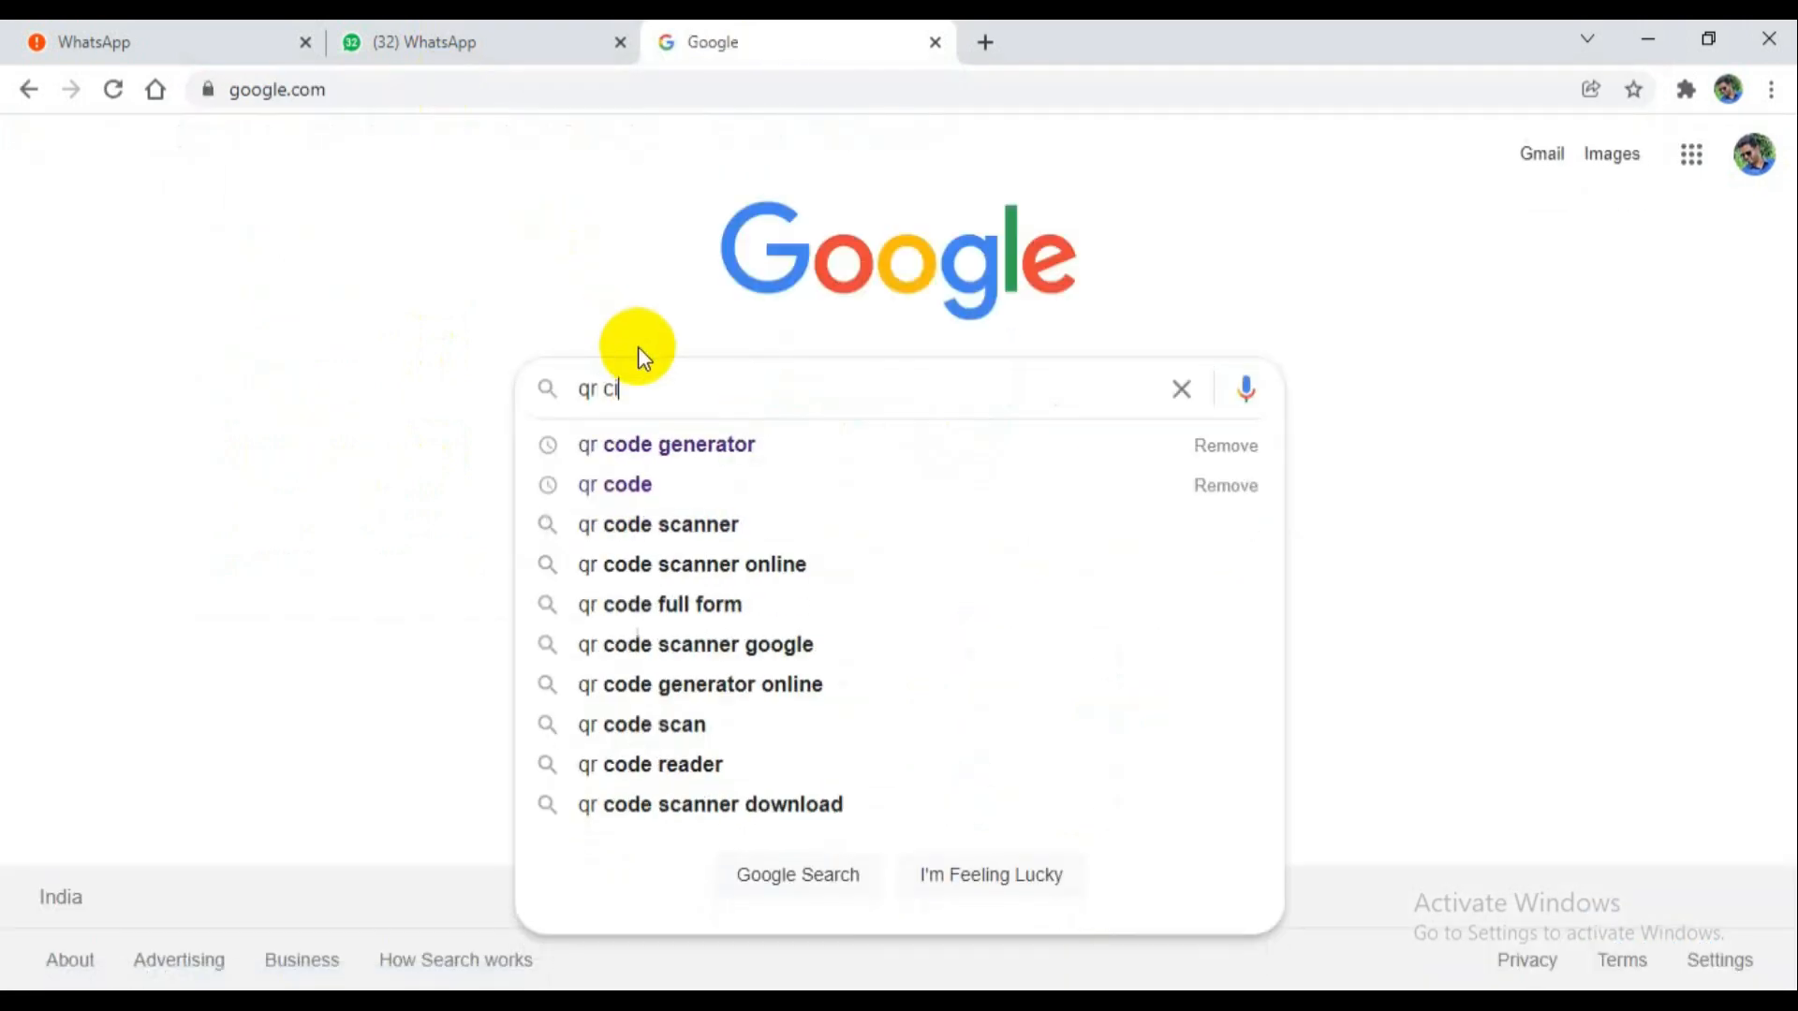
text(ode)
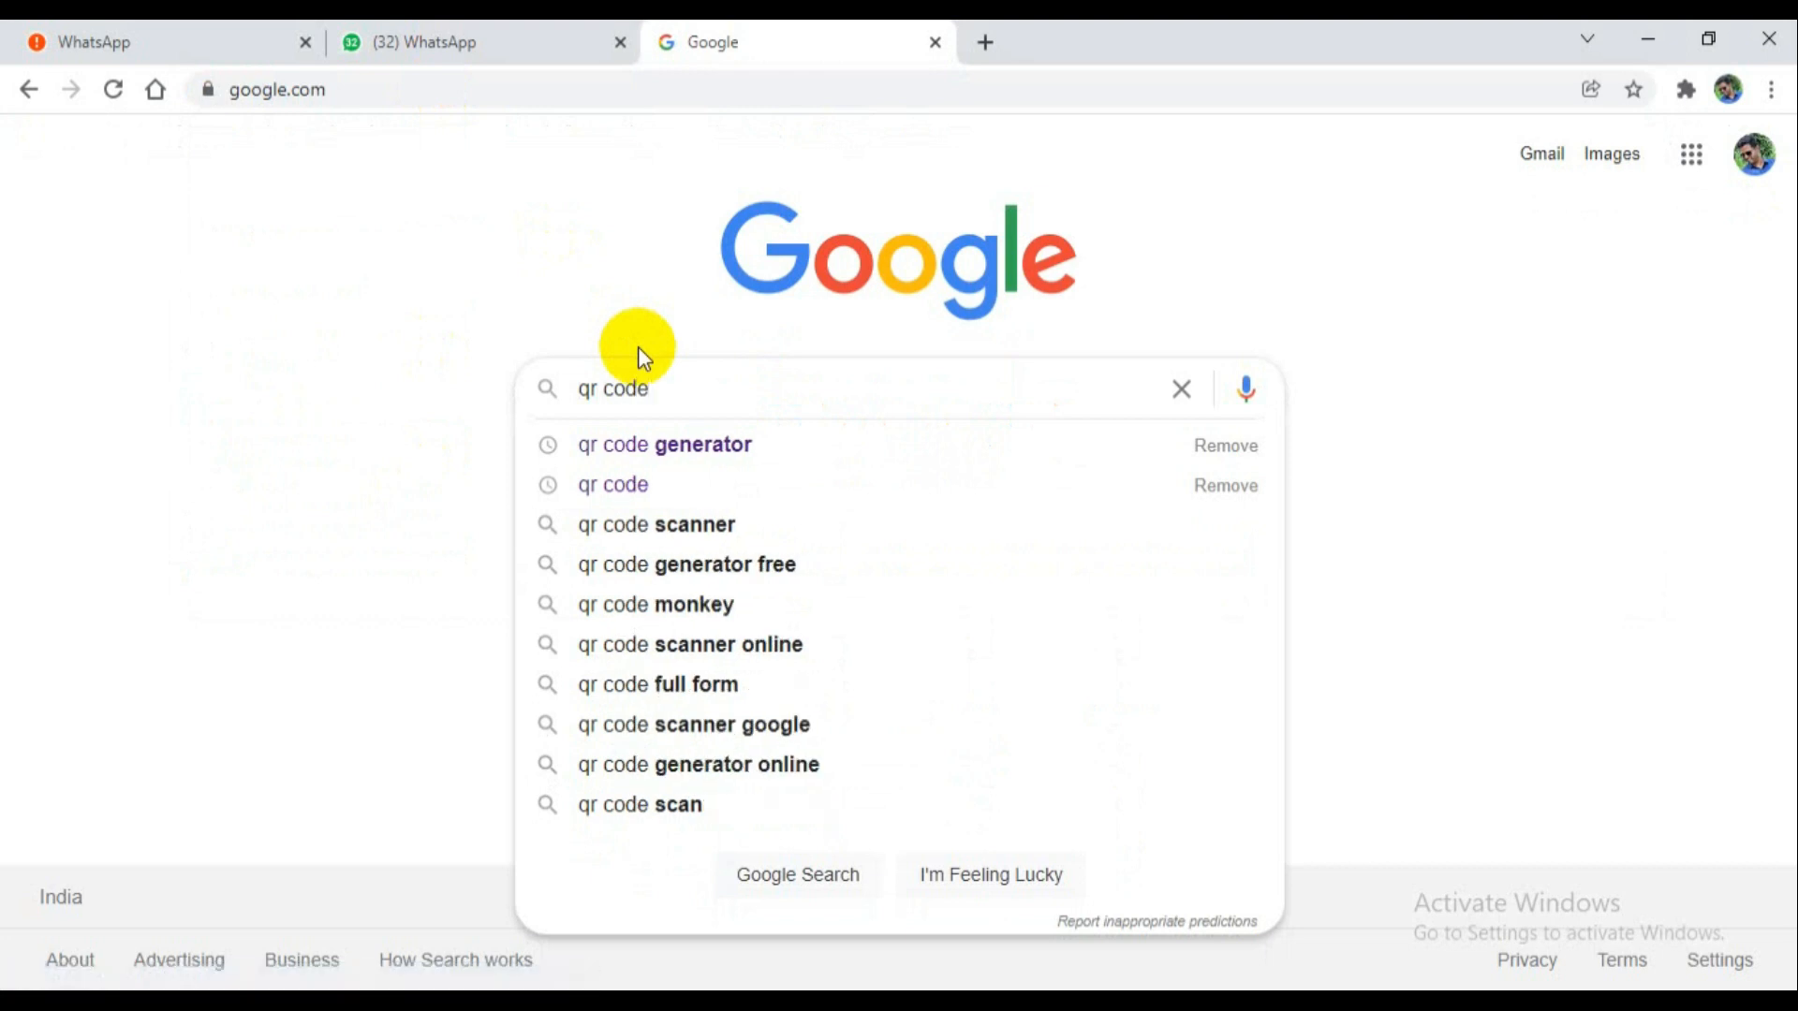
click(662, 445)
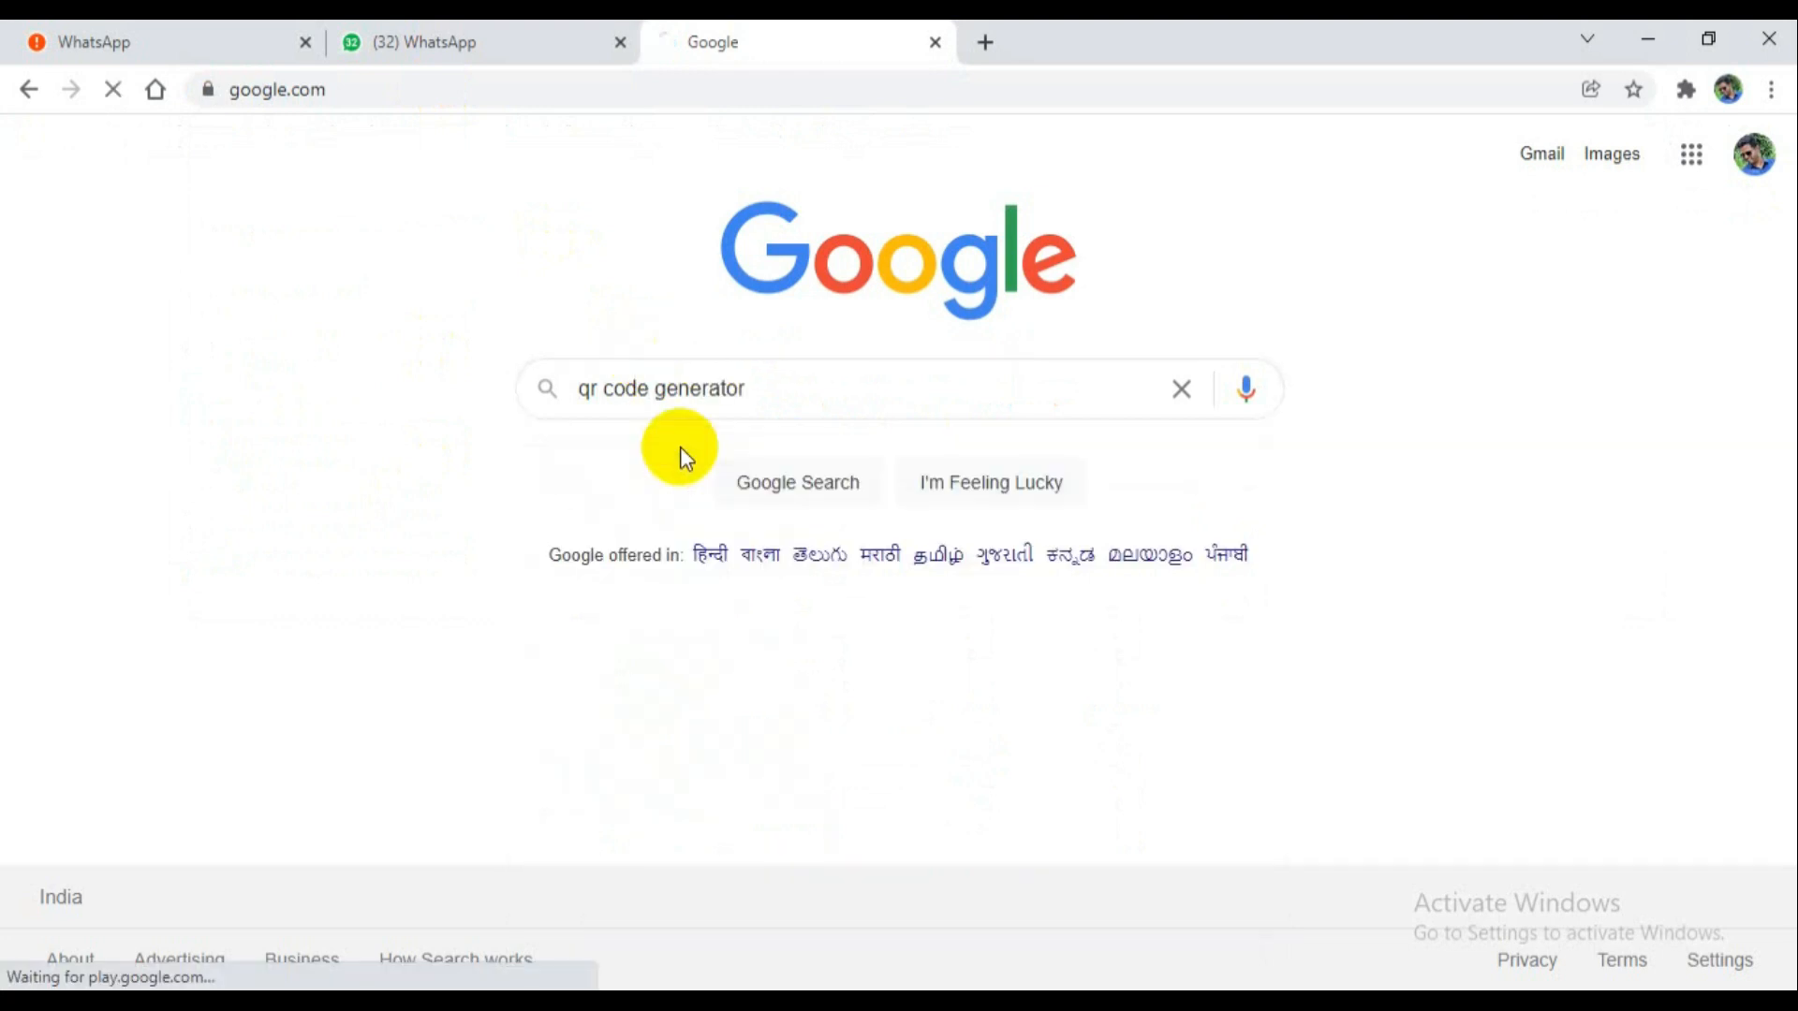
click(796, 481)
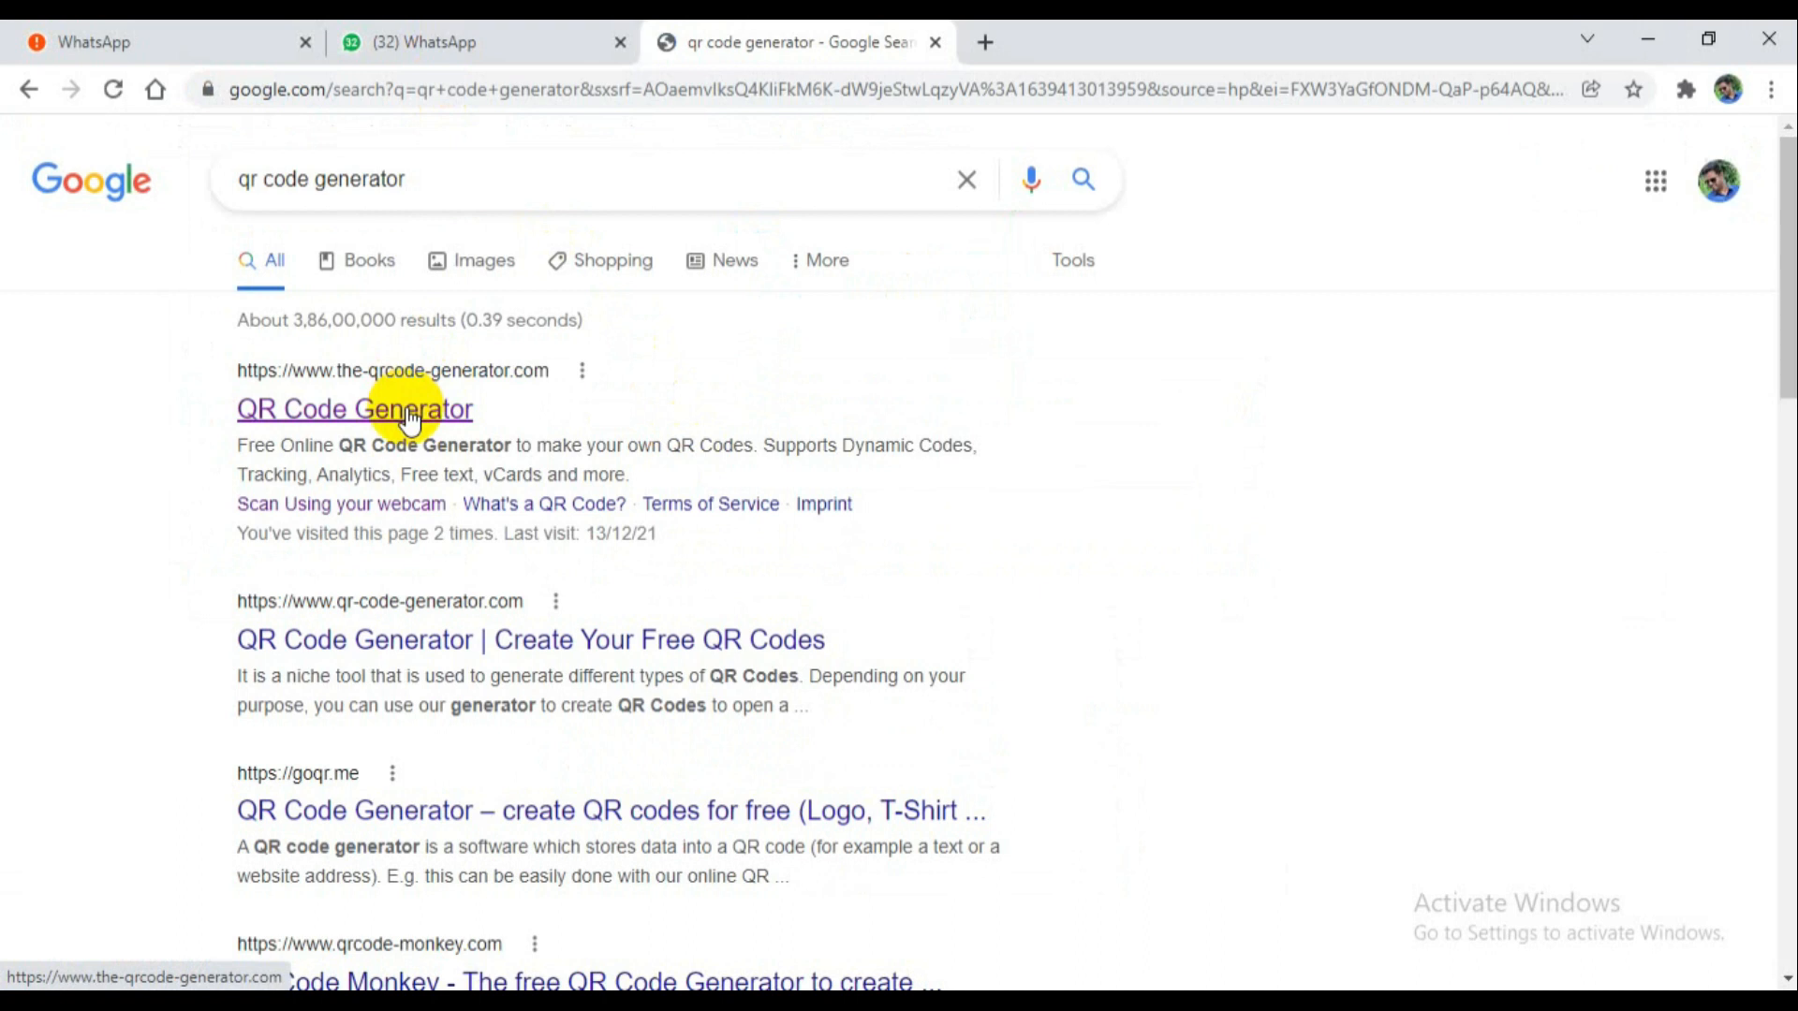
click(354, 410)
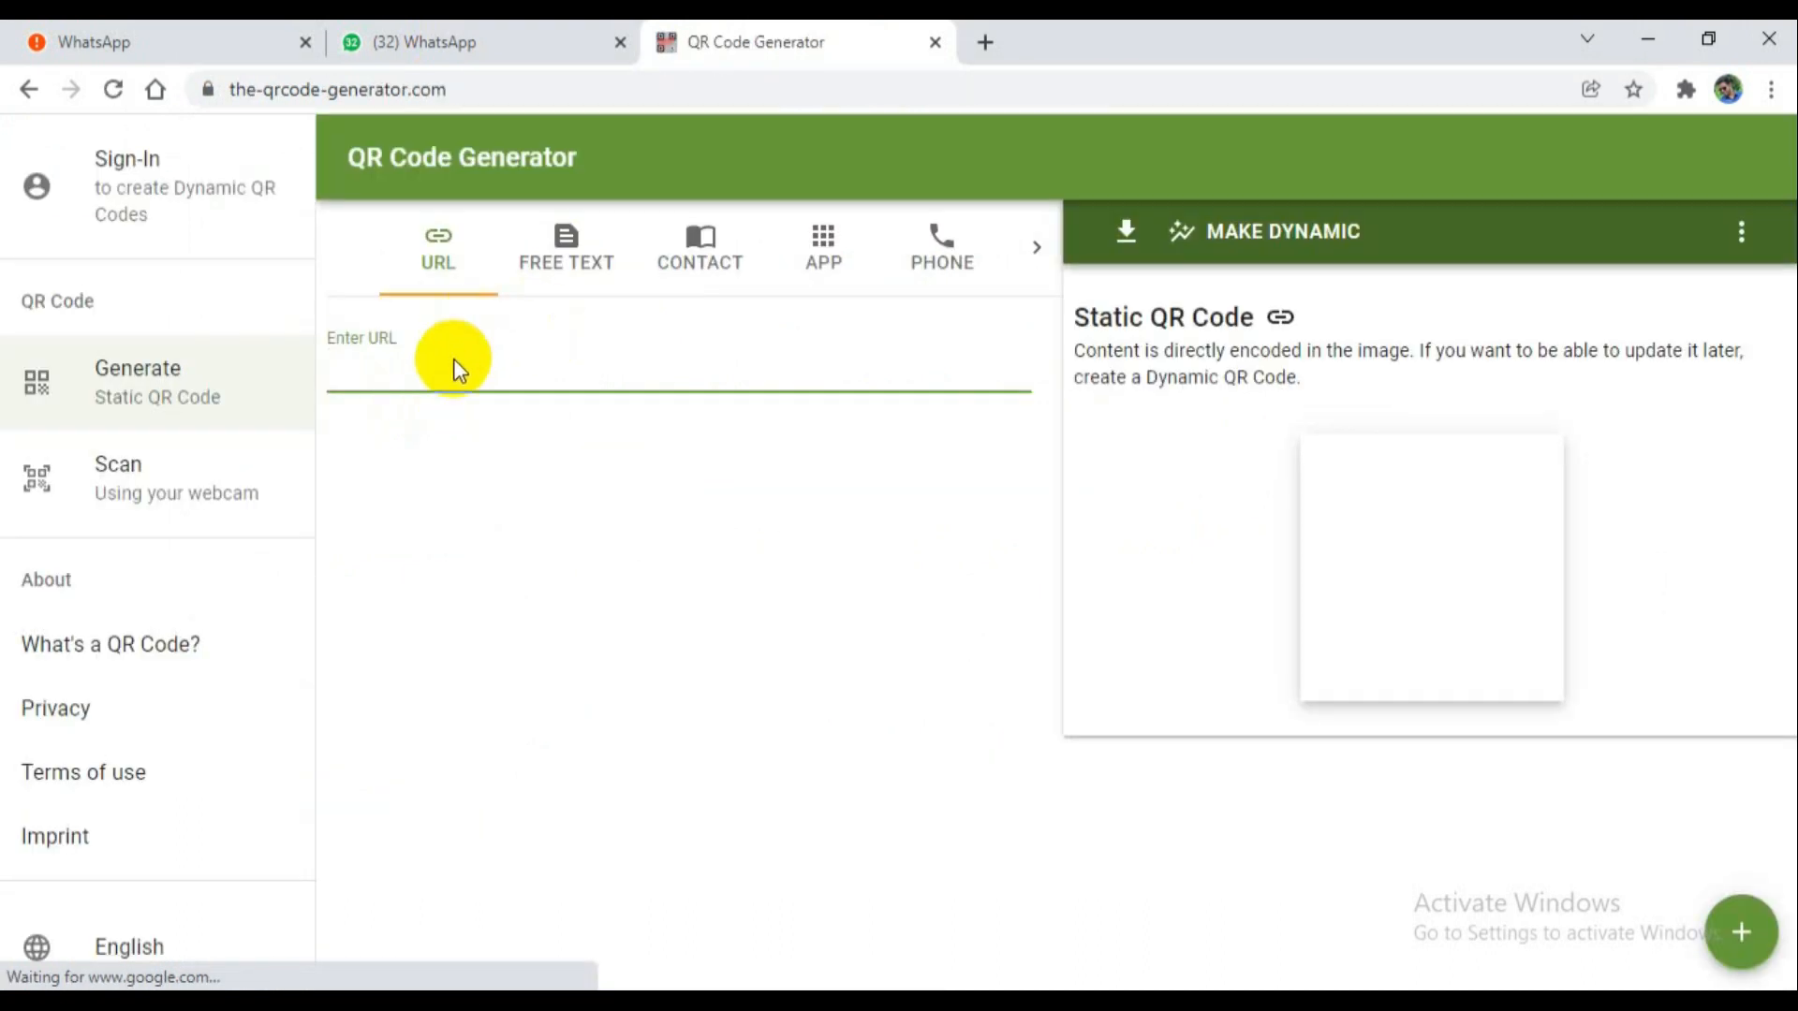
text(https://)
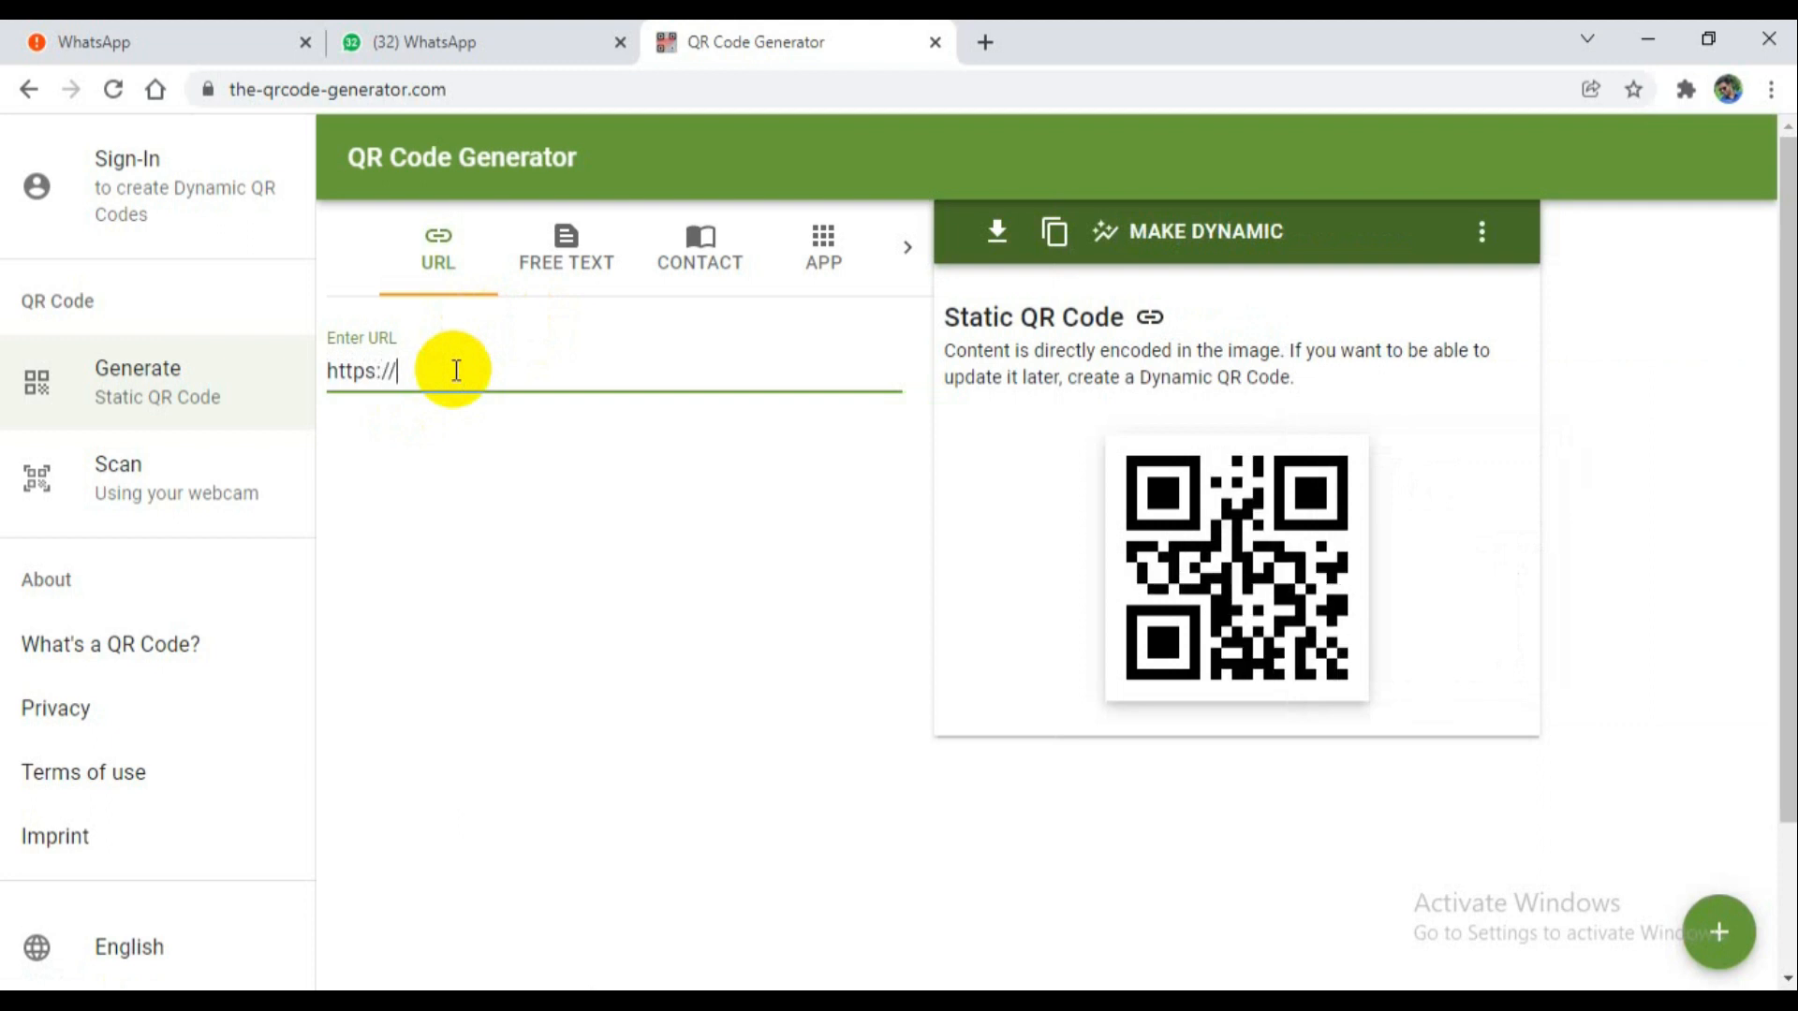
text(wa)
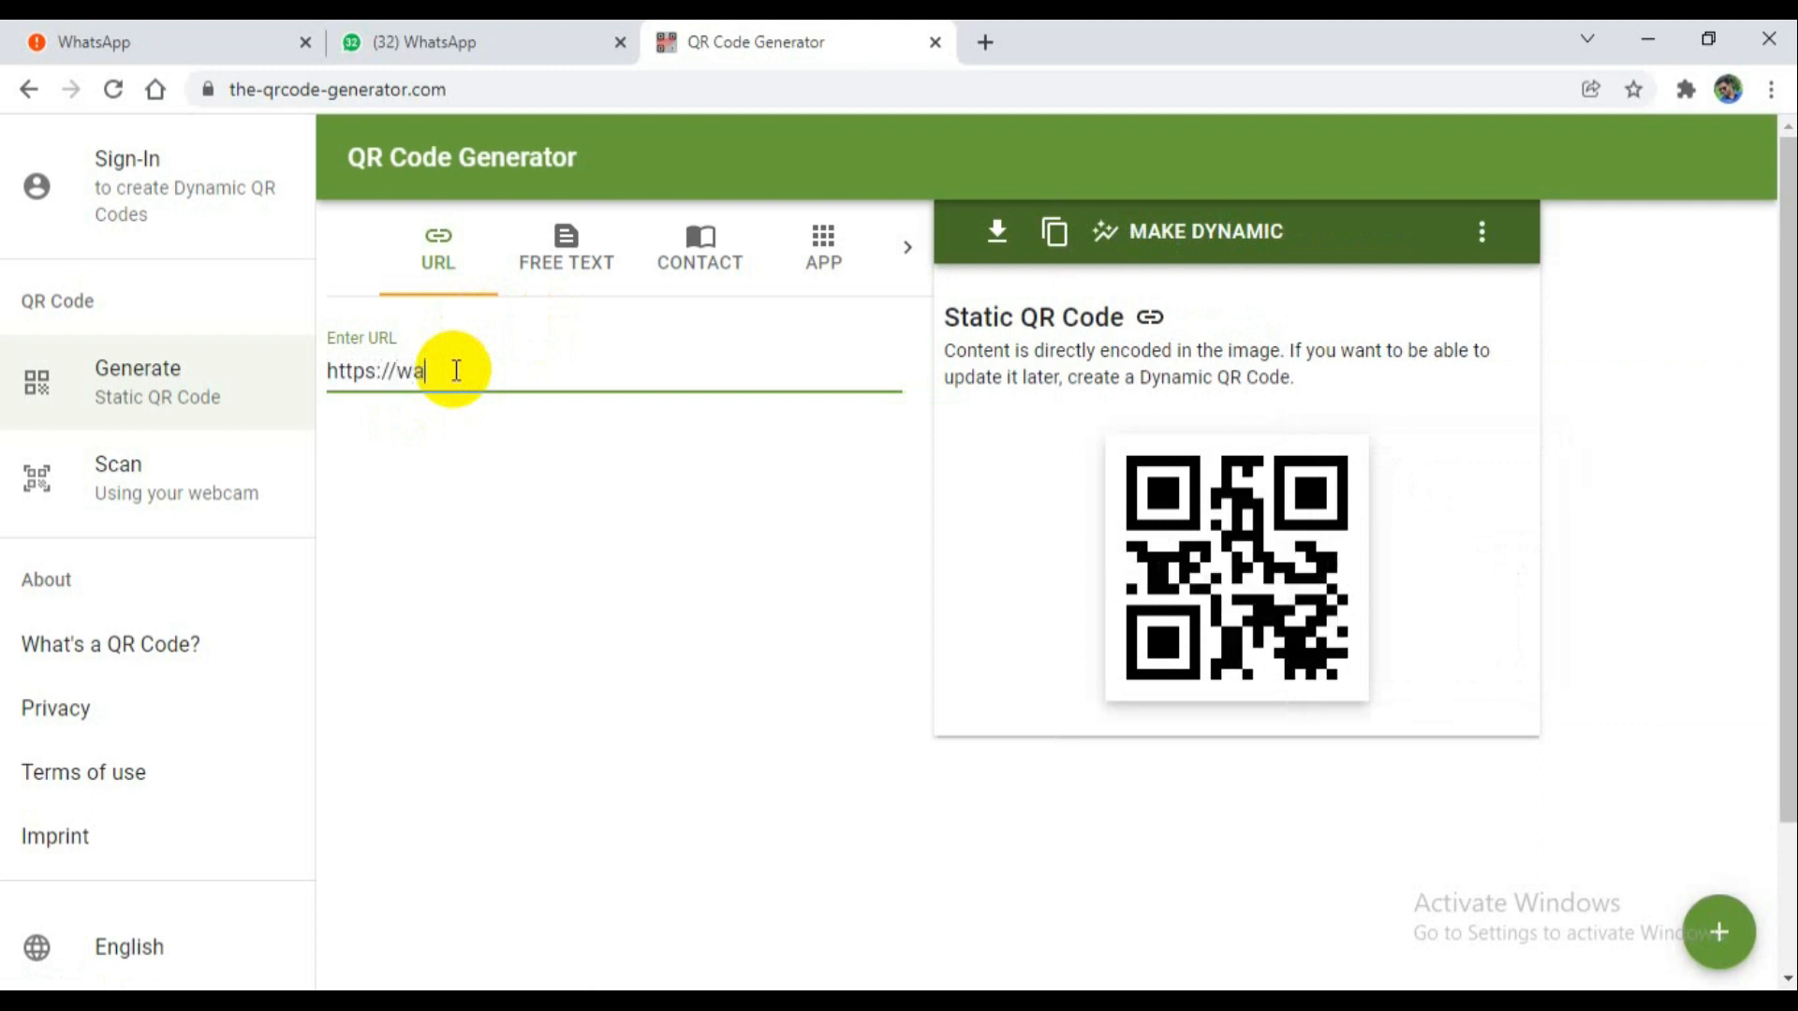
text(.me/)
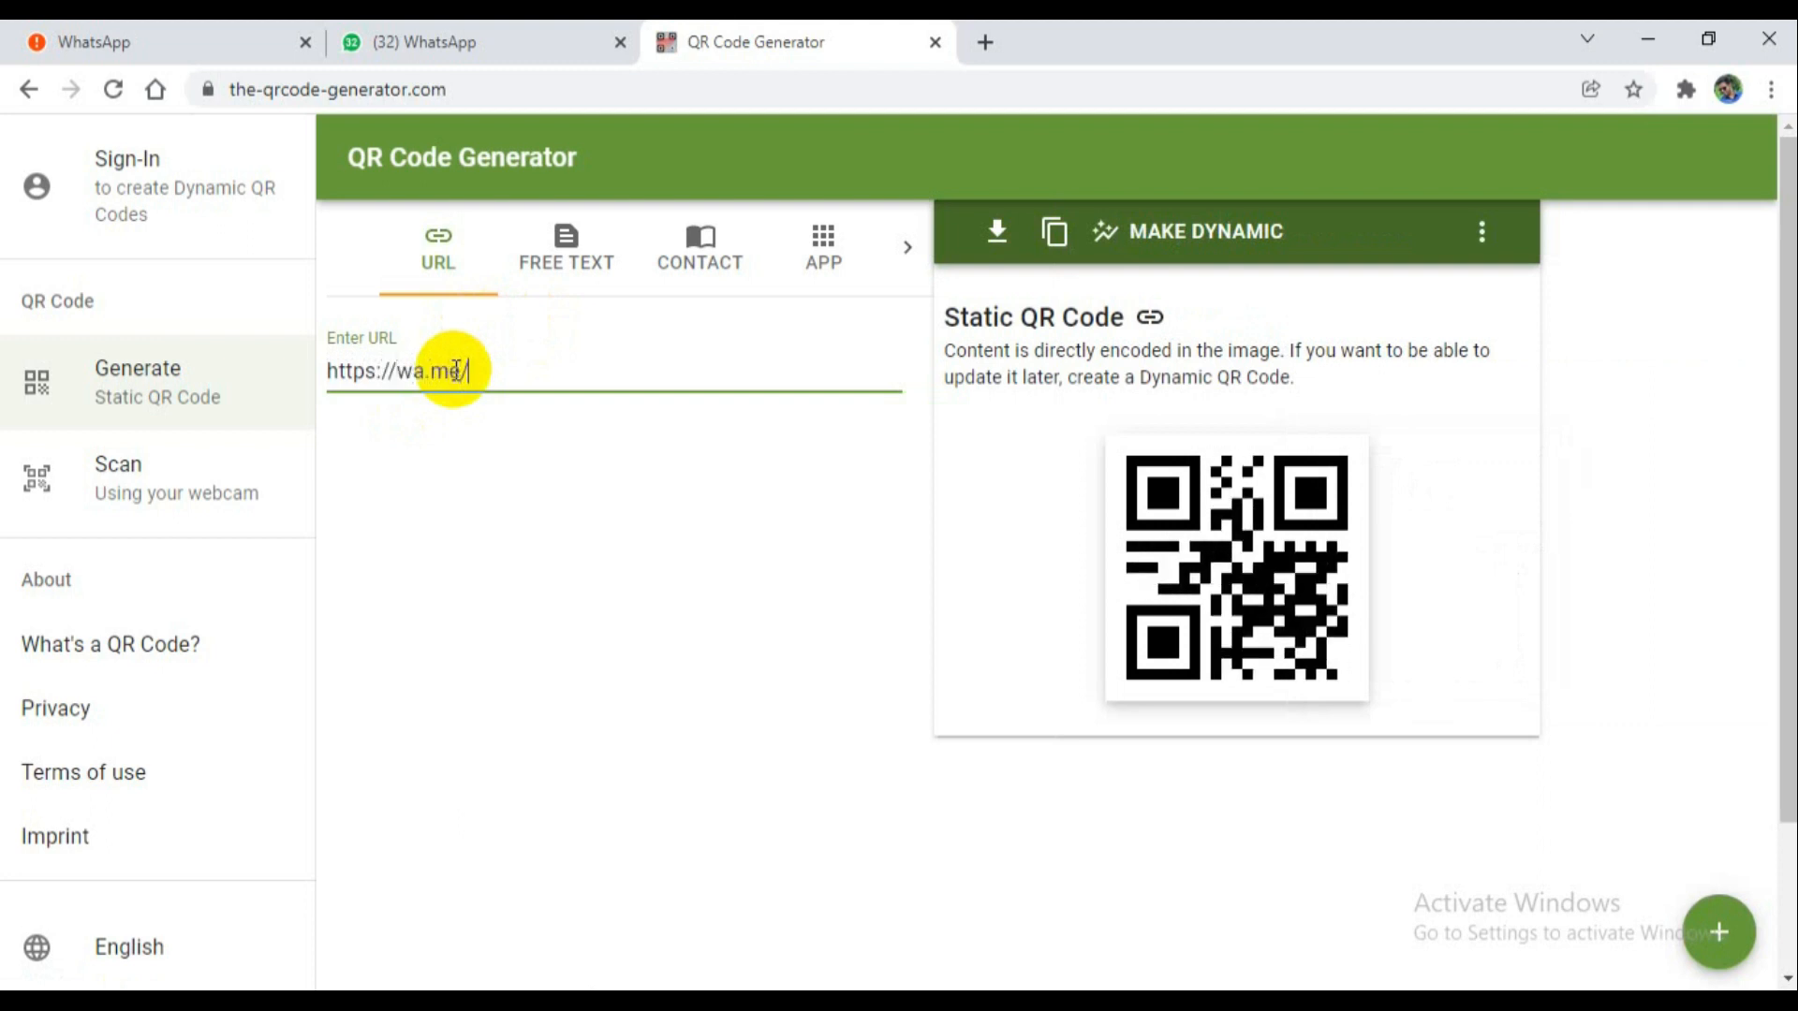
text(96)
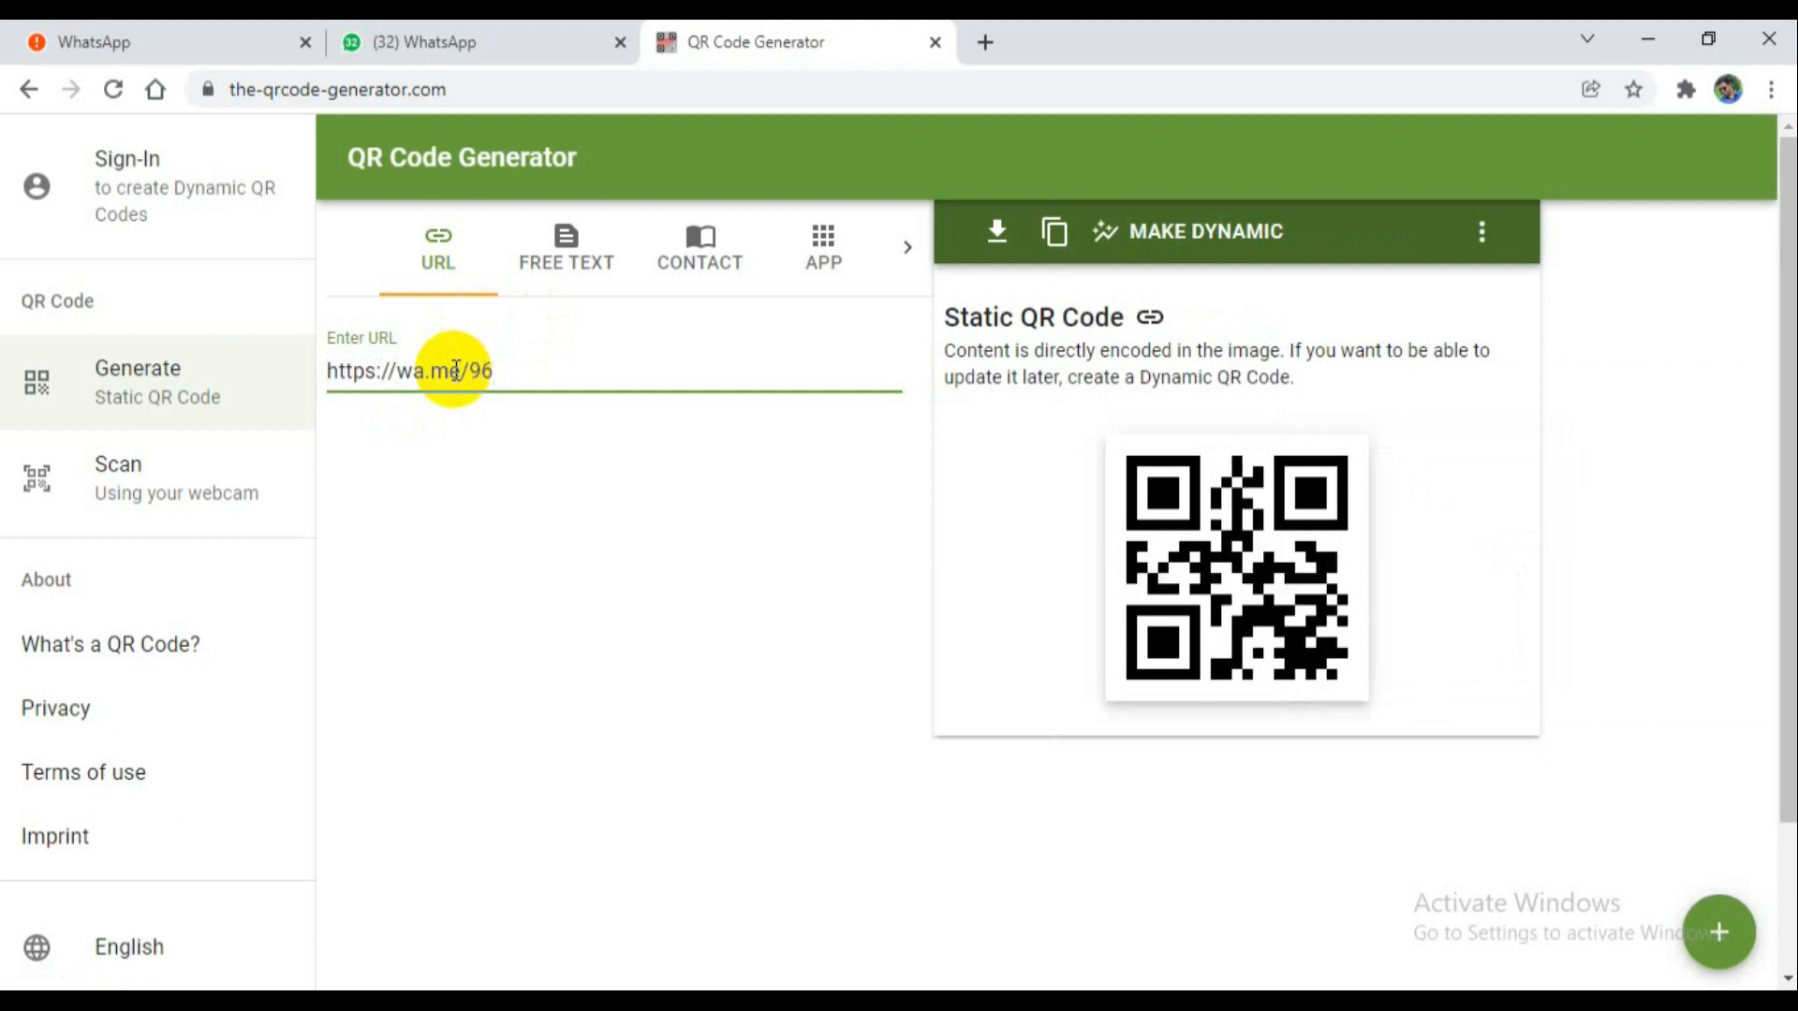
key(Backspace)
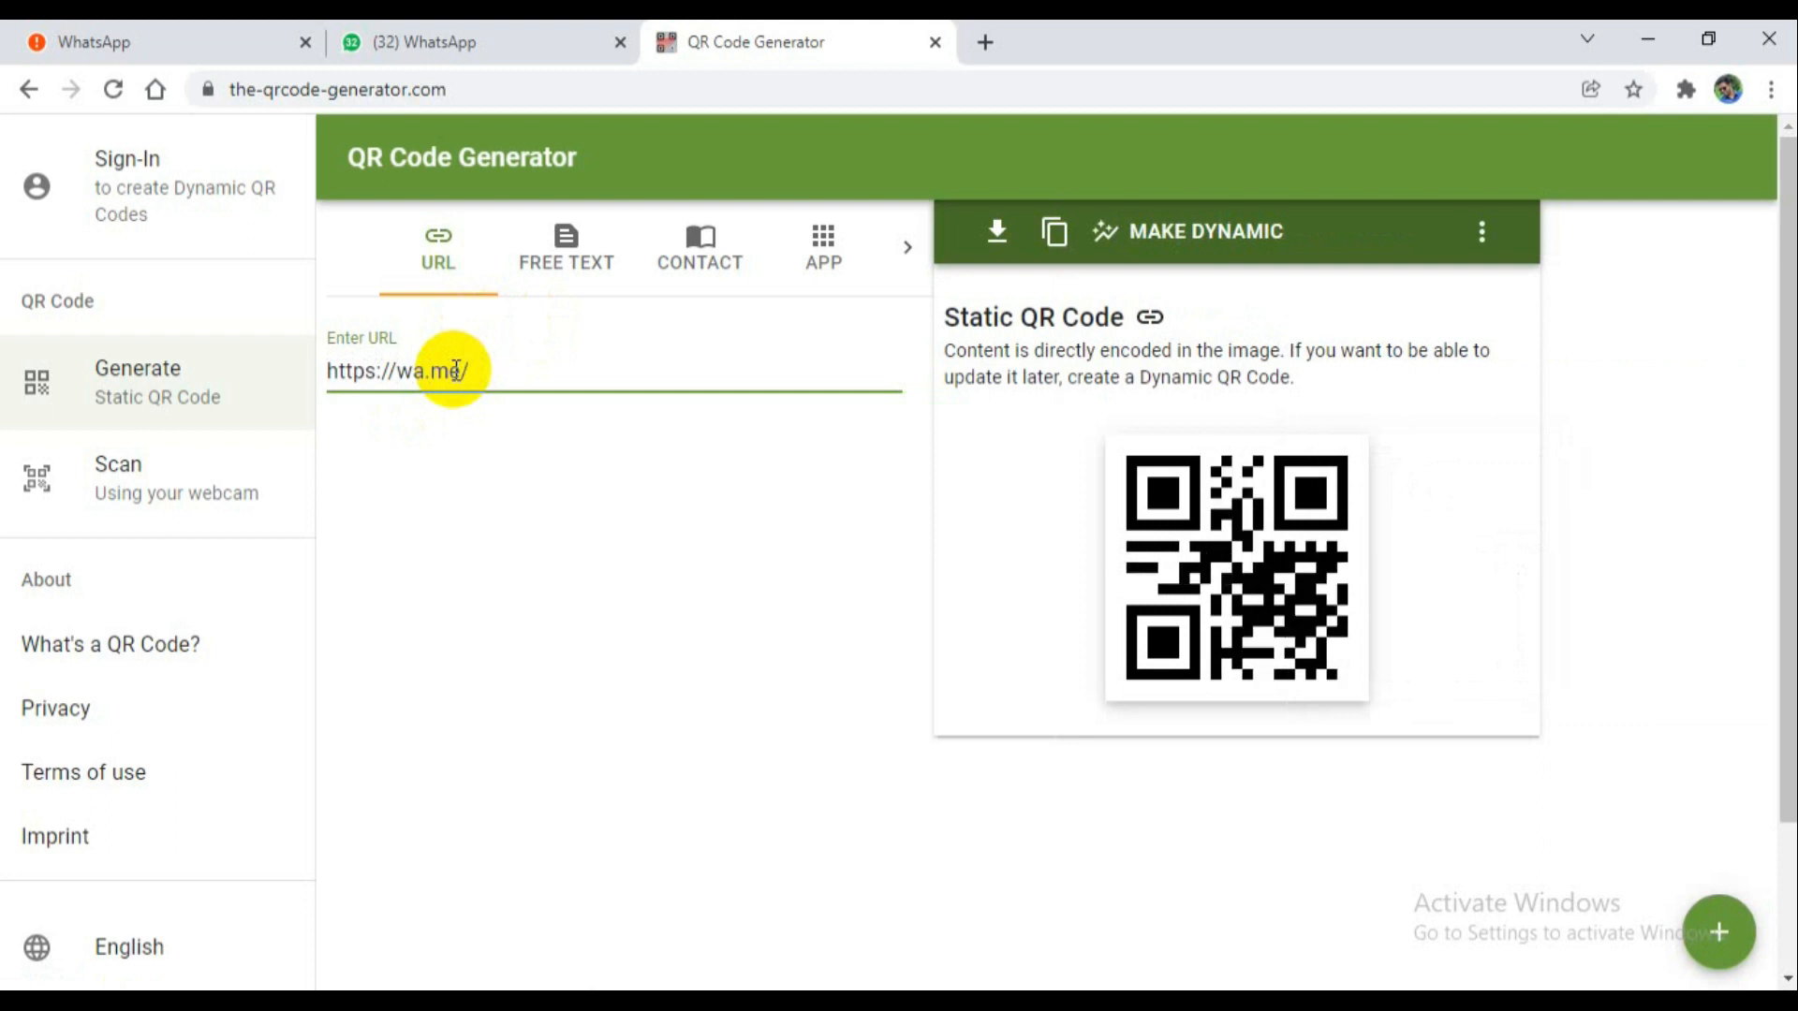
text(91)
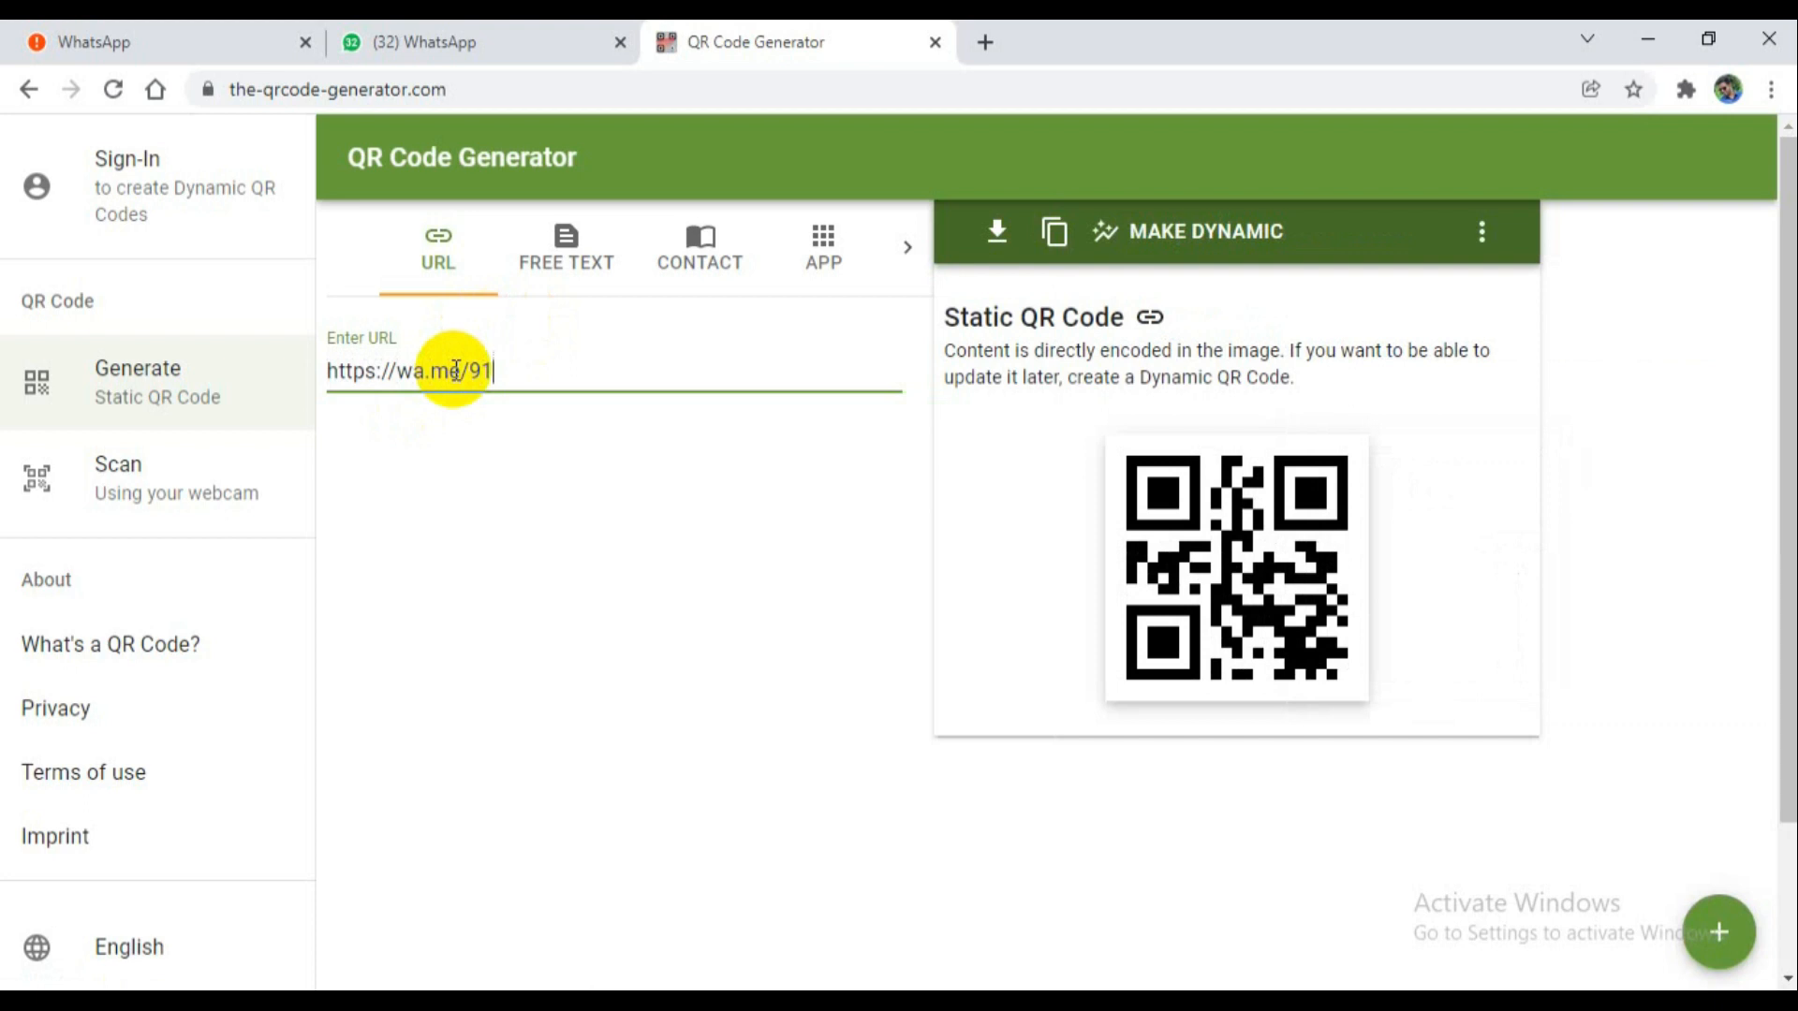
text(9)
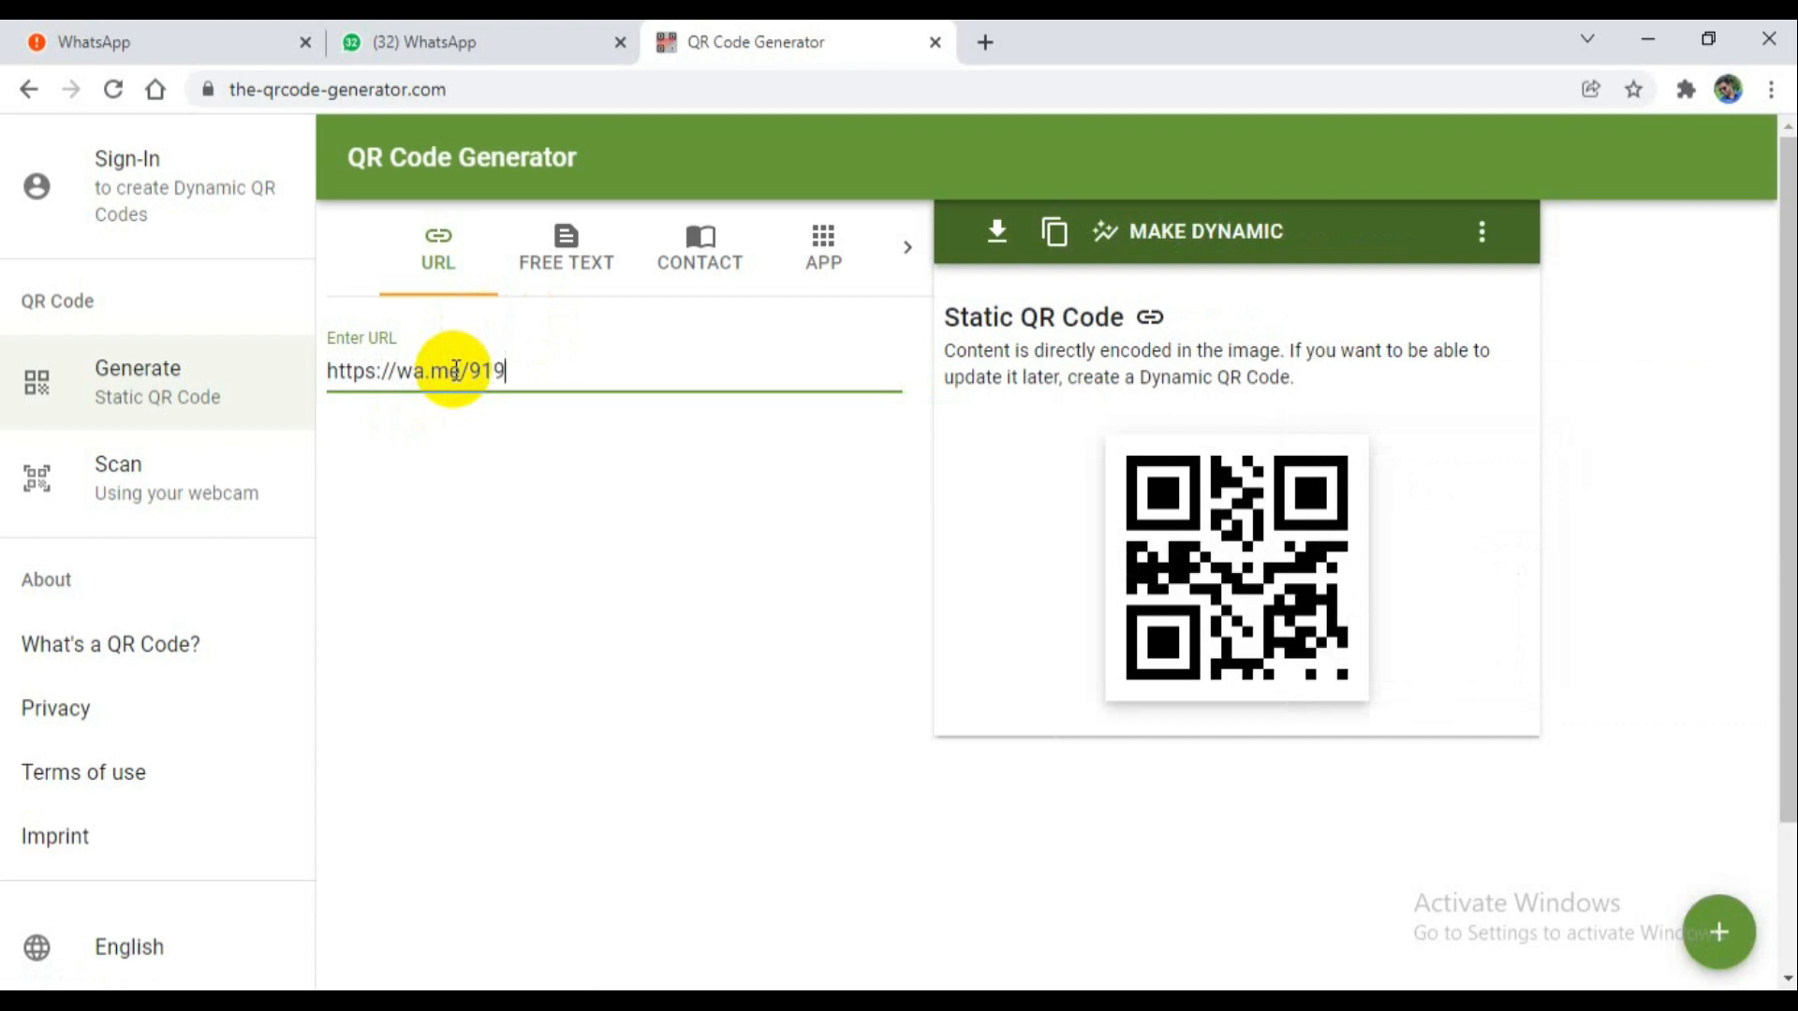
text(65999882)
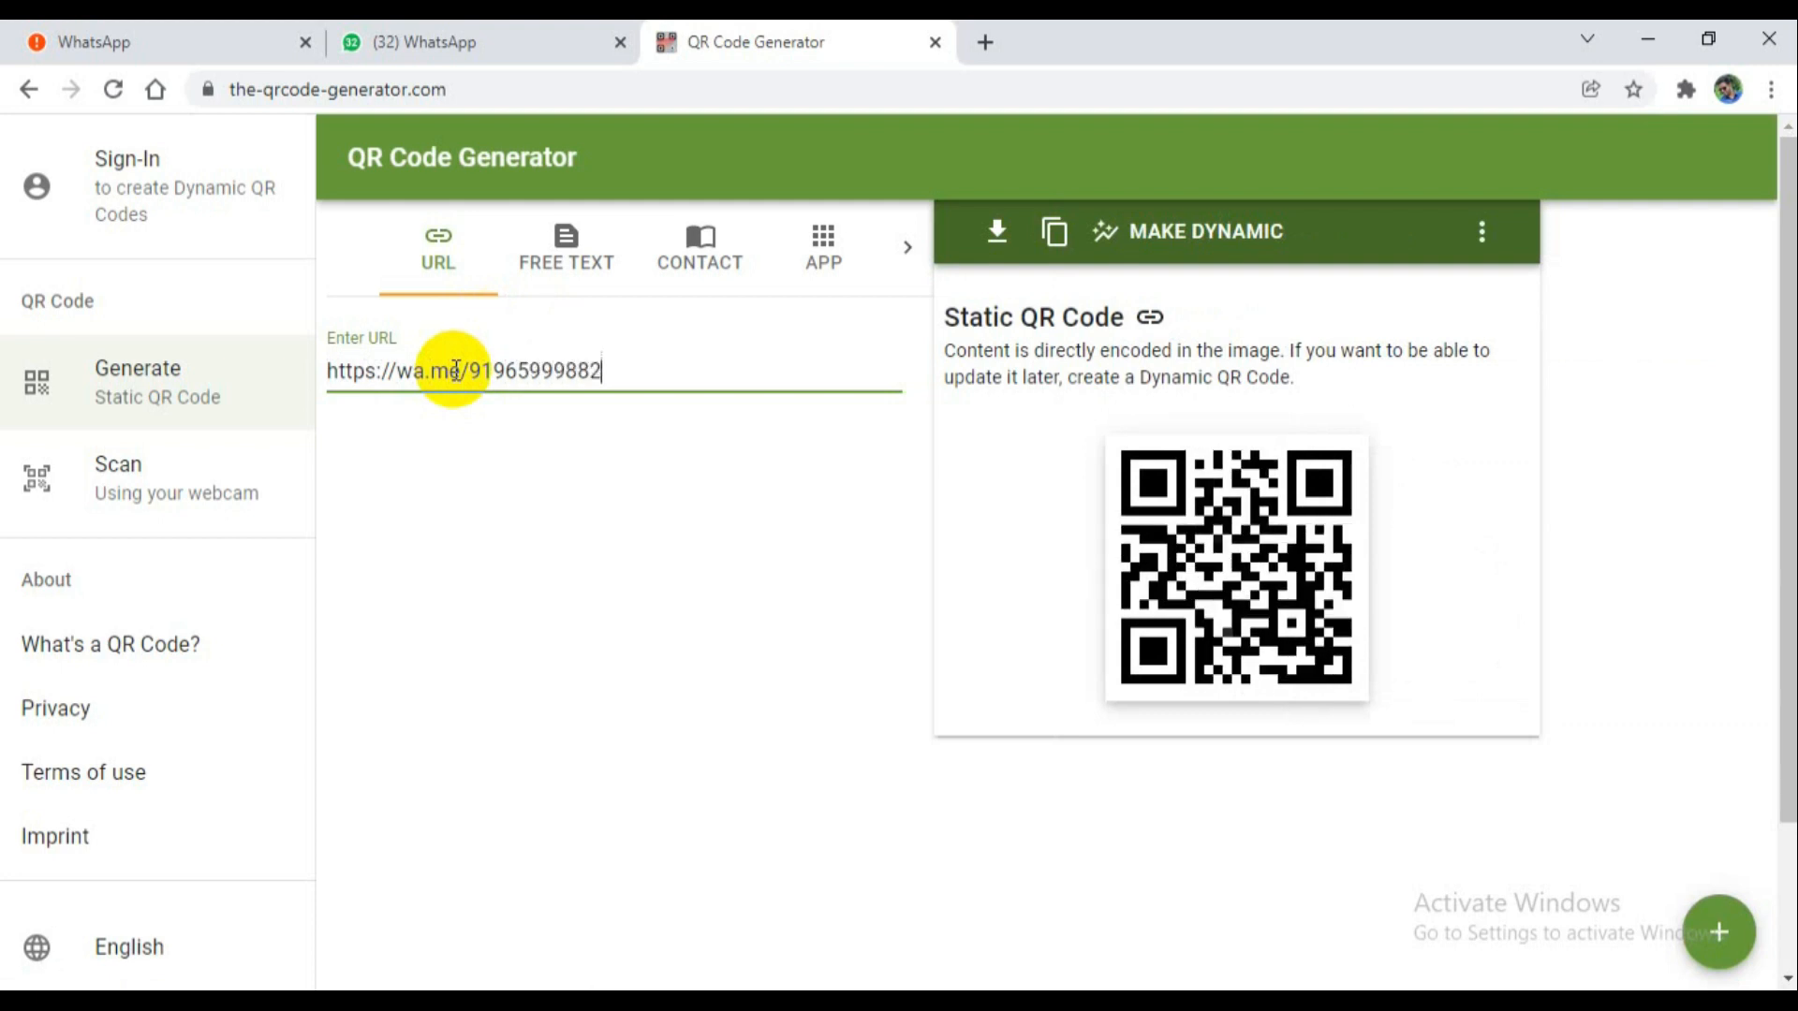
text(1)
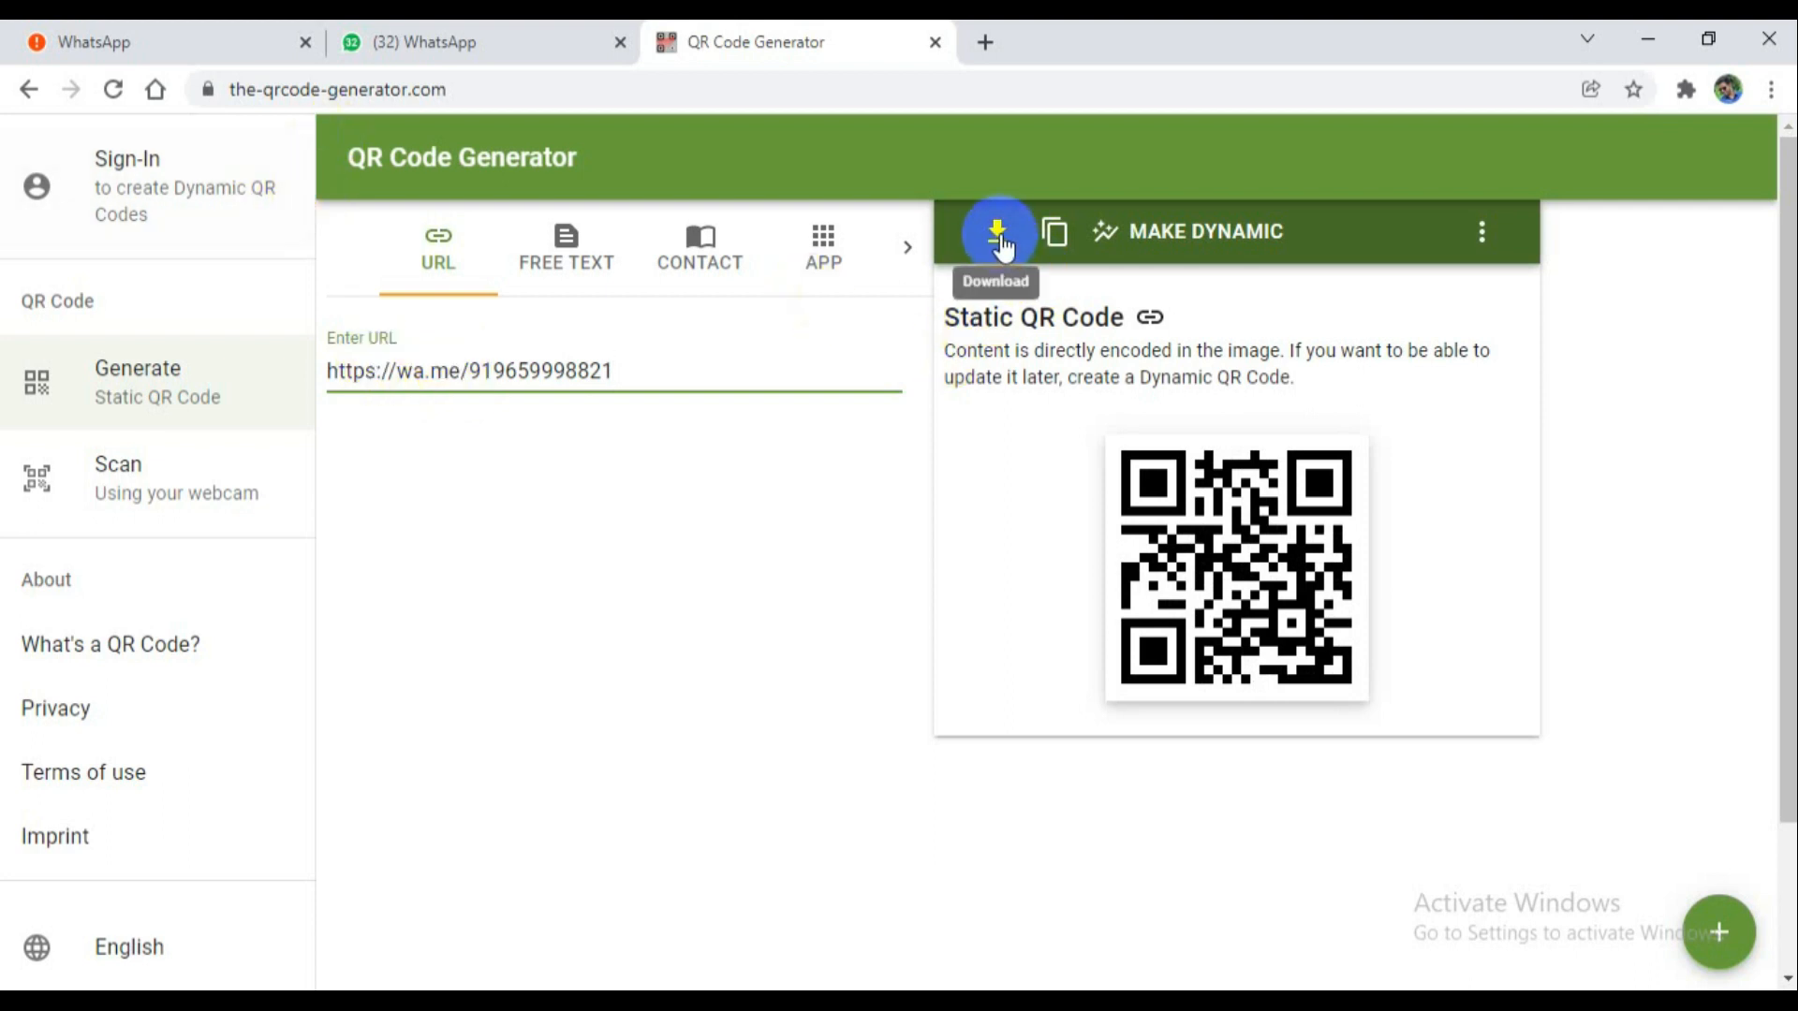
Download the QR code as PNG named 'sathish' and open sathish.png.
click(996, 231)
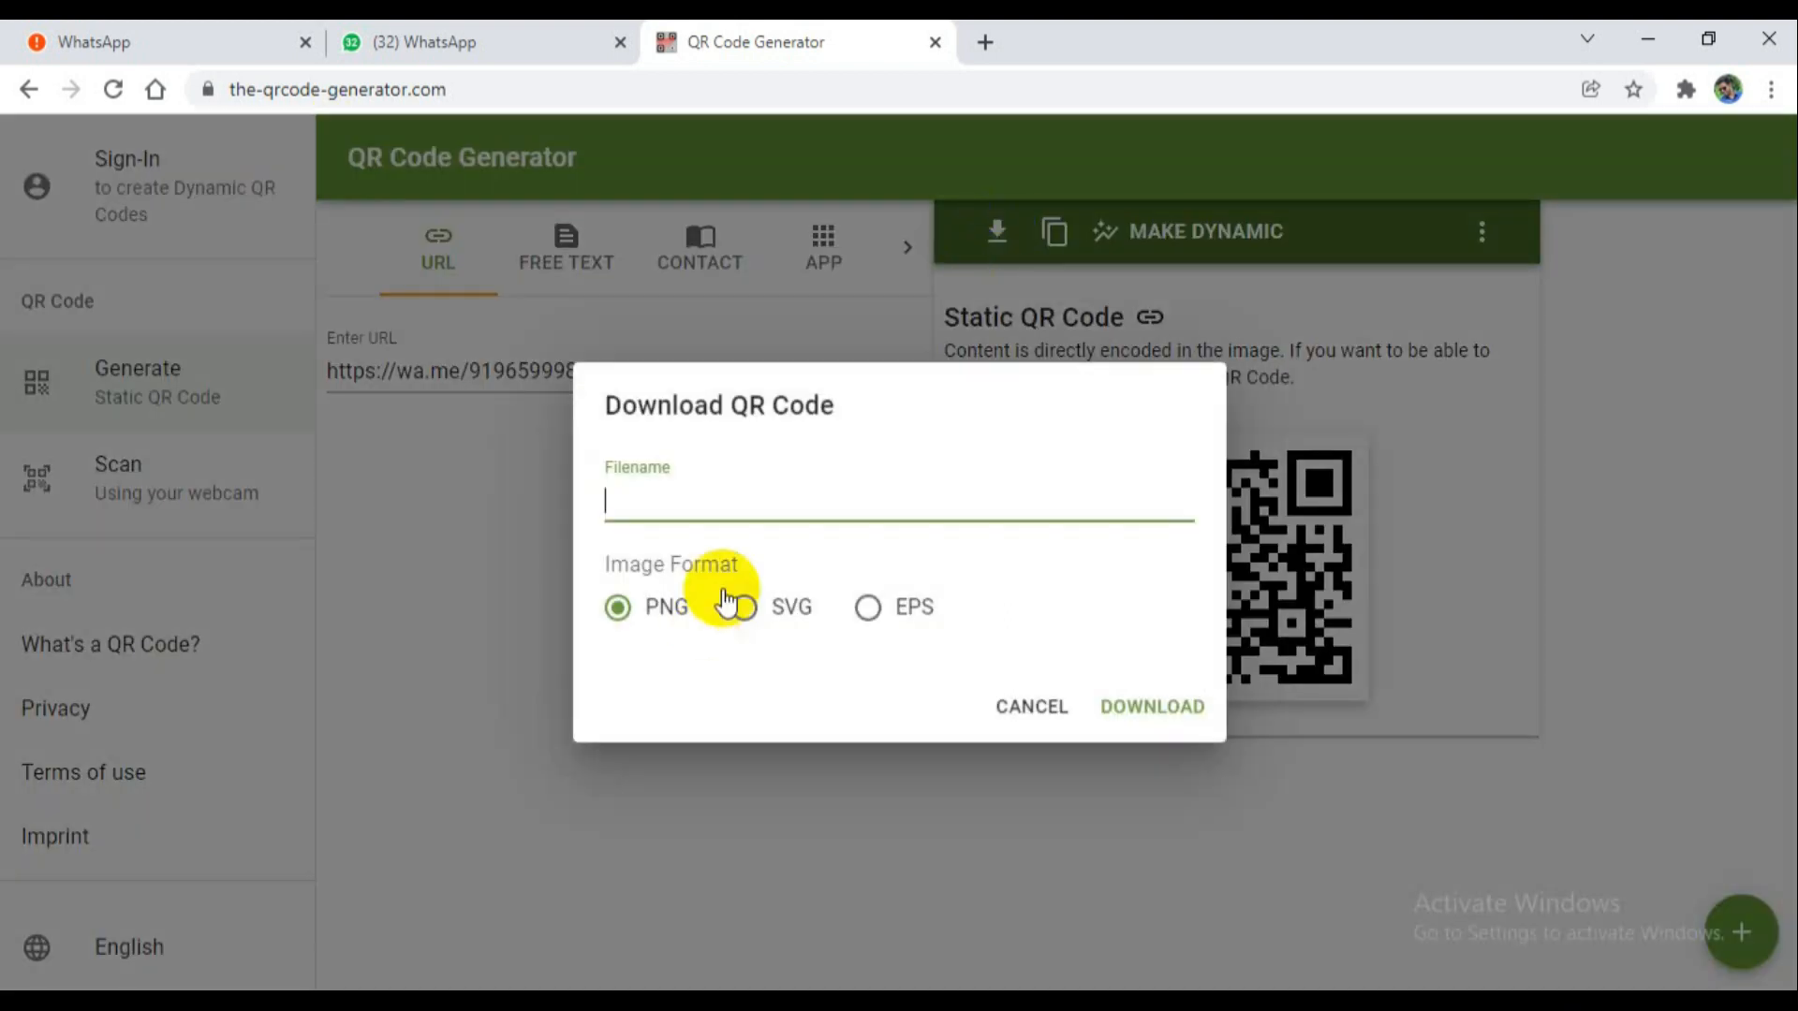
text(sathi)
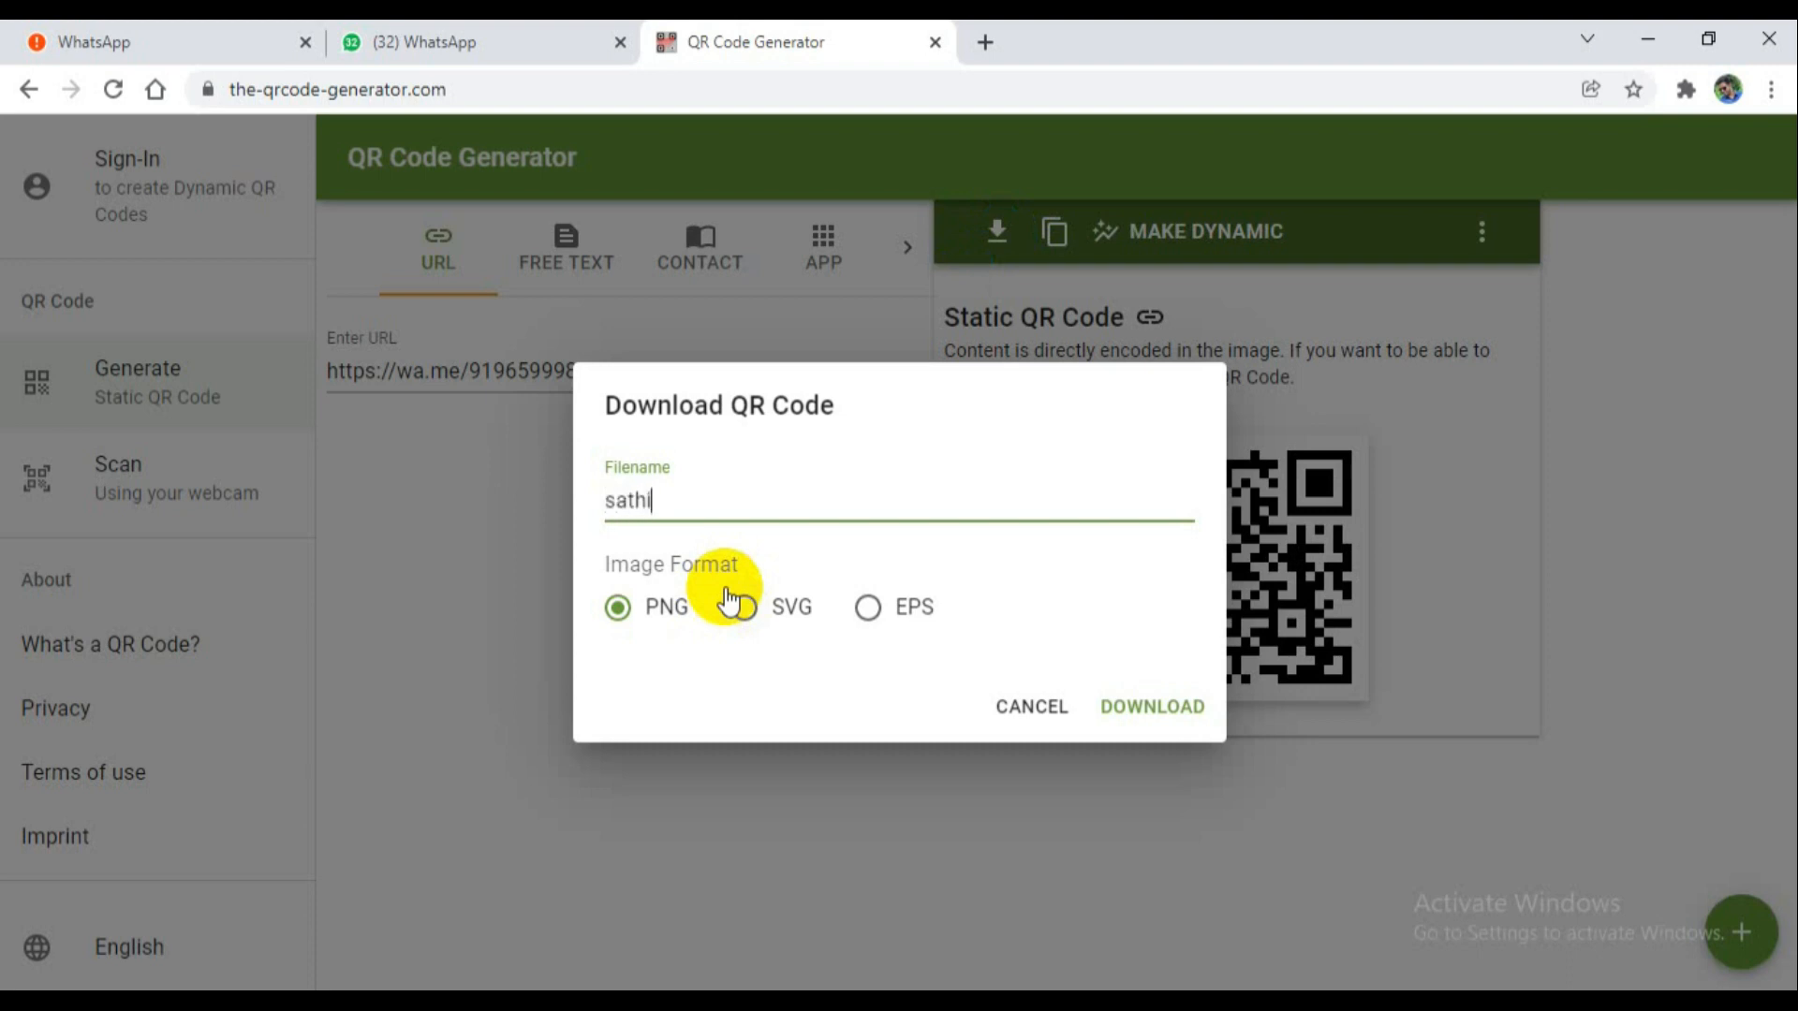
text(sh)
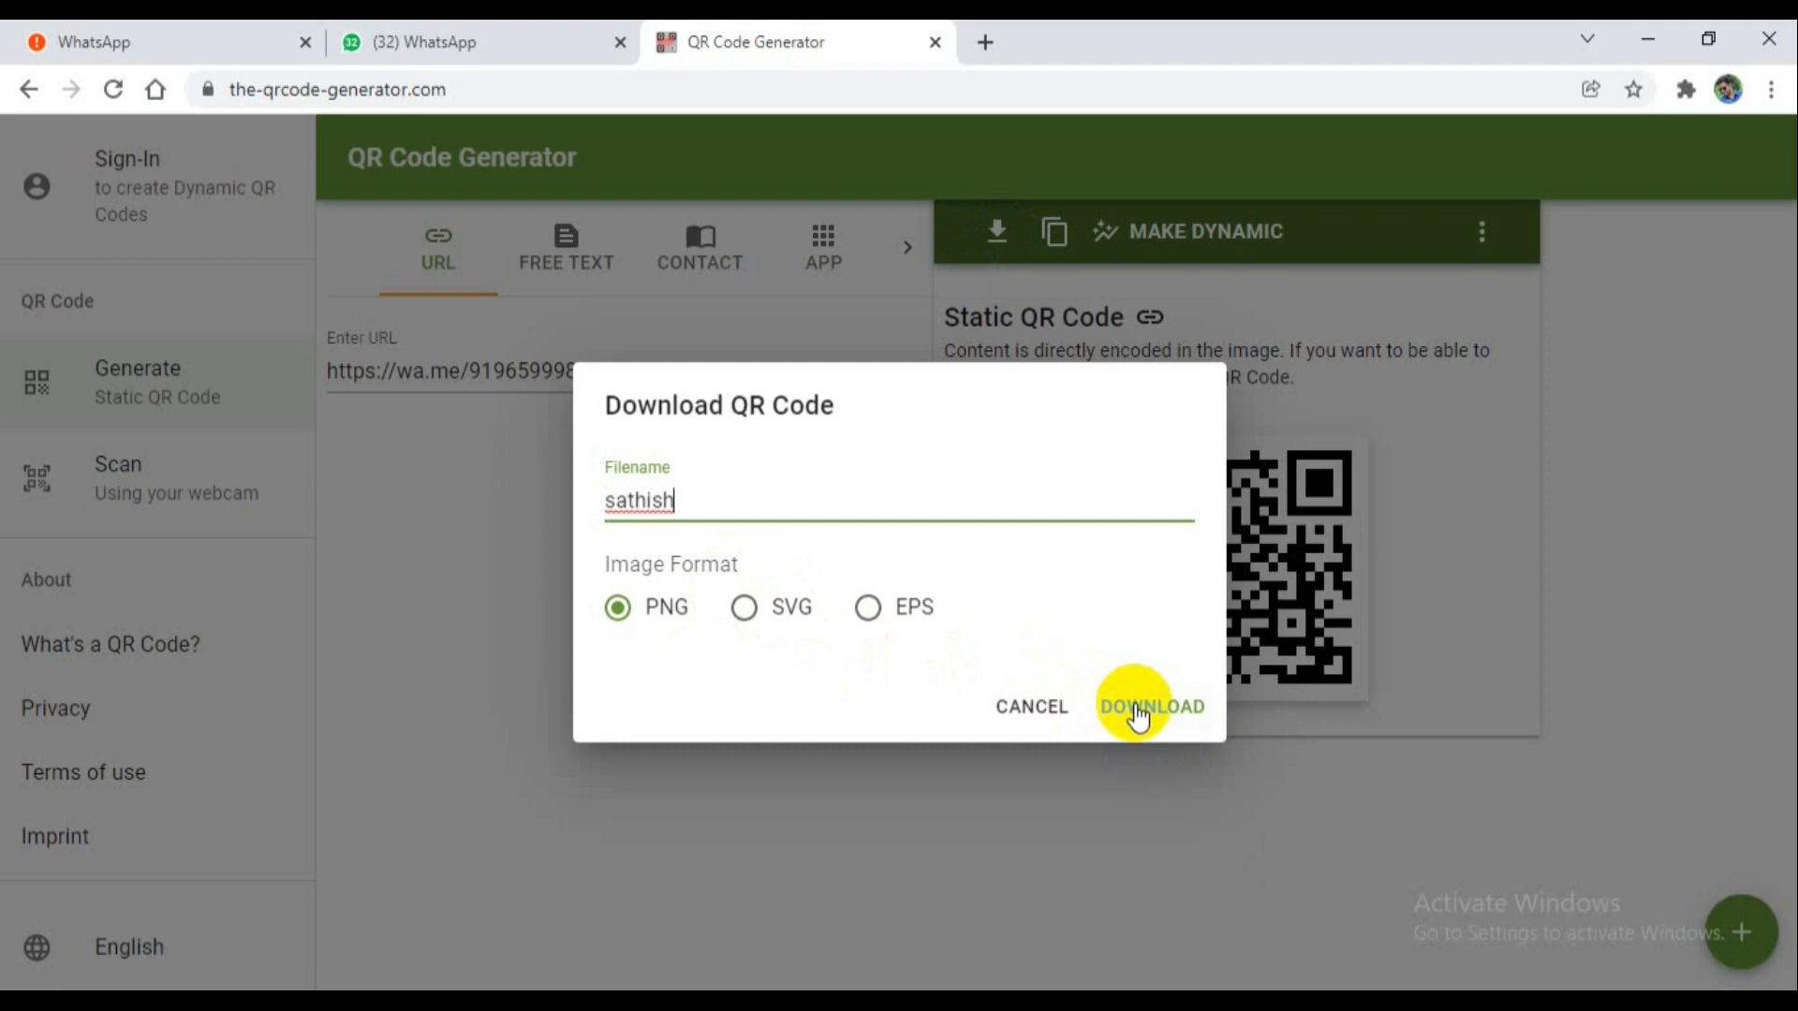
click(1149, 705)
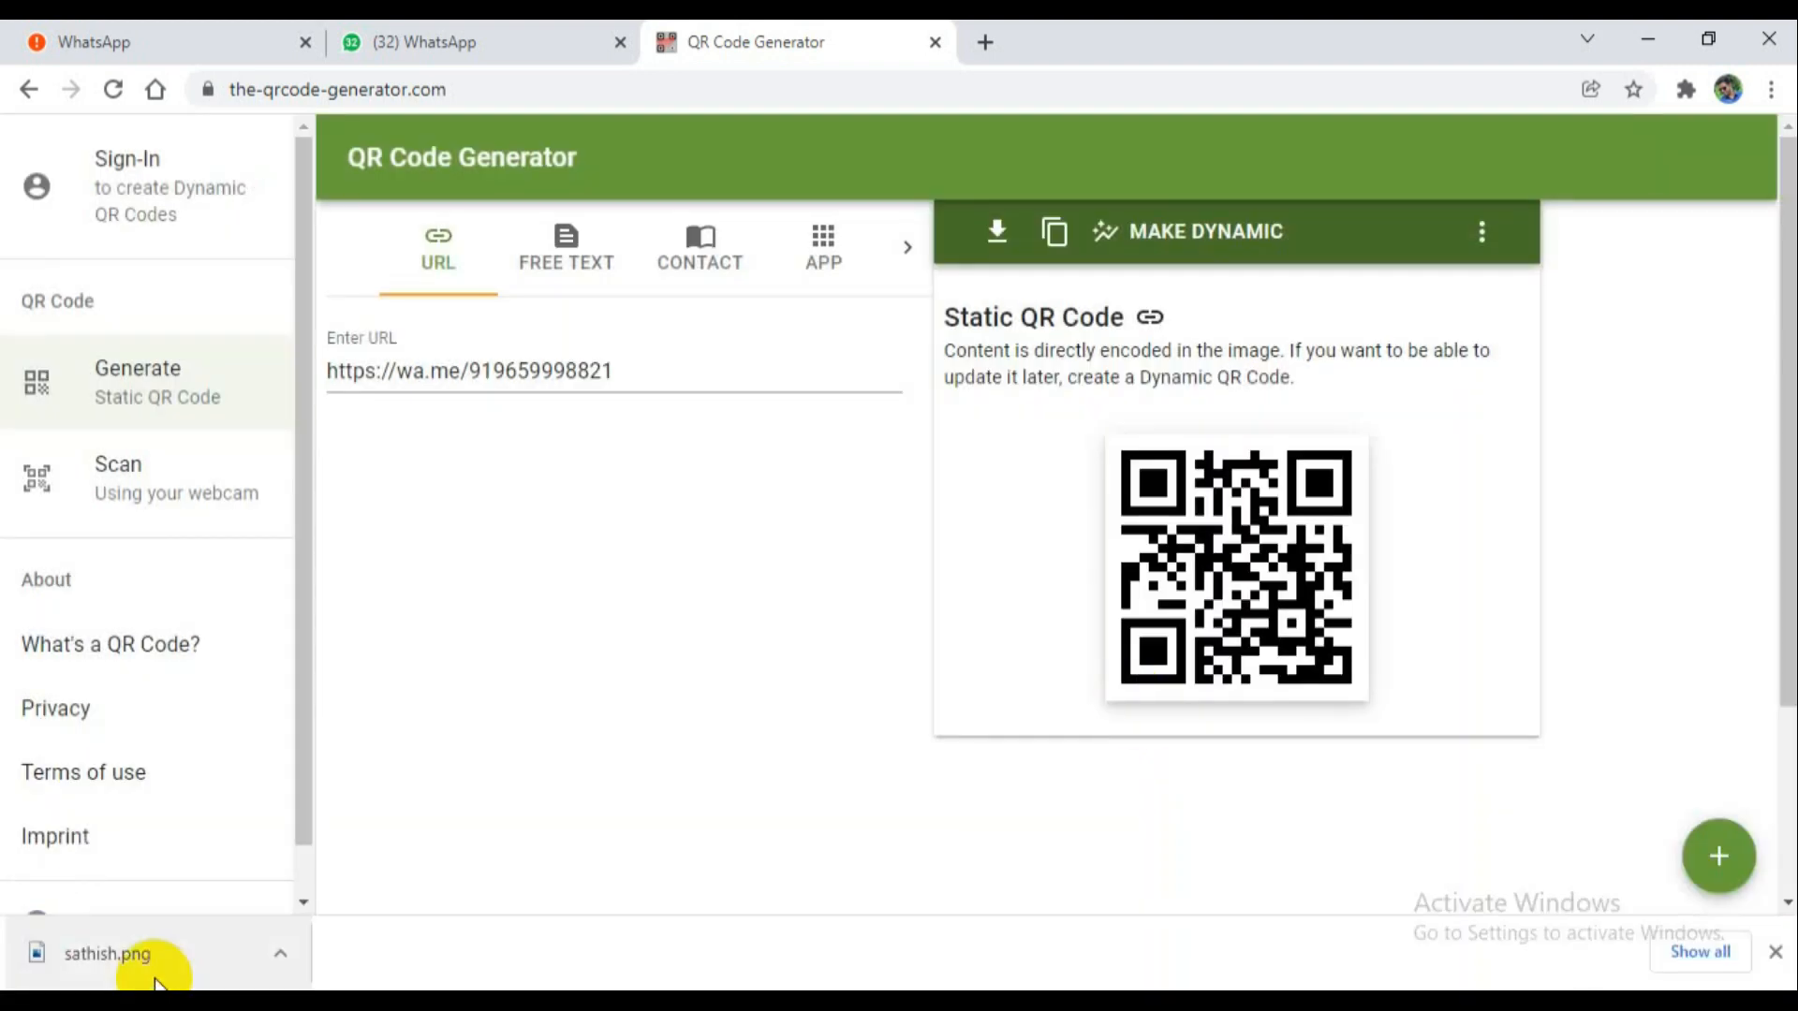
click(105, 953)
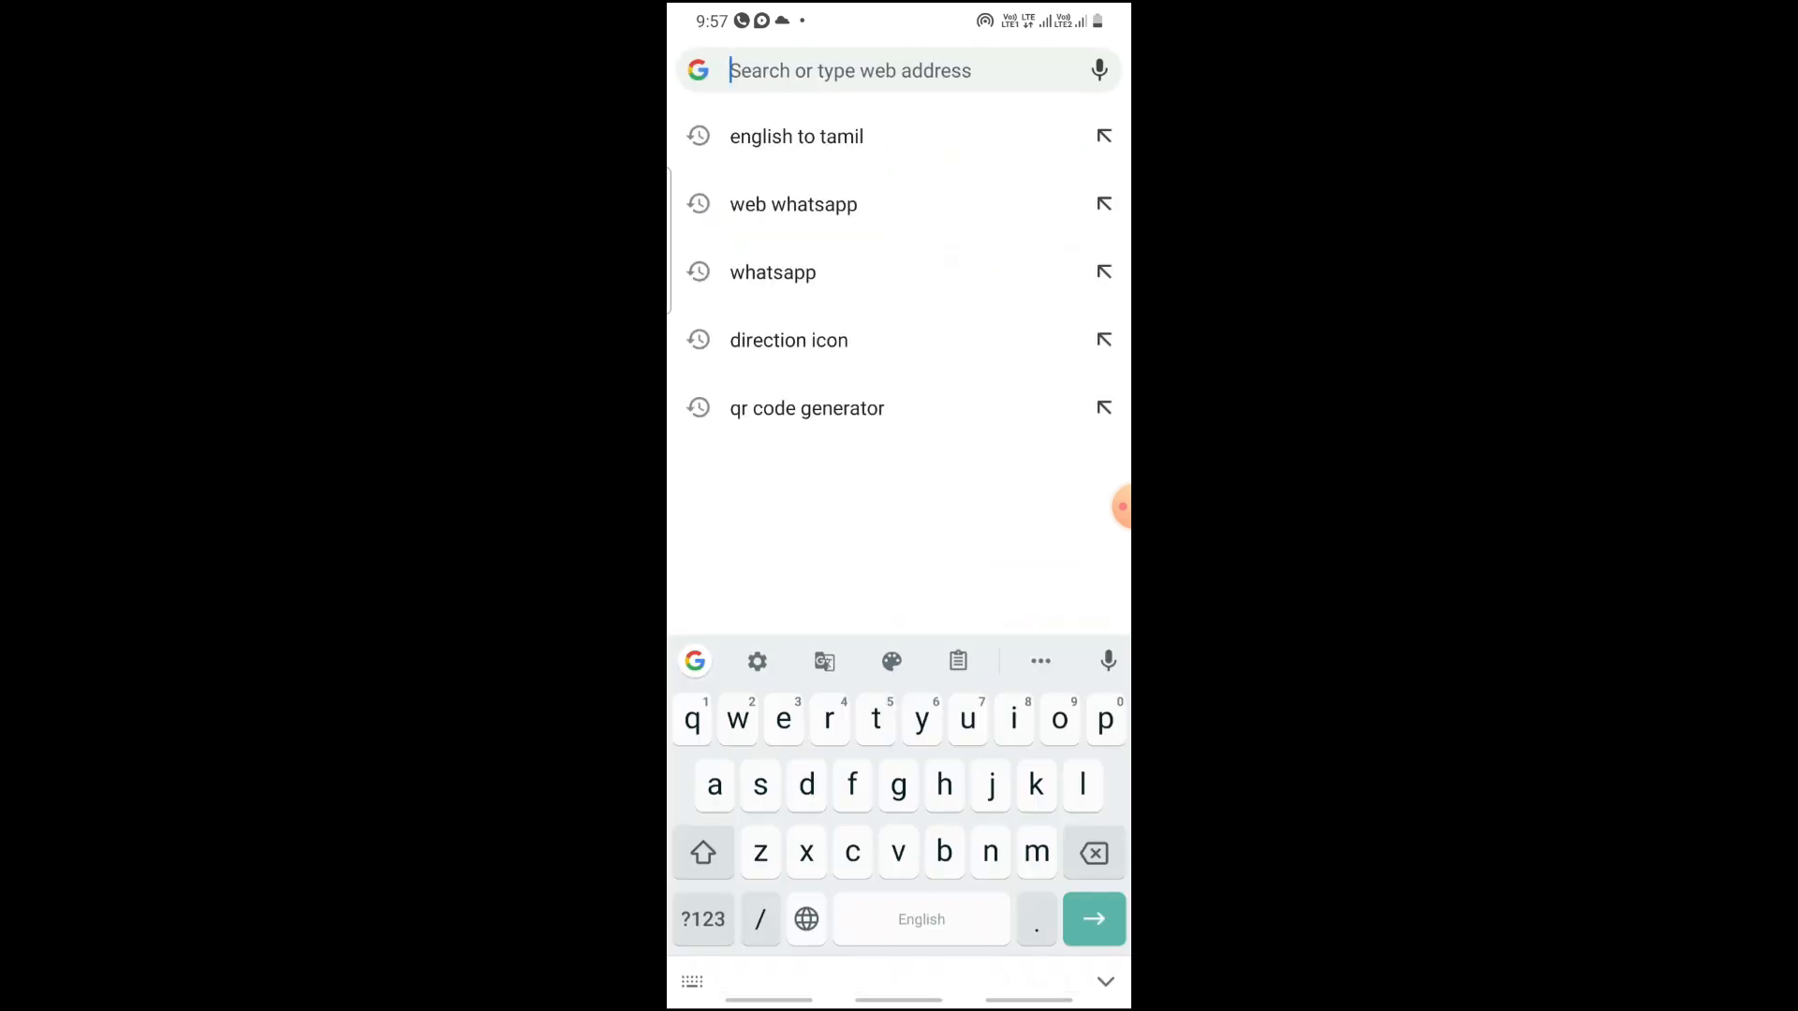
text(wa.me)
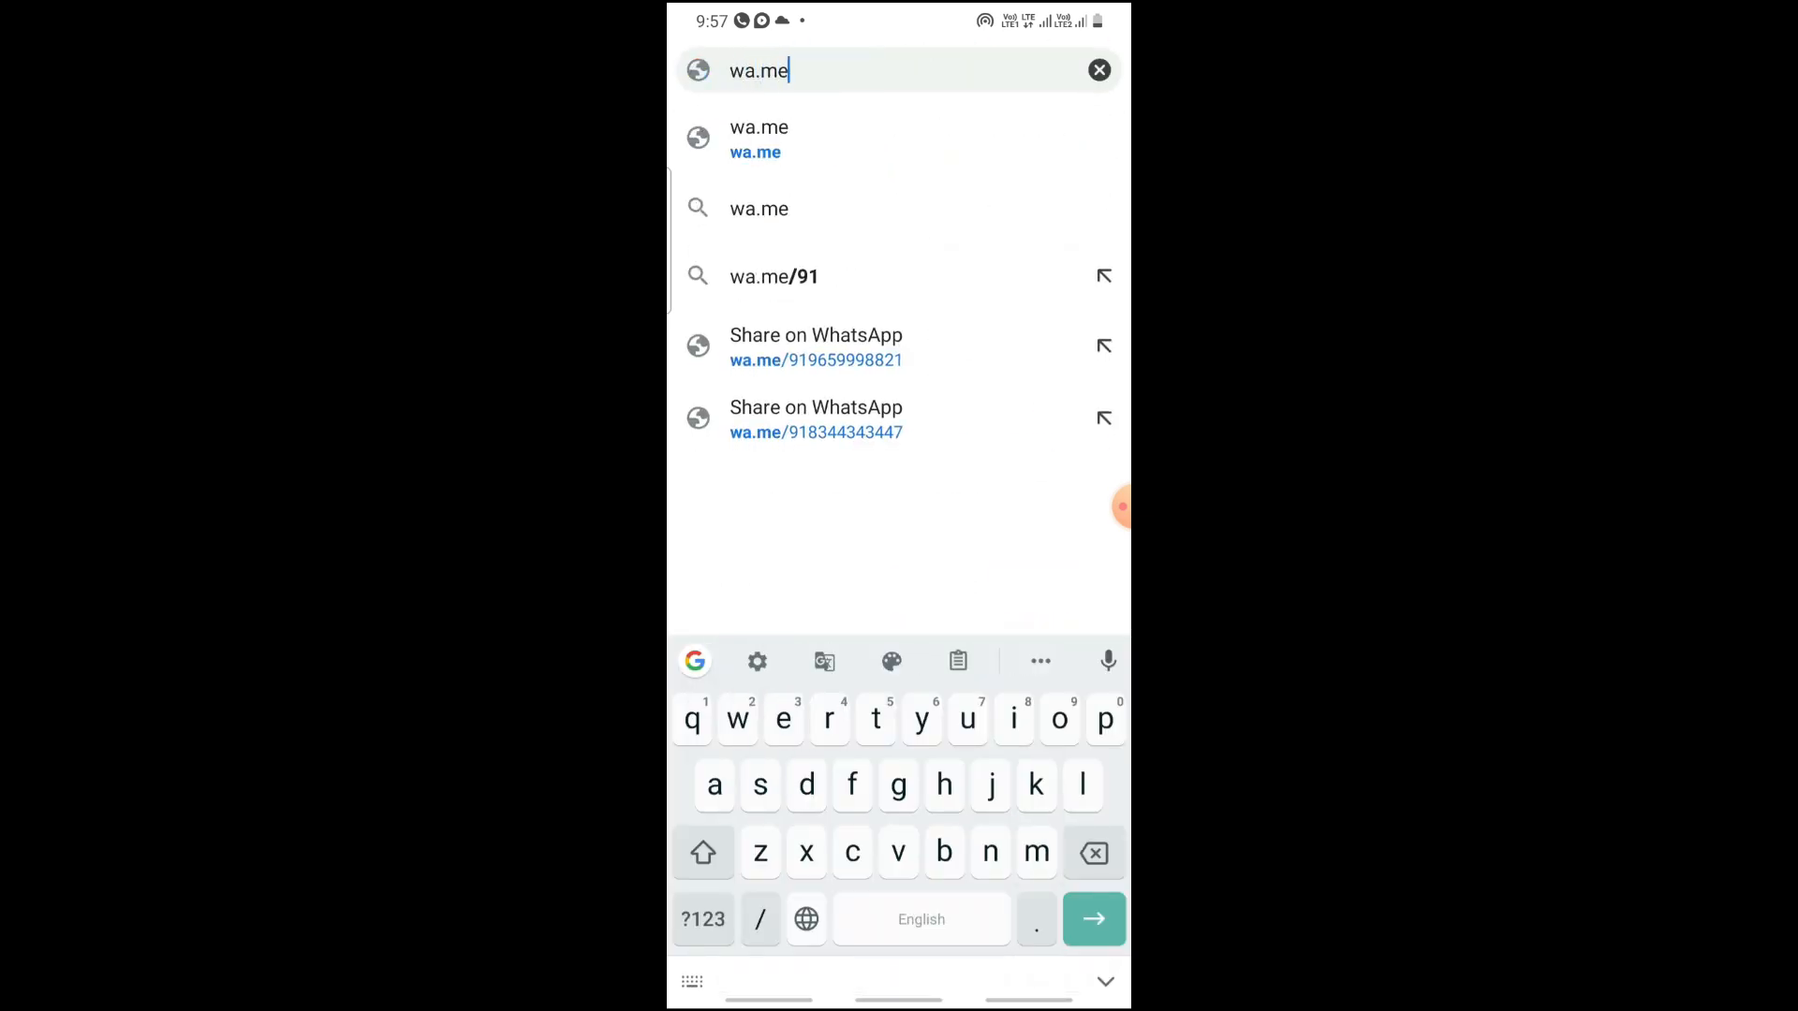
text(919)
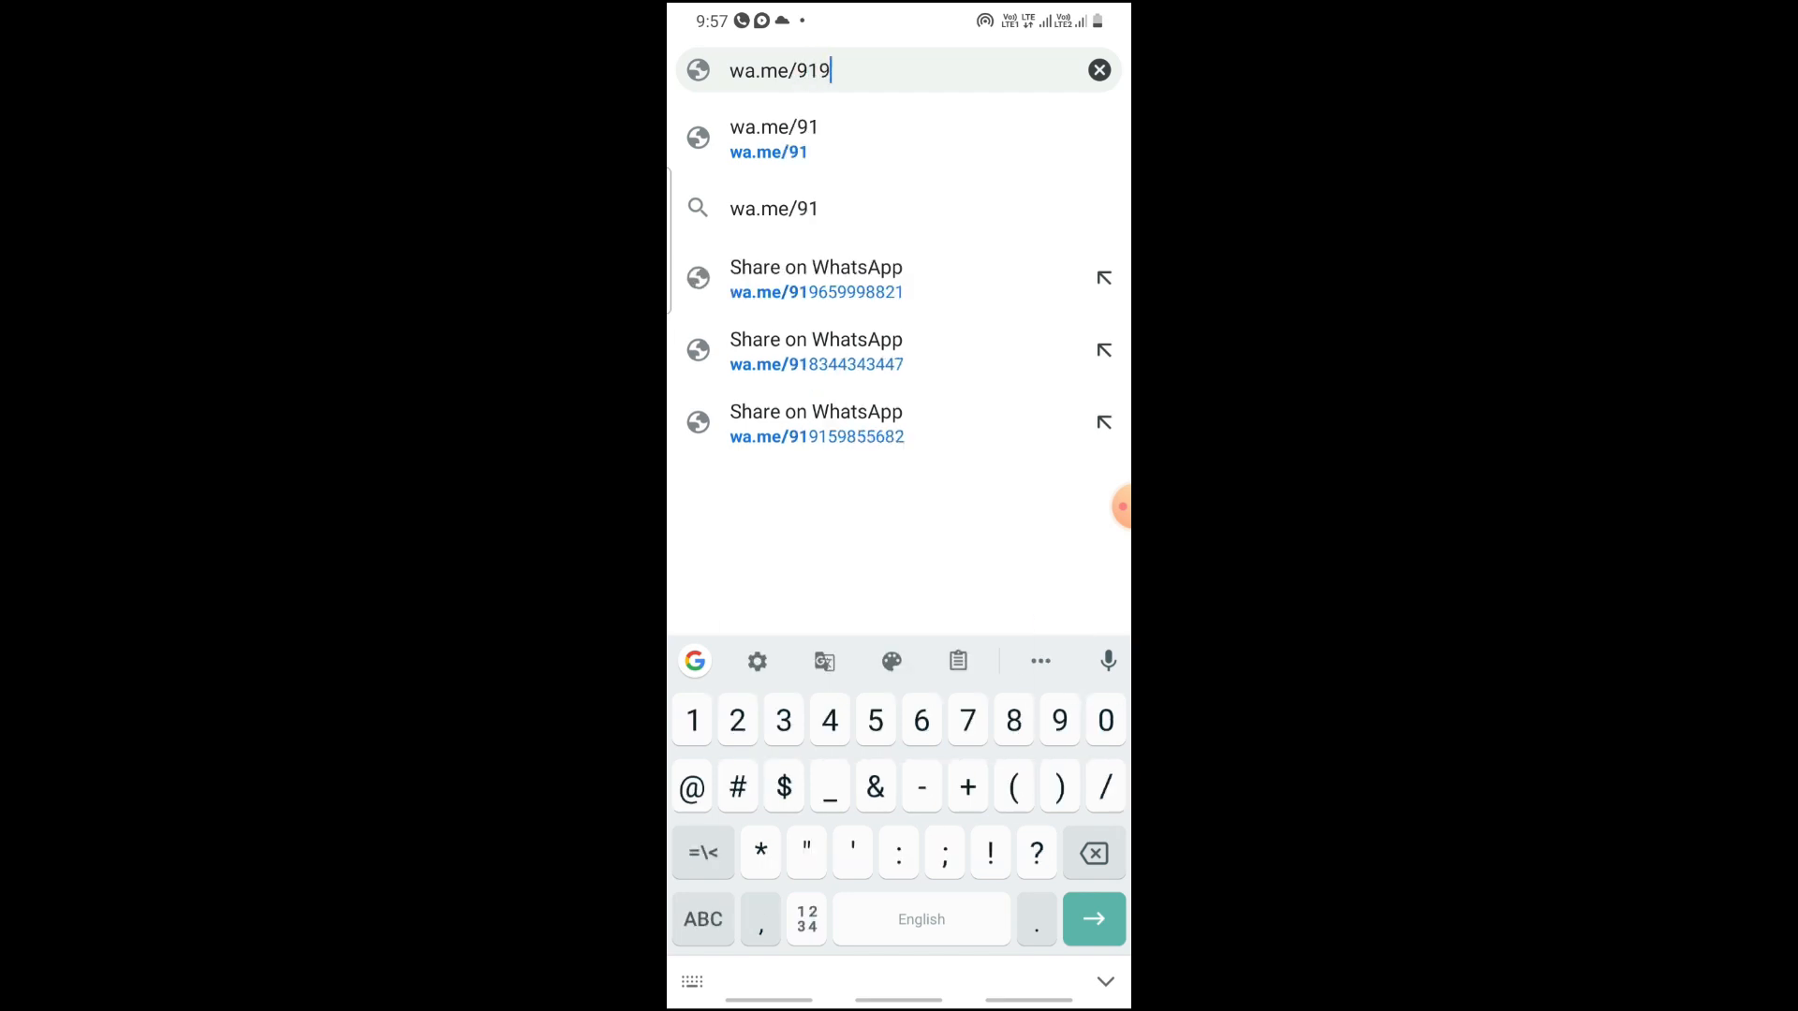
text(659998)
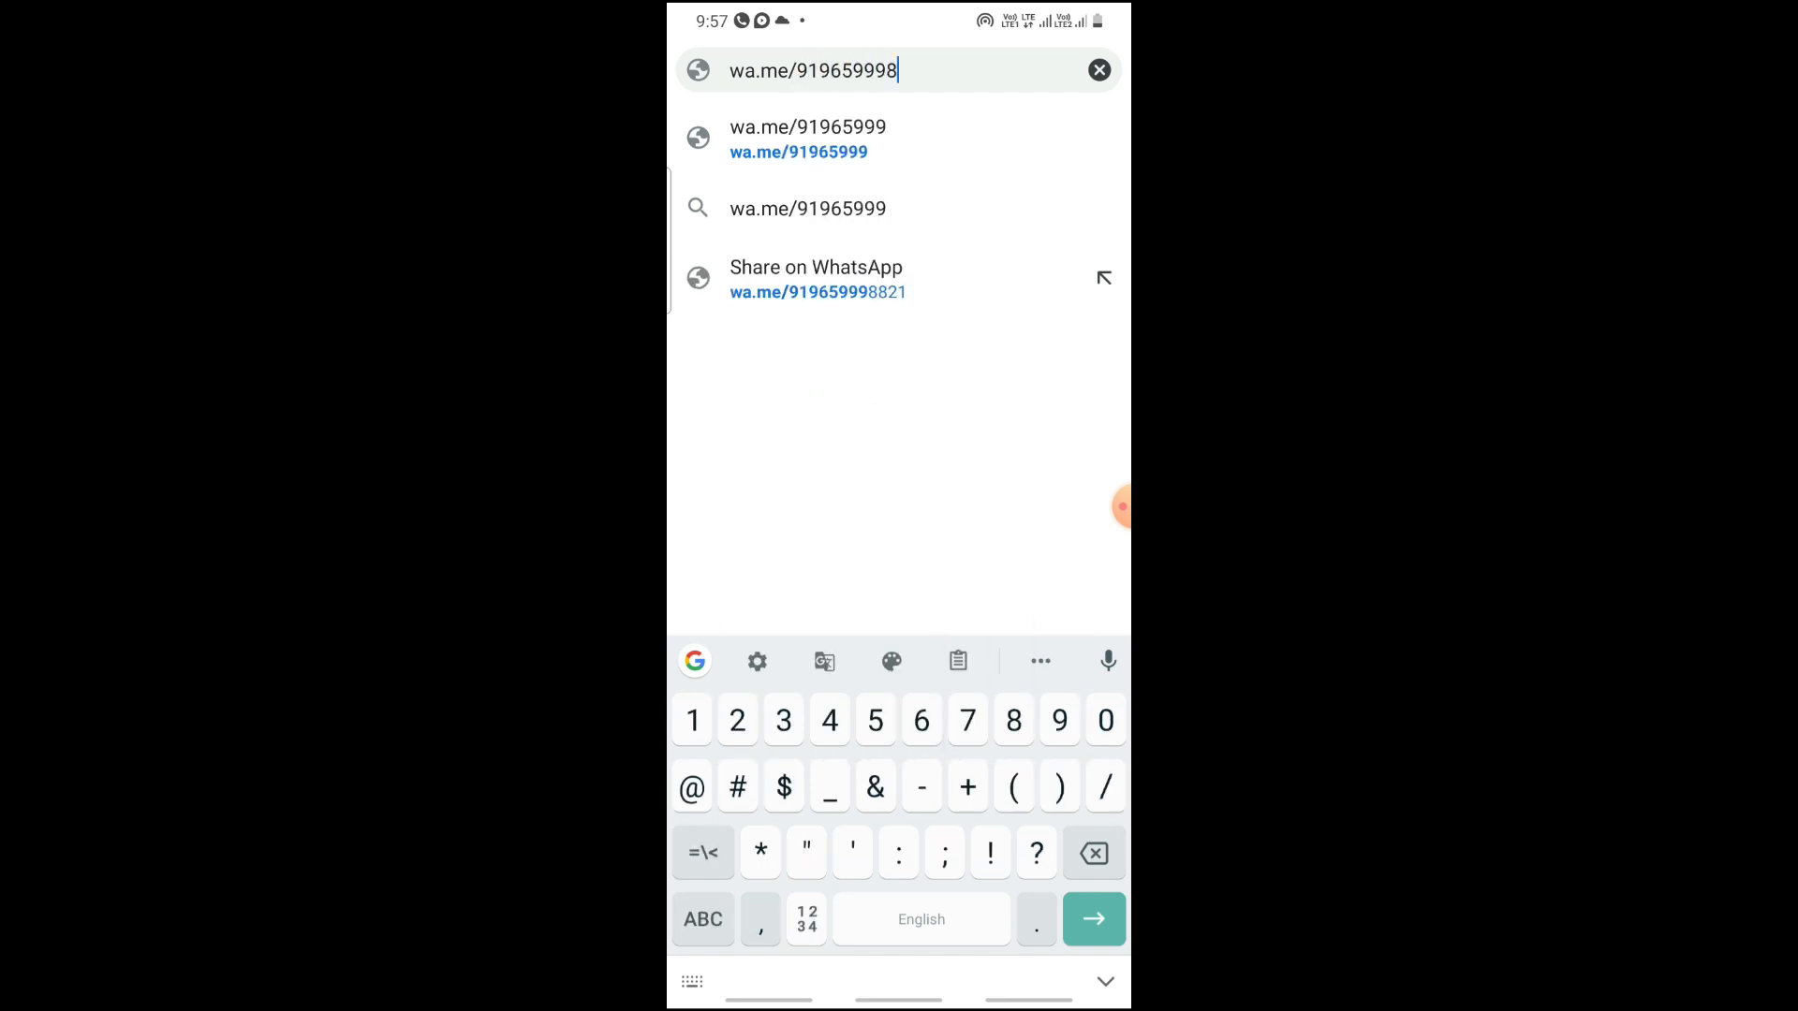
text(821)
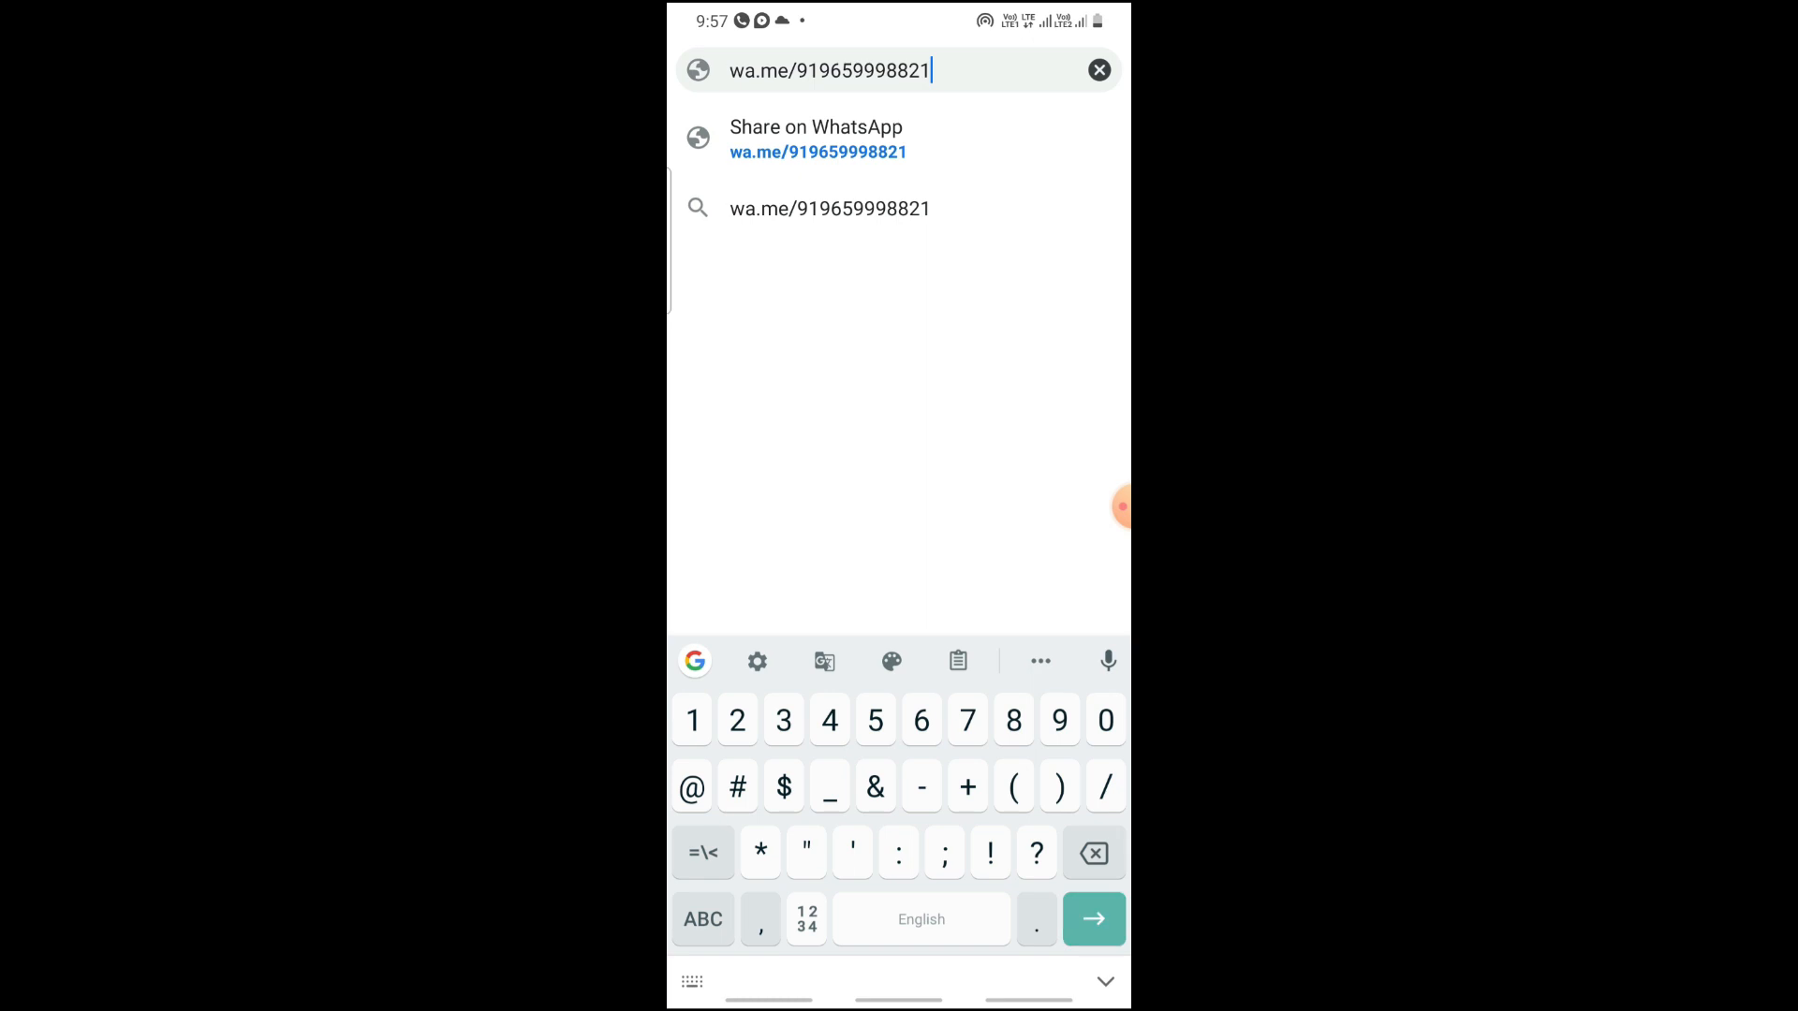
click(1093, 918)
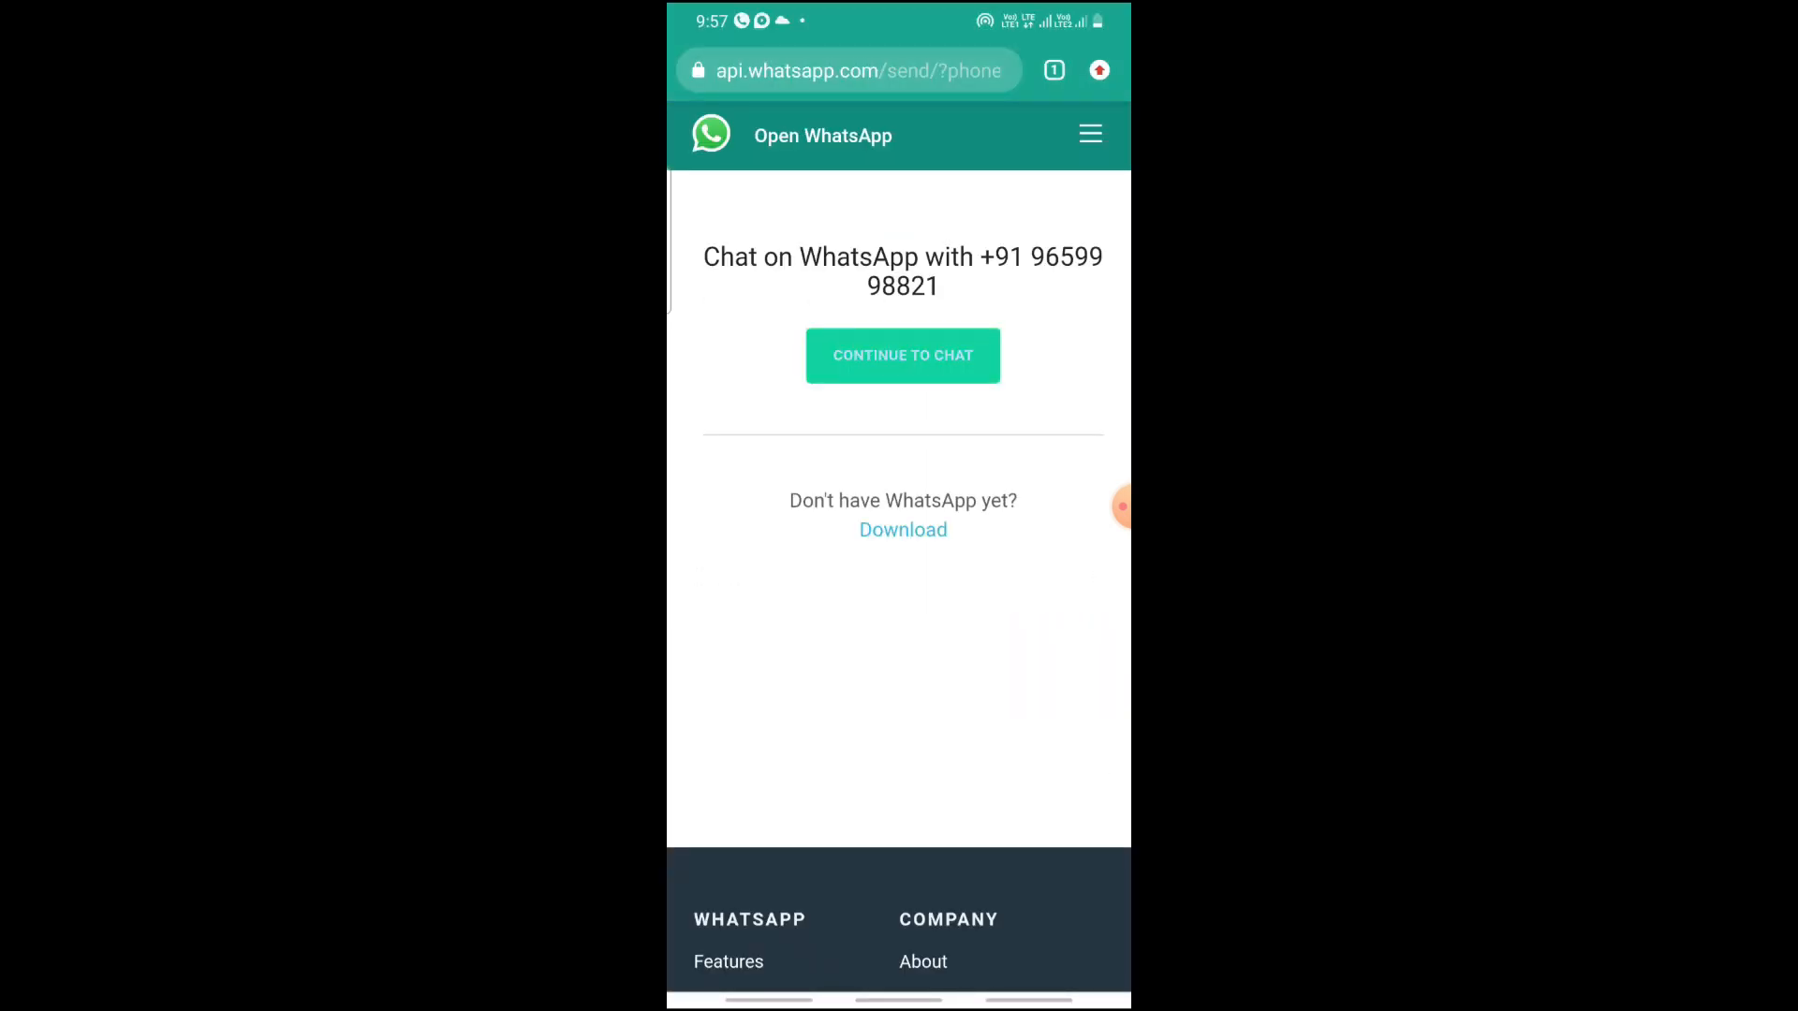
click(903, 354)
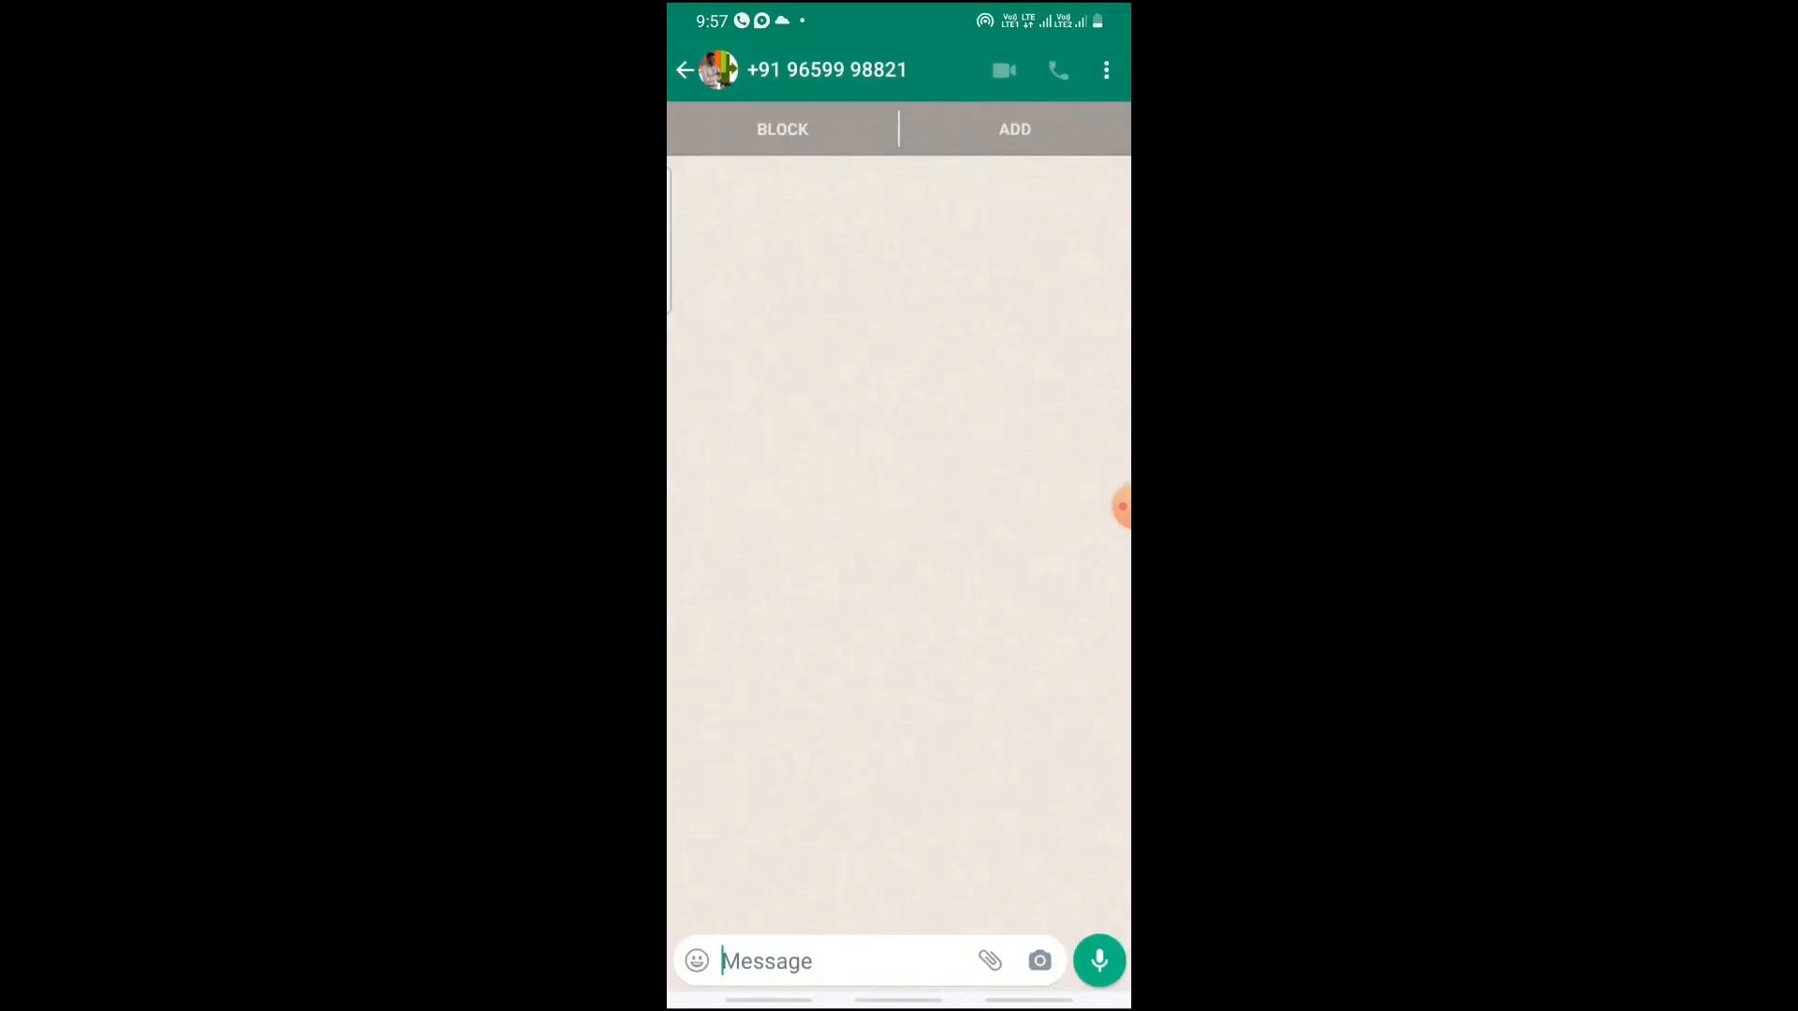
text(H)
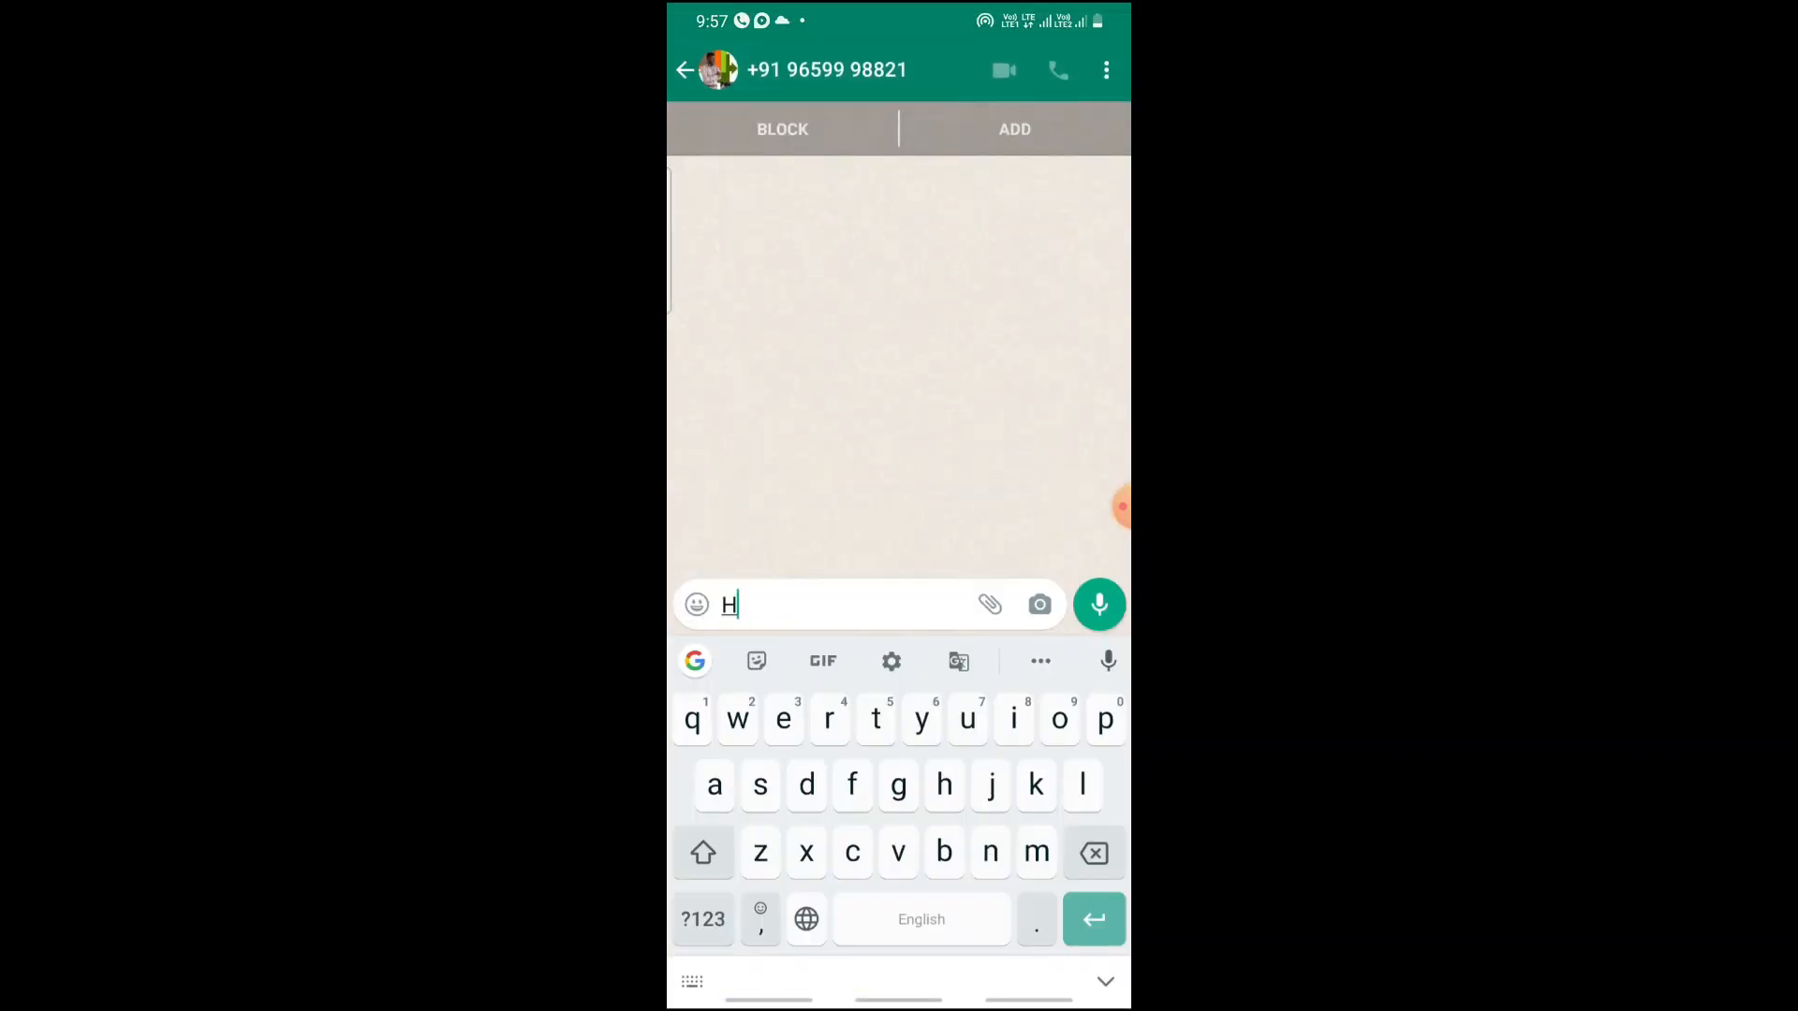